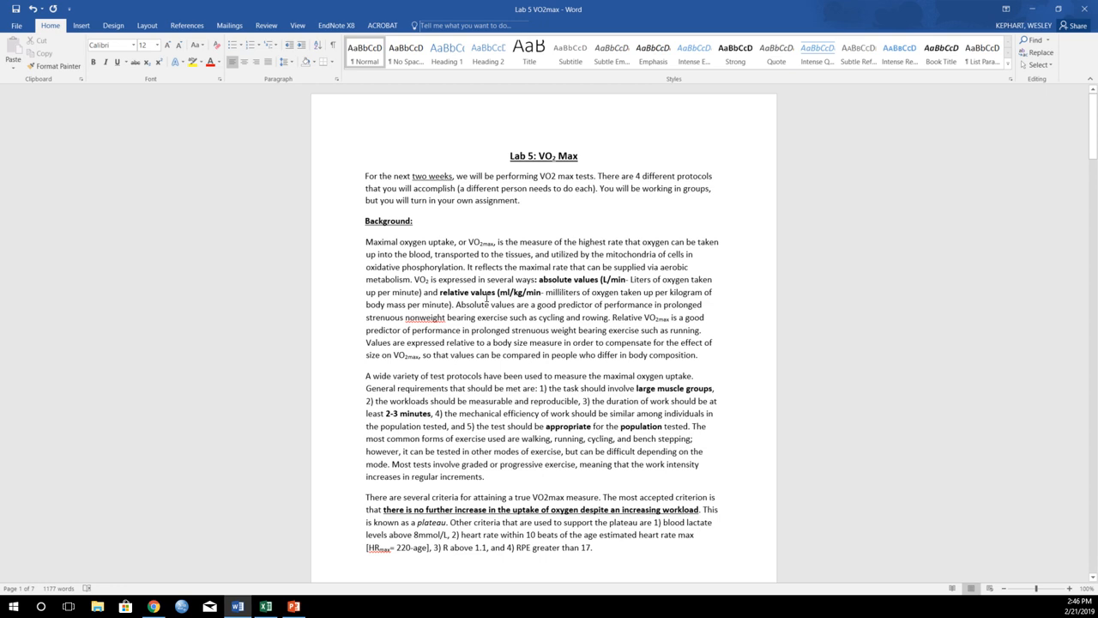
{"action": "mouse_move", "coordinate": [546, 358]}
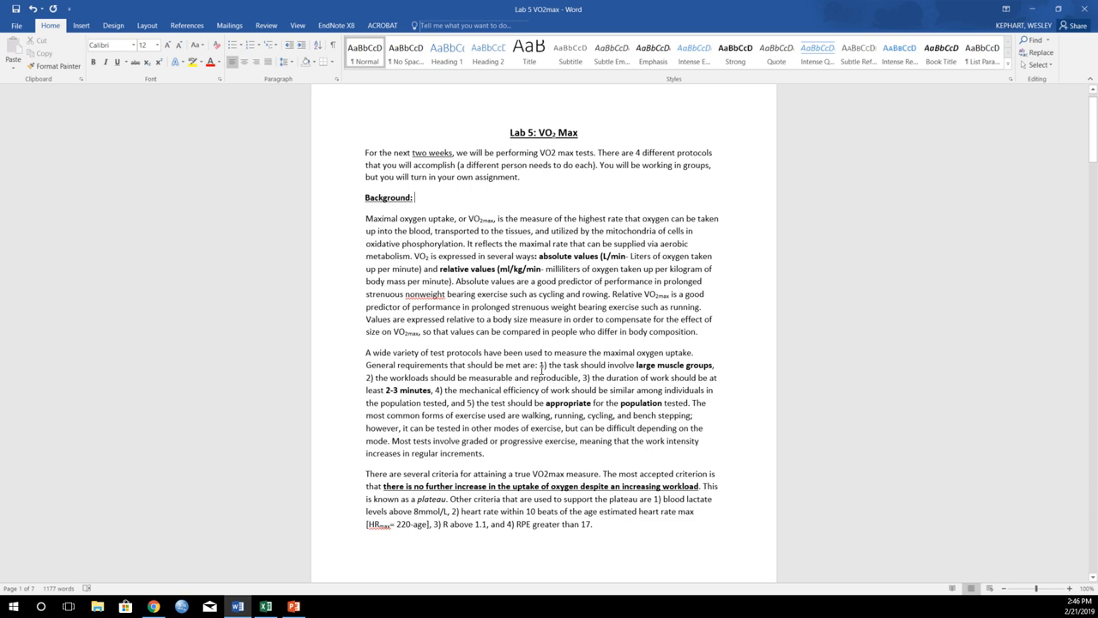
{"action": "mouse_move", "coordinate": [653, 374]}
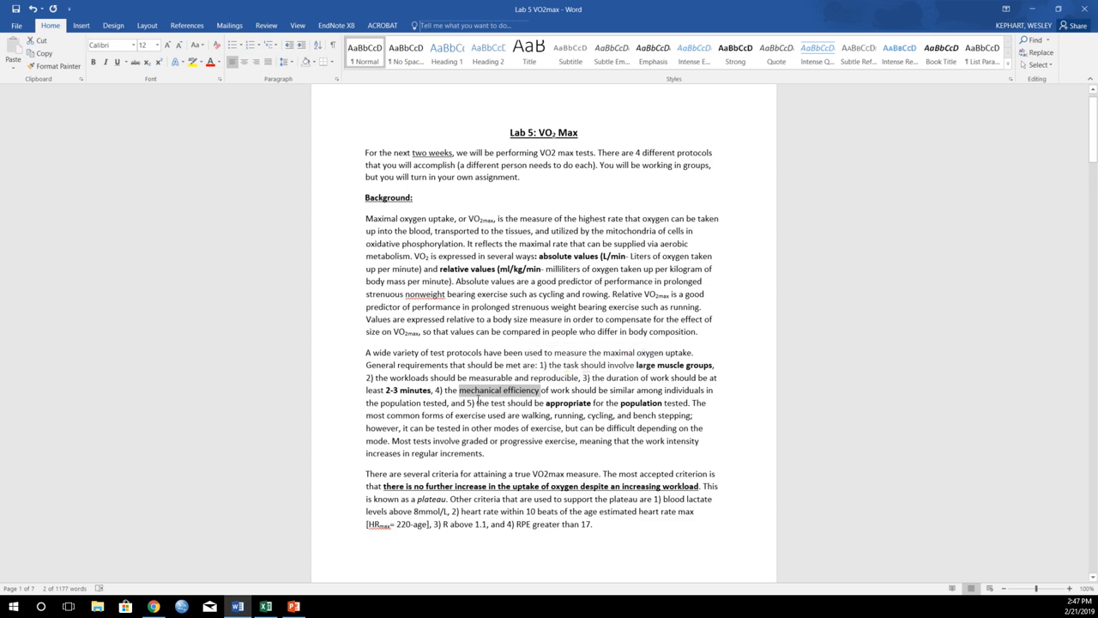
{"action": "mouse_move", "coordinate": [577, 424]}
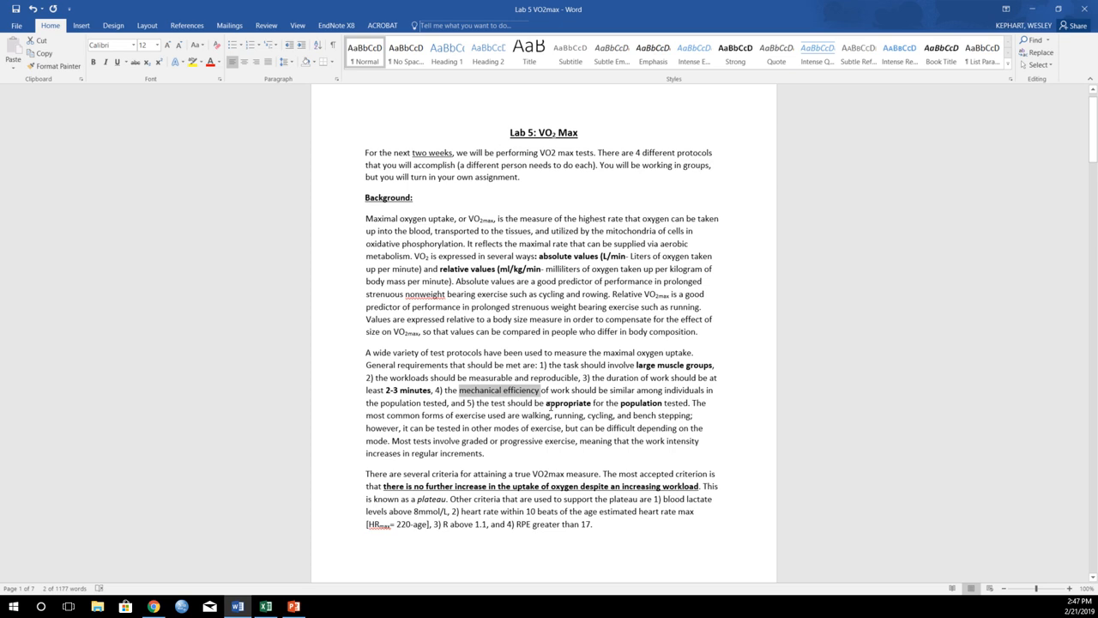
{"action": "mouse_move", "coordinate": [554, 411]}
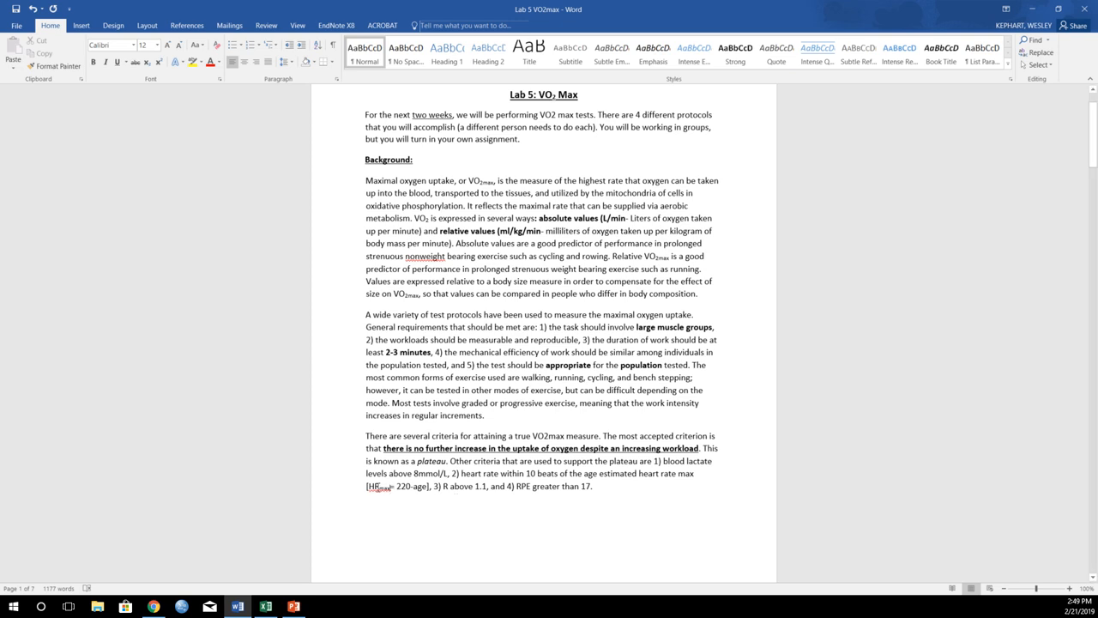
- Show the page 2 Borg Rating of Perceived Exertion Scale table (Table 1)
{"action": "left_click", "coordinate": [465, 512]}
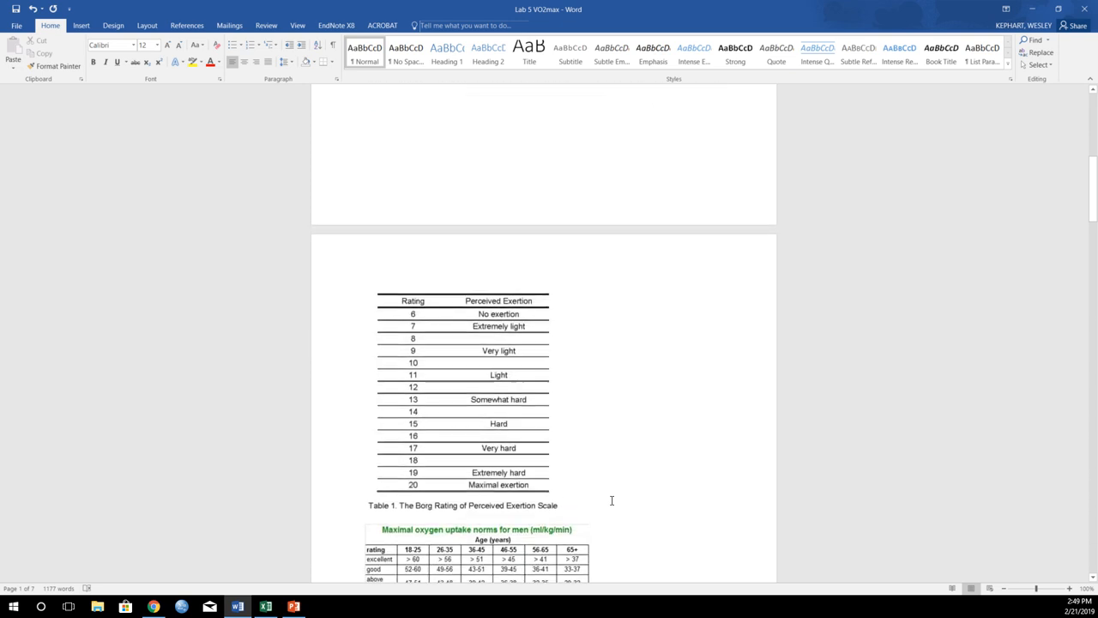
{"action": "mouse_move", "coordinate": [377, 404]}
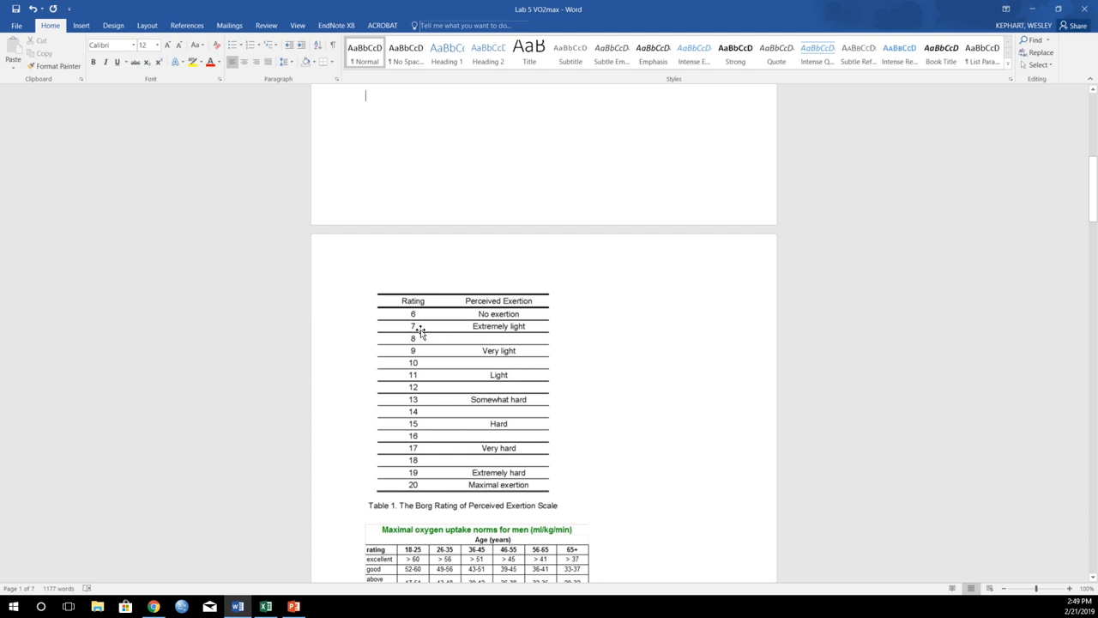
{"action": "mouse_move", "coordinate": [468, 388]}
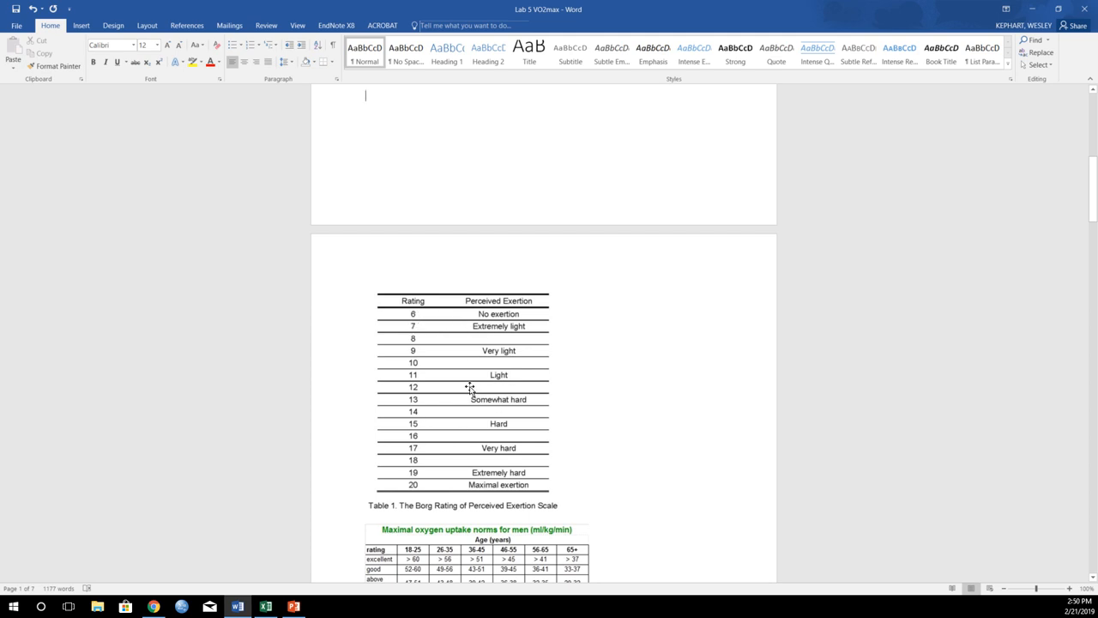
{"action": "mouse_move", "coordinate": [427, 401]}
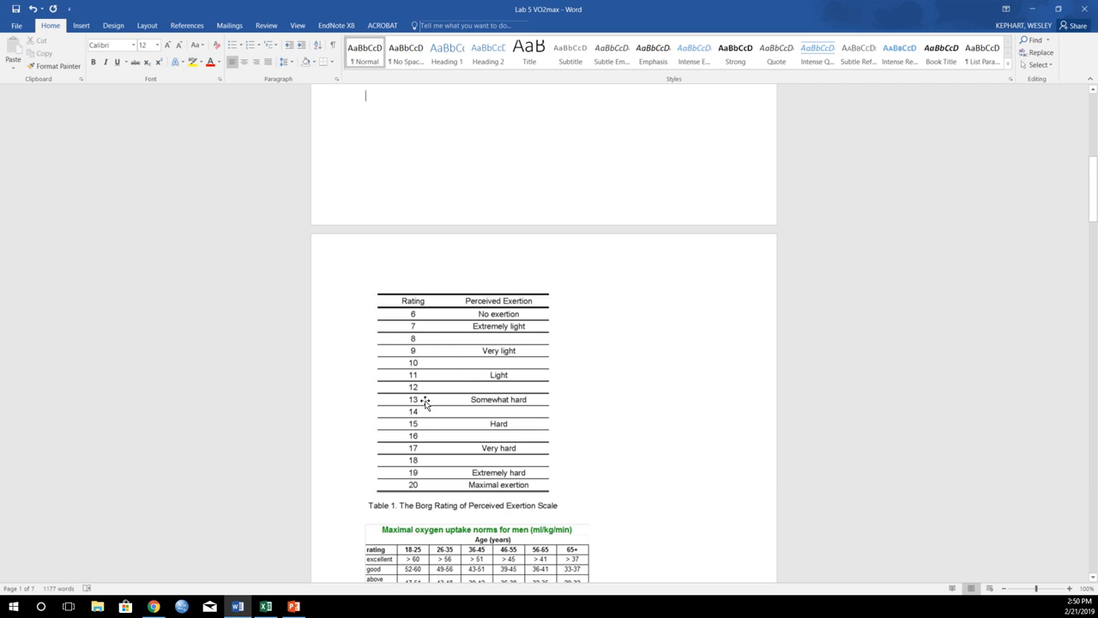
{"action": "mouse_move", "coordinate": [482, 485]}
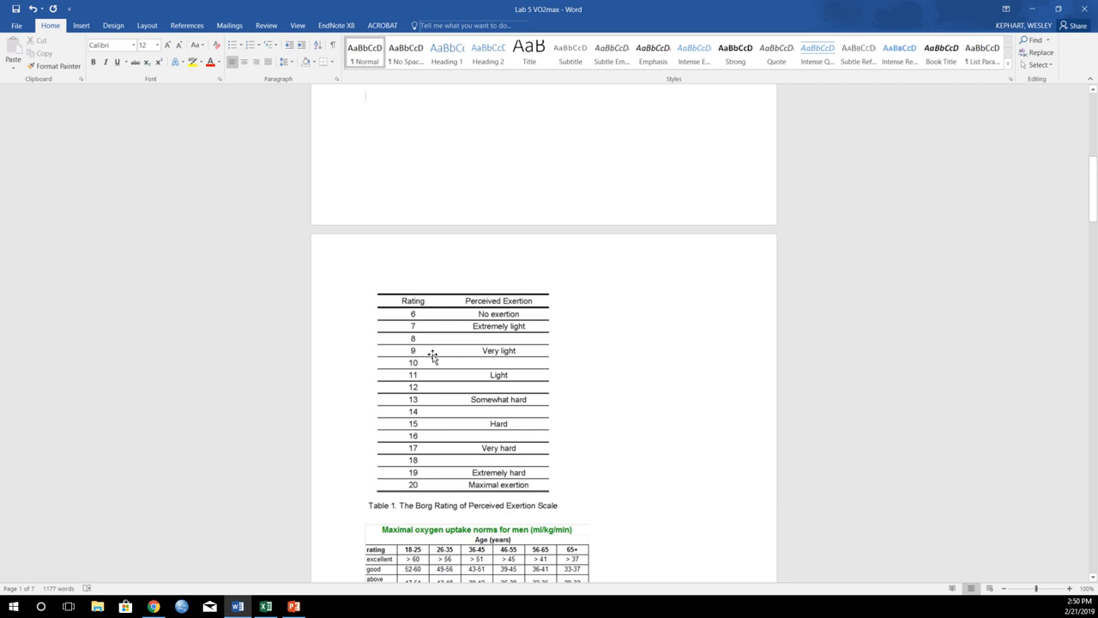
{"action": "mouse_move", "coordinate": [426, 314]}
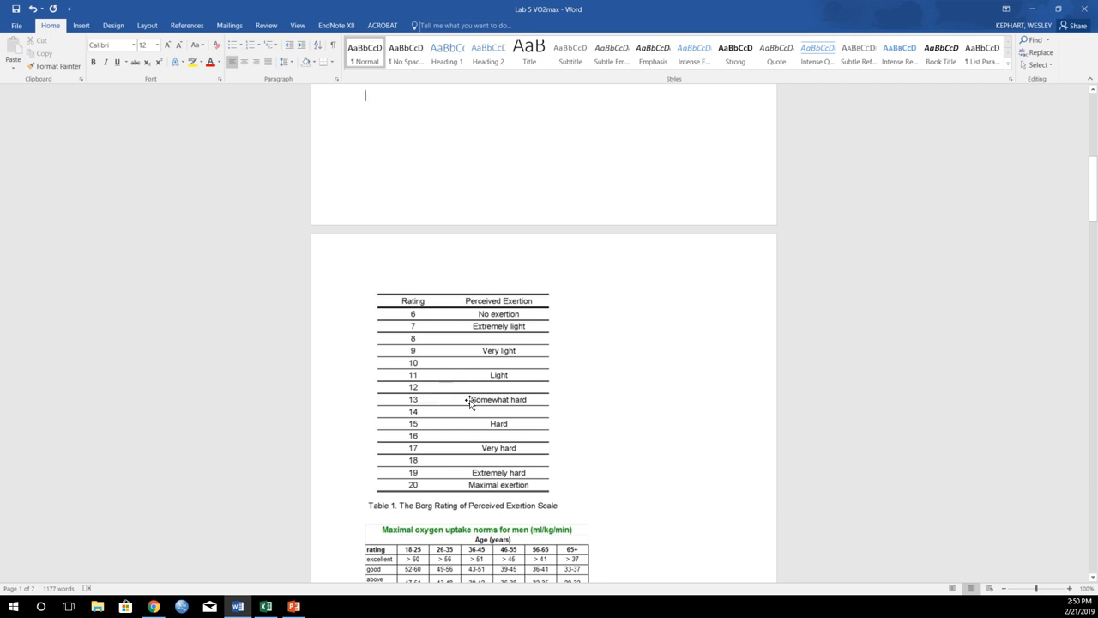
{"action": "mouse_move", "coordinate": [496, 402]}
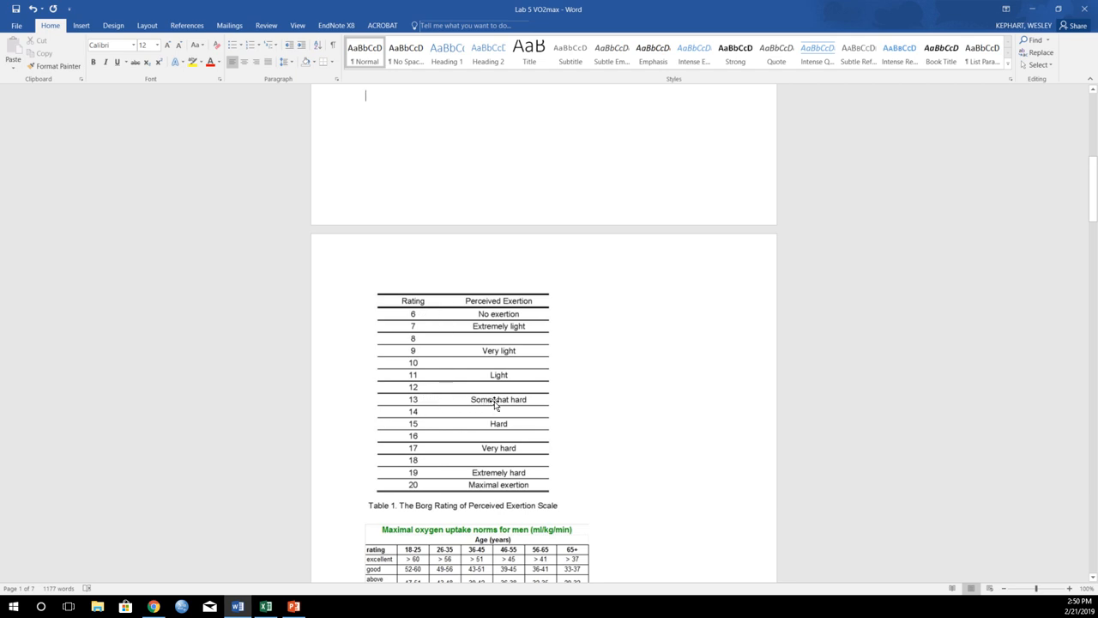
{"action": "mouse_move", "coordinate": [454, 301]}
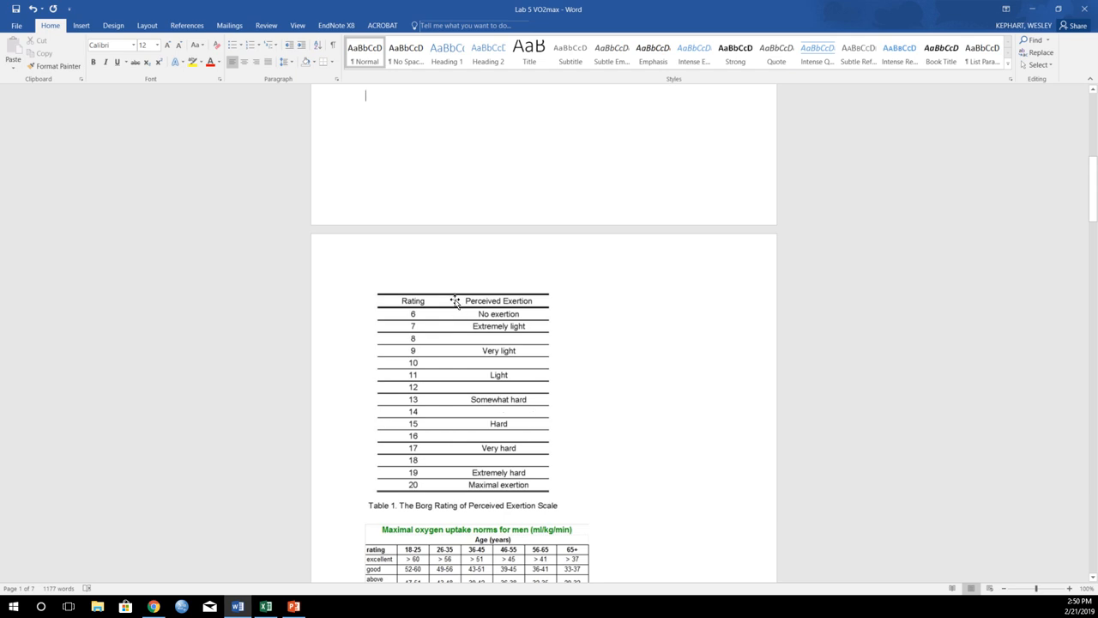
{"action": "mouse_move", "coordinate": [440, 362]}
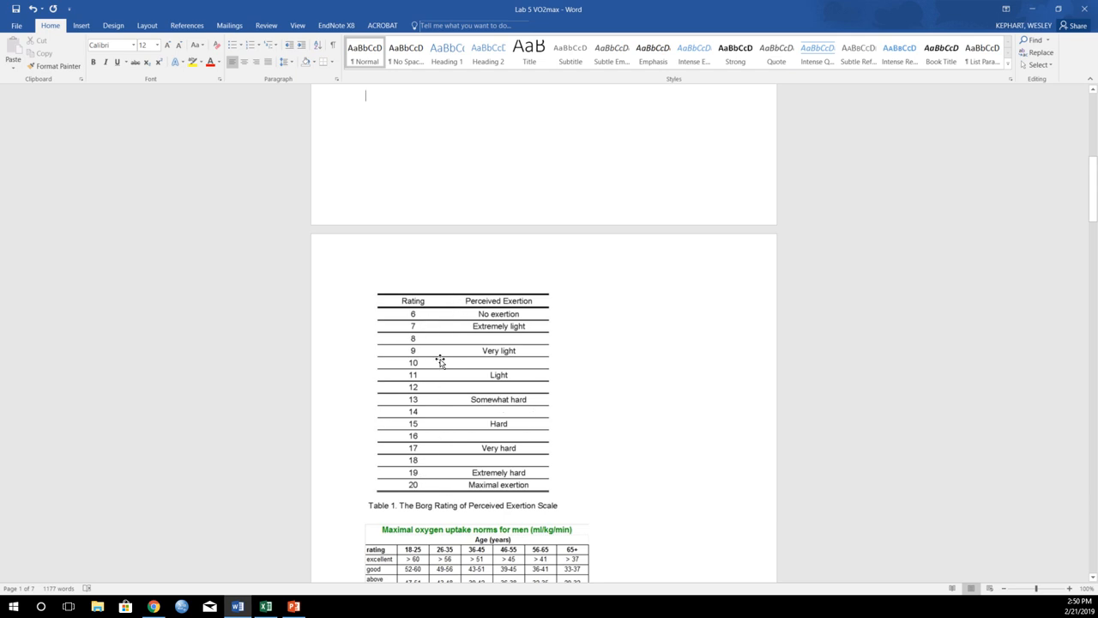
{"action": "mouse_move", "coordinate": [473, 461]}
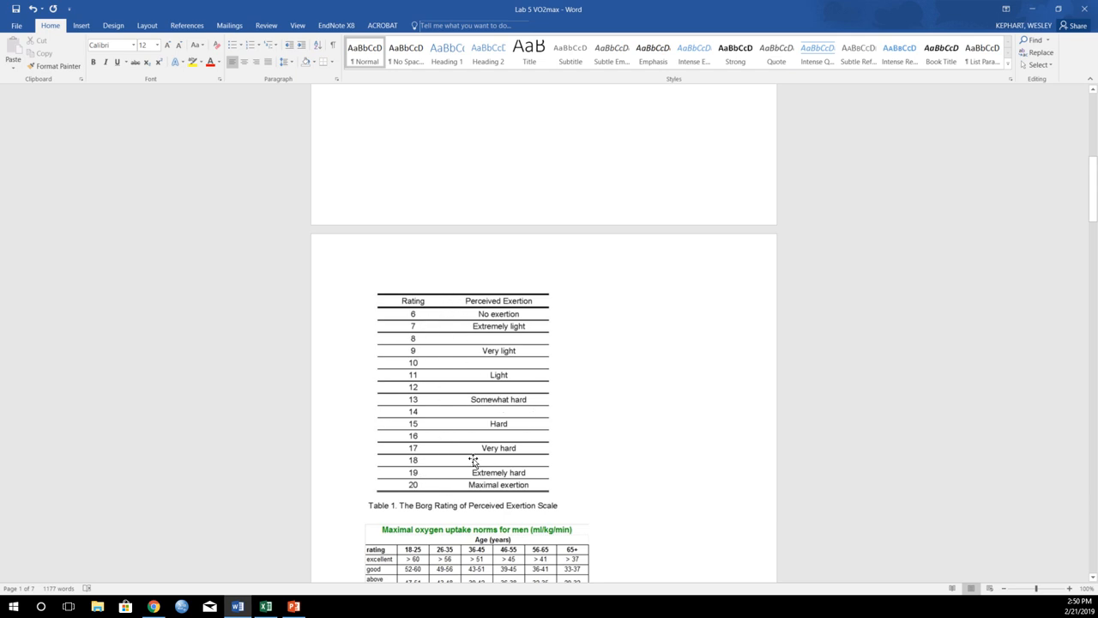
- Scroll past Table 1 to the men's and women's maximal oxygen uptake norm tables
{"action": "scroll", "scroll_direction": "down", "scroll_amount": 3}
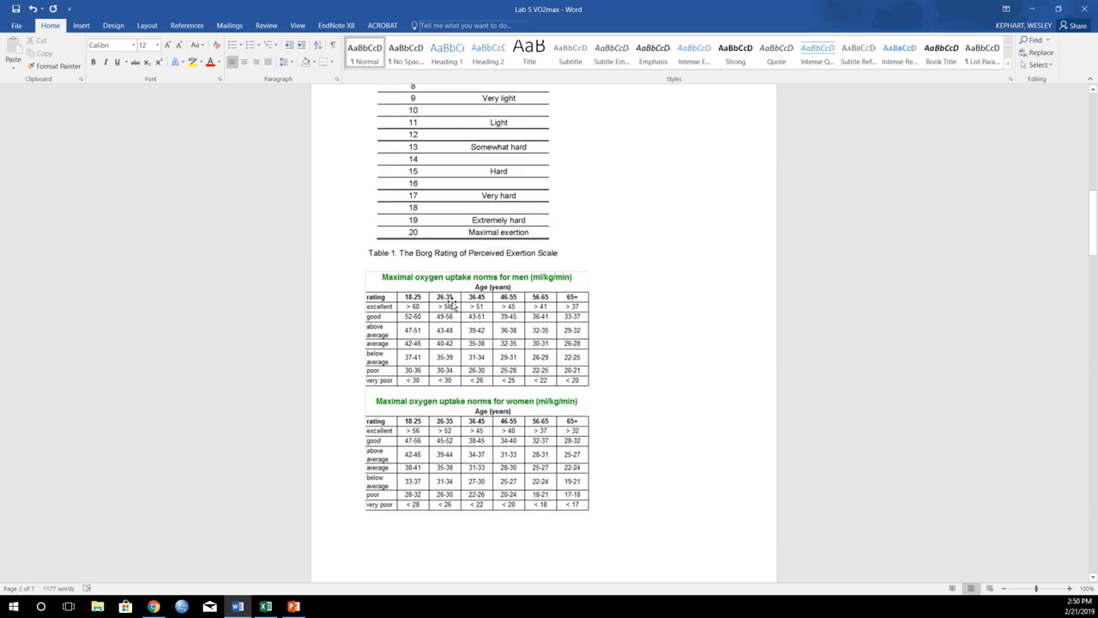
{"action": "mouse_move", "coordinate": [379, 274]}
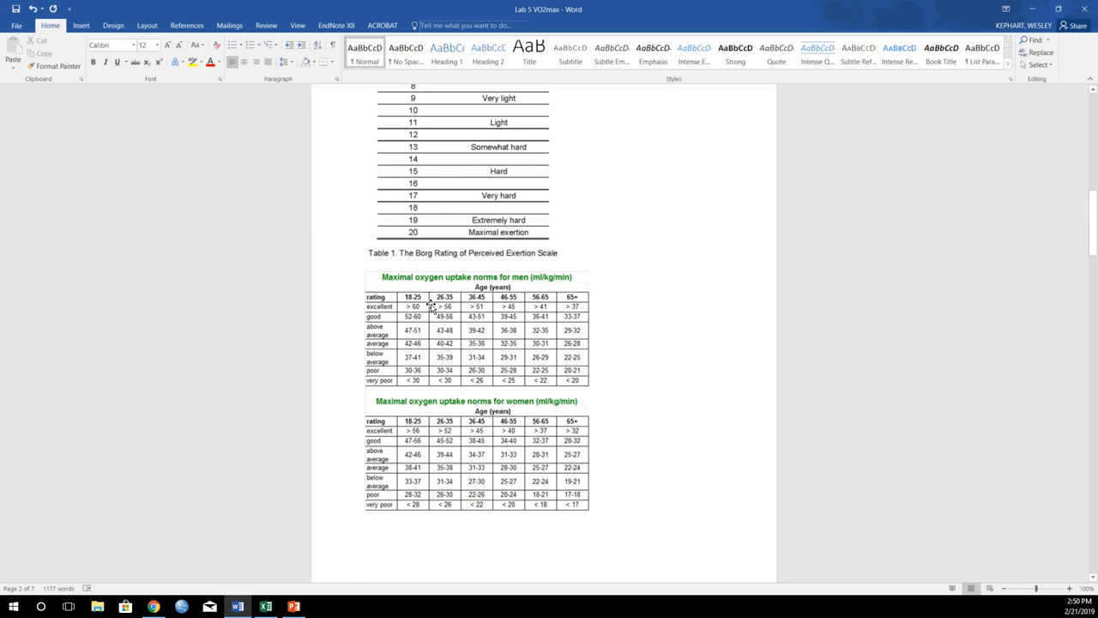
{"action": "mouse_move", "coordinate": [523, 296]}
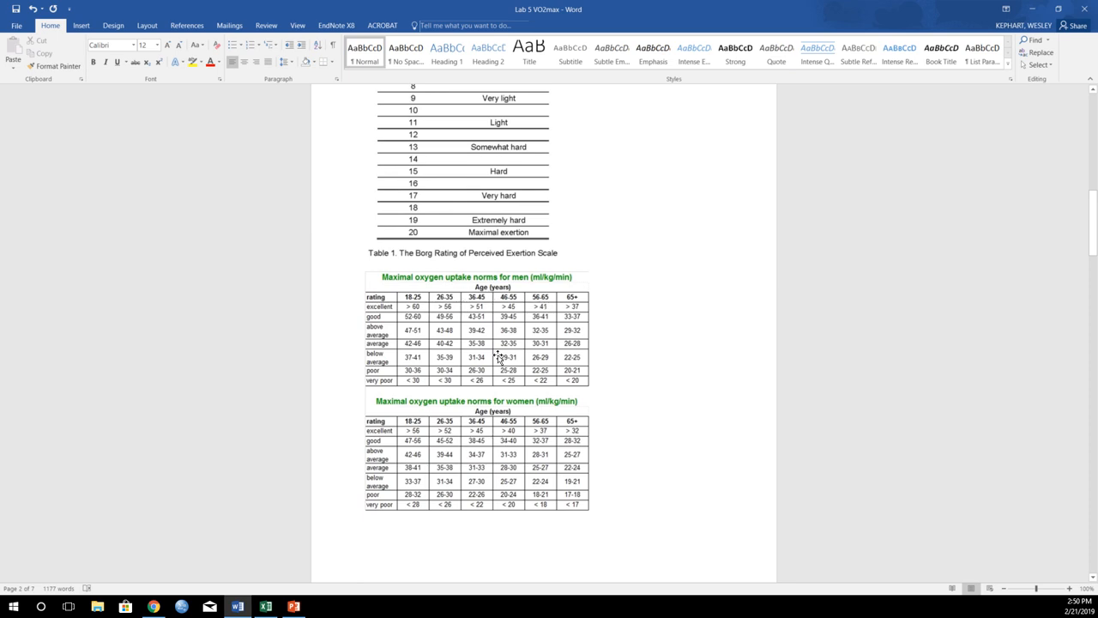
{"action": "mouse_move", "coordinate": [569, 455]}
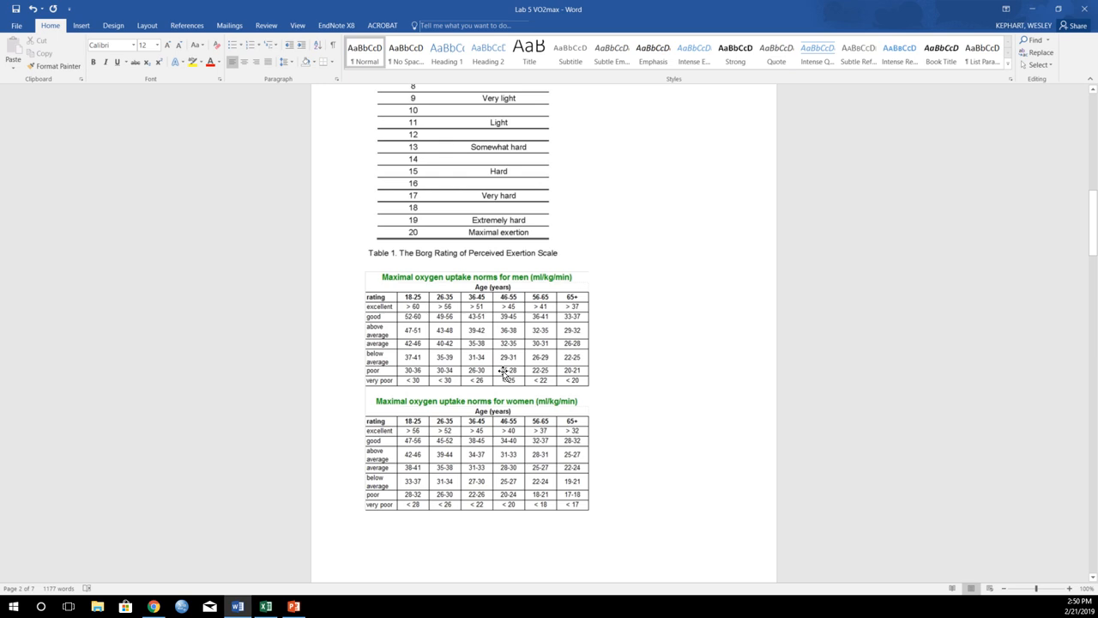
- Scroll to page 3's treadmill stage data table and its scatterplot questions
{"action": "scroll", "scroll_direction": "down", "scroll_amount": 3}
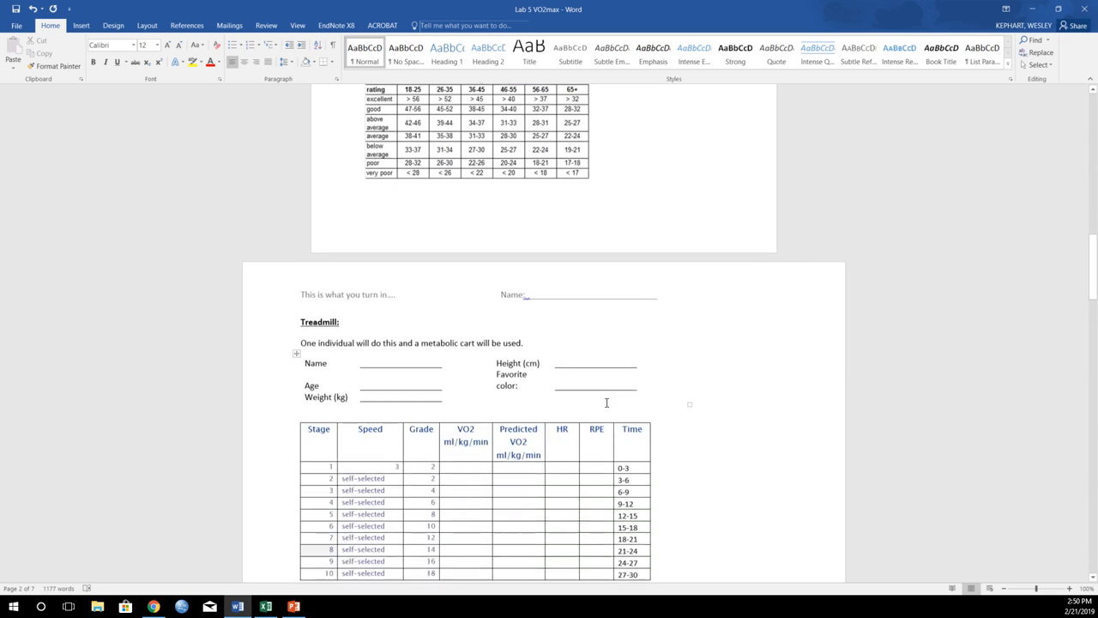
{"action": "scroll", "scroll_direction": "down", "scroll_amount": 3}
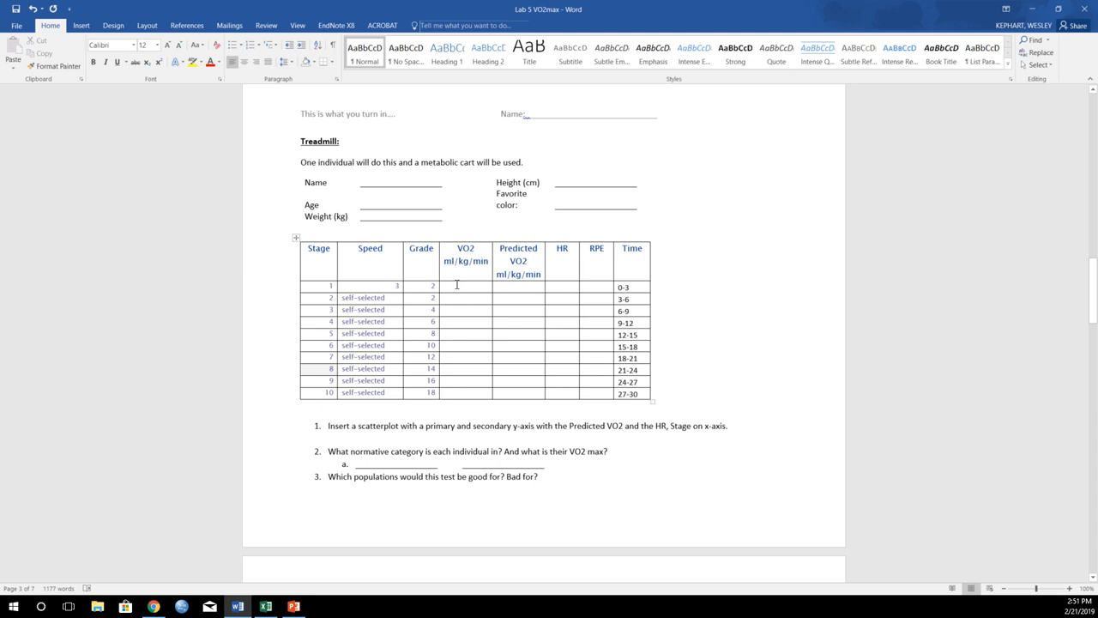
{"action": "mouse_move", "coordinate": [470, 296]}
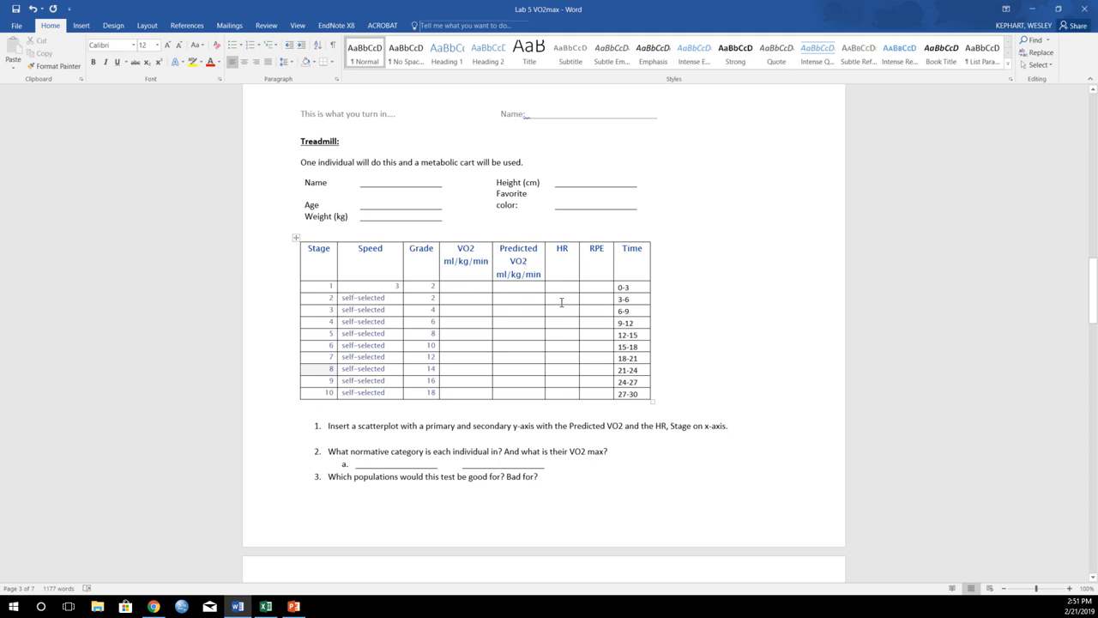
{"action": "mouse_move", "coordinate": [631, 322]}
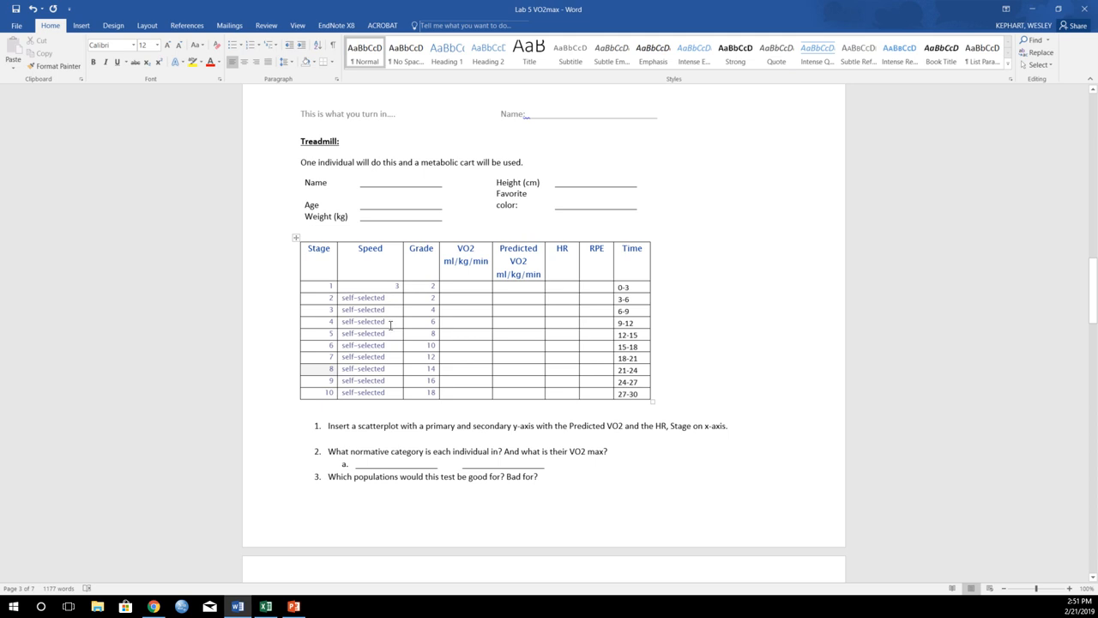
{"action": "mouse_move", "coordinate": [414, 308]}
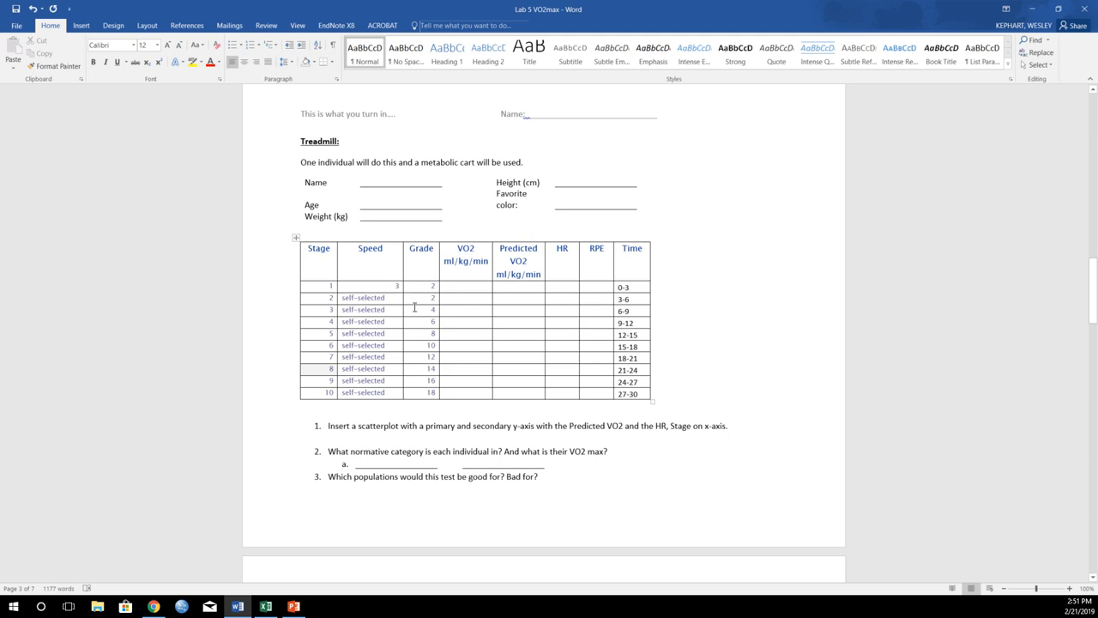
{"action": "mouse_move", "coordinate": [599, 400]}
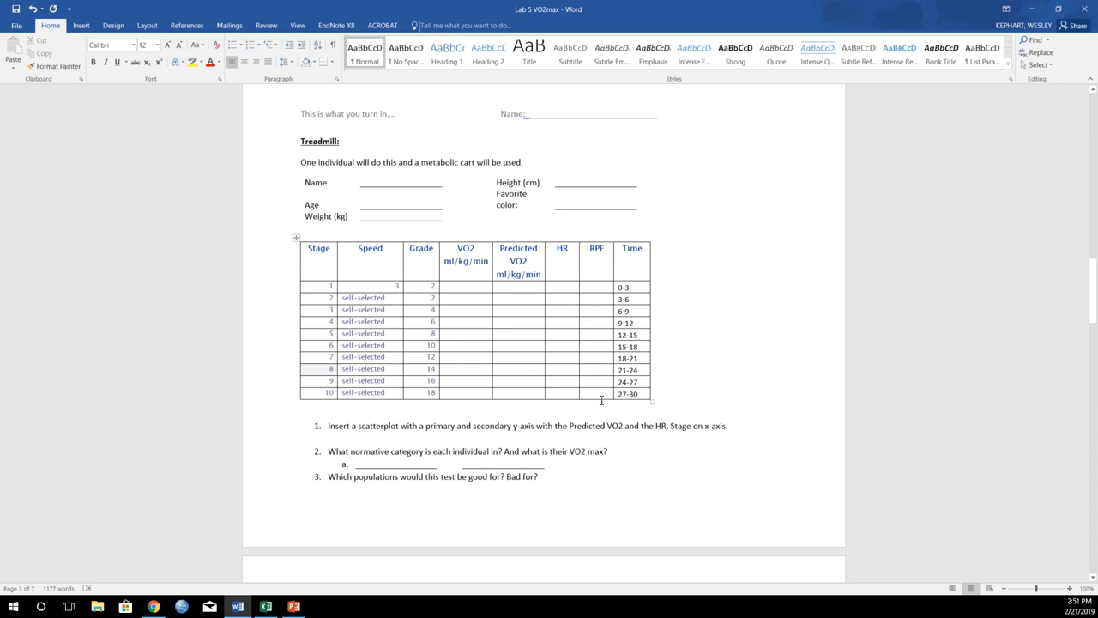
{"action": "mouse_move", "coordinate": [447, 409]}
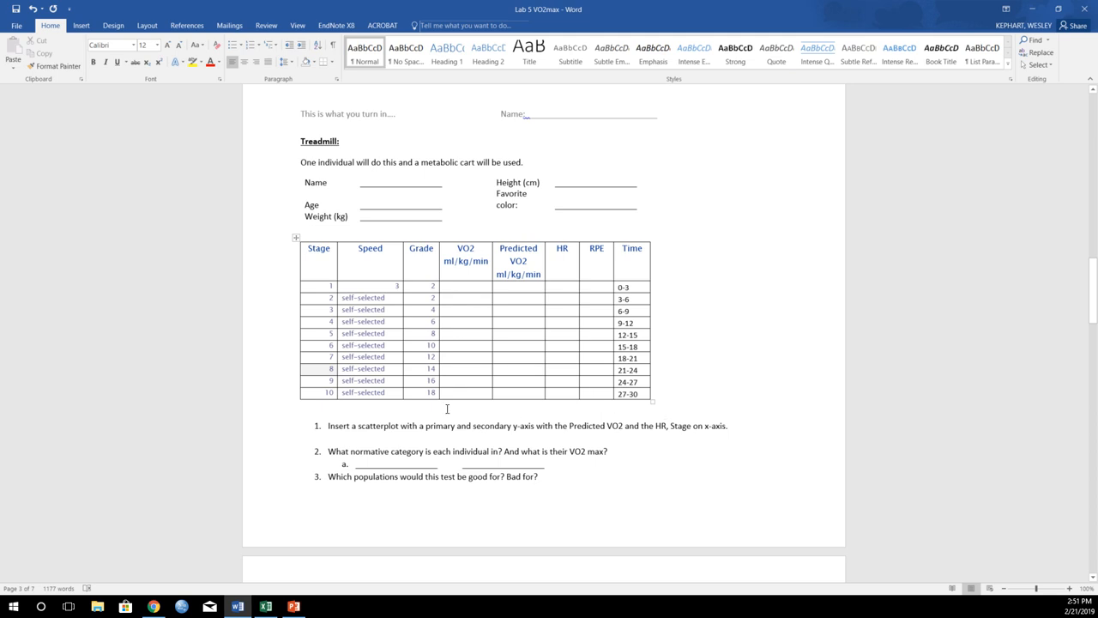
{"action": "scroll", "scroll_direction": "down", "scroll_amount": 3}
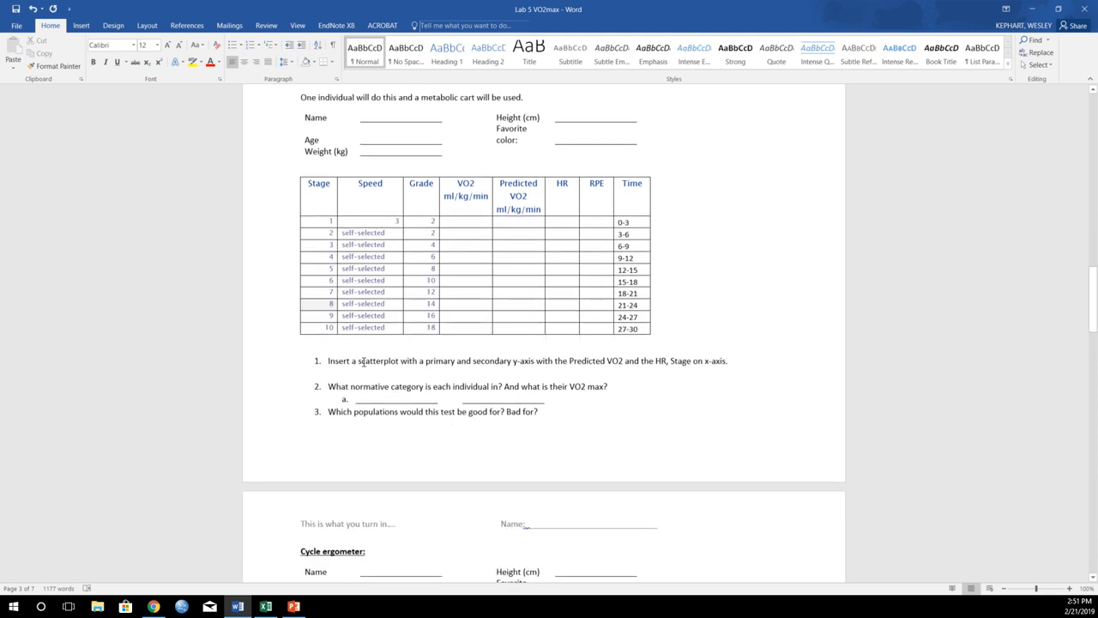
{"action": "mouse_move", "coordinate": [468, 360]}
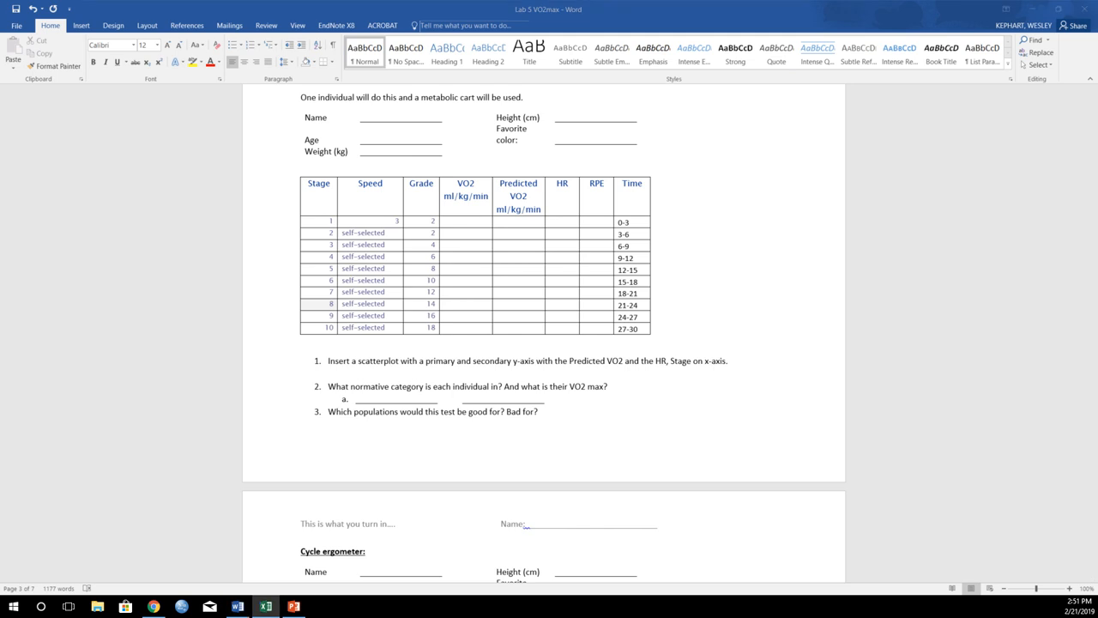
{"action": "left_click", "coordinate": [268, 605]}
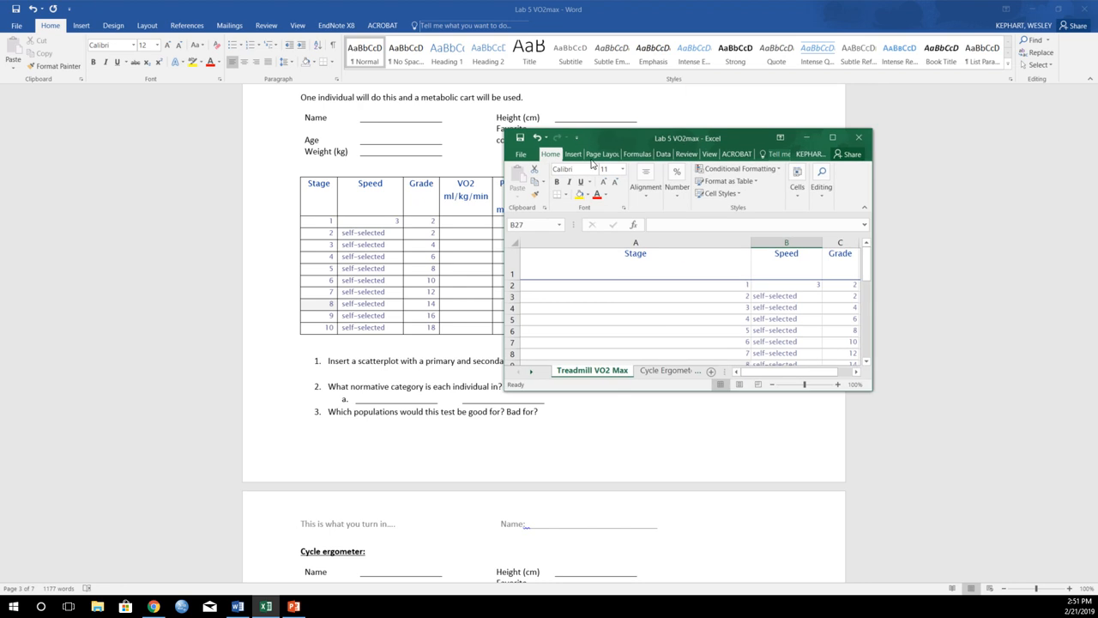
{"action": "left_click_drag", "start_coordinate": [686, 137], "coordinate": [449, 189]}
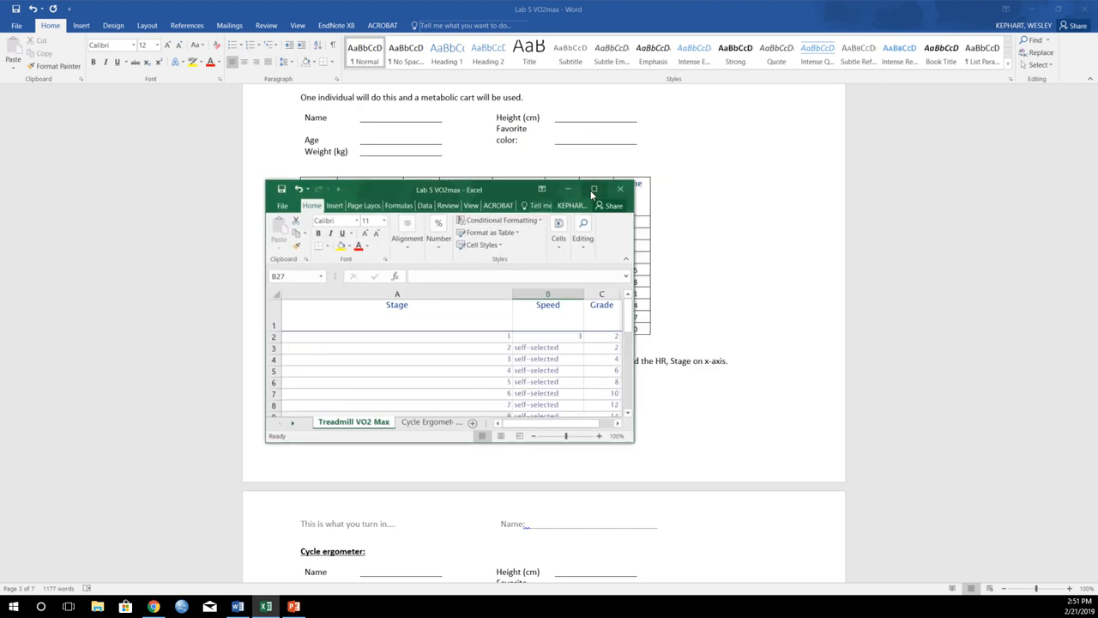
{"action": "left_click", "coordinate": [594, 188]}
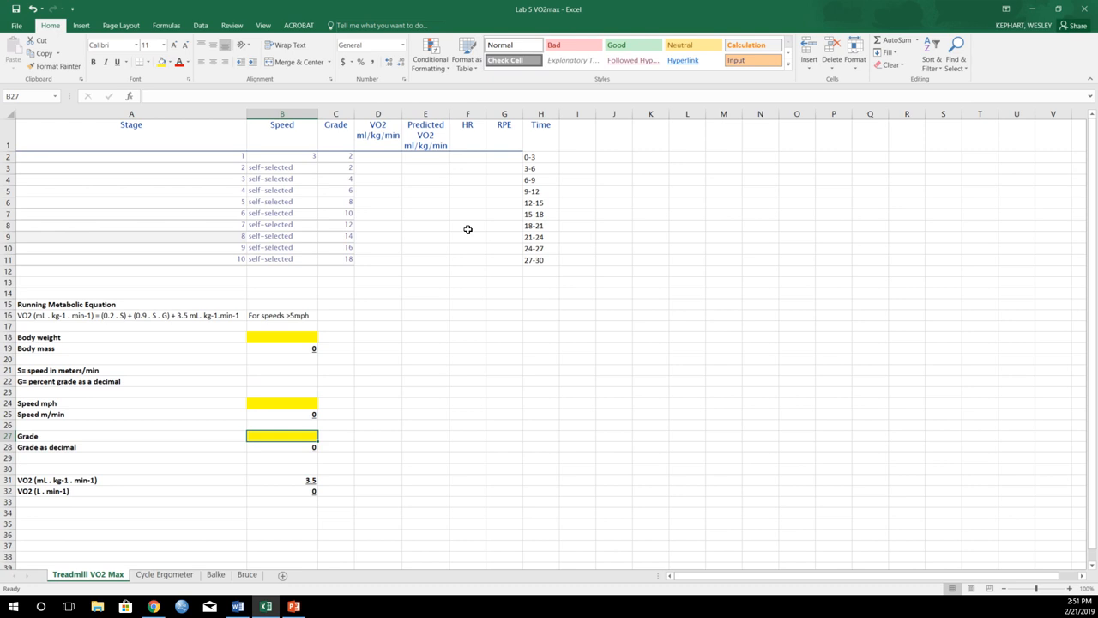
{"action": "mouse_move", "coordinate": [379, 157]}
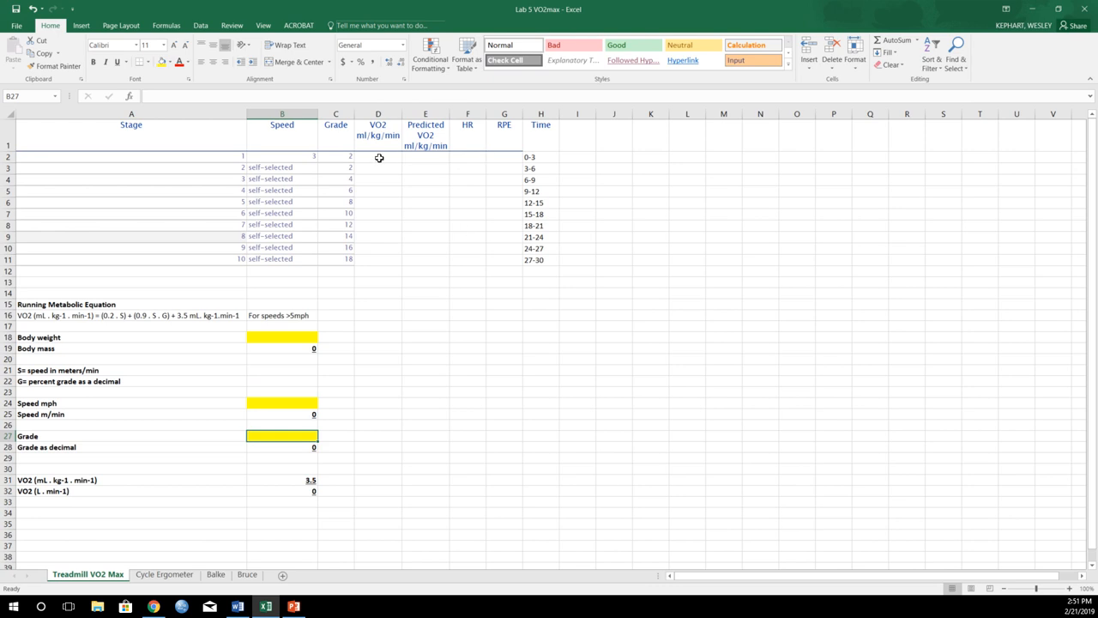
{"action": "mouse_move", "coordinate": [372, 156]}
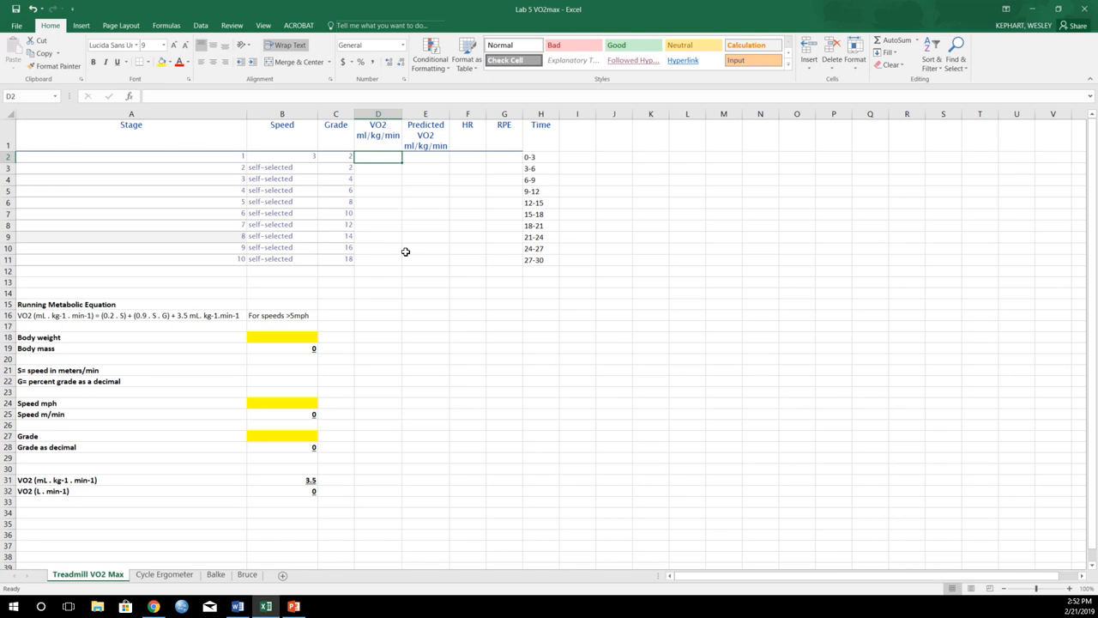
{"action": "mouse_move", "coordinate": [381, 175]}
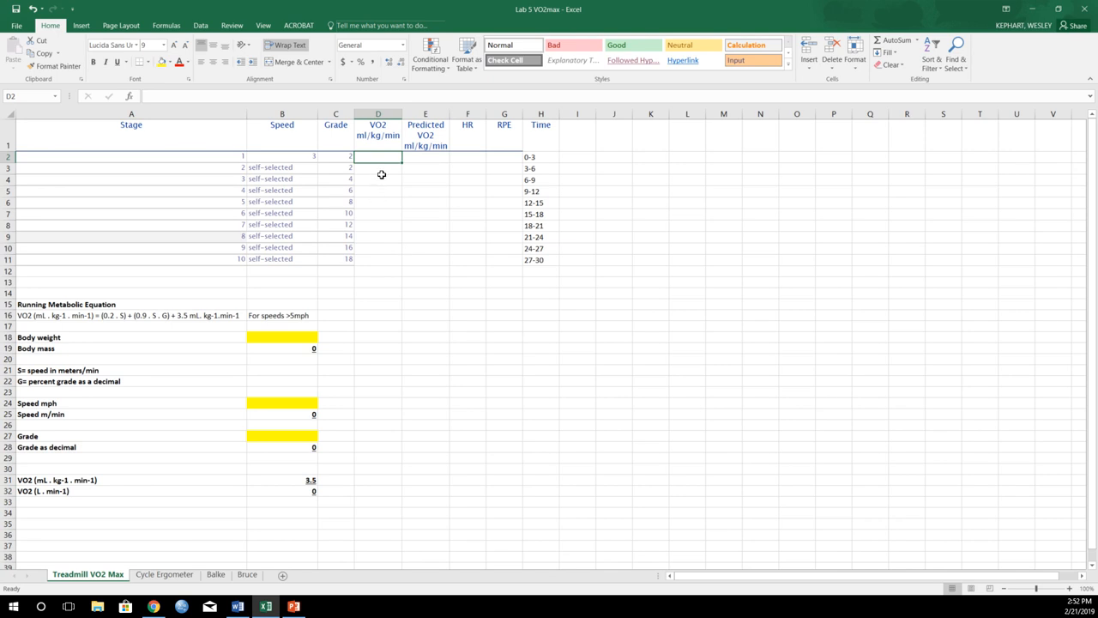
{"action": "mouse_move", "coordinate": [278, 428]}
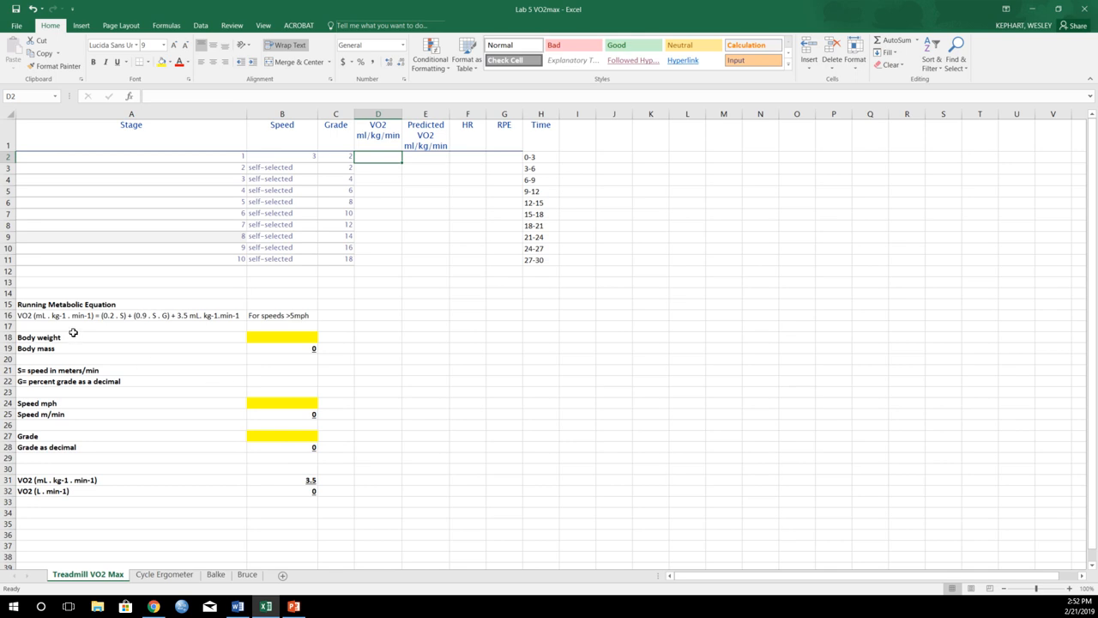
{"action": "mouse_move", "coordinate": [318, 376]}
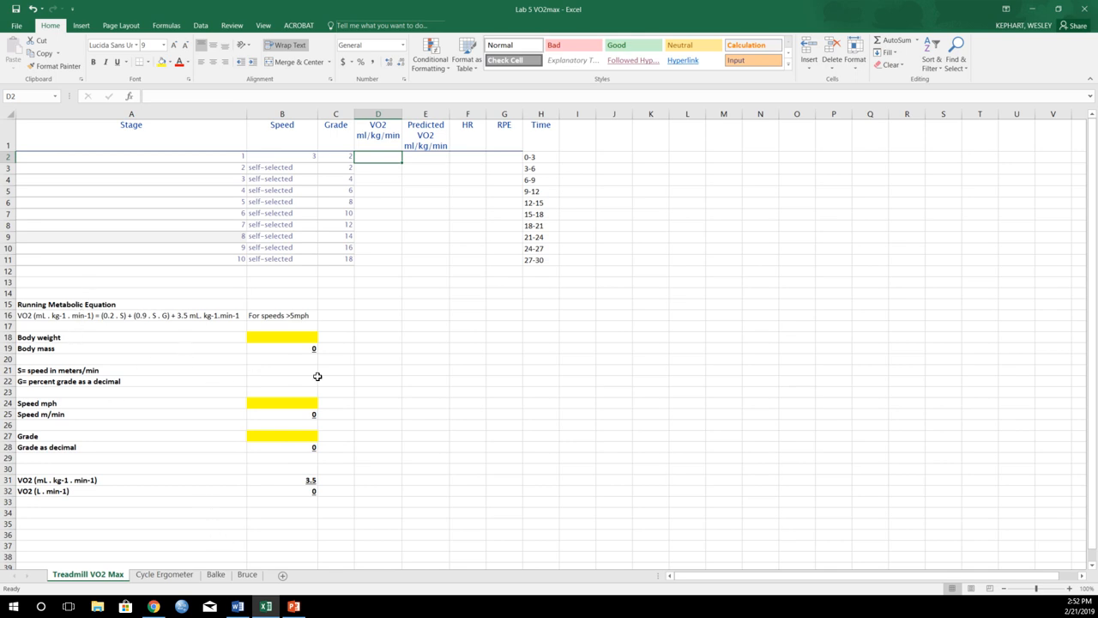
{"action": "mouse_move", "coordinate": [391, 398]}
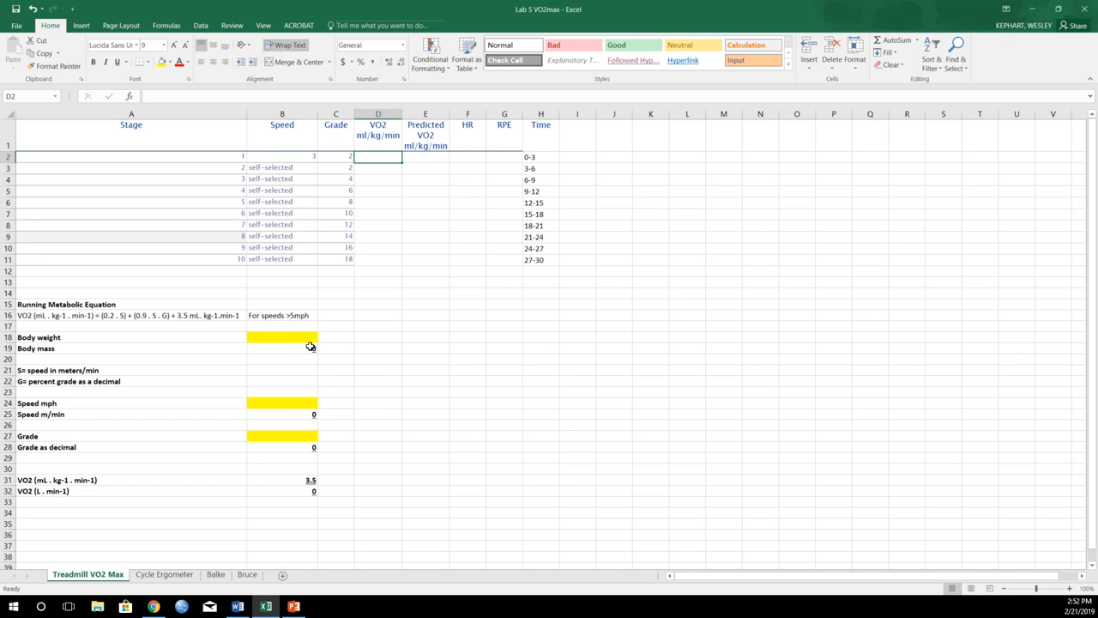
{"action": "left_click", "coordinate": [281, 399]}
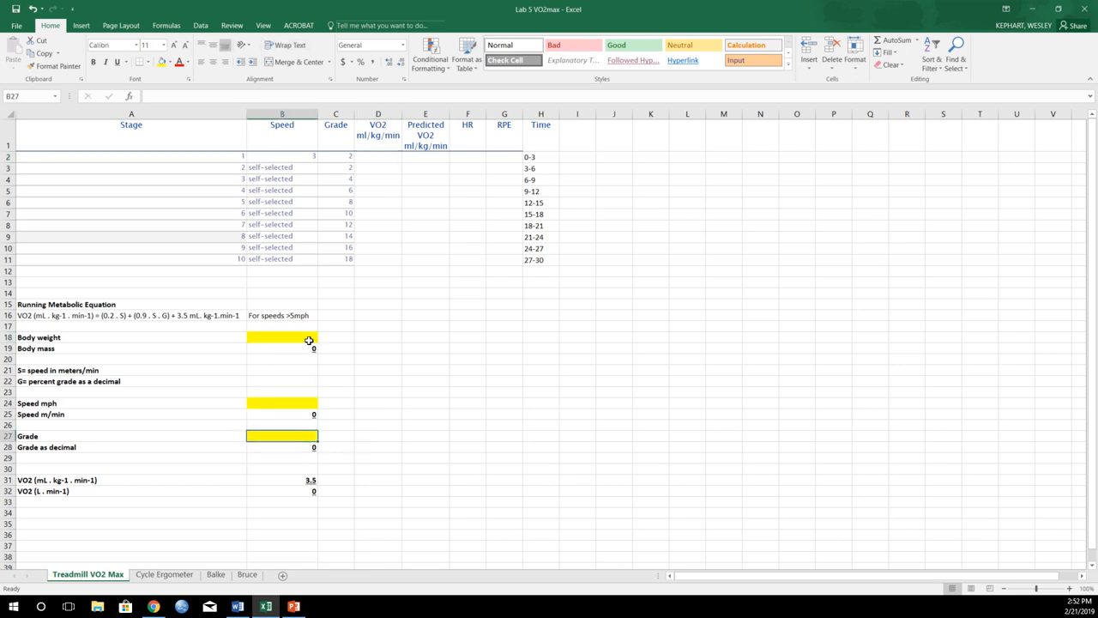
{"action": "left_click", "coordinate": [288, 336]}
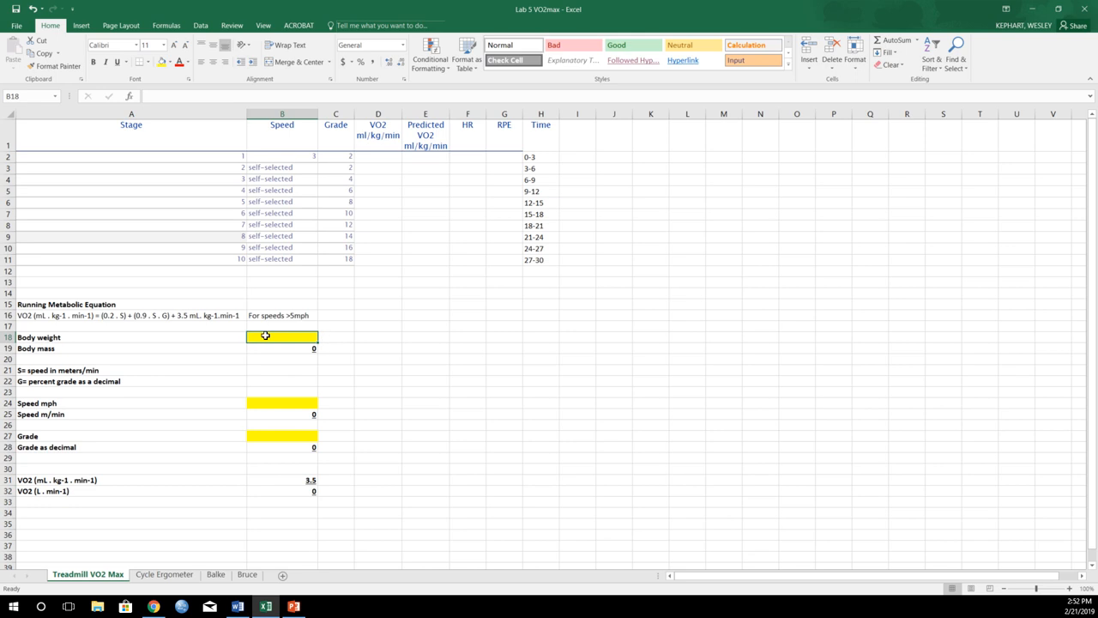
{"action": "mouse_move", "coordinate": [199, 414]}
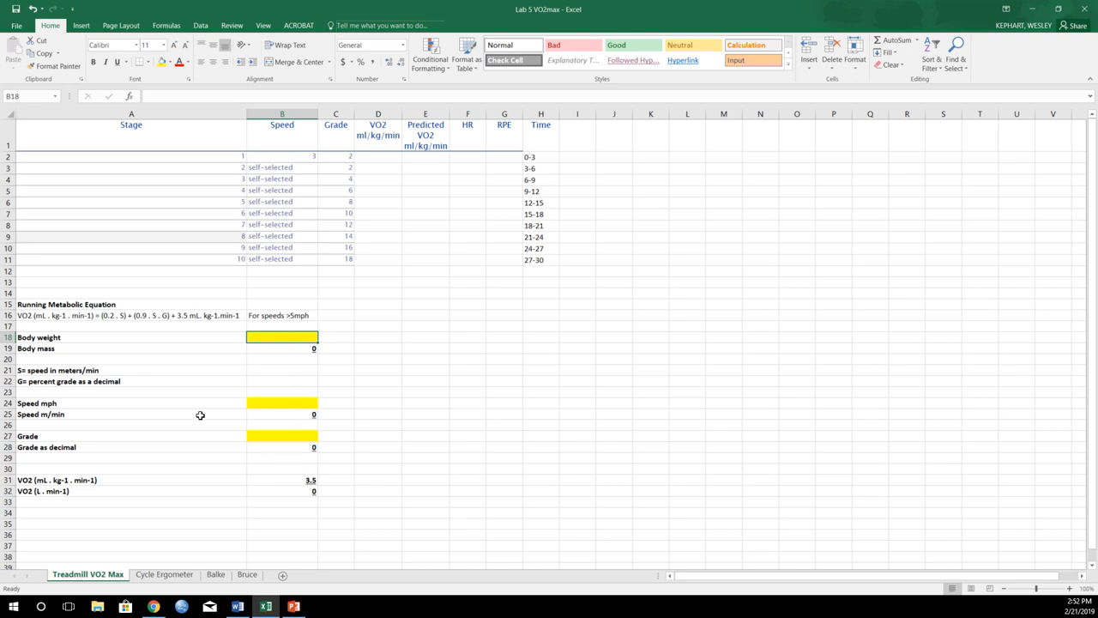
{"action": "left_click", "coordinate": [162, 574]}
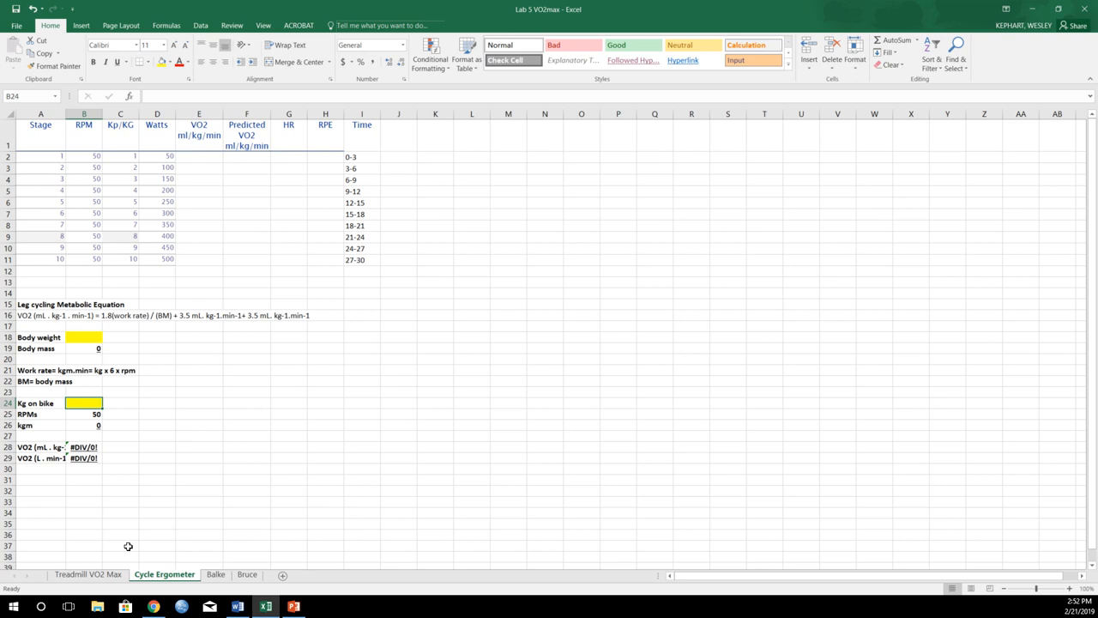
{"action": "left_click", "coordinate": [85, 574]}
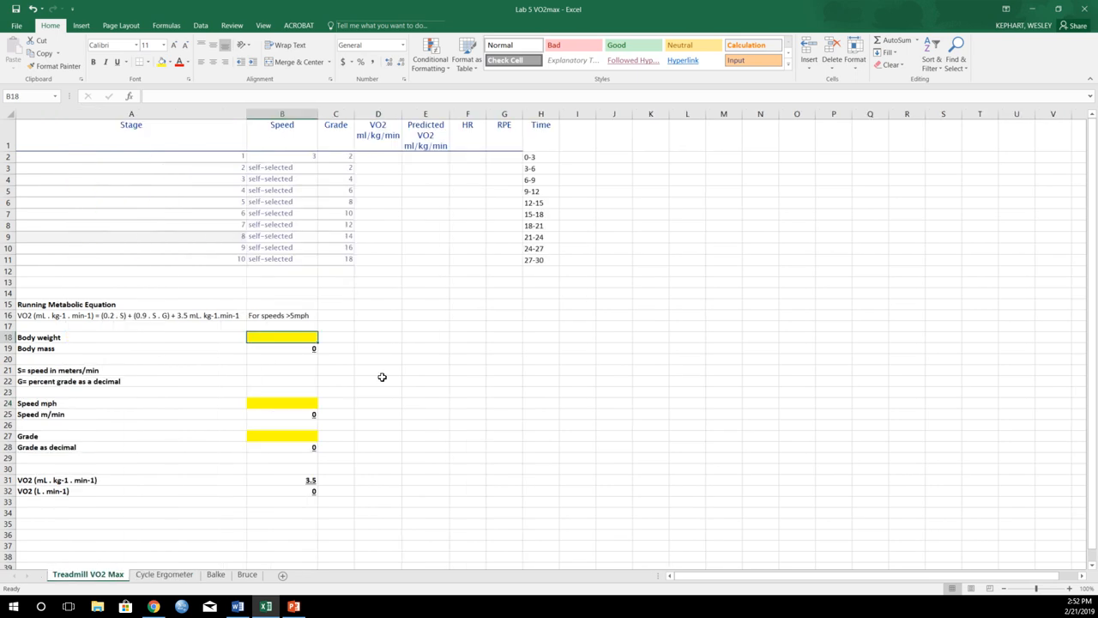
{"action": "mouse_move", "coordinate": [326, 439]}
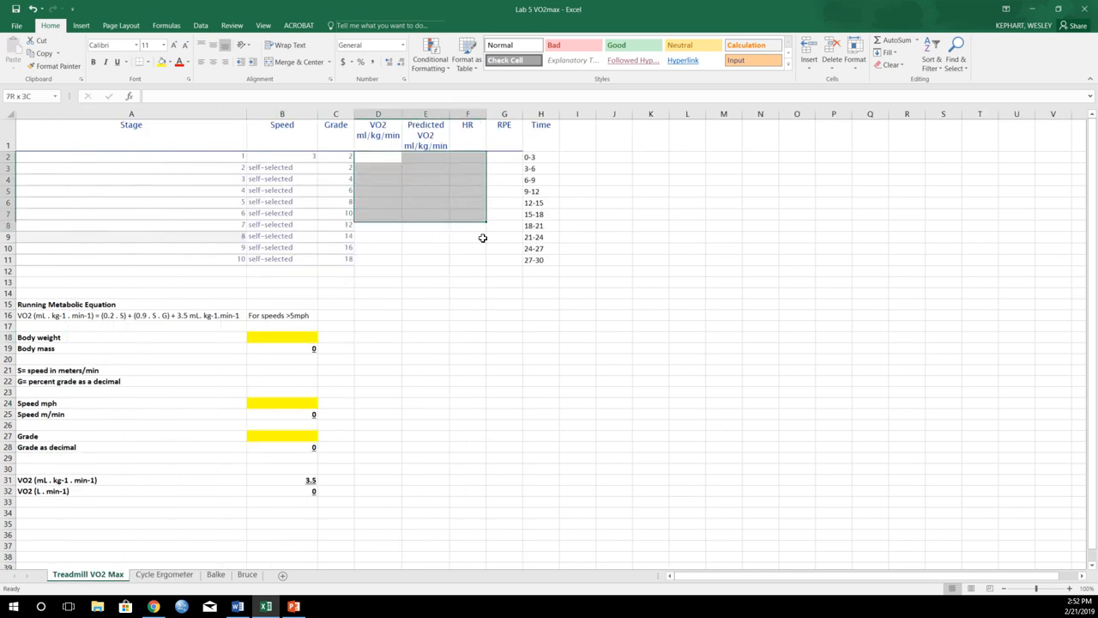
{"action": "left_click", "coordinate": [504, 315]}
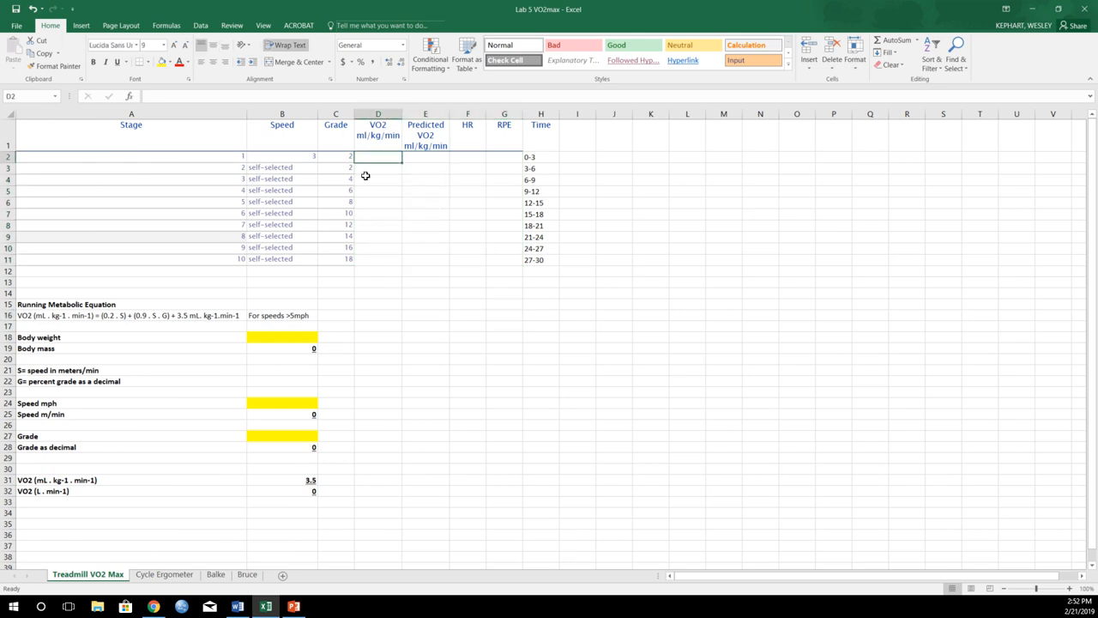
- Enter body weight 165, speed 6 mph and grade 4 in the treadmill calculator
{"action": "left_click", "coordinate": [282, 336]}
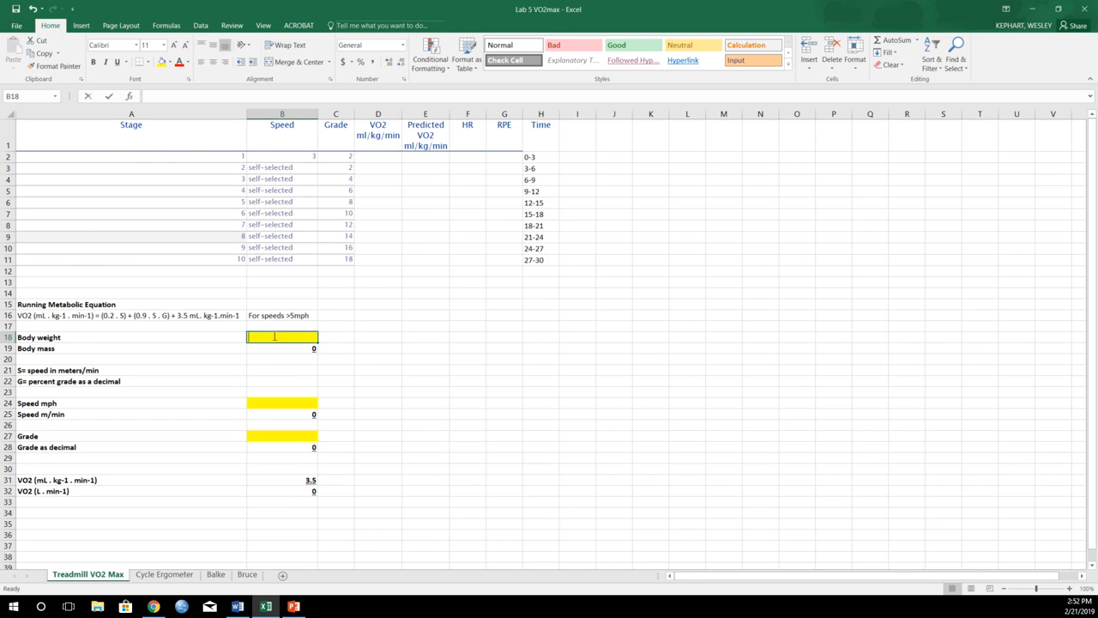
{"action": "type", "text": "165"}
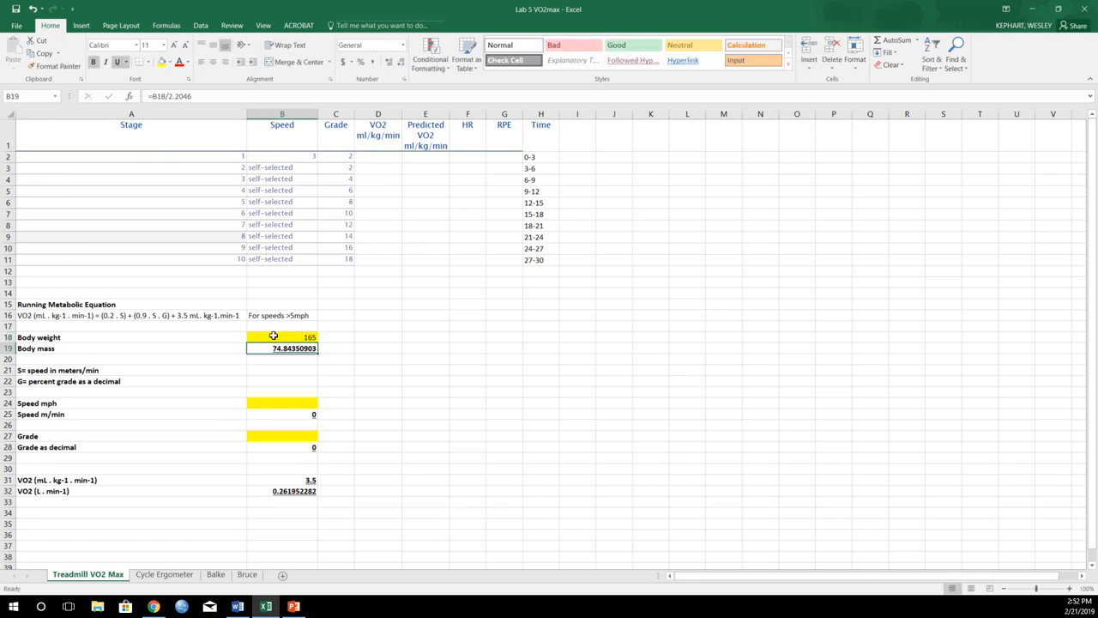
{"action": "left_click", "coordinate": [282, 402]}
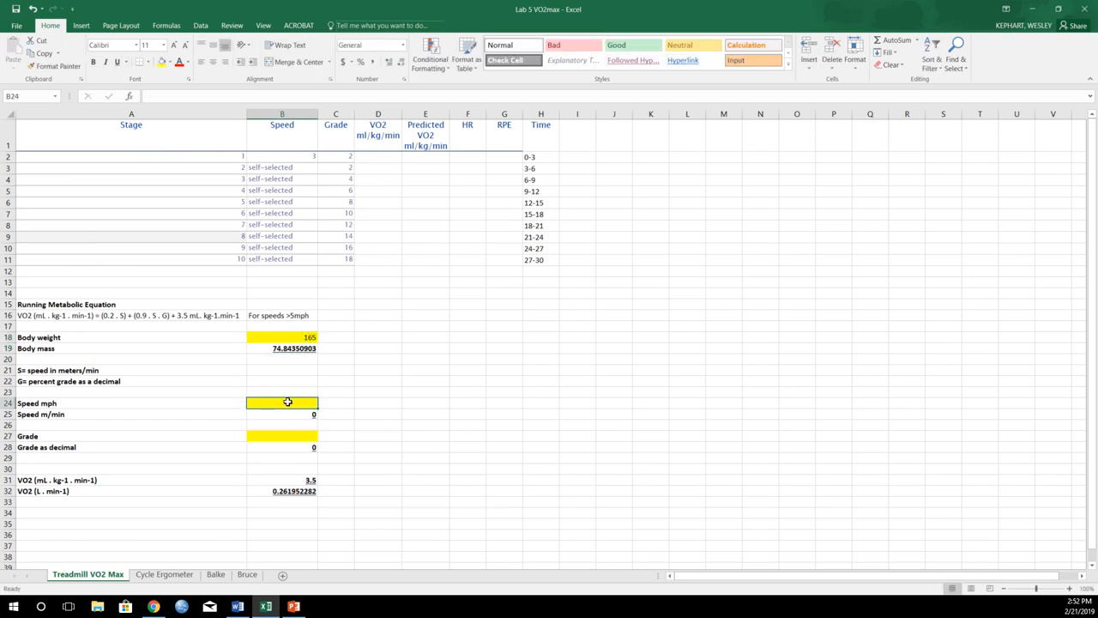
{"action": "type", "text": "6"}
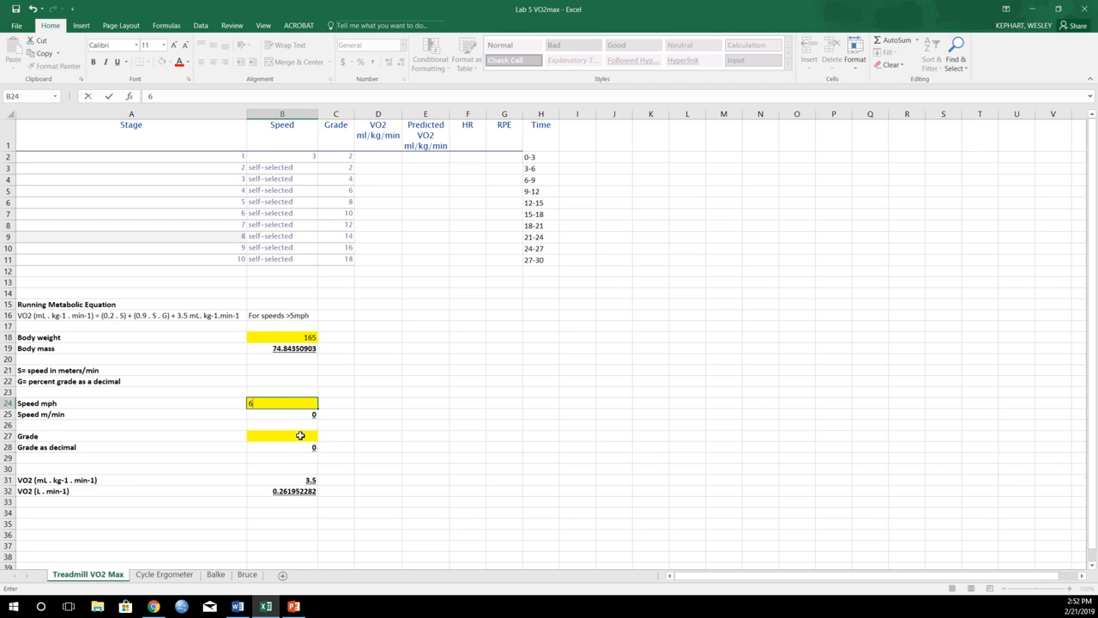
{"action": "left_click", "coordinate": [298, 435]}
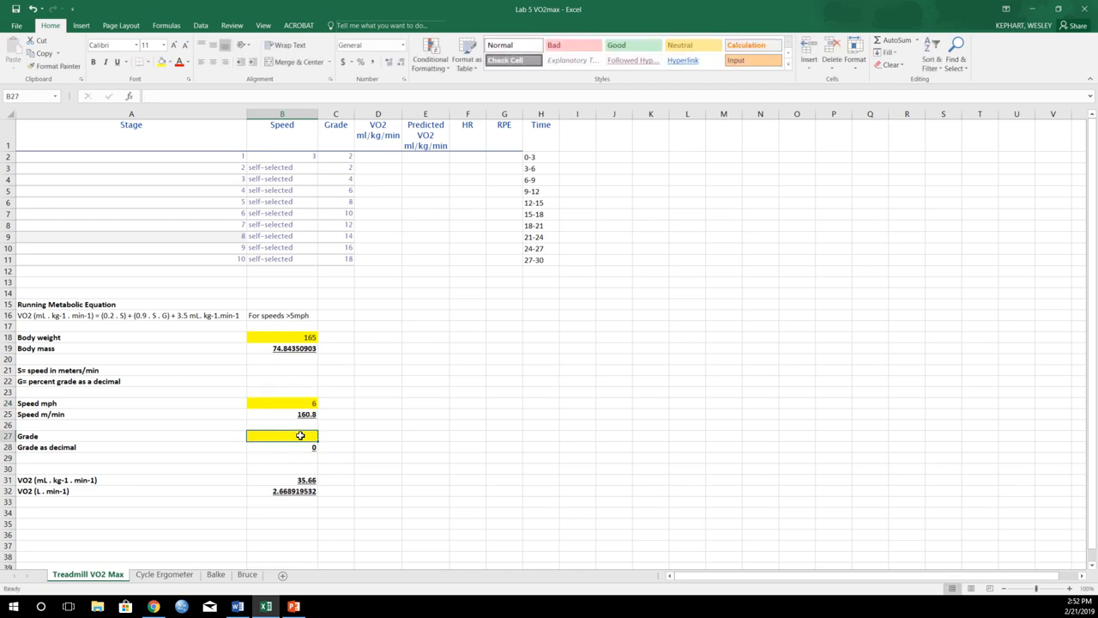
{"action": "type", "text": "2"}
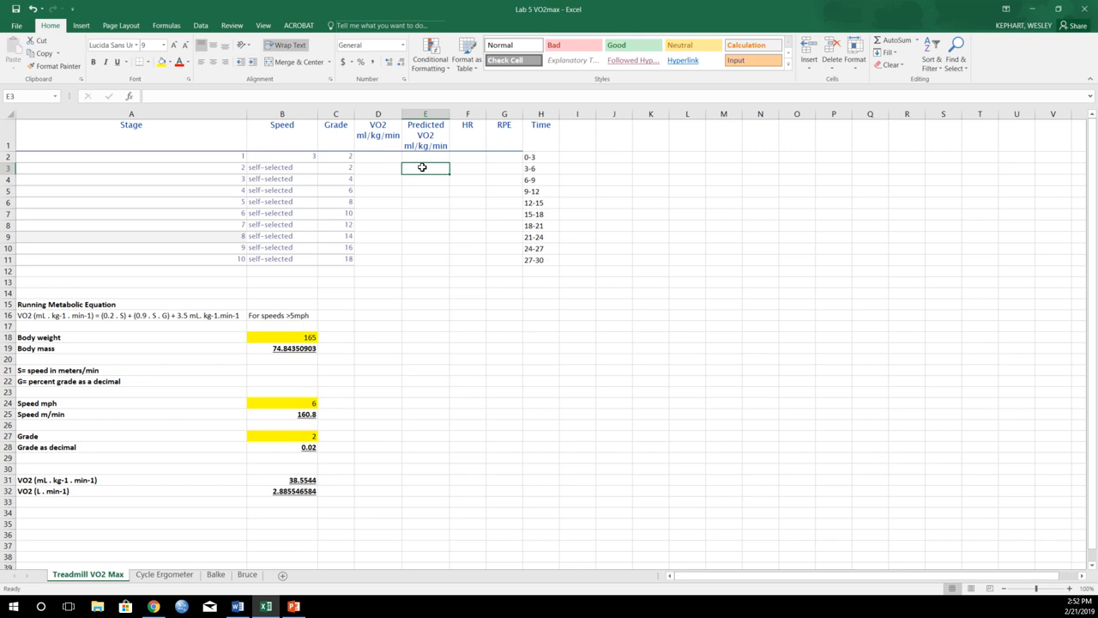
- Record predicted VO2 38.5 and 41.4 and heart rates 120 and 130 for stages 2–3
{"action": "type", "text": "38.5"}
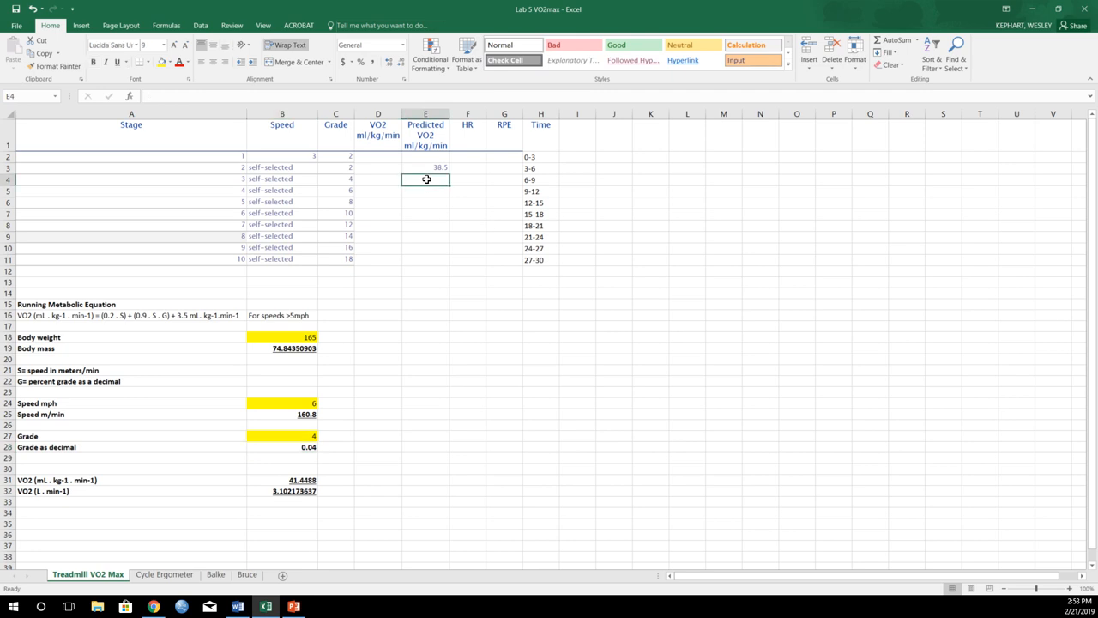
{"action": "type", "text": "41.4"}
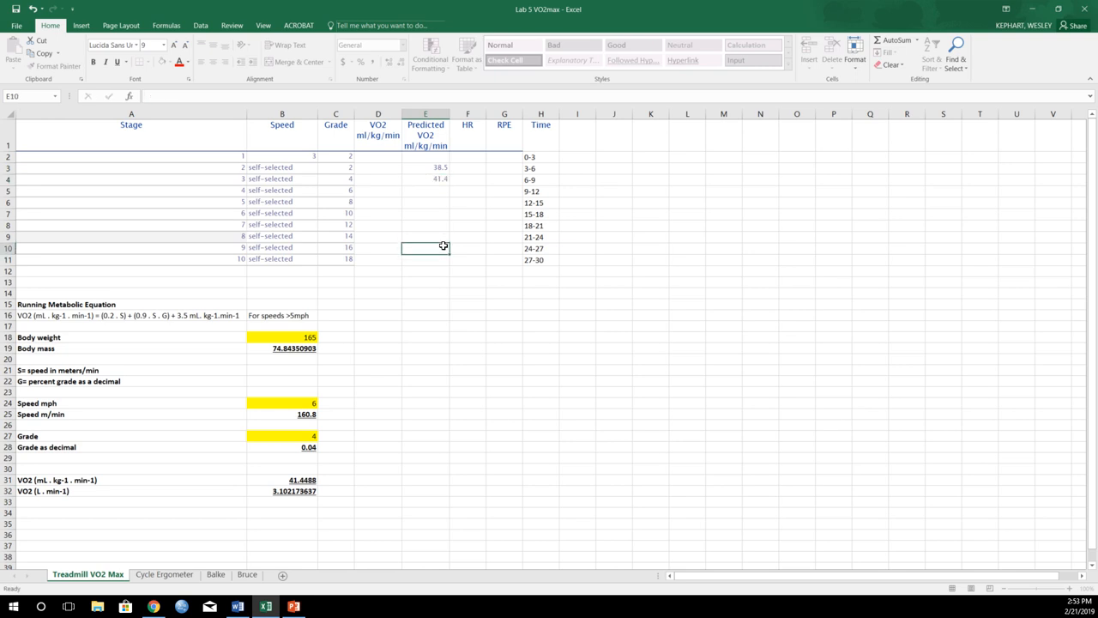
{"action": "left_click", "coordinate": [469, 166]}
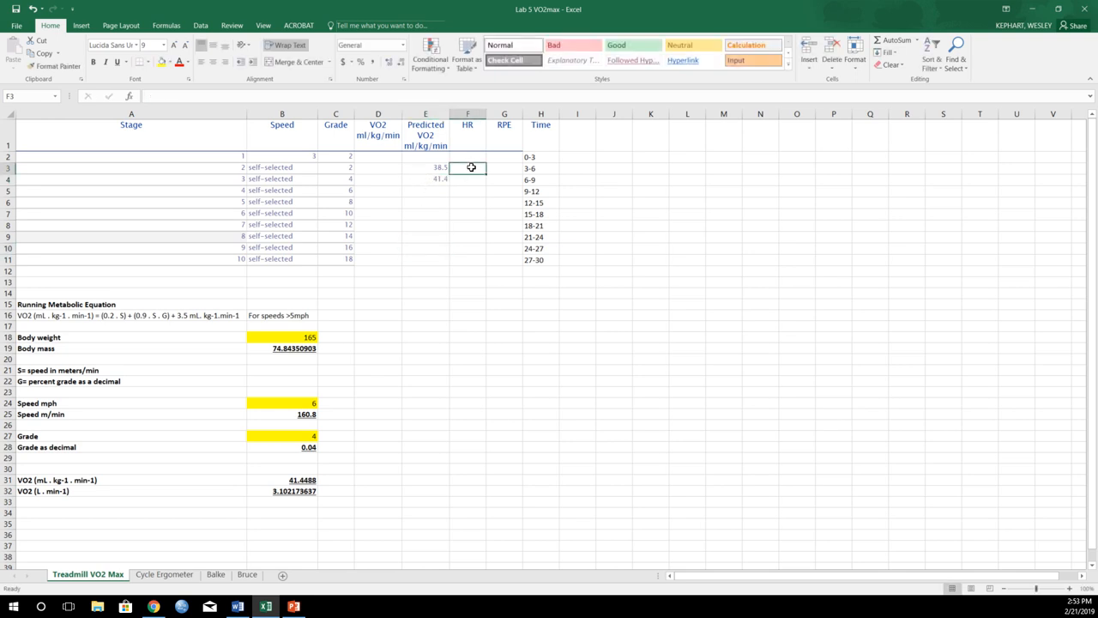
{"action": "mouse_move", "coordinate": [518, 197]}
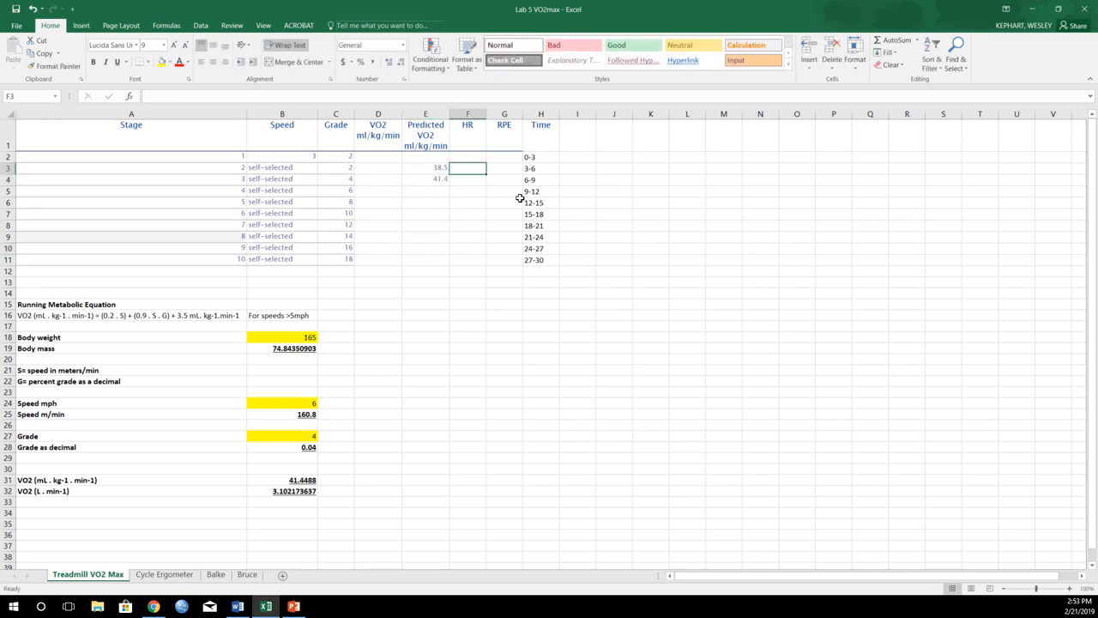
{"action": "type", "text": "120"}
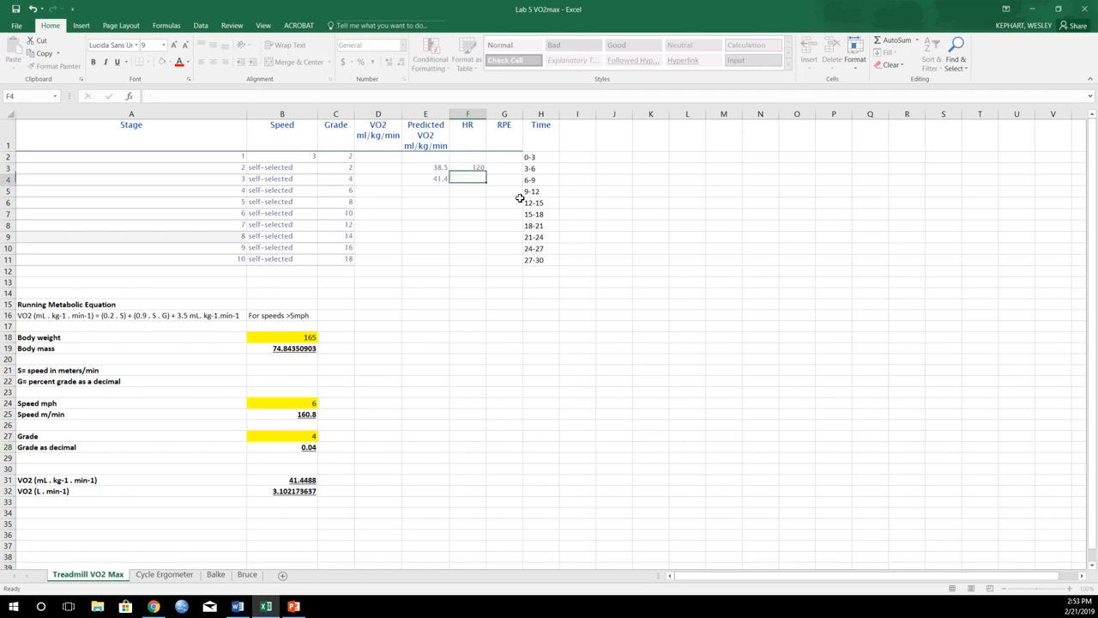
{"action": "type", "text": "130"}
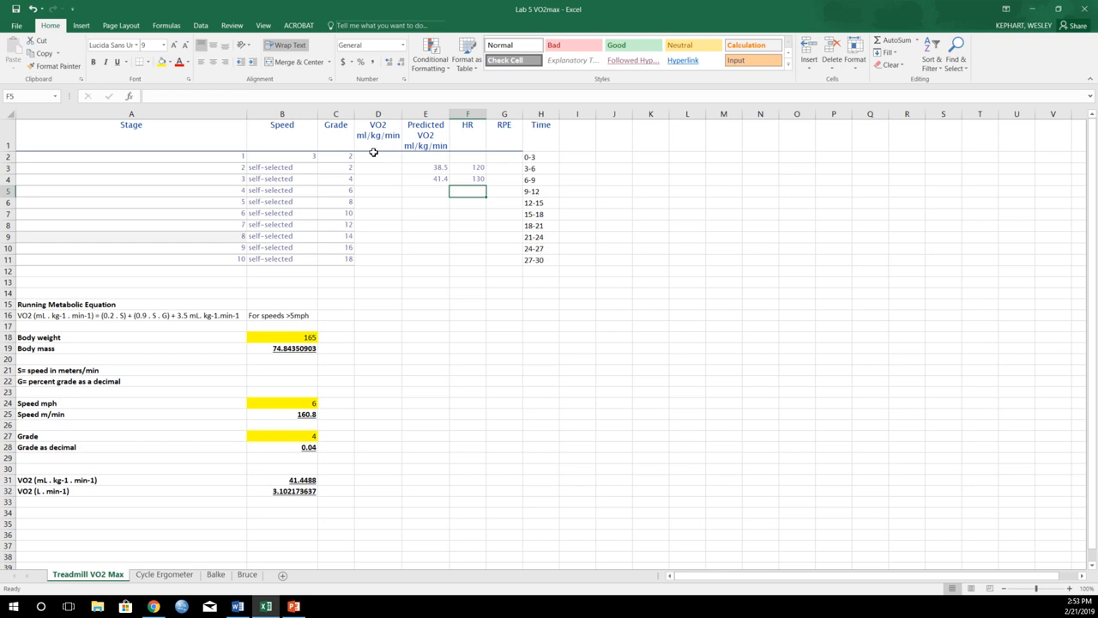
{"action": "mouse_move", "coordinate": [410, 340]}
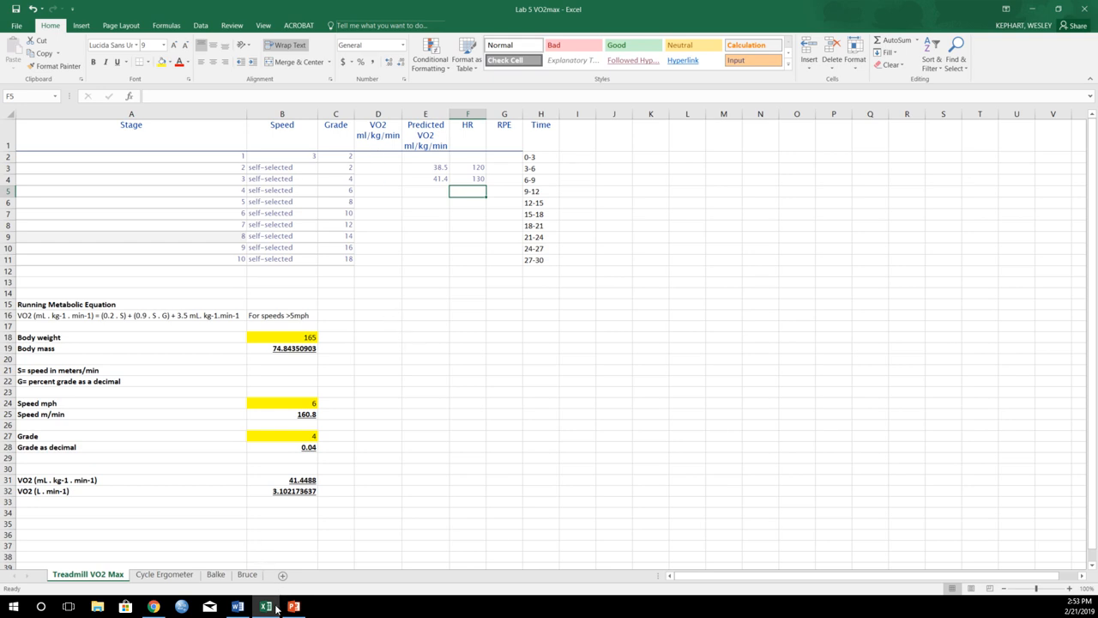
{"action": "mouse_move", "coordinate": [232, 605]}
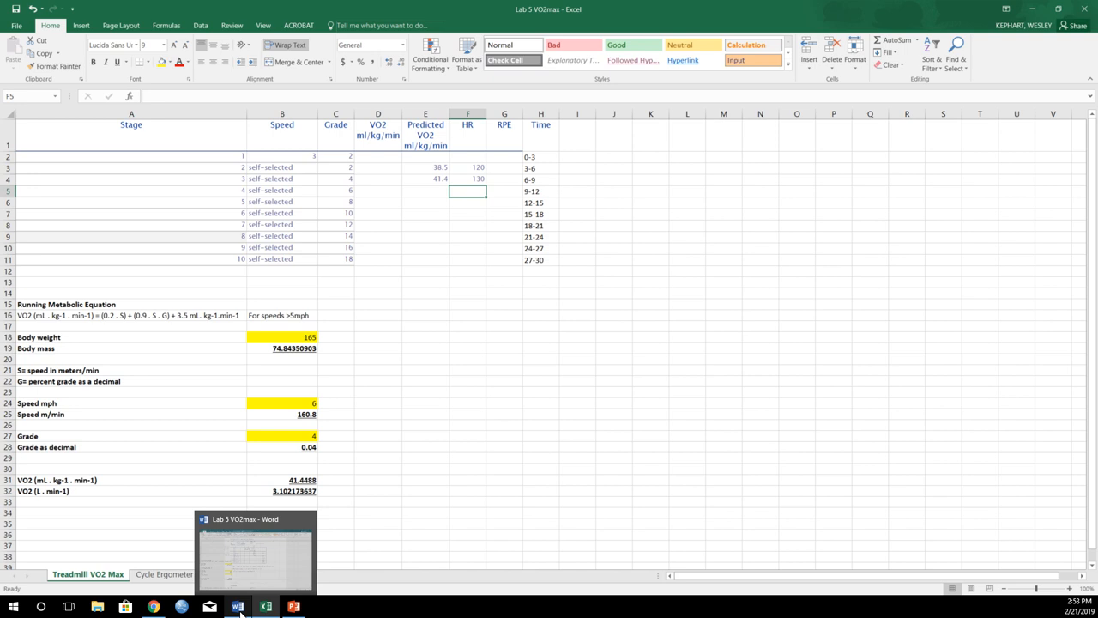
{"action": "left_click", "coordinate": [236, 603]}
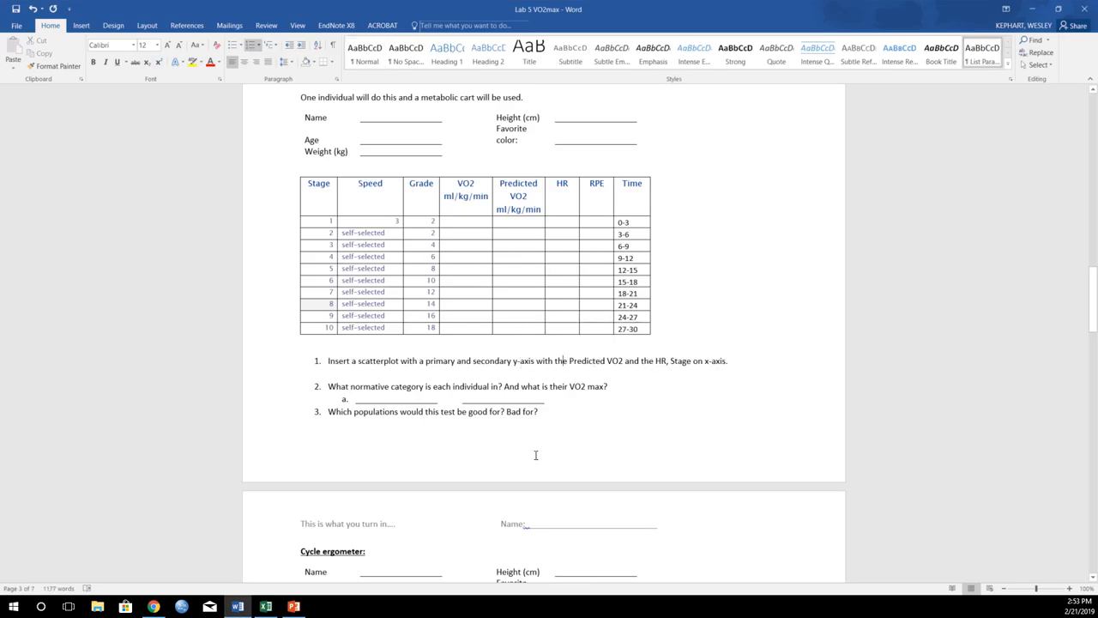
{"action": "left_click", "coordinate": [264, 605]}
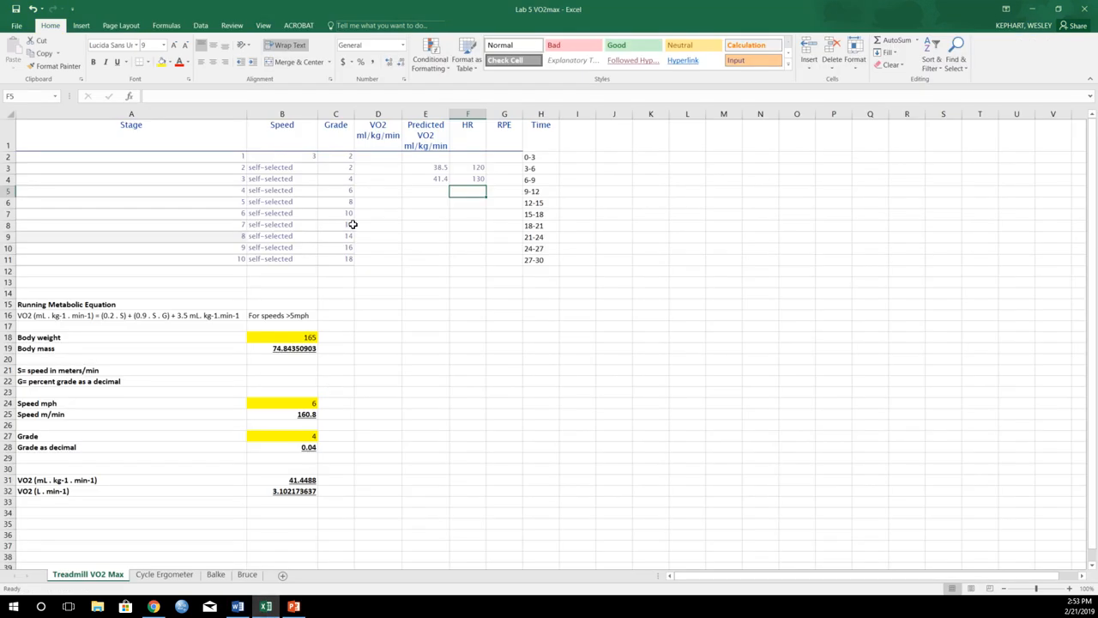
{"action": "mouse_move", "coordinate": [207, 157]}
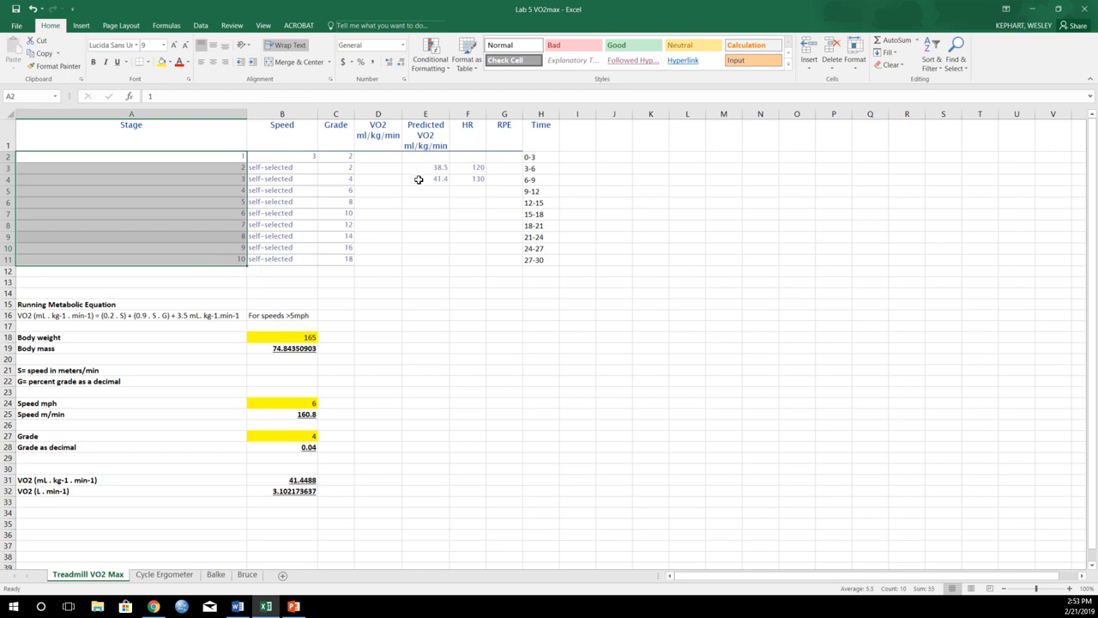
{"action": "mouse_move", "coordinate": [437, 179]}
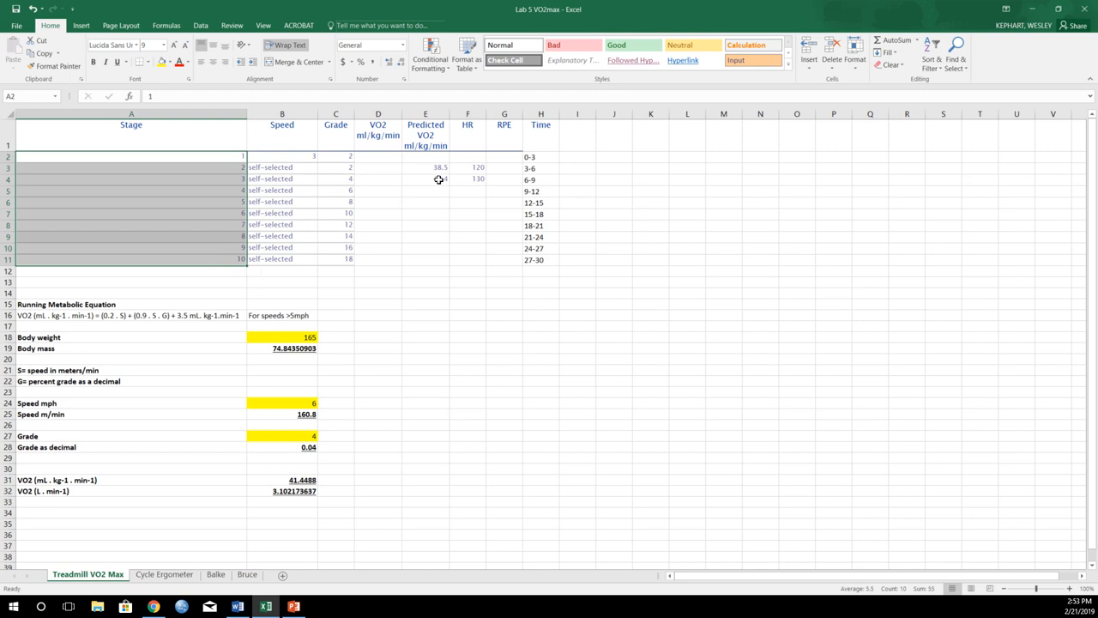
- Insert a scatter chart of the Predicted VO2 and HR columns and place it beside the table
{"action": "left_click", "coordinate": [424, 156]}
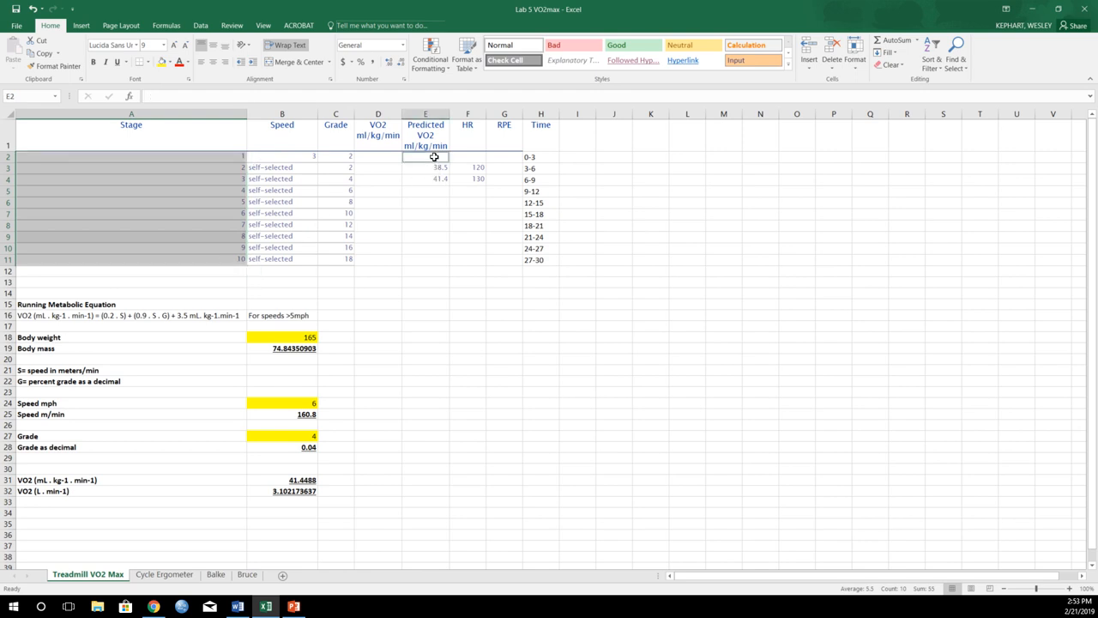
{"action": "left_click_drag", "start_coordinate": [426, 156], "coordinate": [468, 258]}
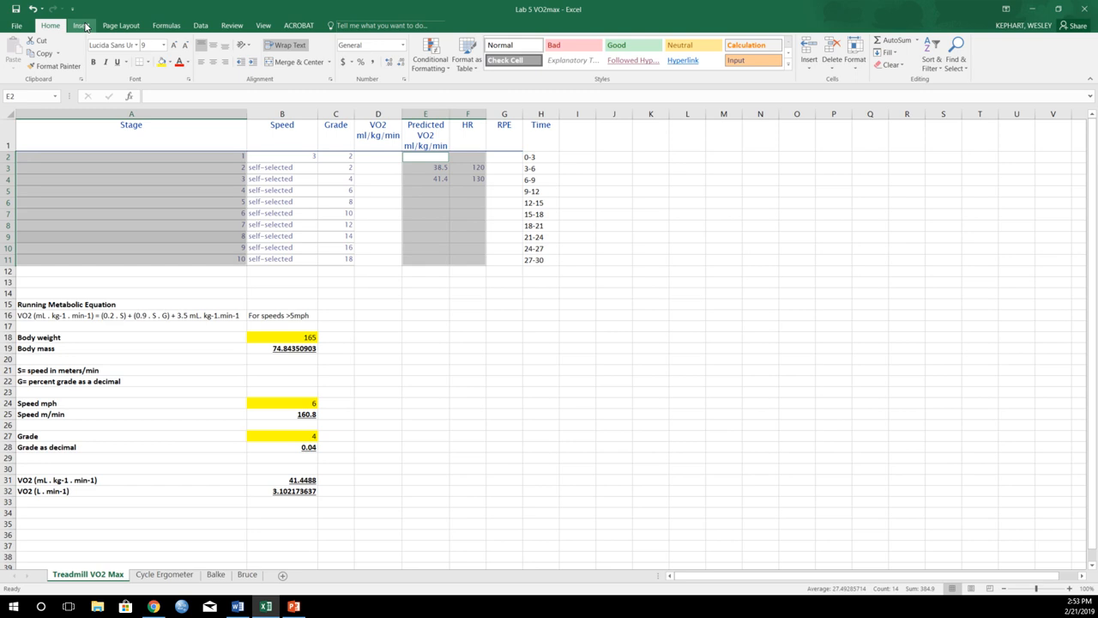
{"action": "left_click", "coordinate": [82, 17]}
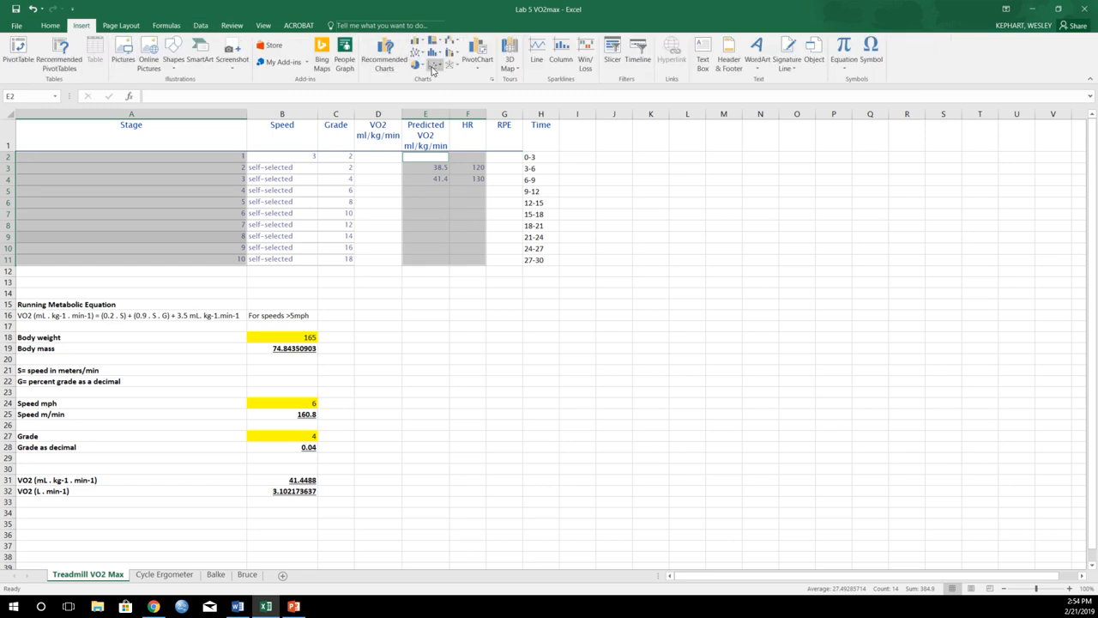
{"action": "left_click", "coordinate": [430, 67]}
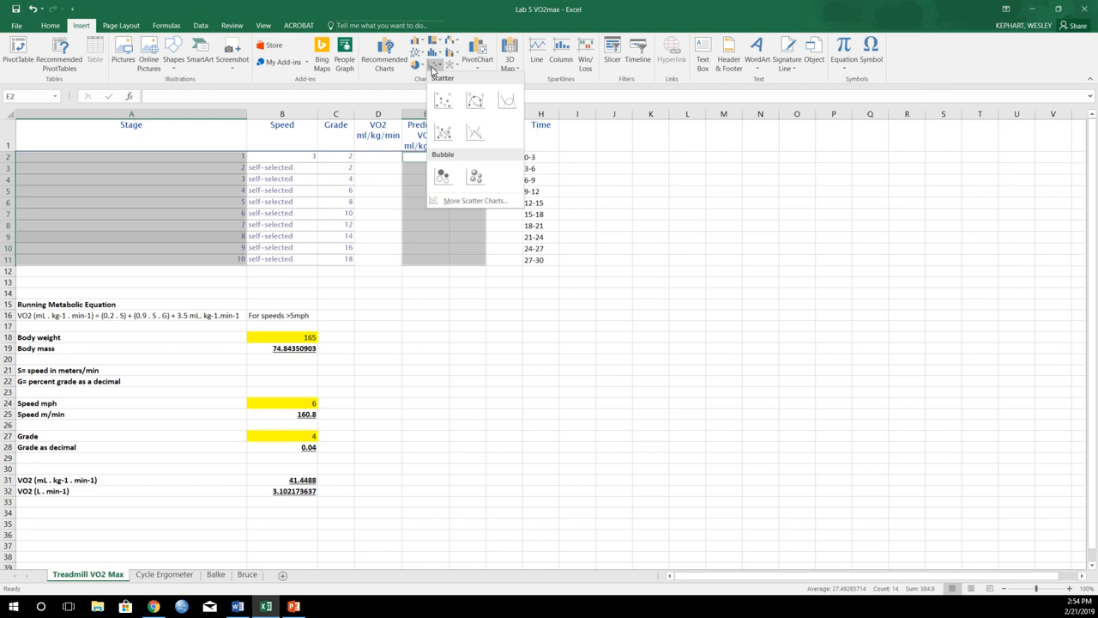
{"action": "left_click", "coordinate": [443, 101]}
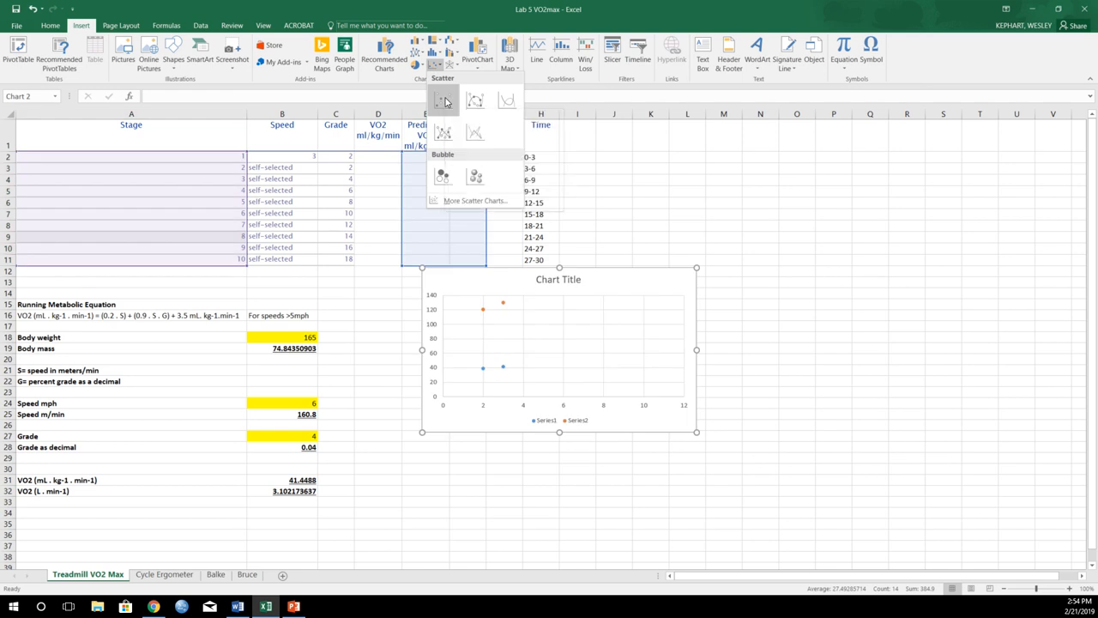
{"action": "left_click", "coordinate": [446, 101]}
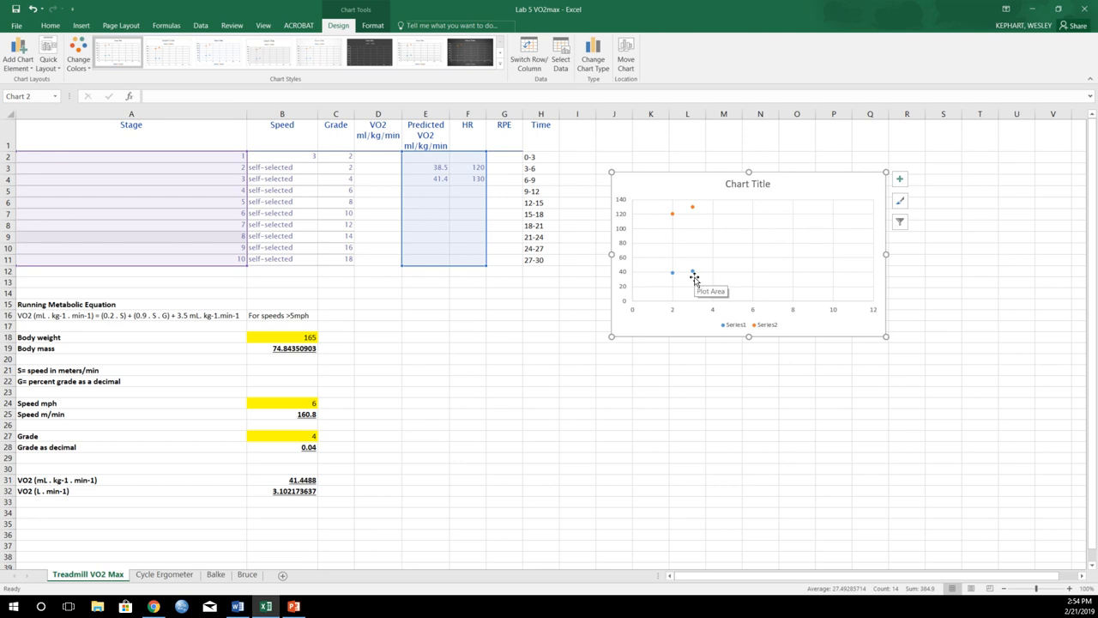
{"action": "mouse_move", "coordinate": [666, 212]}
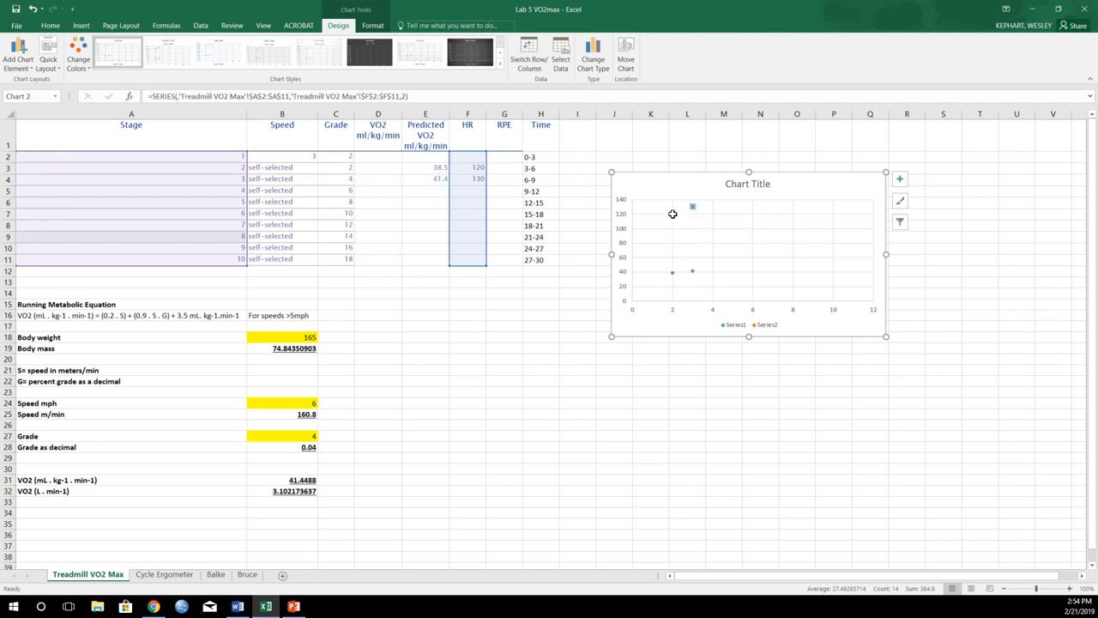
{"action": "mouse_move", "coordinate": [670, 212]}
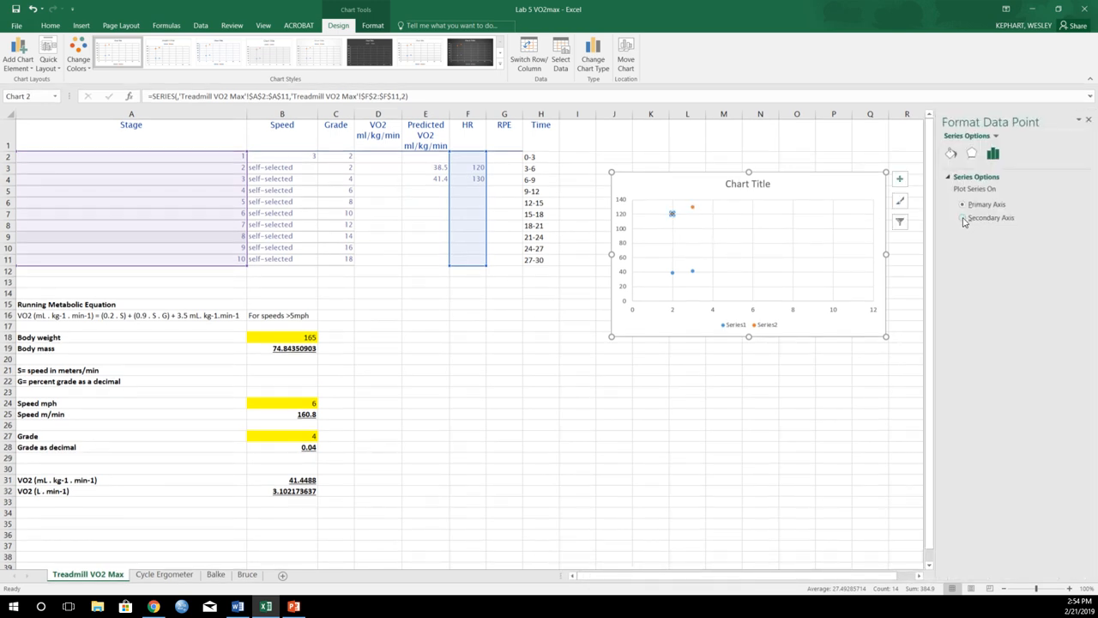
- Move the HR series to a secondary axis and title the chart 'Treadmill'
{"action": "left_click", "coordinate": [963, 218]}
{"action": "type", "text": "Treadmill"}
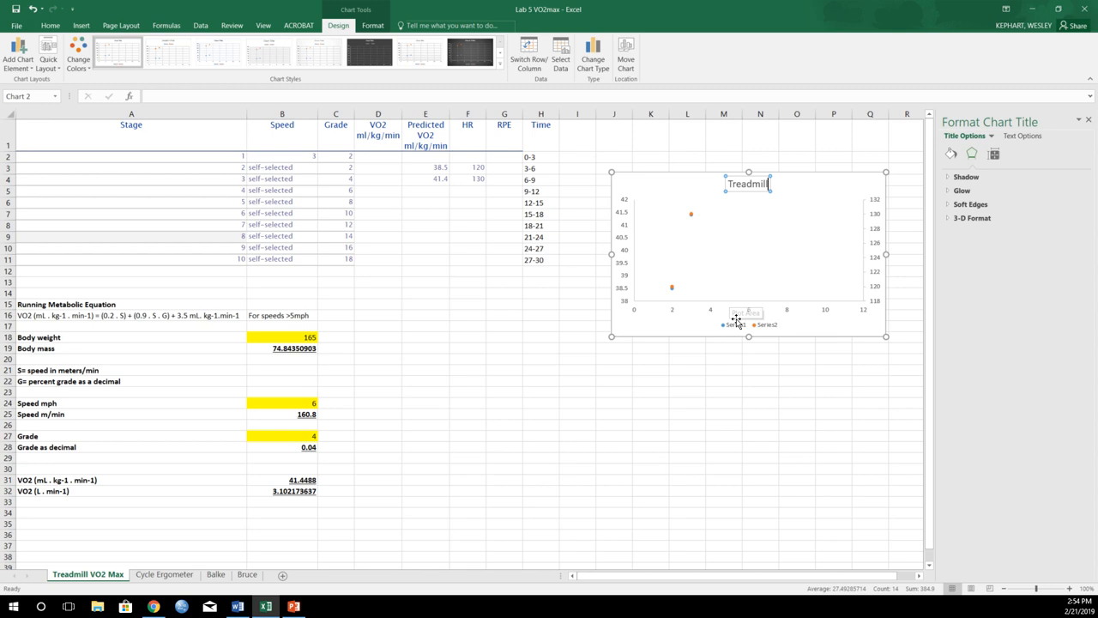
{"action": "mouse_move", "coordinate": [710, 312]}
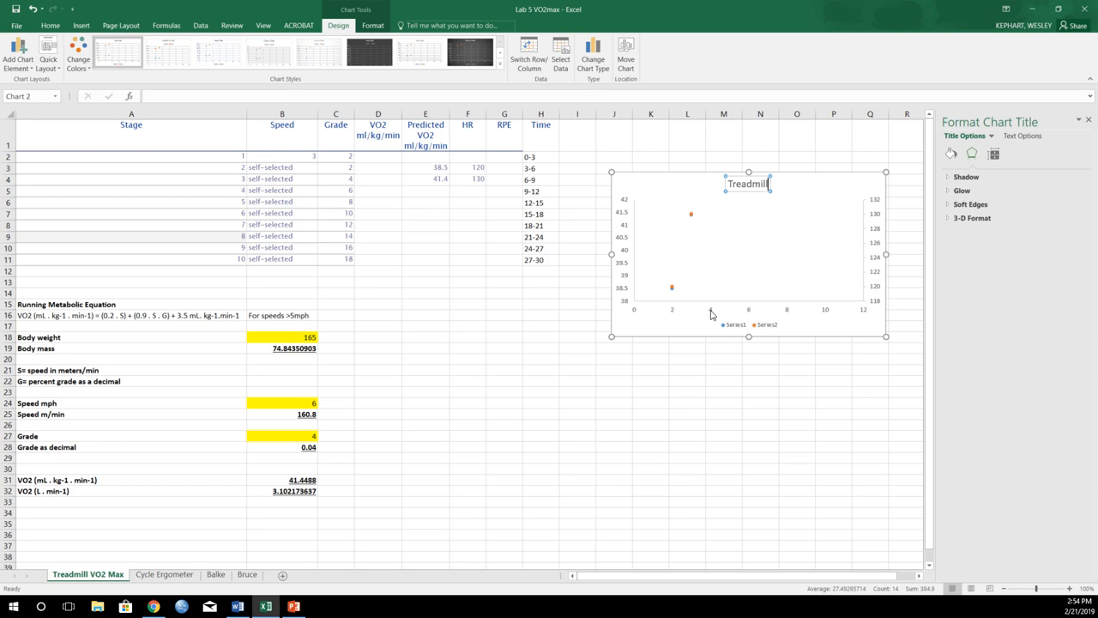
{"action": "mouse_move", "coordinate": [733, 326]}
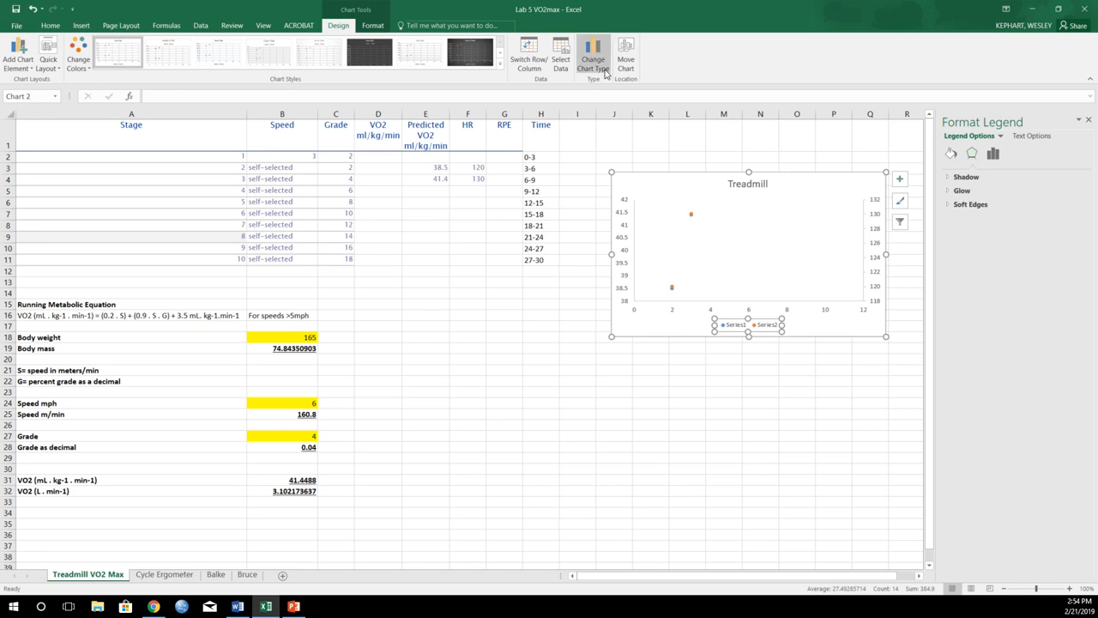
{"action": "mouse_move", "coordinate": [557, 53]}
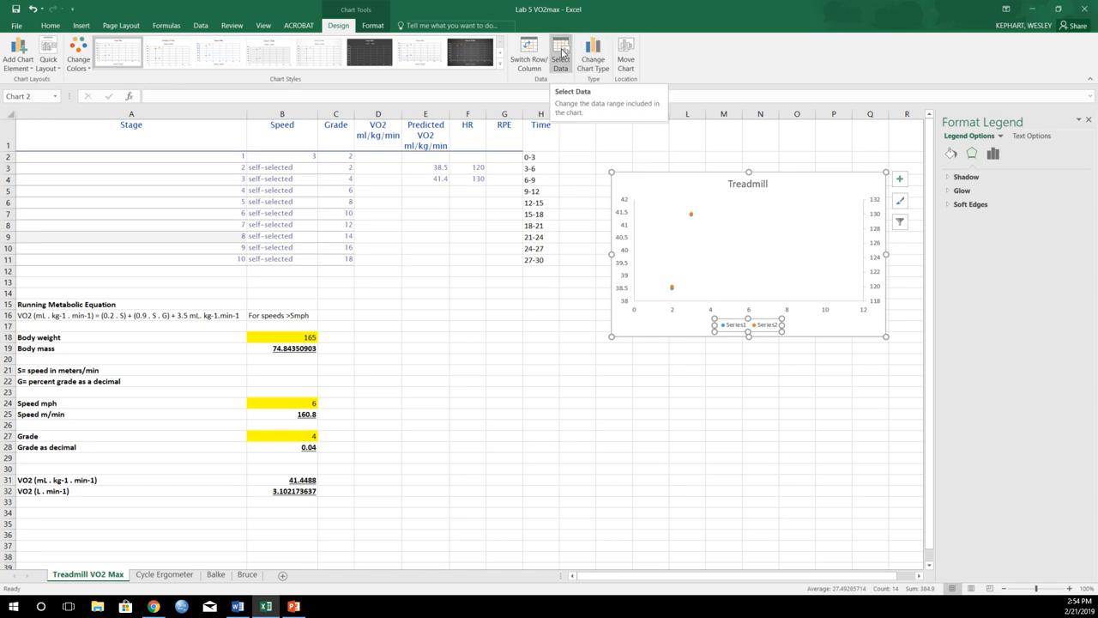
- Rename Series1 to VO2 and Series2 to HR in Select Data
{"action": "left_click", "coordinate": [562, 48]}
{"action": "type", "text": "VO"}
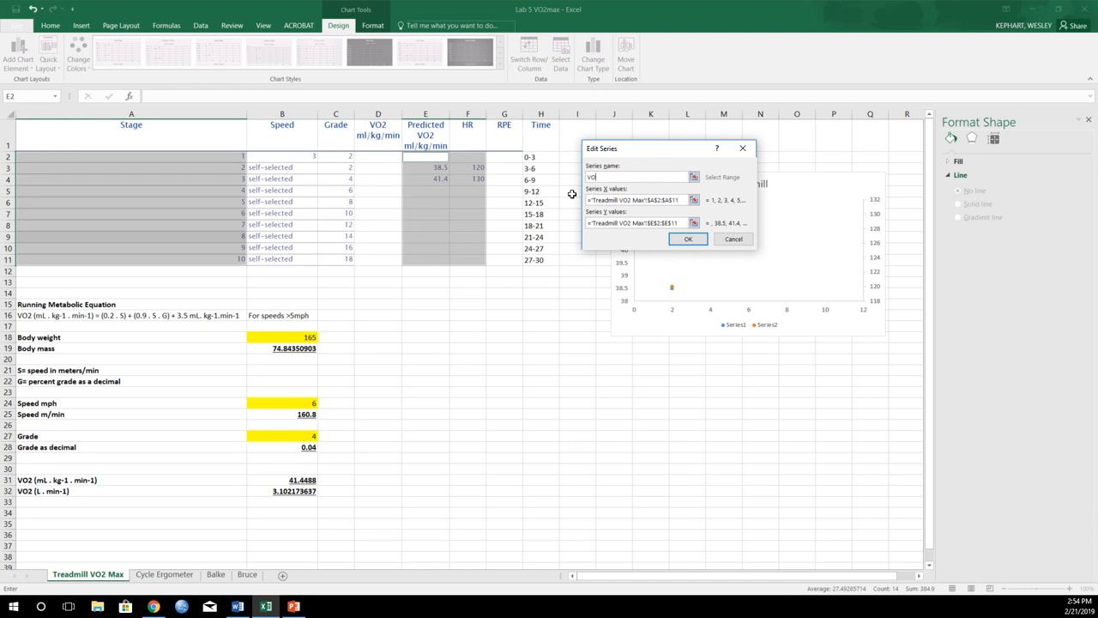
{"action": "left_click", "coordinate": [689, 238]}
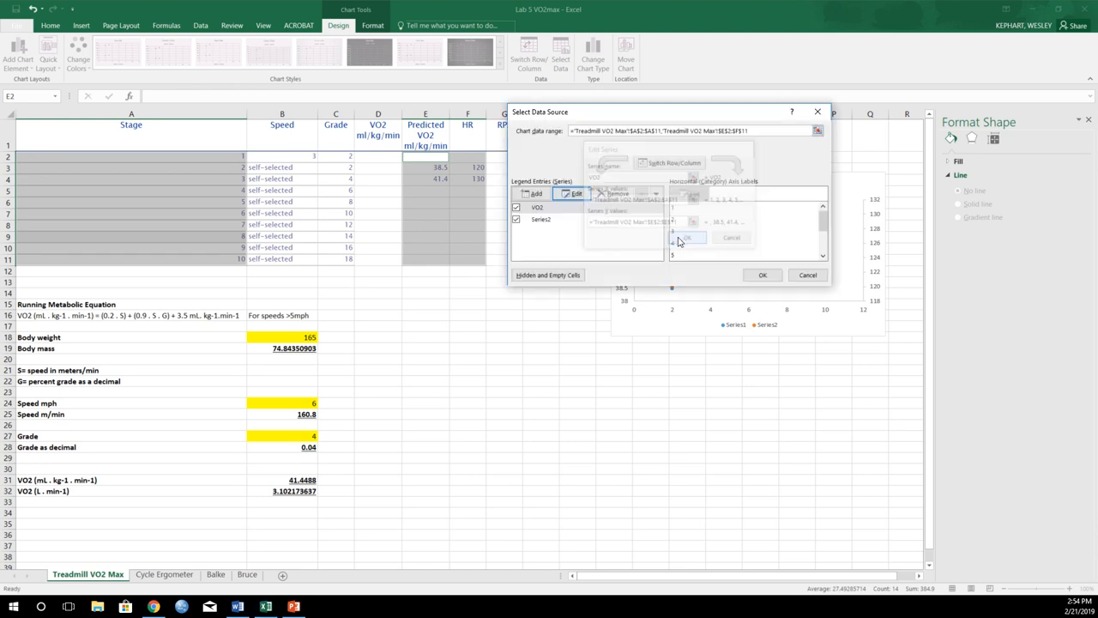
{"action": "left_click", "coordinate": [694, 237]}
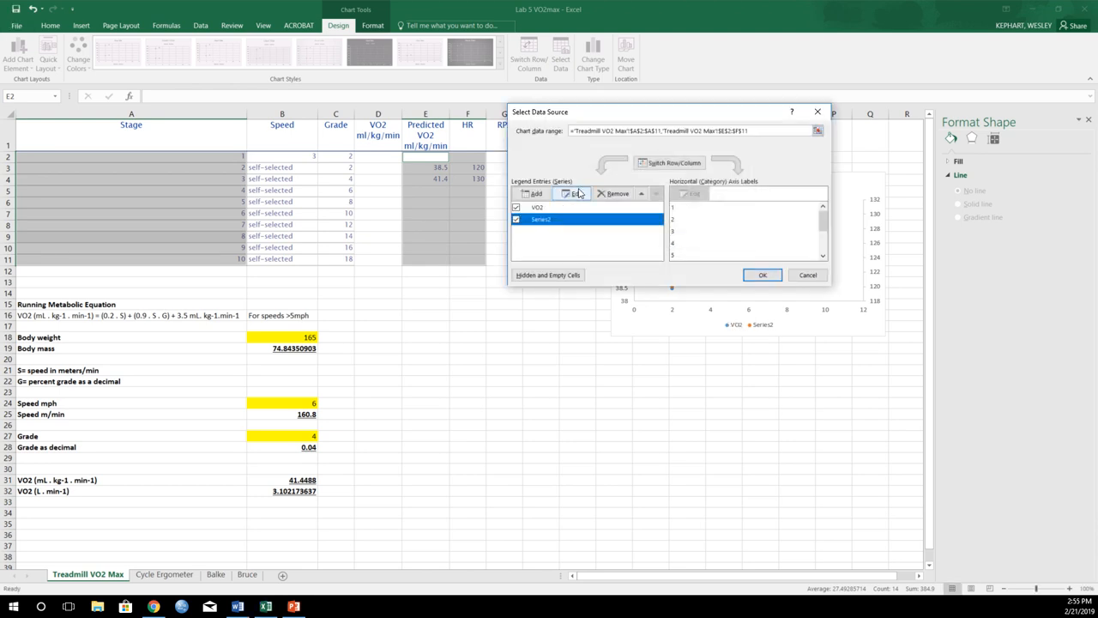
{"action": "left_click", "coordinate": [571, 193]}
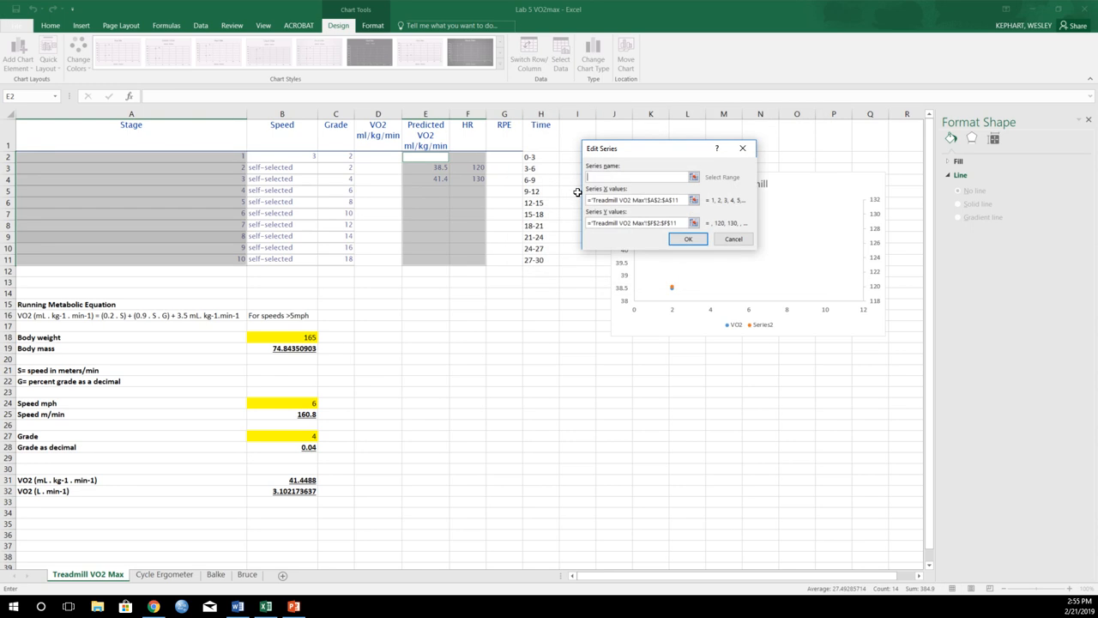
{"action": "type", "text": "HR"}
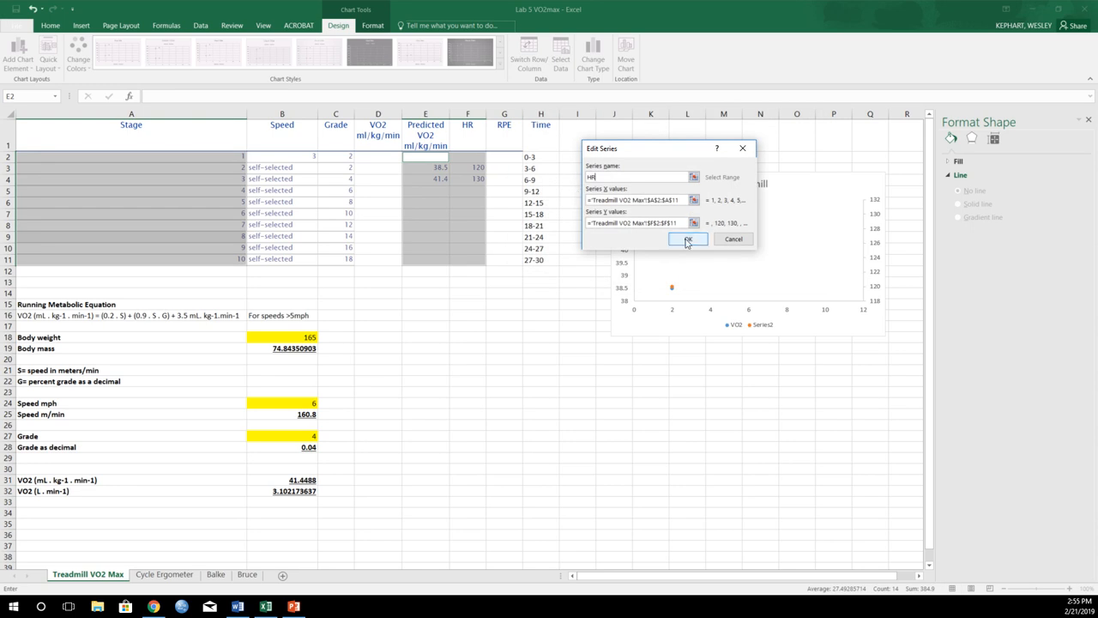
{"action": "left_click", "coordinate": [689, 238]}
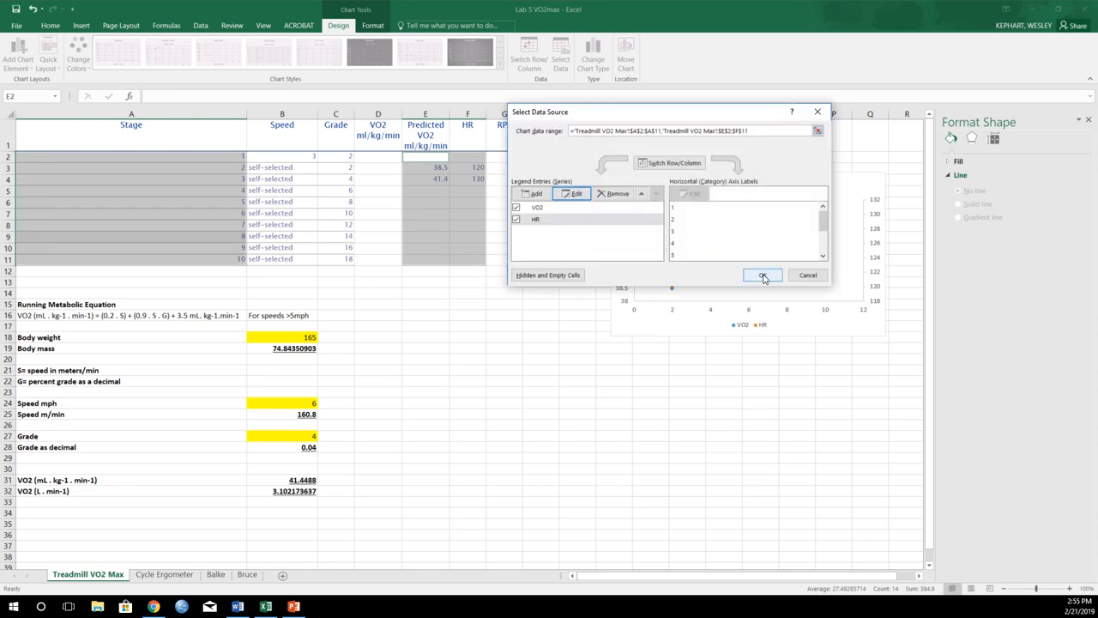
{"action": "left_click", "coordinate": [763, 274]}
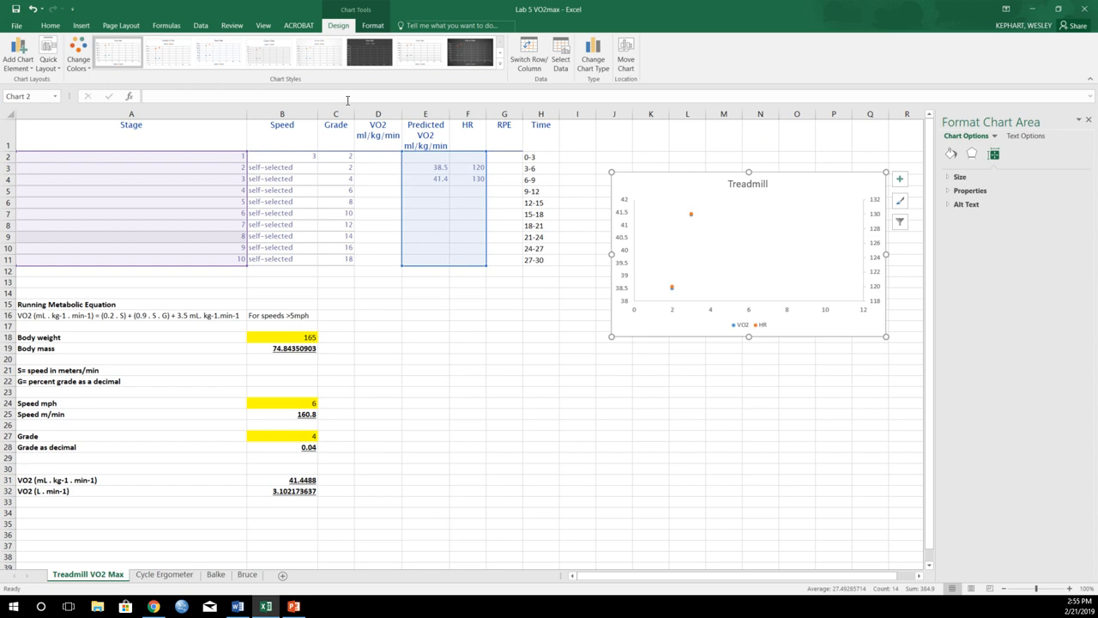
- Title the primary vertical axis 'VO2 ml/kg/min' and begin a secondary vertical axis title
{"action": "left_click", "coordinate": [17, 47]}
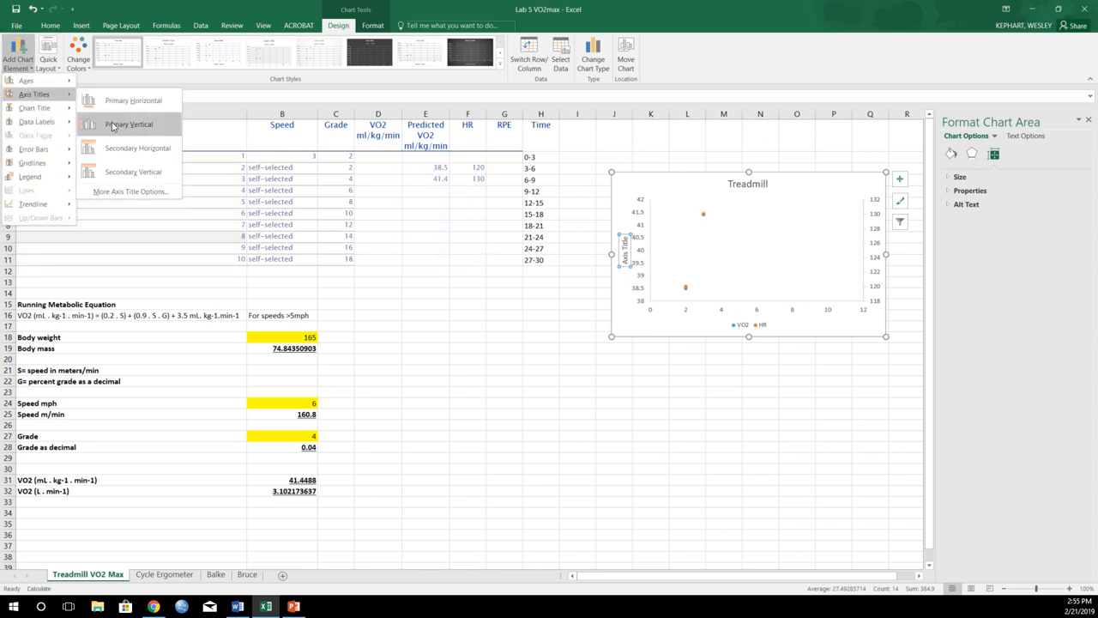
{"action": "left_click", "coordinate": [126, 124]}
{"action": "type", "text": "VO2 ml/kg/min"}
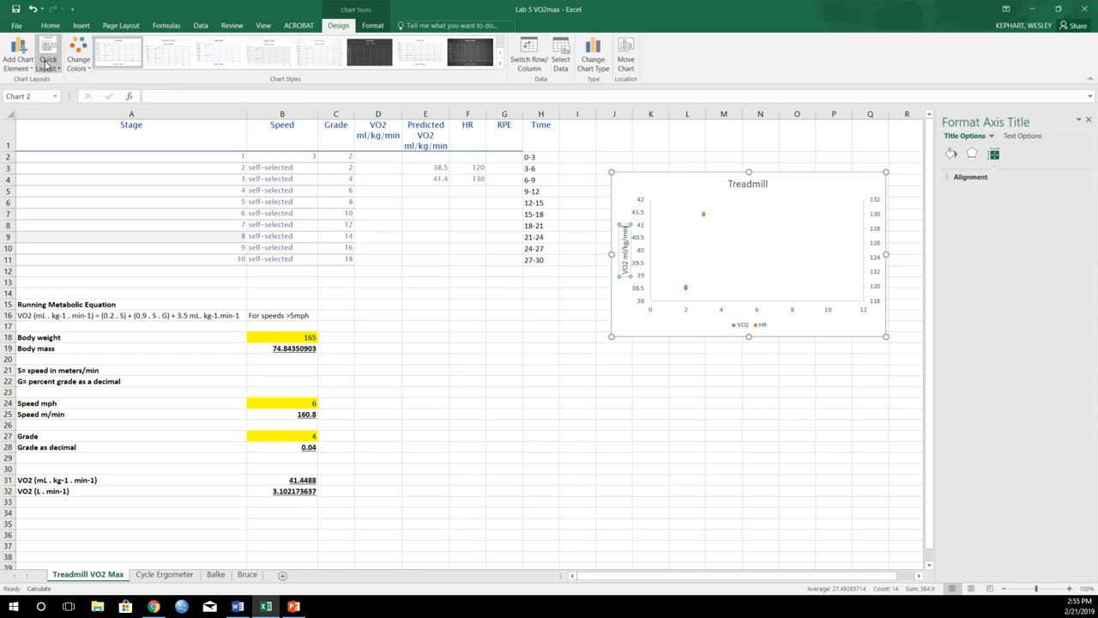
{"action": "left_click", "coordinate": [19, 54]}
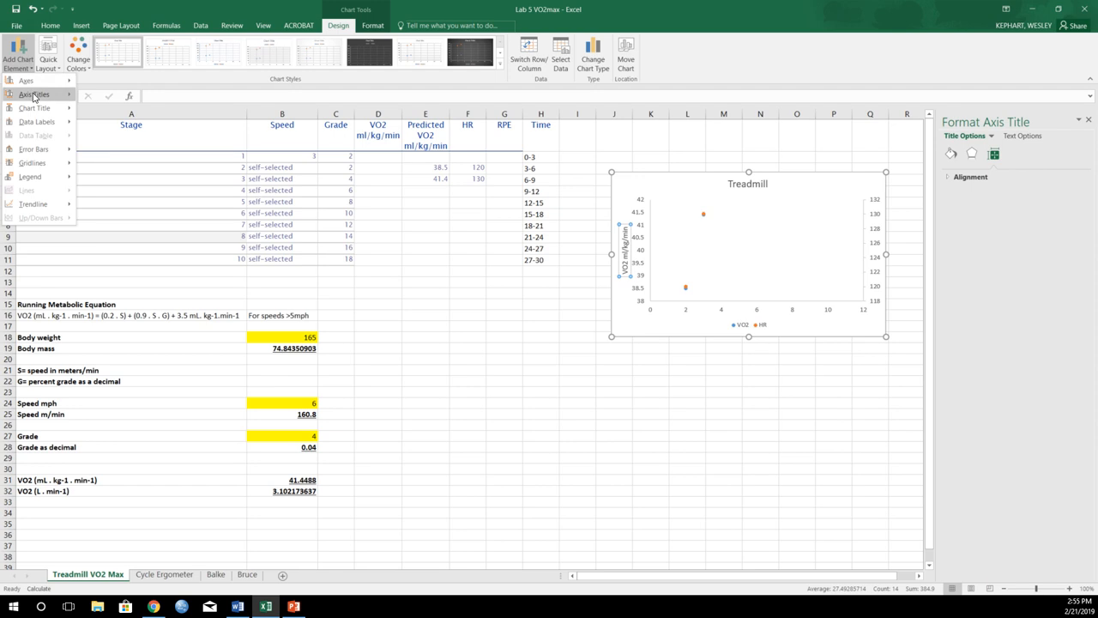
{"action": "left_click", "coordinate": [40, 89]}
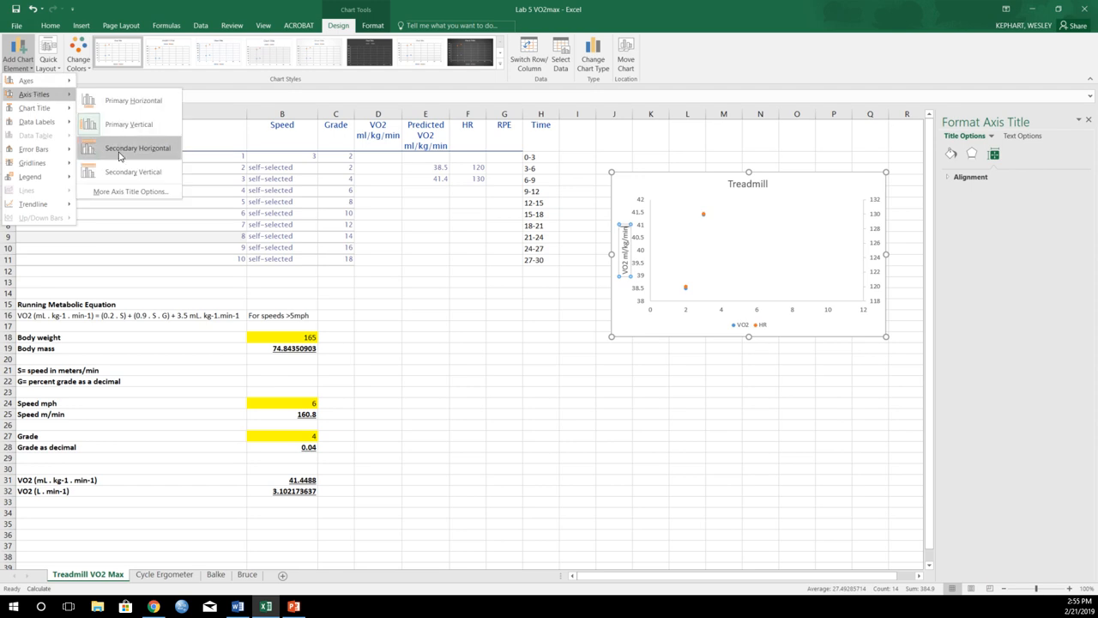
{"action": "mouse_move", "coordinate": [129, 172]}
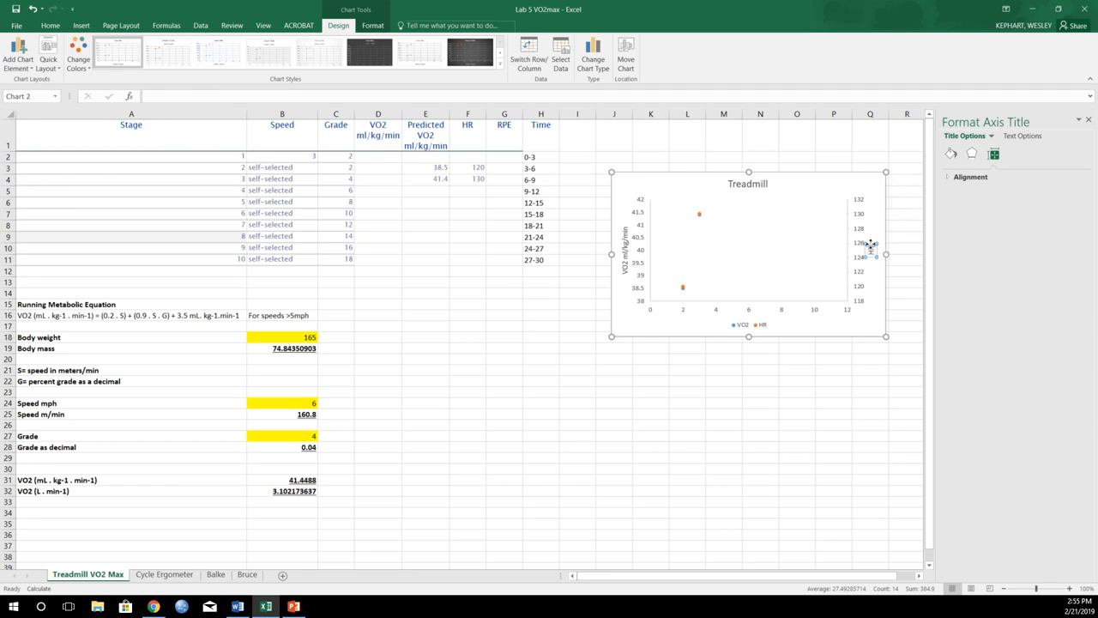
{"action": "mouse_move", "coordinate": [871, 246]}
{"action": "type", "text": "HR (bpm"}
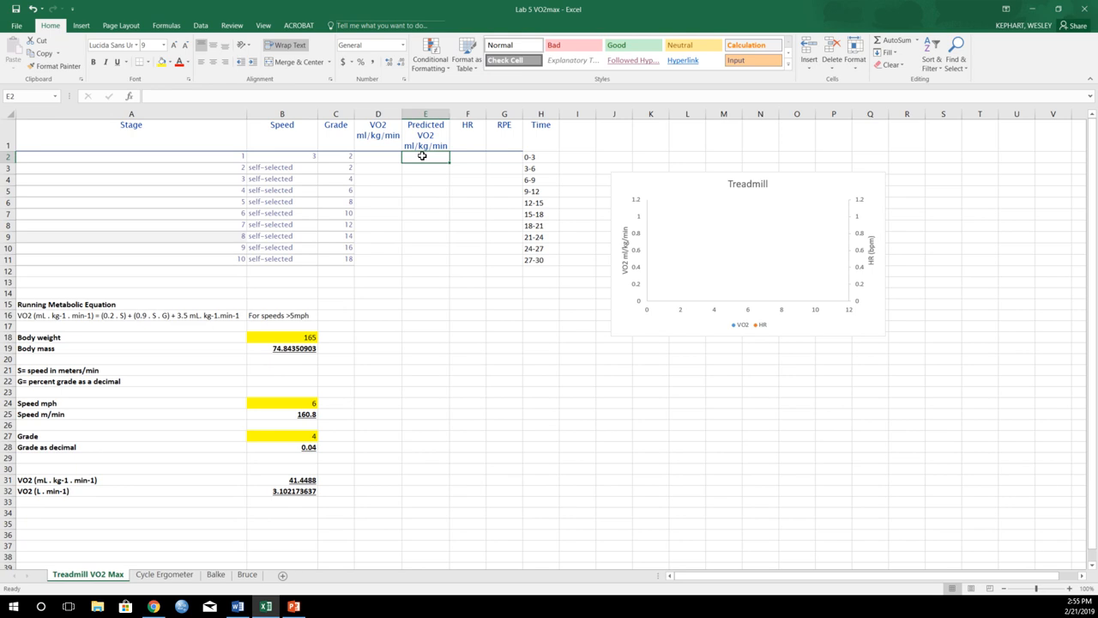
- Fill stage VO2 values and heart rates 90, 100, 110, 115, 125 into column F
{"action": "type", "text": "7"}
{"action": "left_click", "coordinate": [426, 167]}
{"action": "type", "text": "15"}
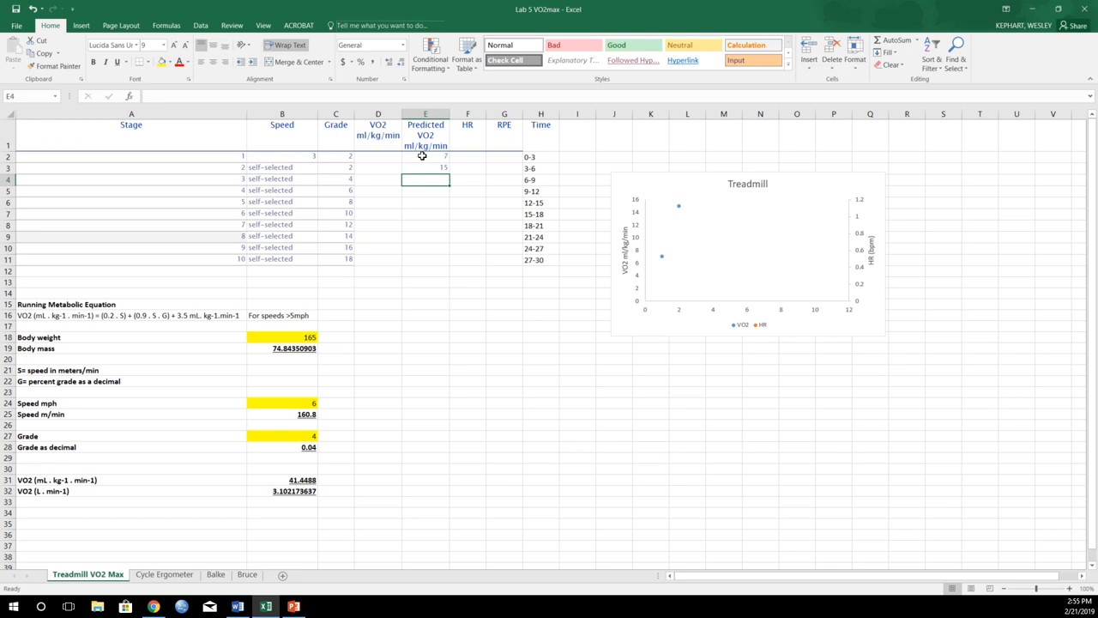
{"action": "type", "text": "25"}
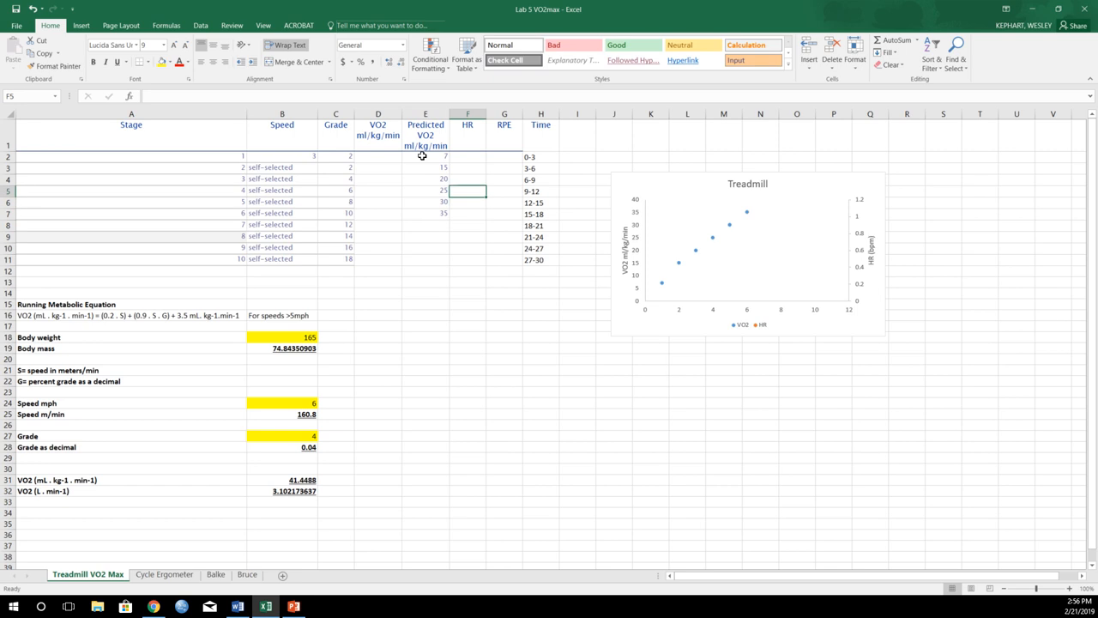
{"action": "left_click", "coordinate": [467, 156]}
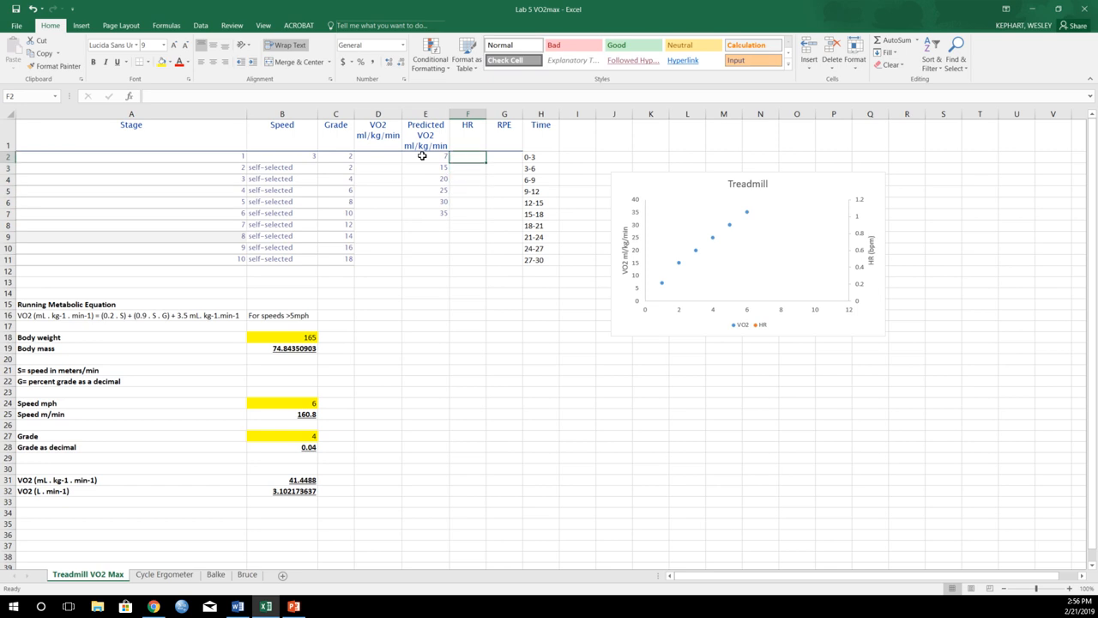
{"action": "type", "text": "90"}
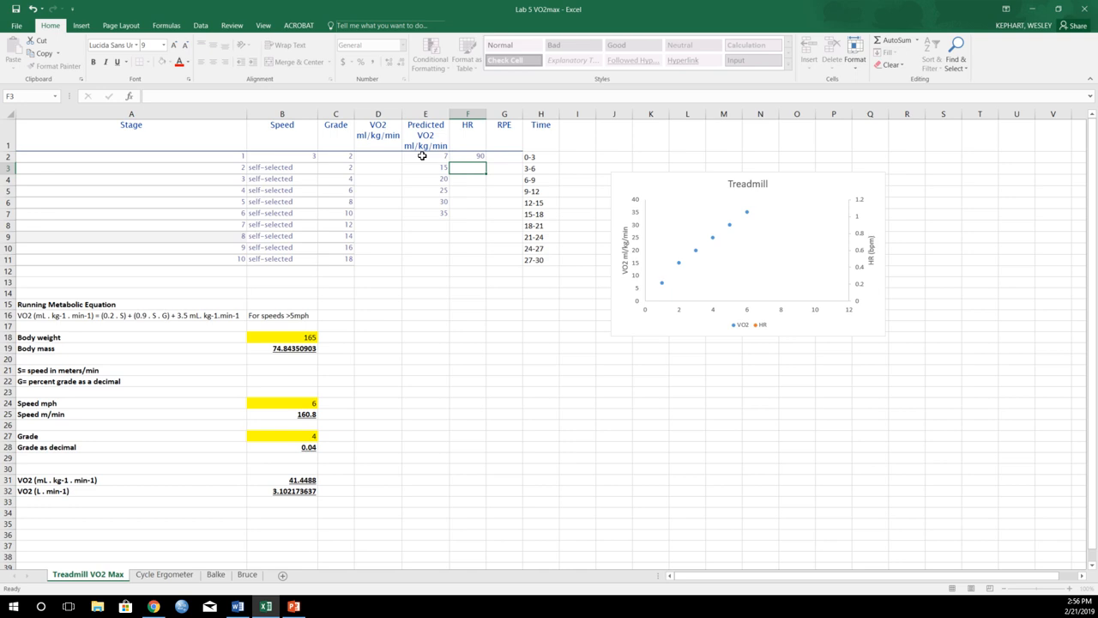
{"action": "type", "text": "100"}
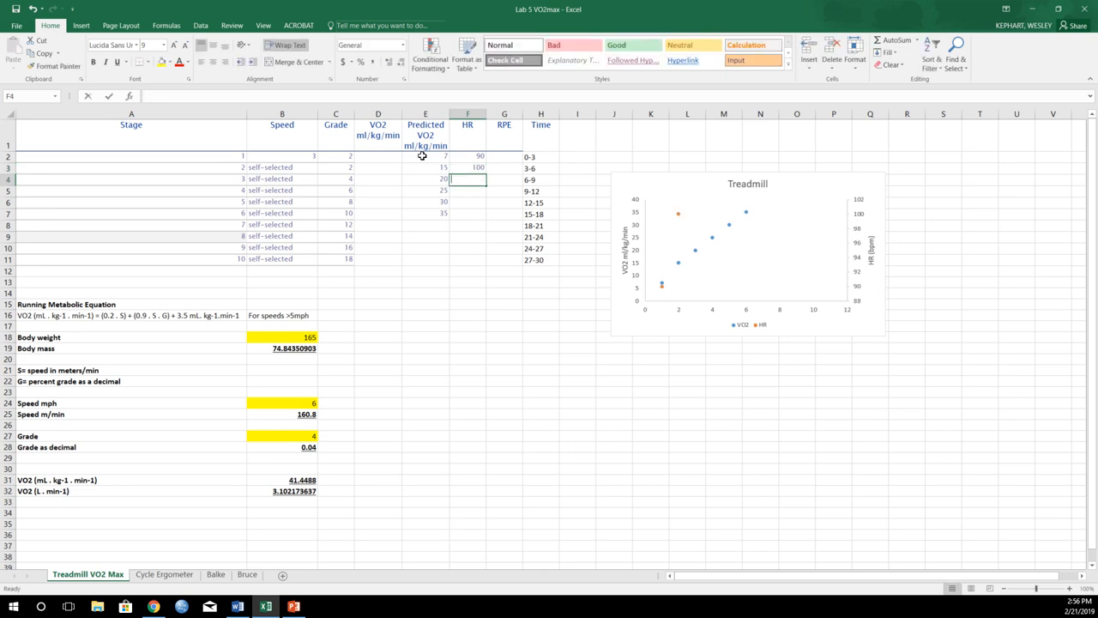
{"action": "type", "text": "110"}
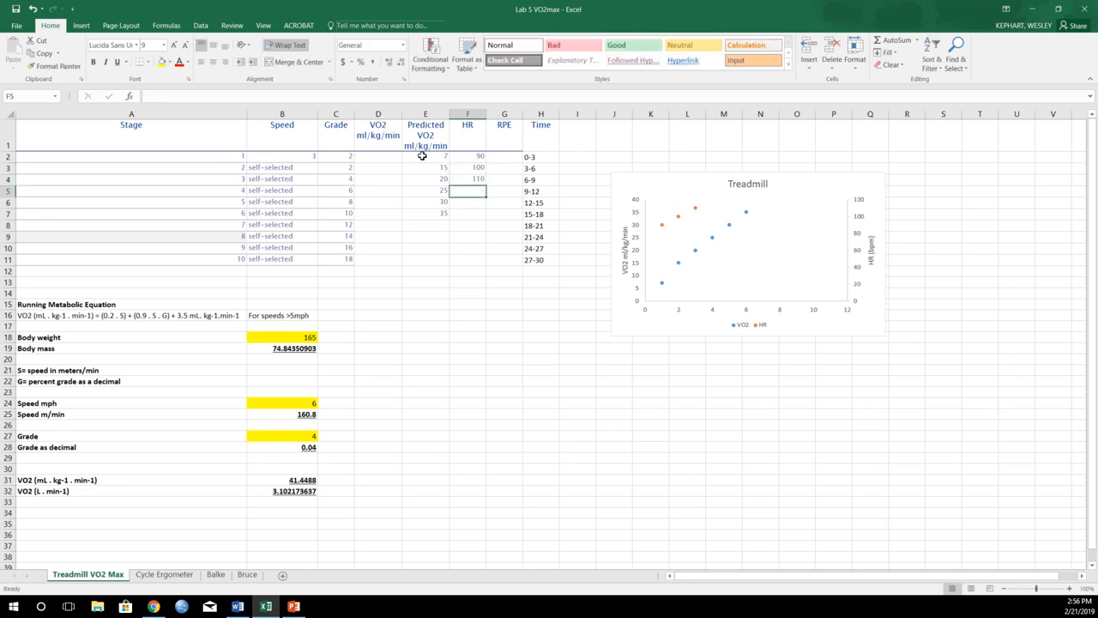
{"action": "type", "text": "11"}
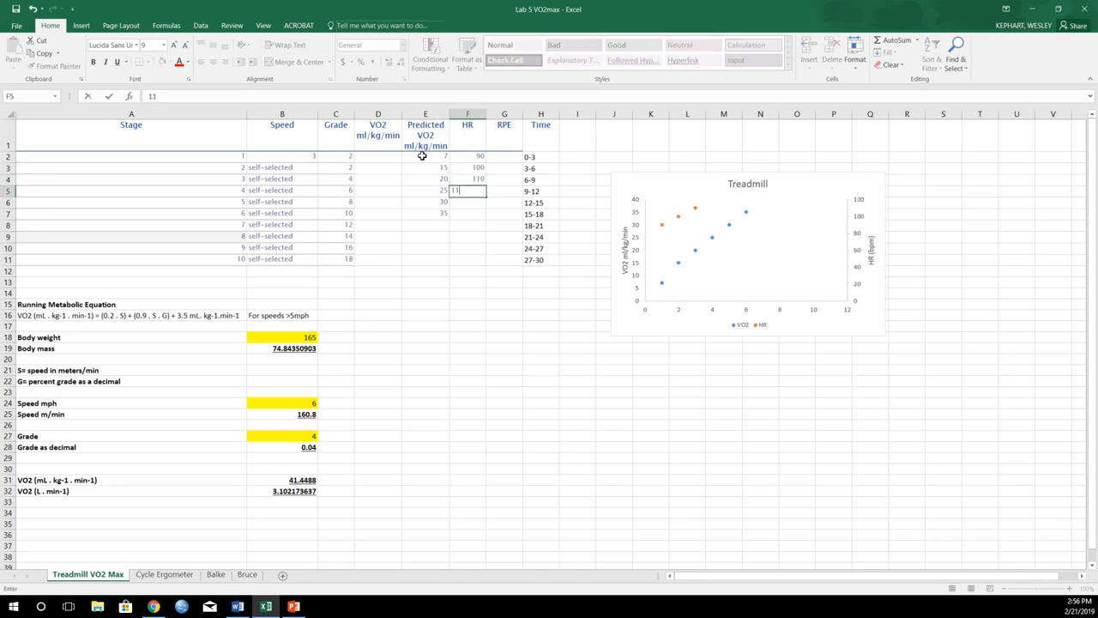
{"action": "key", "text": "Enter"}
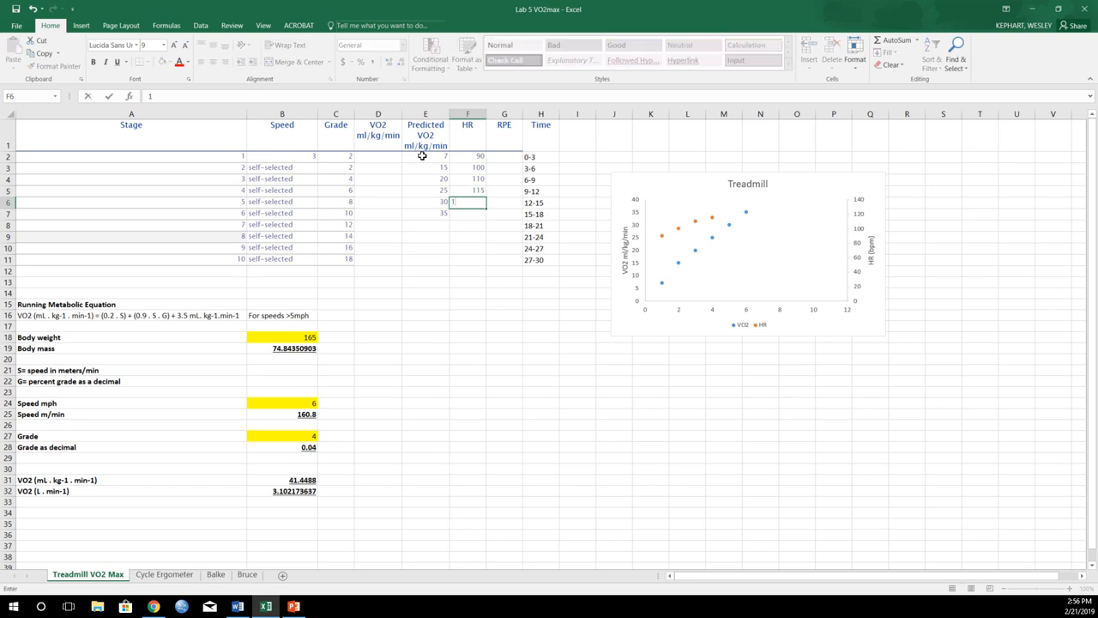
{"action": "key", "text": "Enter"}
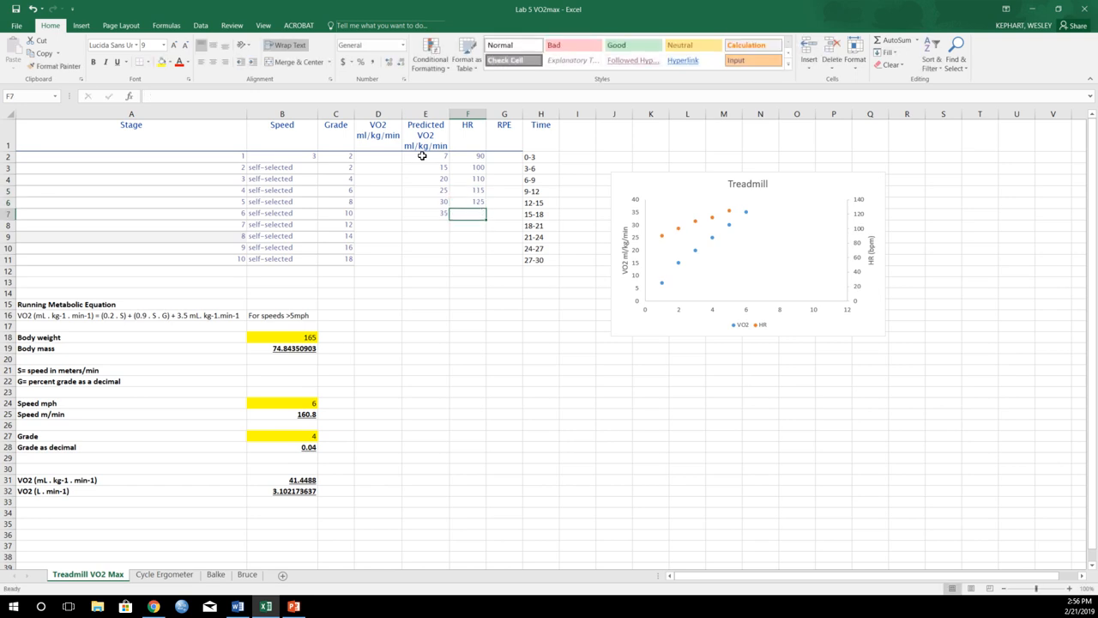
{"action": "type", "text": "135"}
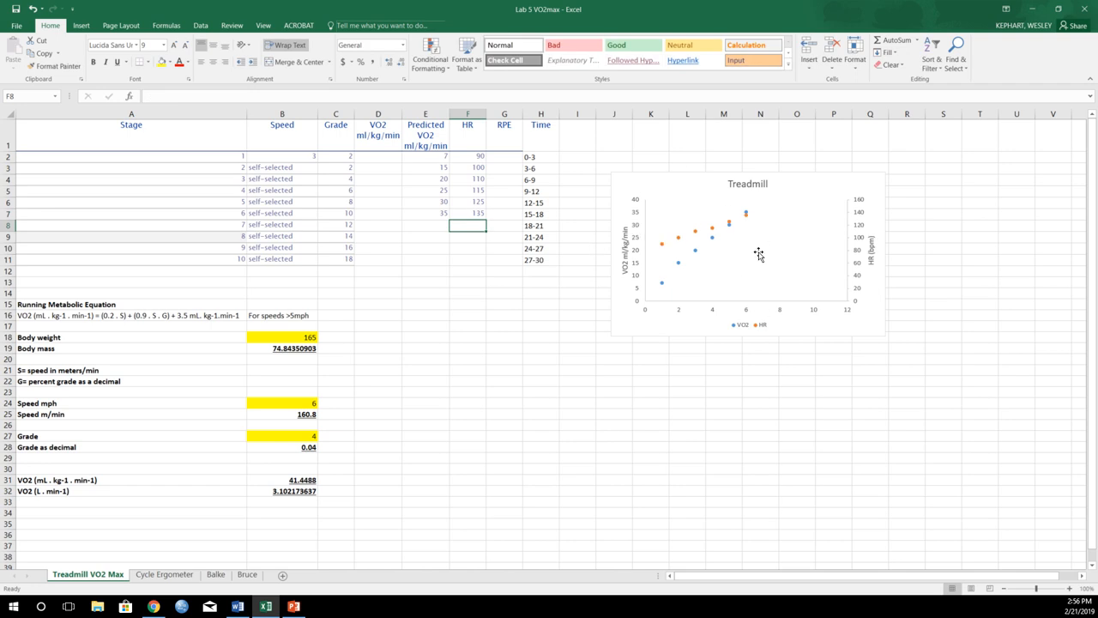
{"action": "mouse_move", "coordinate": [447, 228]}
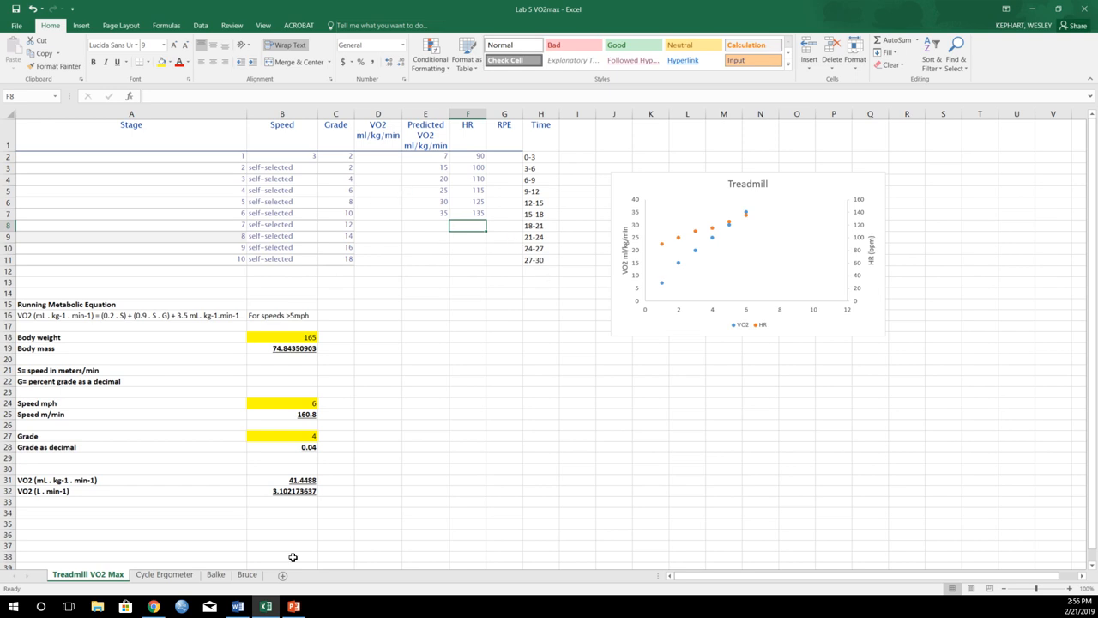
{"action": "mouse_move", "coordinate": [232, 600]}
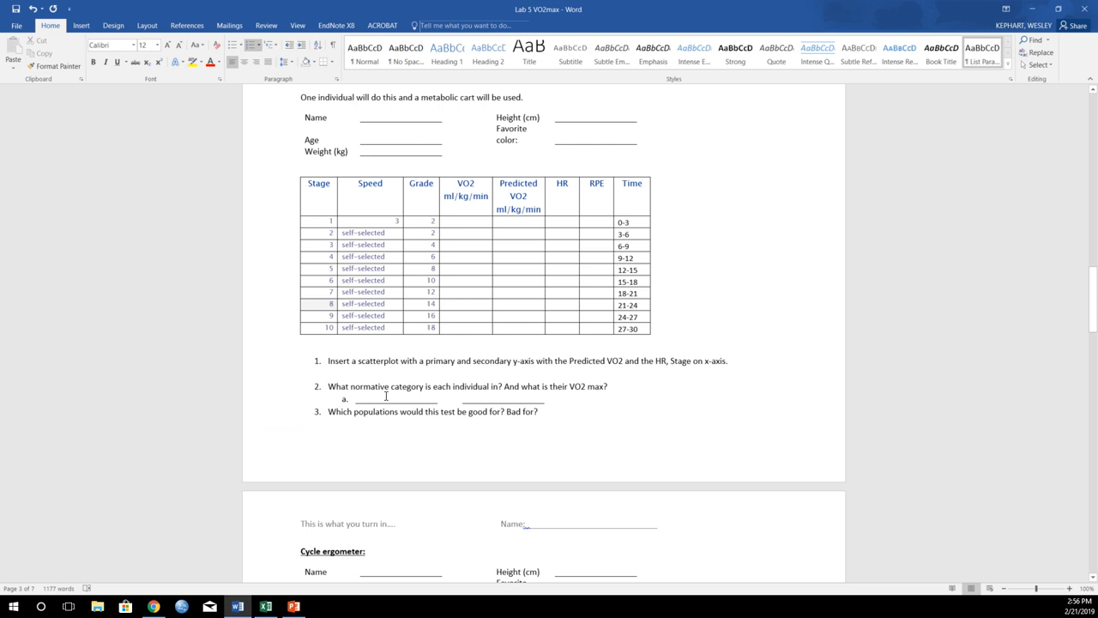
{"action": "mouse_move", "coordinate": [509, 398]}
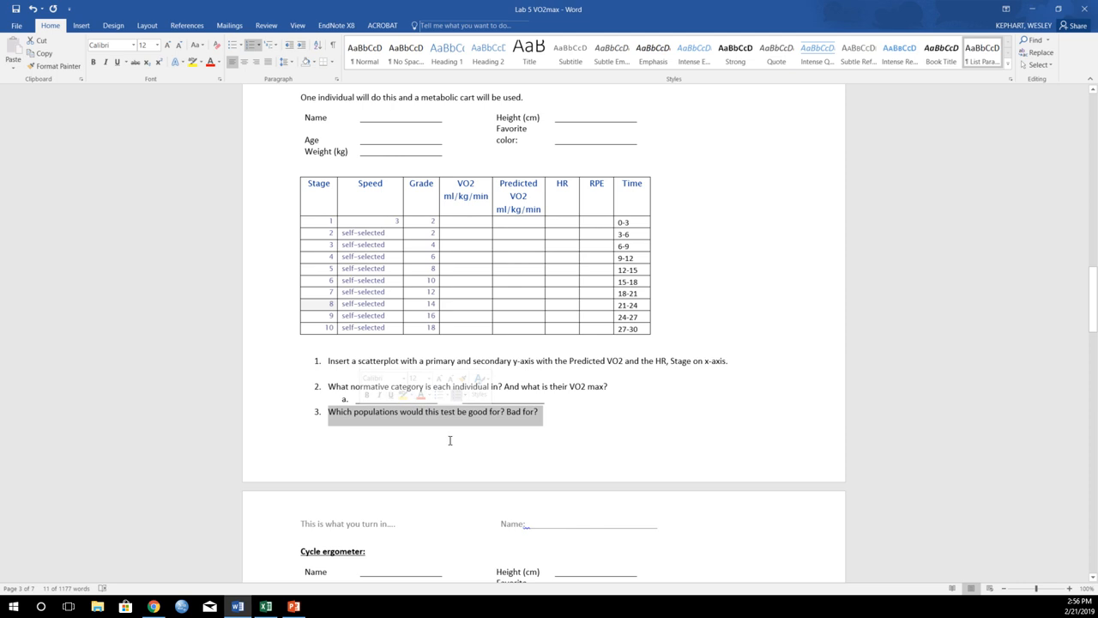
- Review the handout's cycle ergometer turn-in sheet, then return to the Excel workbook
{"action": "scroll", "scroll_direction": "down", "scroll_amount": 3}
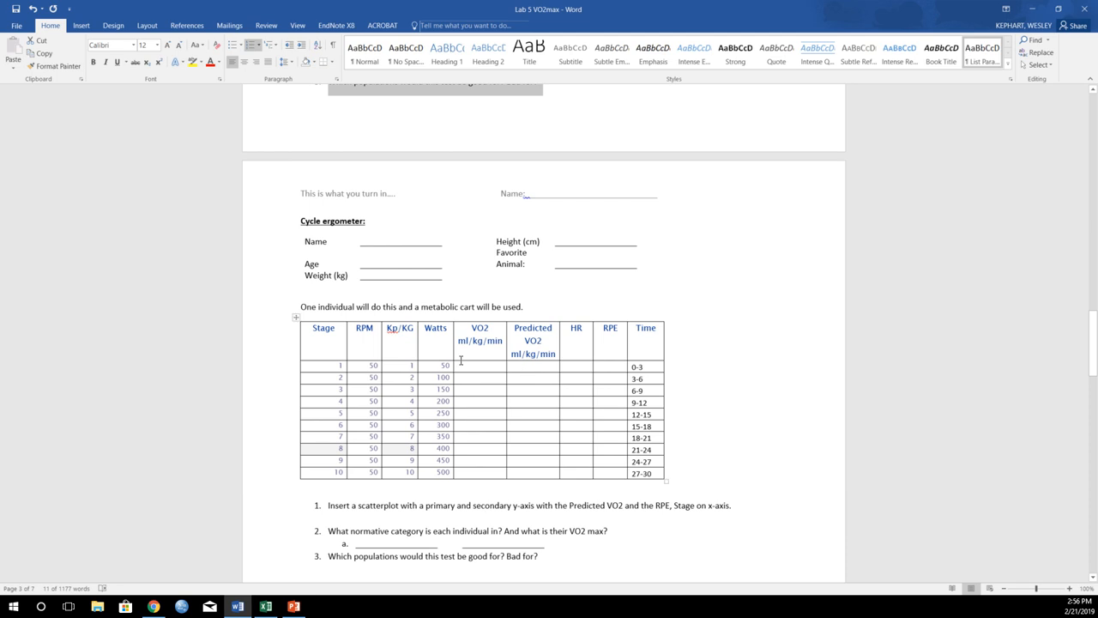
{"action": "mouse_move", "coordinate": [457, 329]}
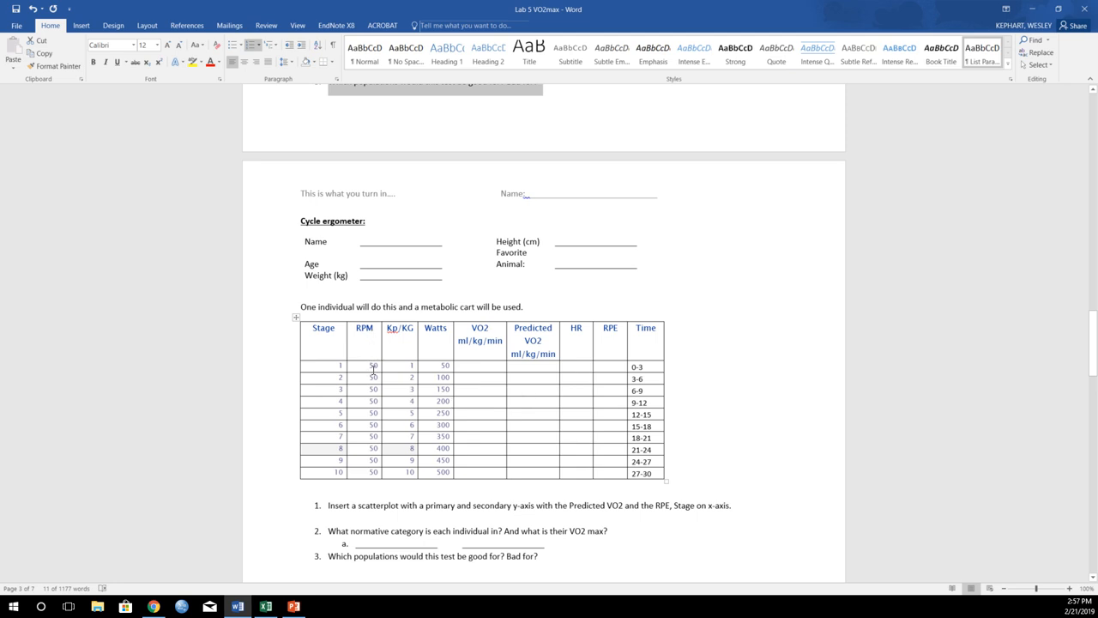
{"action": "mouse_move", "coordinate": [391, 367]}
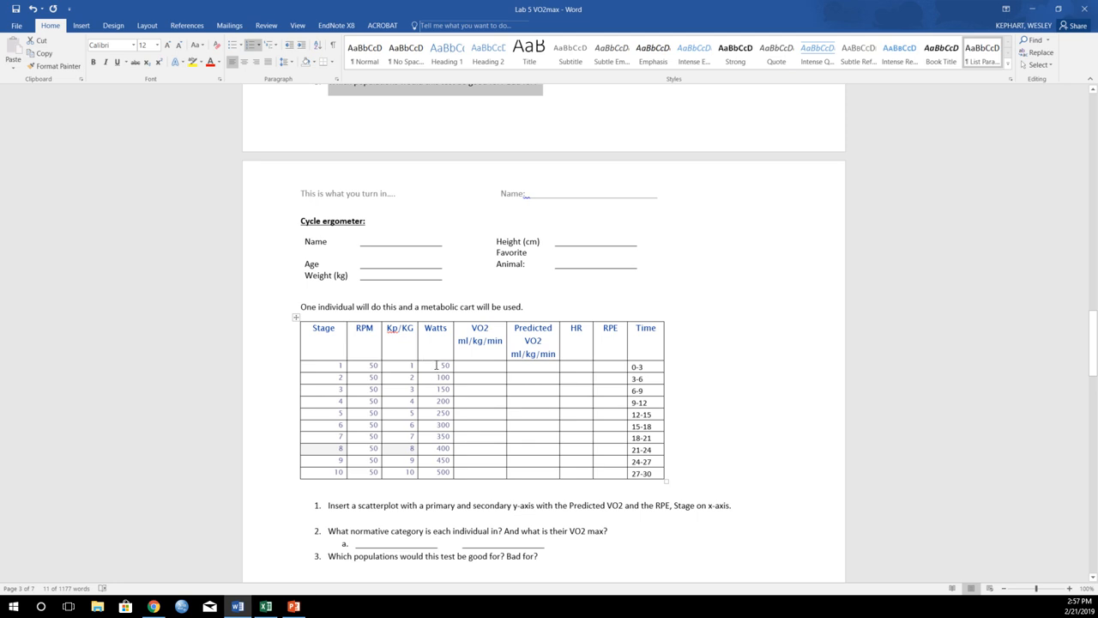
{"action": "mouse_move", "coordinate": [440, 461]}
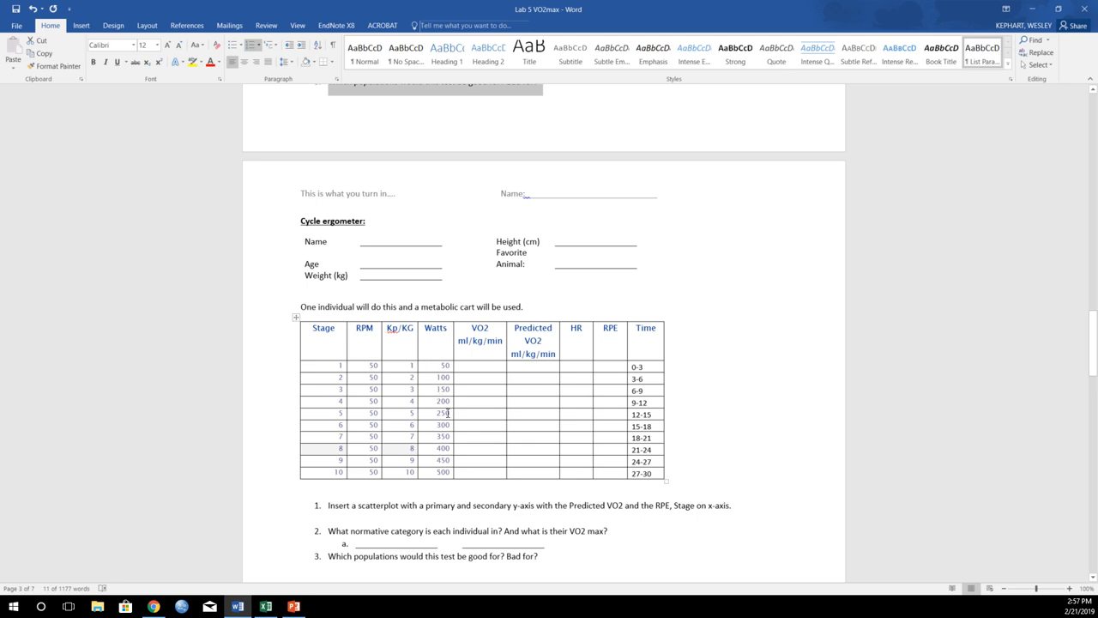
{"action": "mouse_move", "coordinate": [448, 404]}
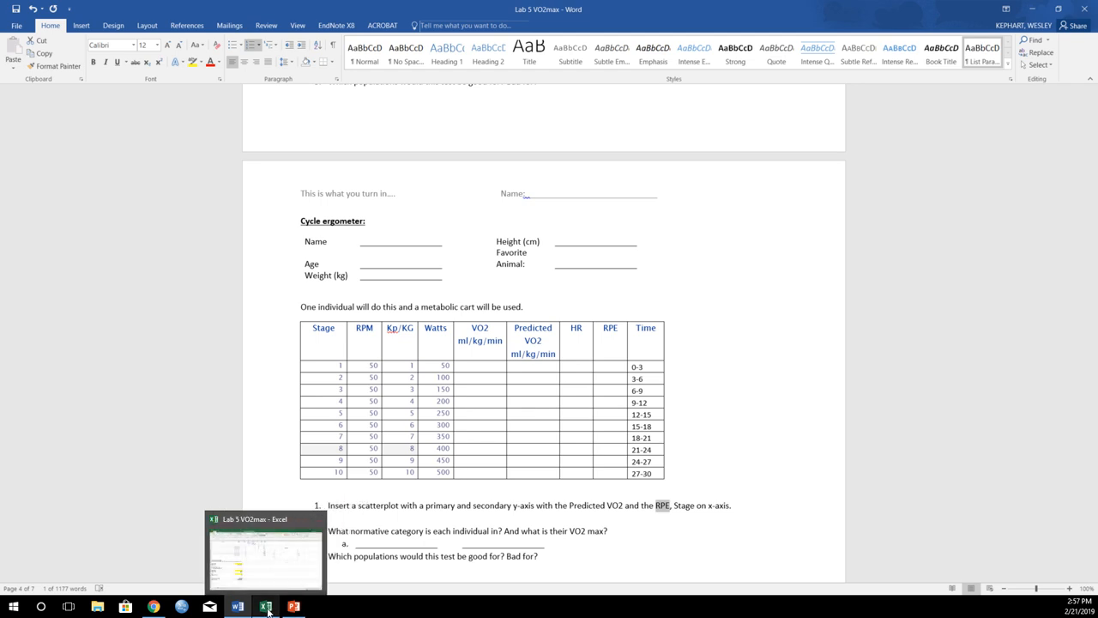
{"action": "left_click", "coordinate": [266, 607]}
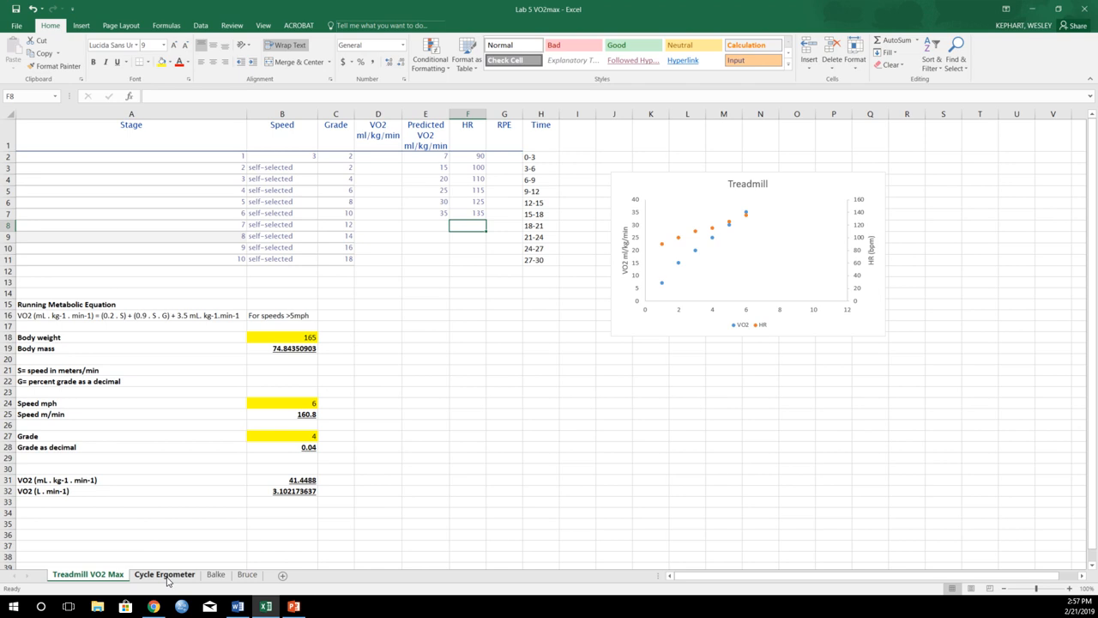
- On the Cycle Ergometer sheet, insert a scatter chart of stages with Predicted VO2 and RPE columns
{"action": "left_click", "coordinate": [163, 574]}
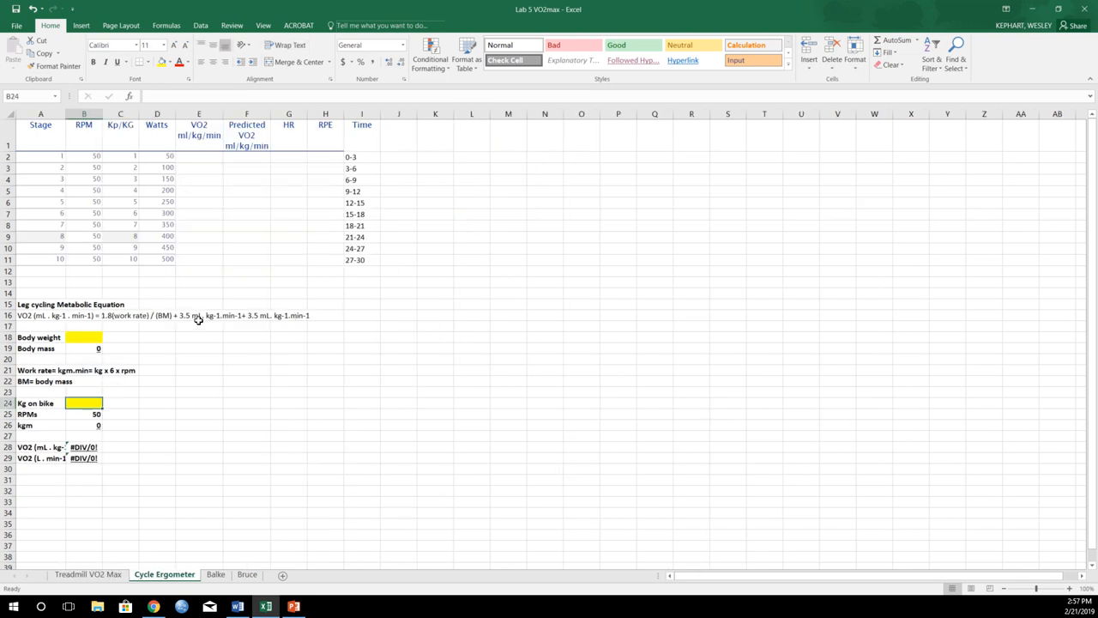
{"action": "mouse_move", "coordinate": [18, 164]}
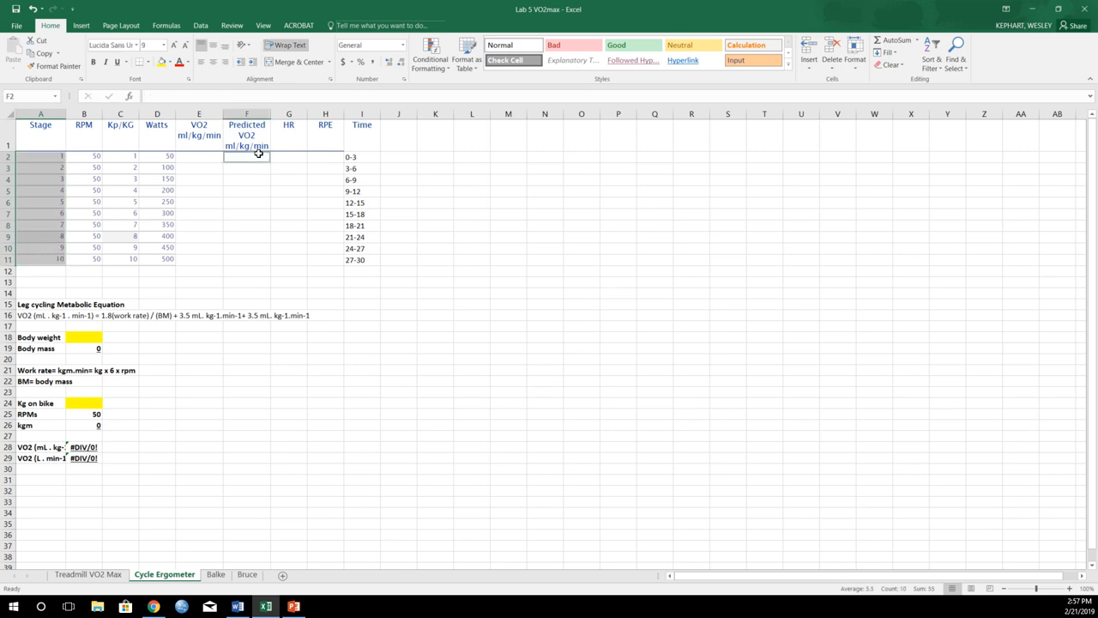
{"action": "left_click_drag", "start_coordinate": [247, 156], "coordinate": [247, 258]}
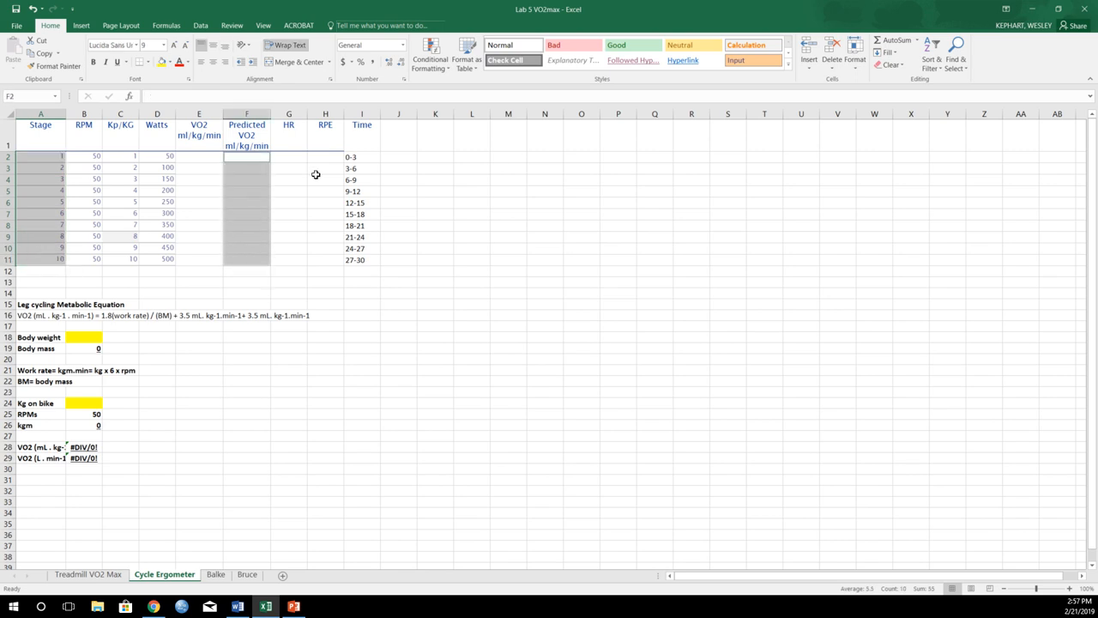
{"action": "left_click", "coordinate": [324, 155]}
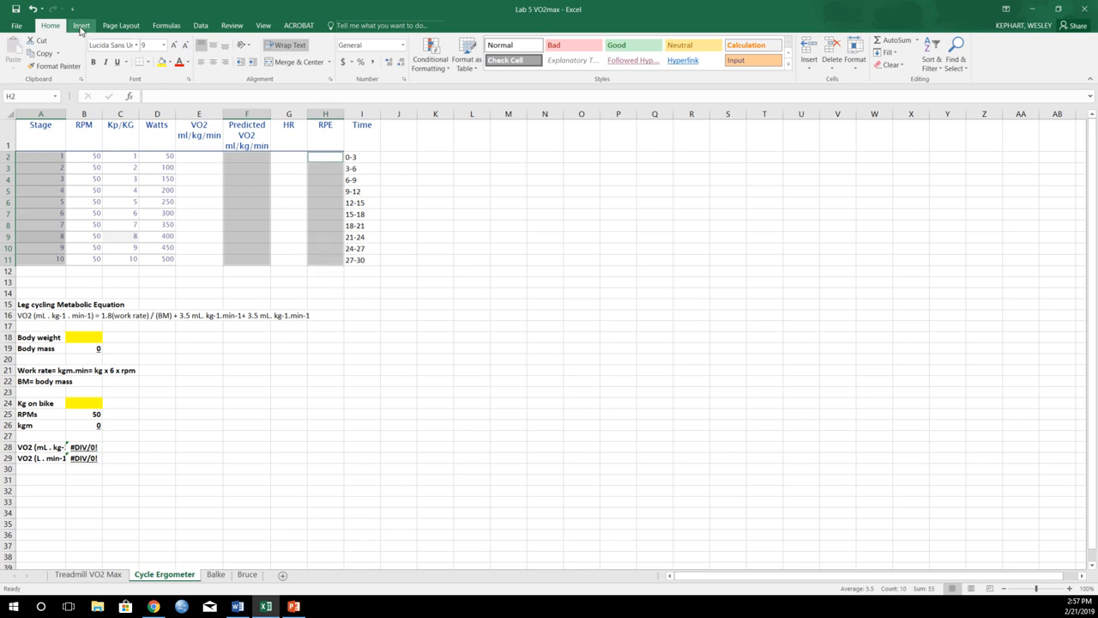
{"action": "left_click", "coordinate": [425, 56]}
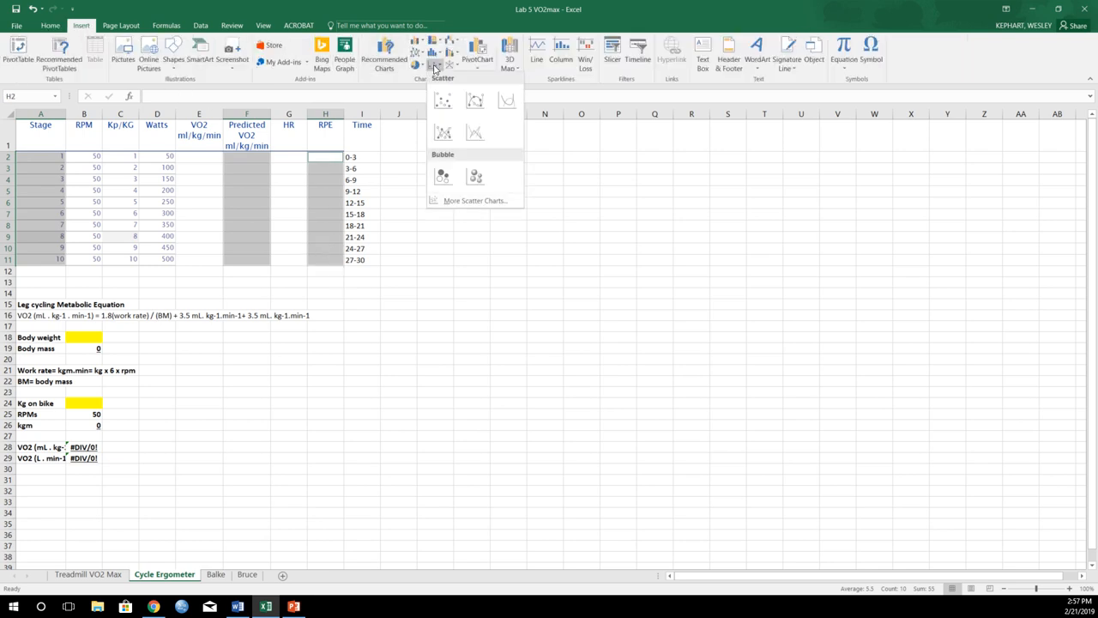
{"action": "left_click", "coordinate": [440, 100]}
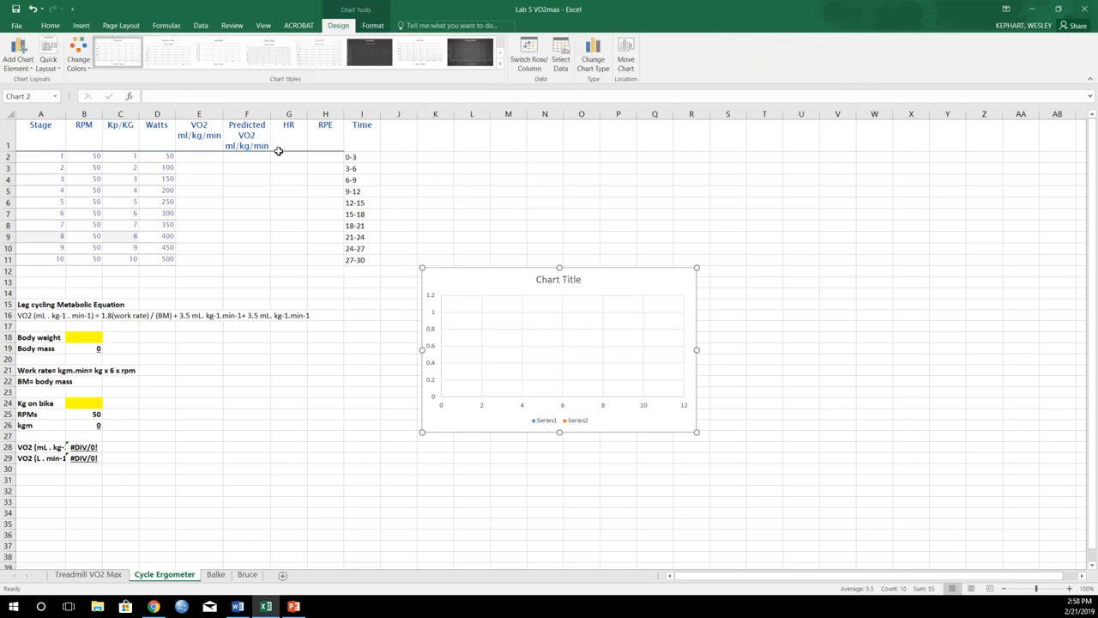
{"action": "left_click", "coordinate": [247, 156]}
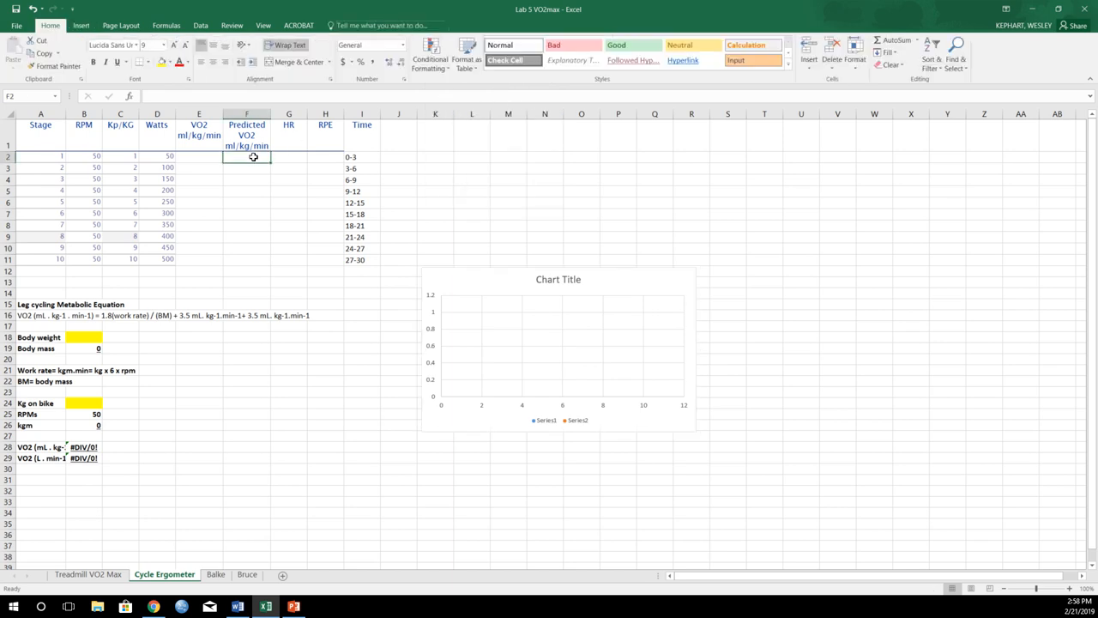
- Enter Predicted VO2 10 and 15 and RPE 7 and 9 for stages 1–2
{"action": "double_click", "coordinate": [247, 158]}
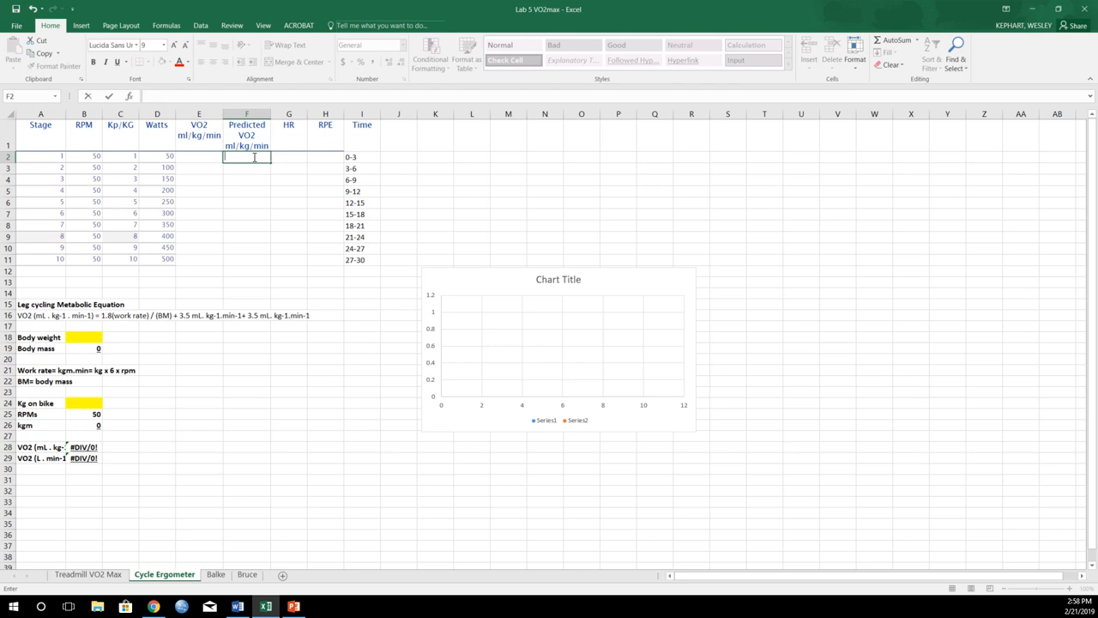
{"action": "type", "text": "10"}
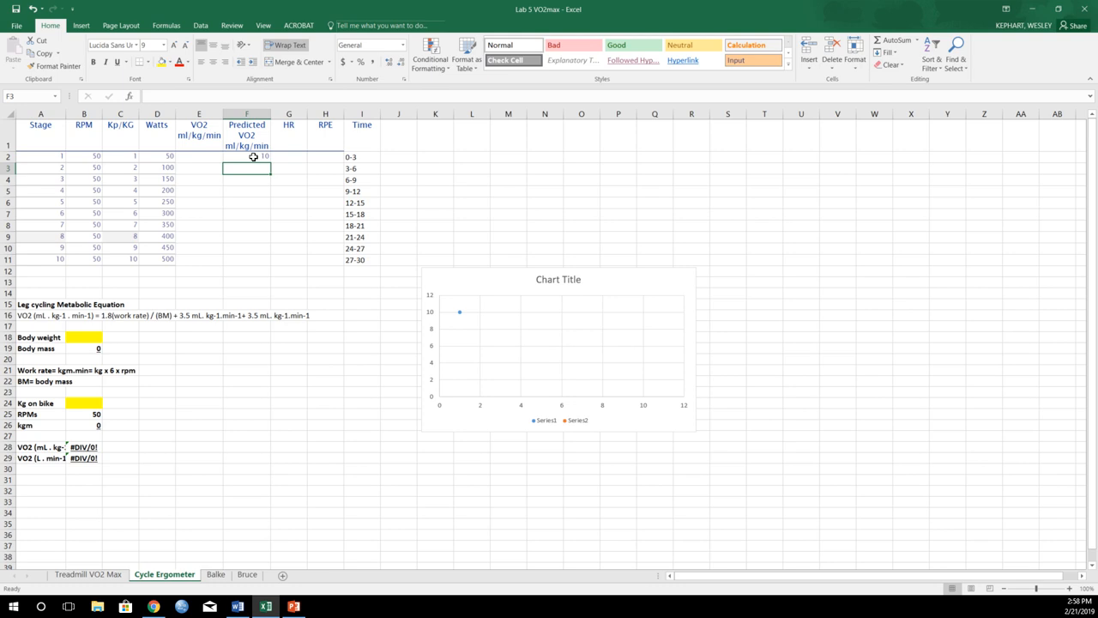
{"action": "type", "text": "15"}
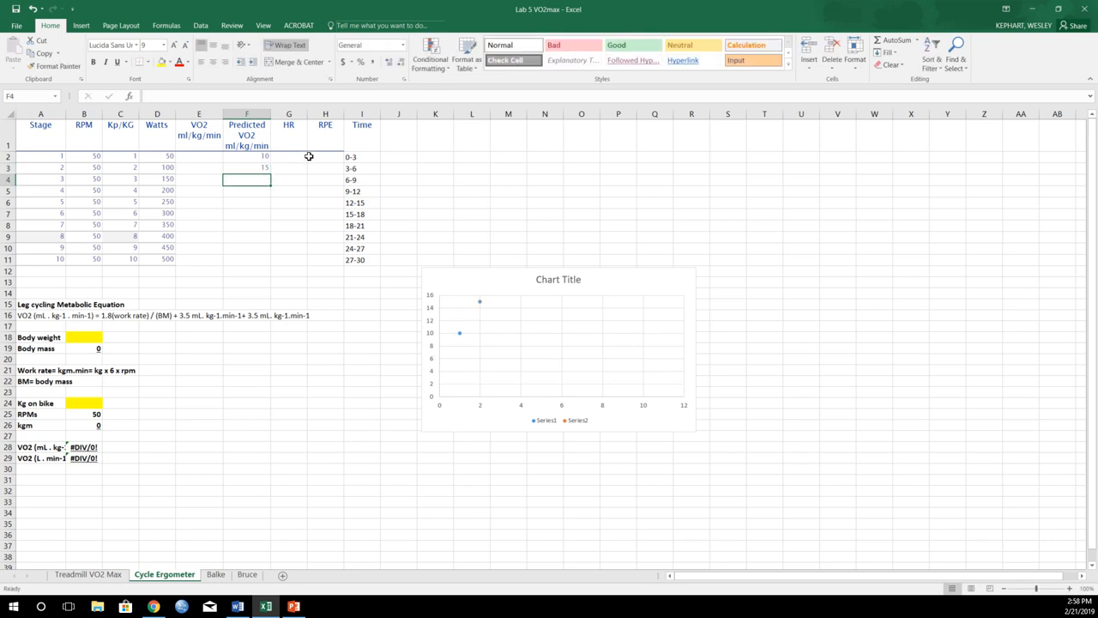
{"action": "type", "text": "7"}
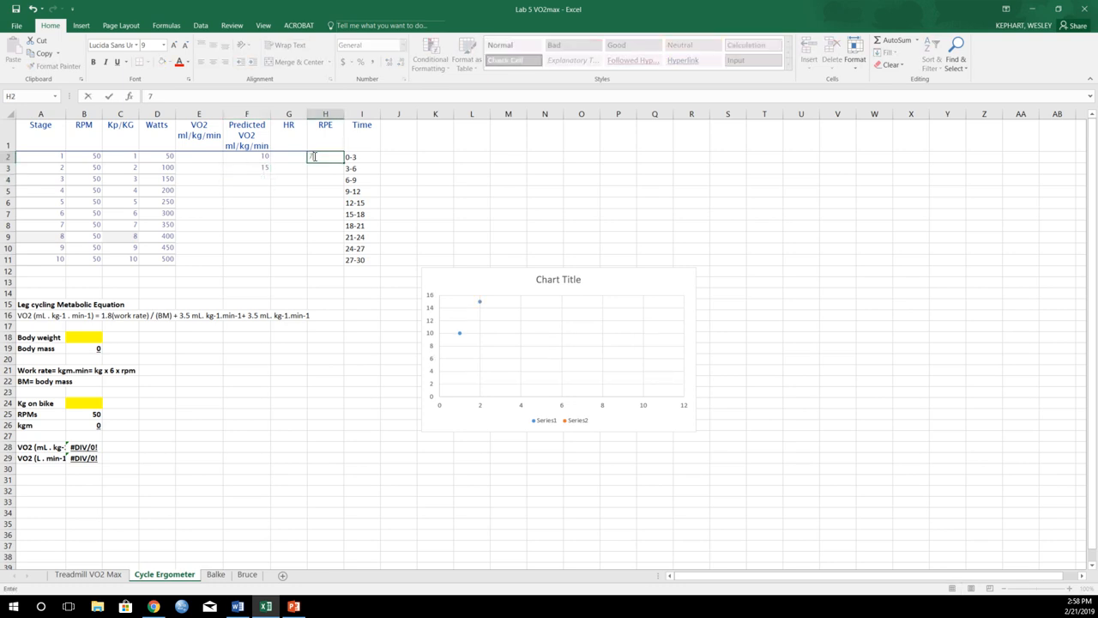
{"action": "type", "text": "7"}
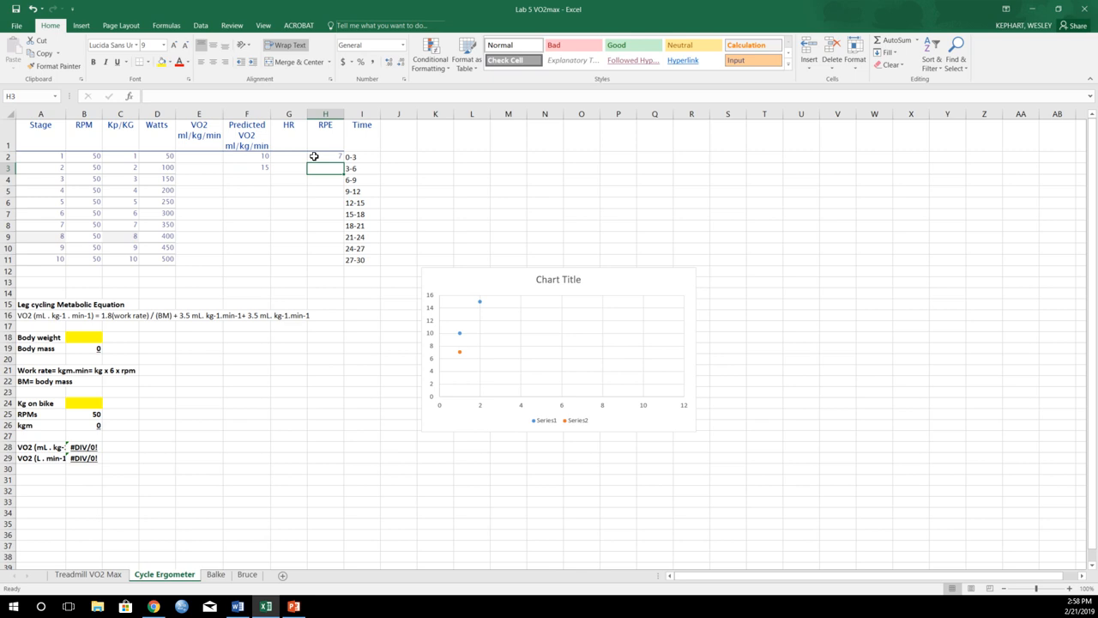
{"action": "type", "text": "9"}
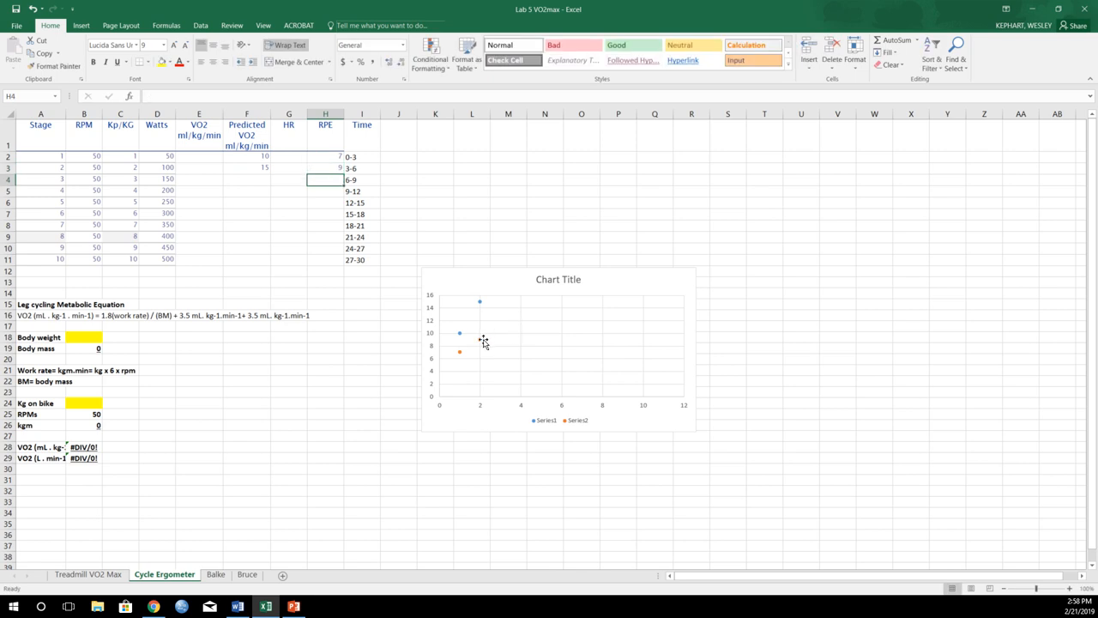
{"action": "left_click", "coordinate": [481, 339]}
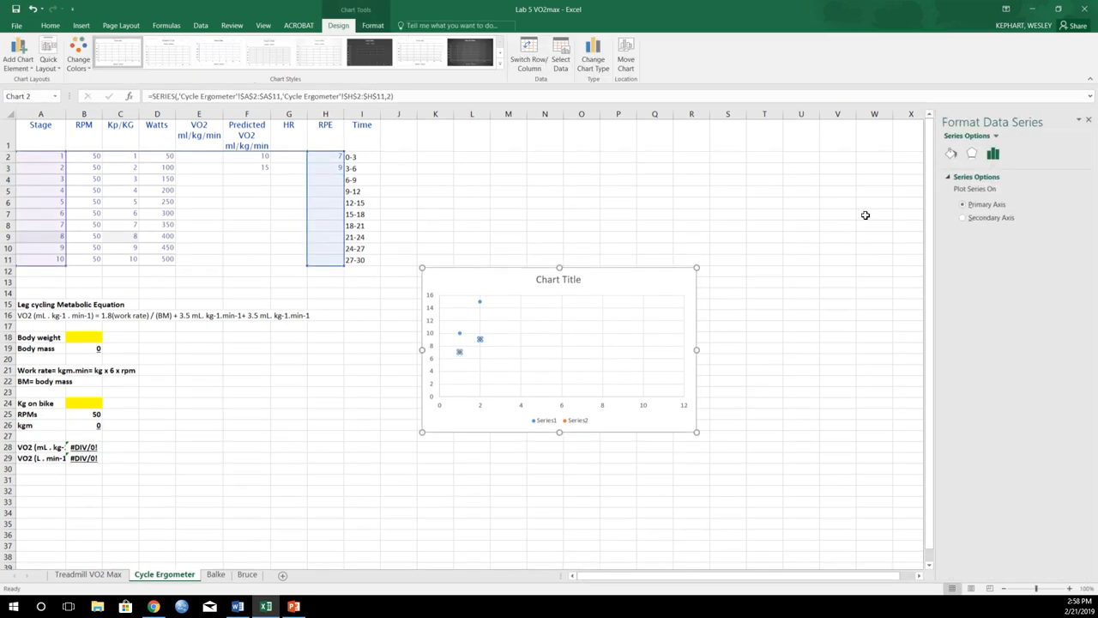
{"action": "left_click", "coordinate": [961, 217]}
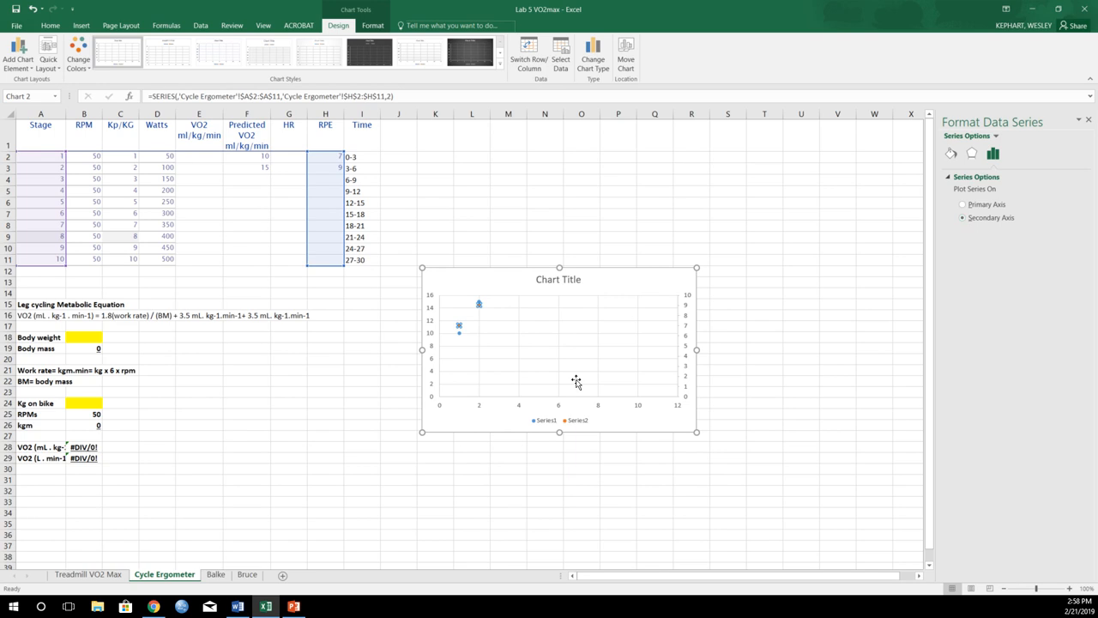
{"action": "mouse_move", "coordinate": [496, 337]}
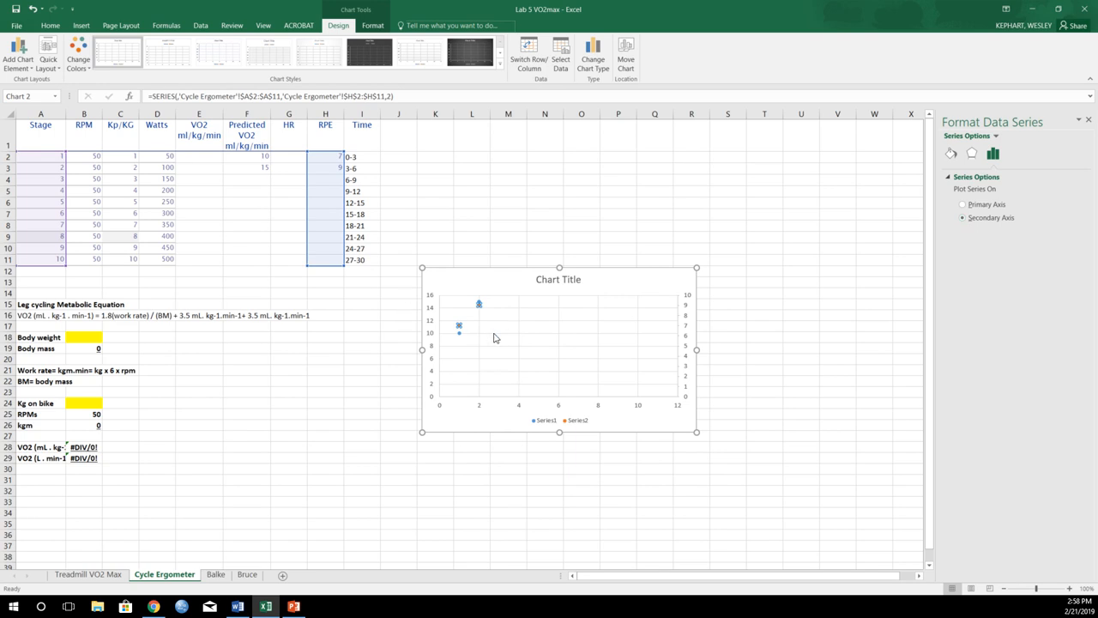
{"action": "mouse_move", "coordinate": [597, 337]}
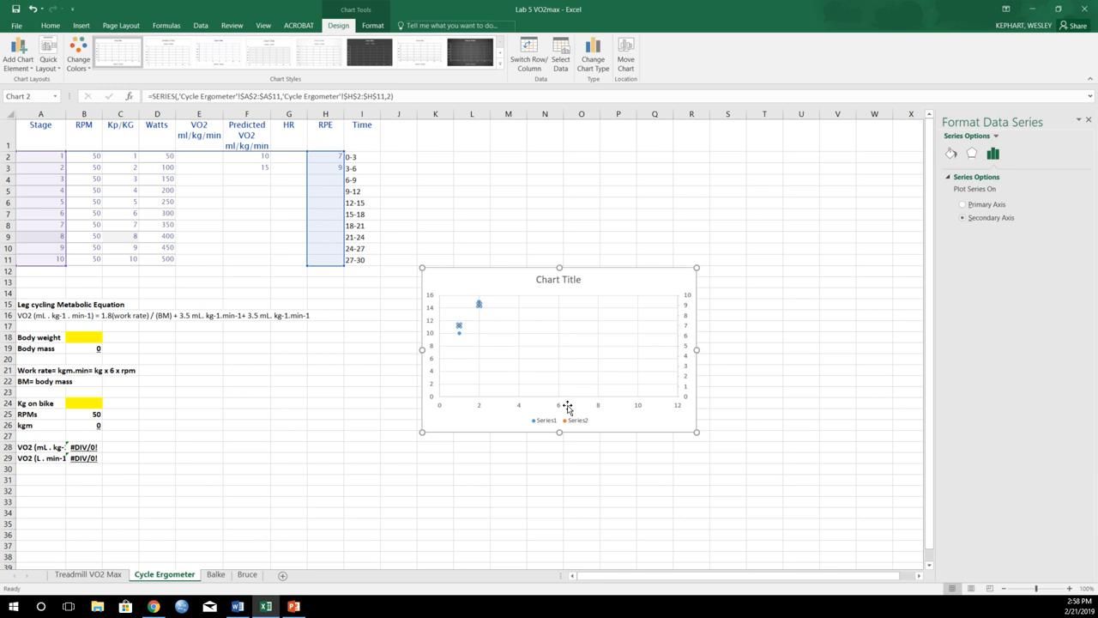
{"action": "mouse_move", "coordinate": [530, 421]}
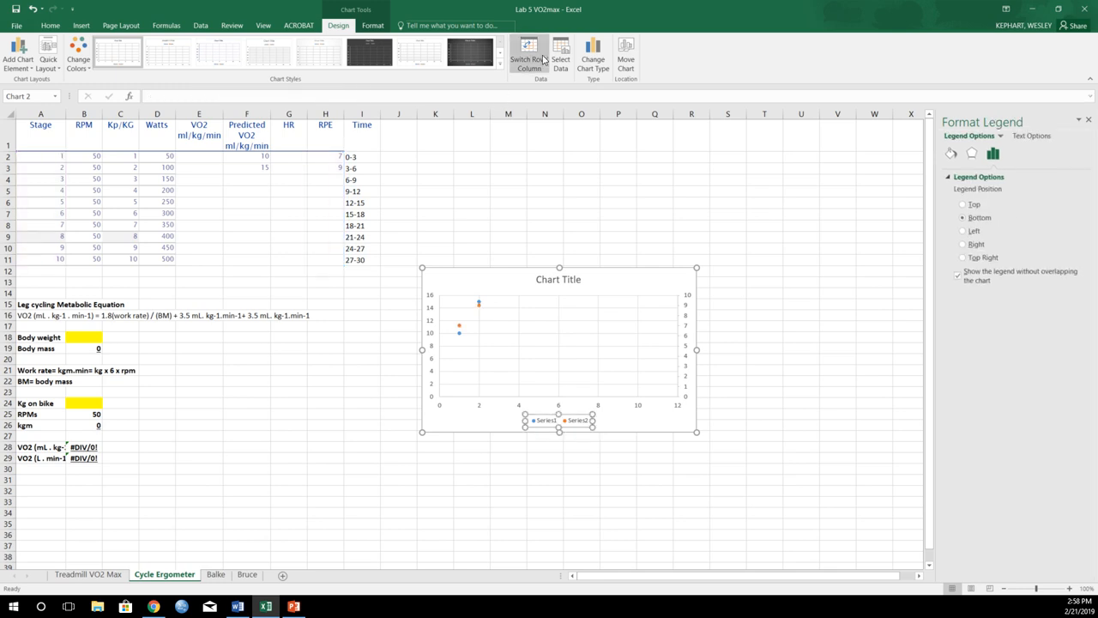
{"action": "mouse_move", "coordinate": [563, 54]}
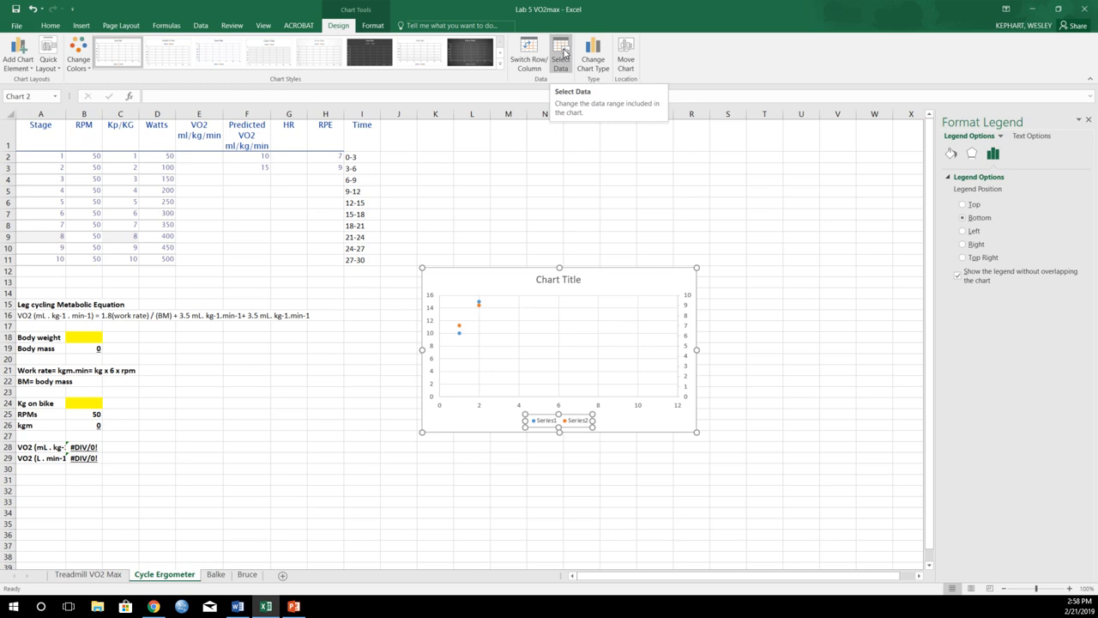
- In Select Data, rename Series1 to VO2 and Series2 to RPE
{"action": "left_click", "coordinate": [566, 48]}
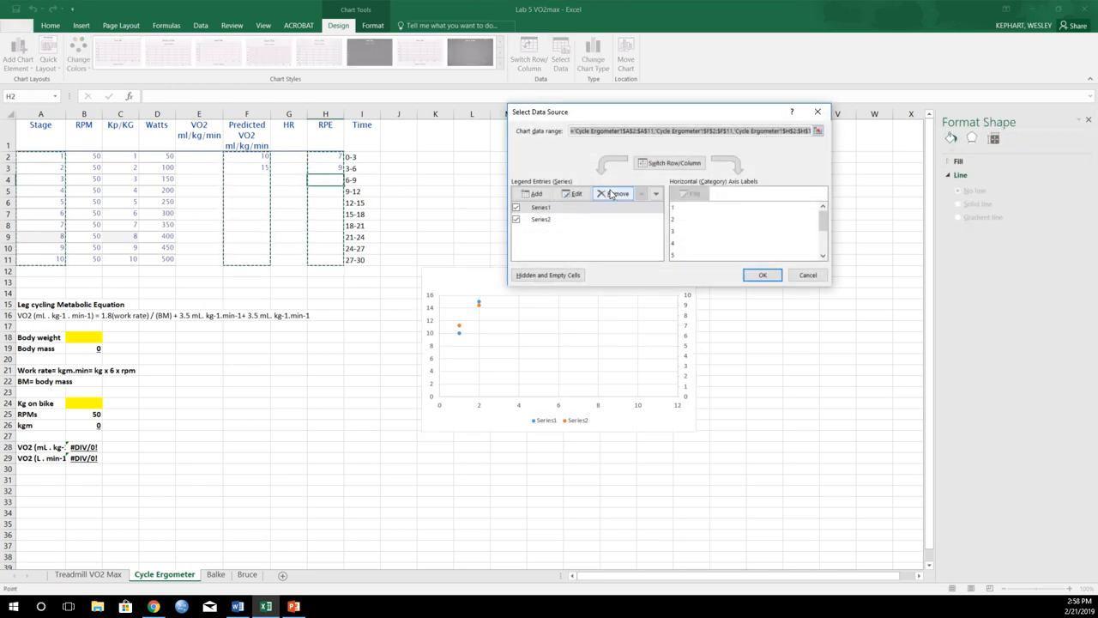
{"action": "left_click", "coordinate": [610, 193]}
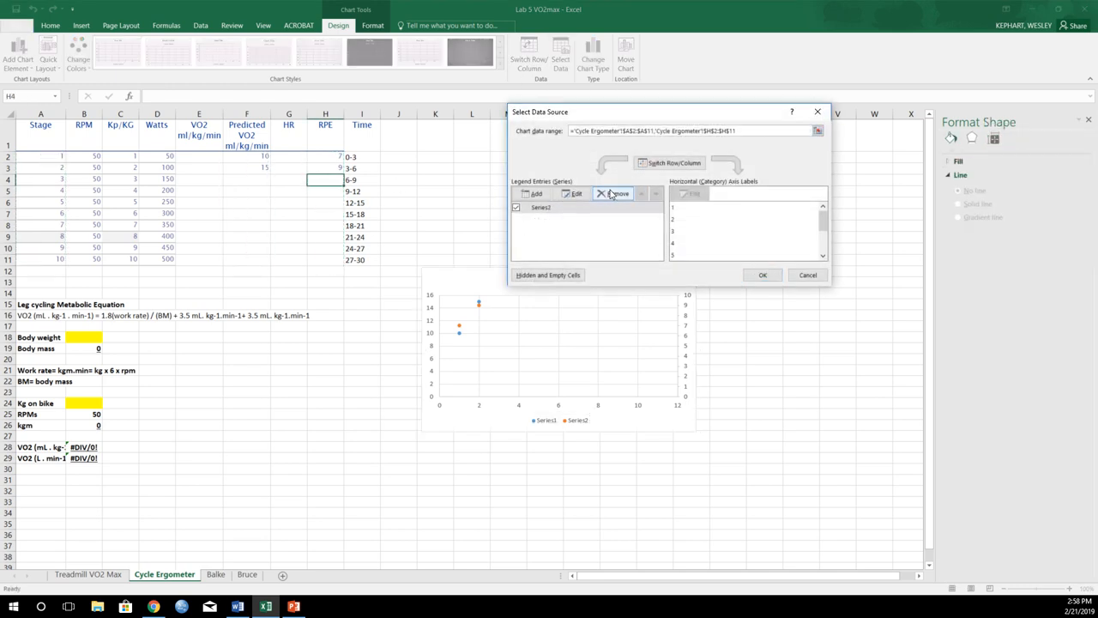
{"action": "left_click", "coordinate": [613, 193]}
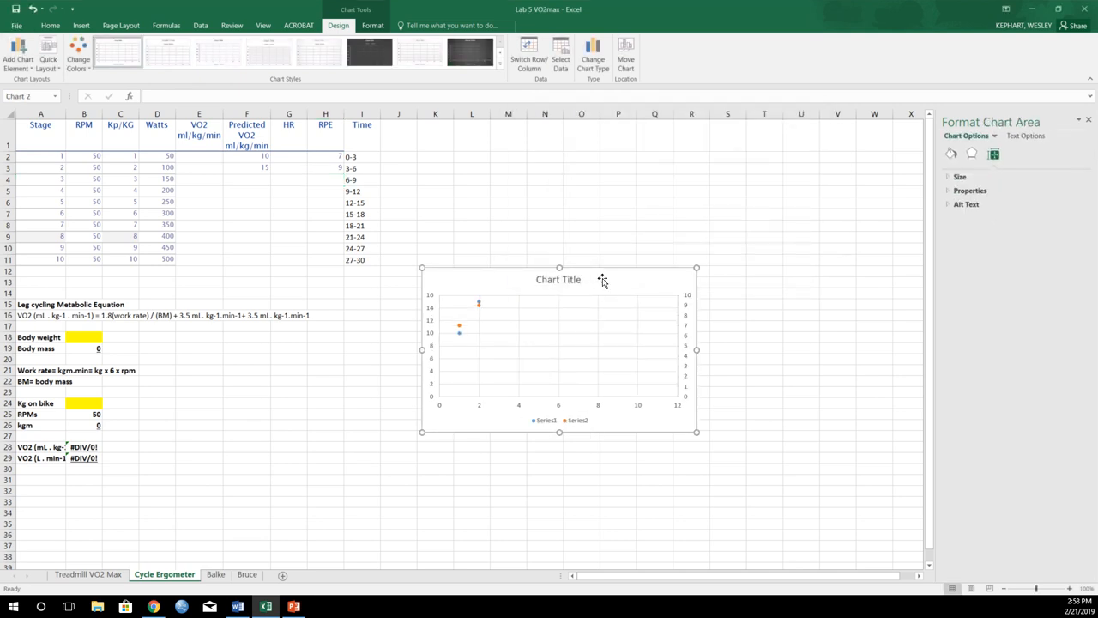
{"action": "left_click", "coordinate": [556, 419]}
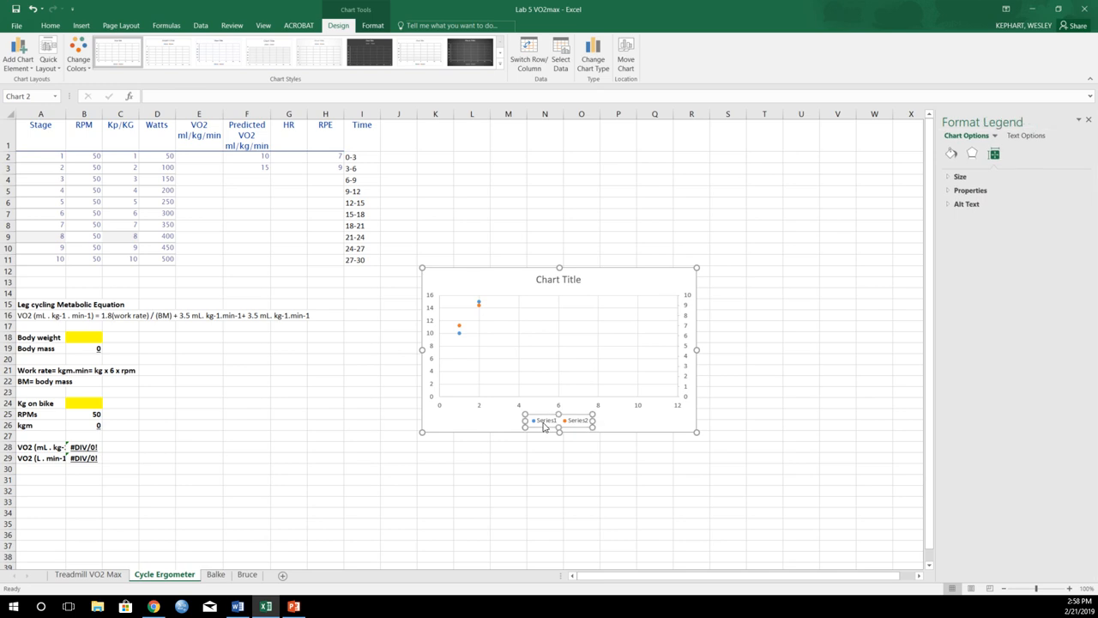
{"action": "left_click", "coordinate": [553, 52]}
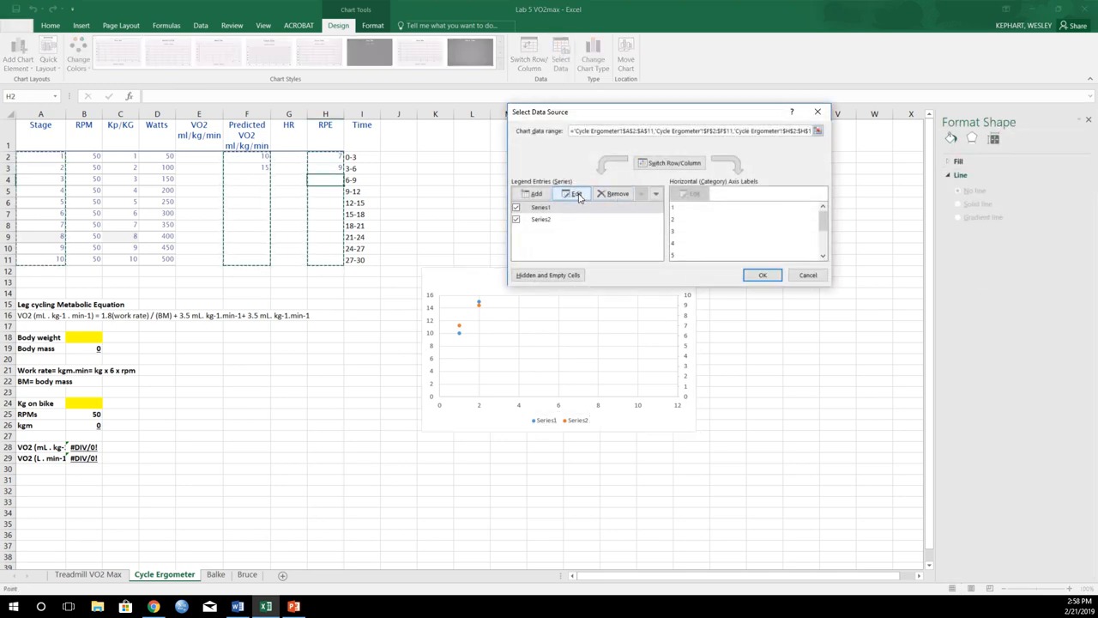
{"action": "left_click", "coordinate": [579, 193]}
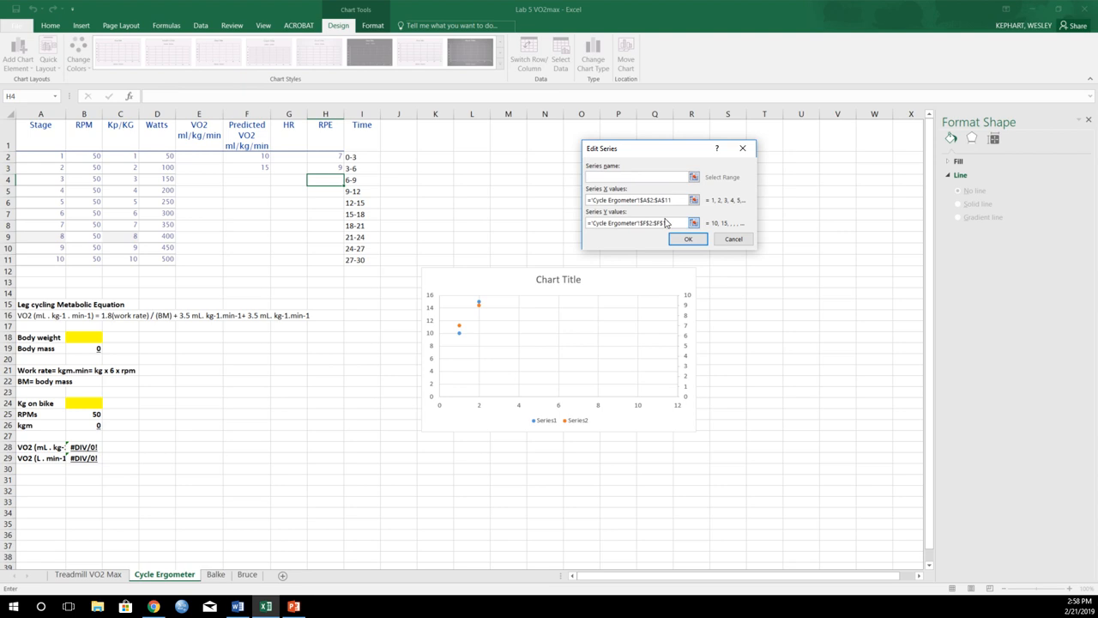
{"action": "type", "text": "VO2"}
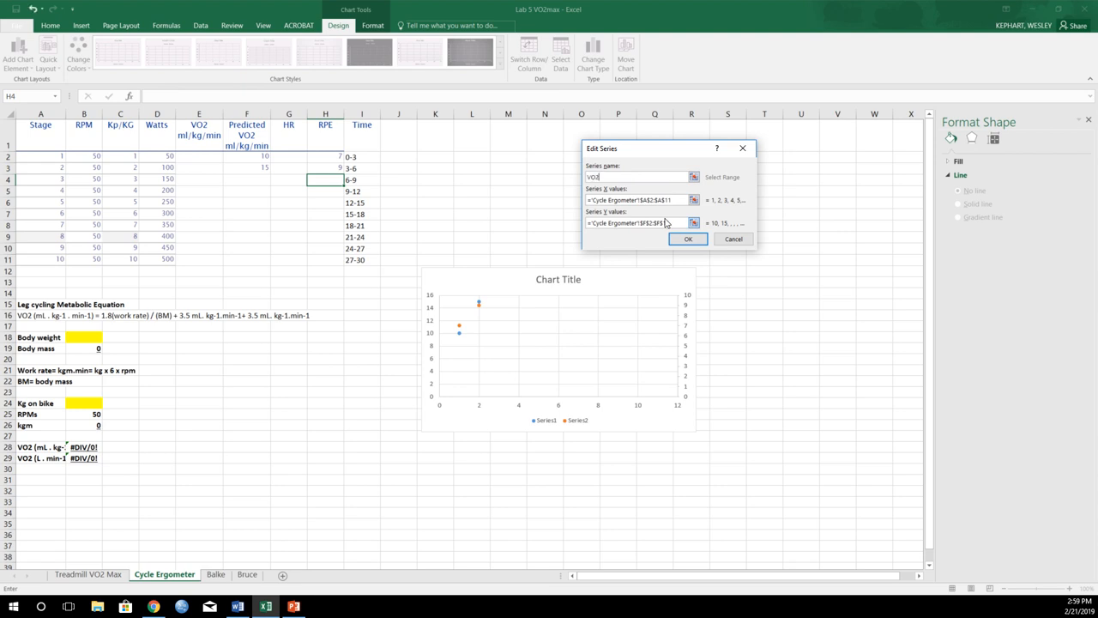
{"action": "left_click", "coordinate": [688, 239]}
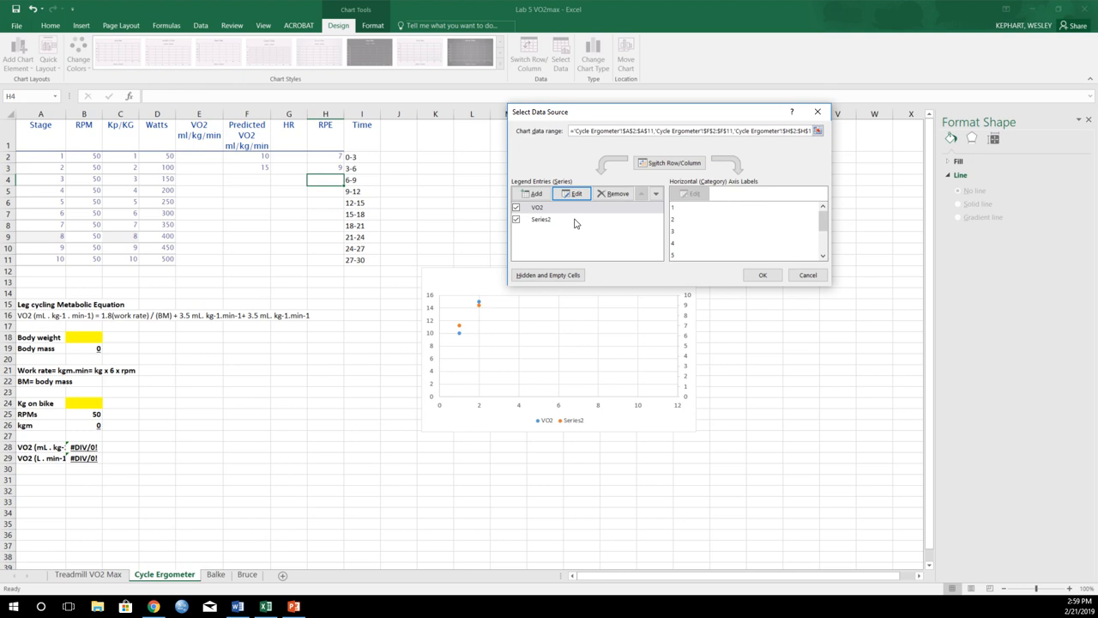
{"action": "left_click", "coordinate": [570, 193]}
{"action": "type", "text": "RPE"}
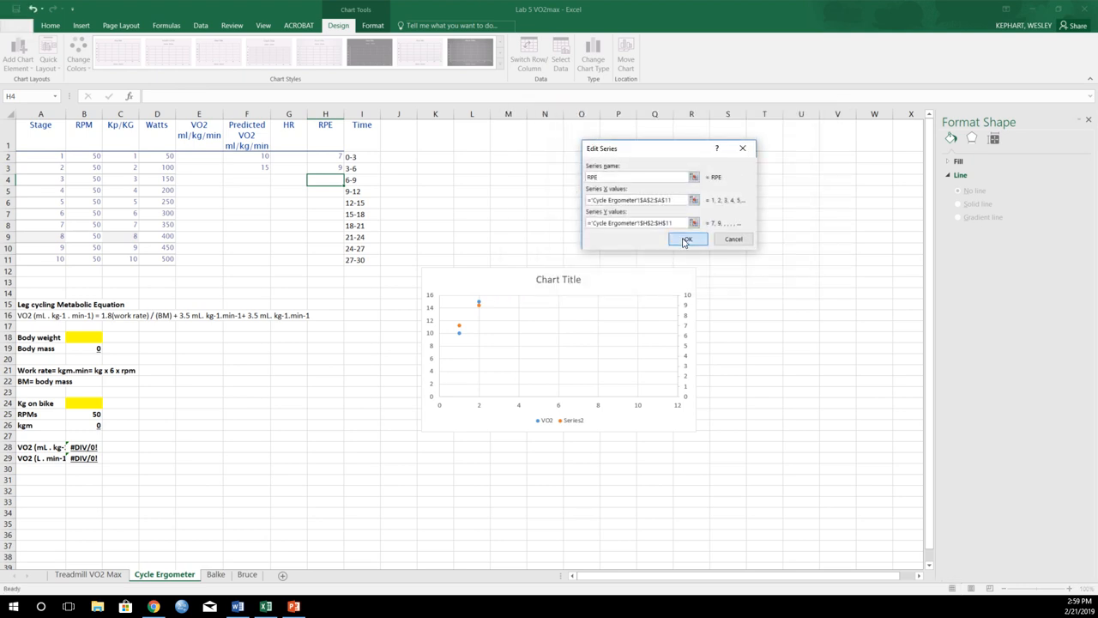
{"action": "left_click", "coordinate": [688, 238]}
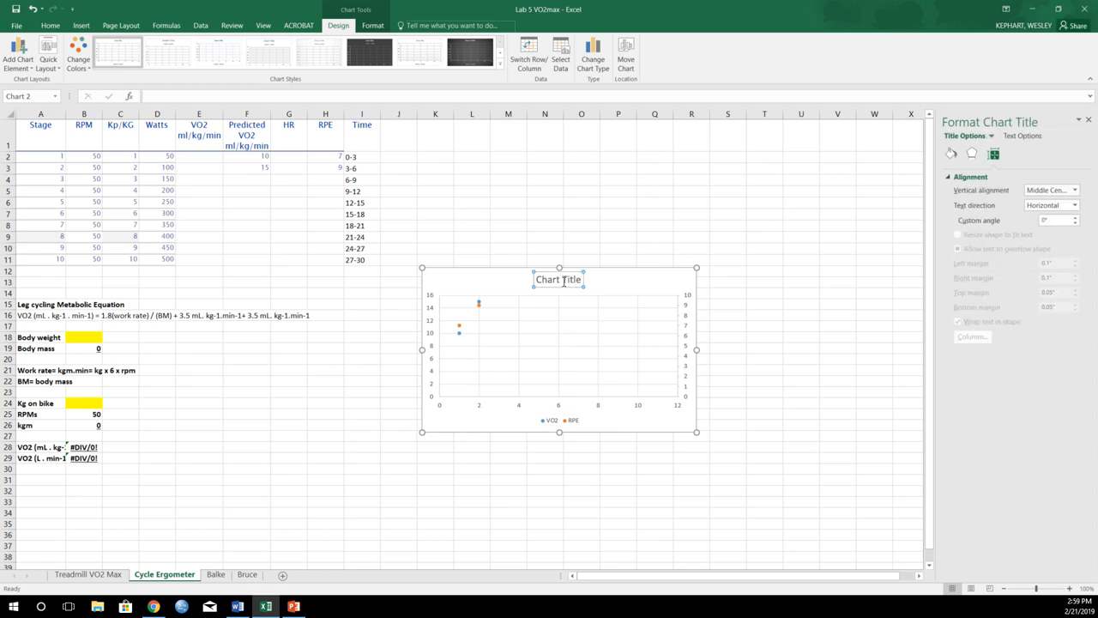
- Title the chart 'Cycle ergometer', label the left axis 'VO2 ml/kg/min', and add a right-axis title
{"action": "type", "text": "Cycle ergometer"}
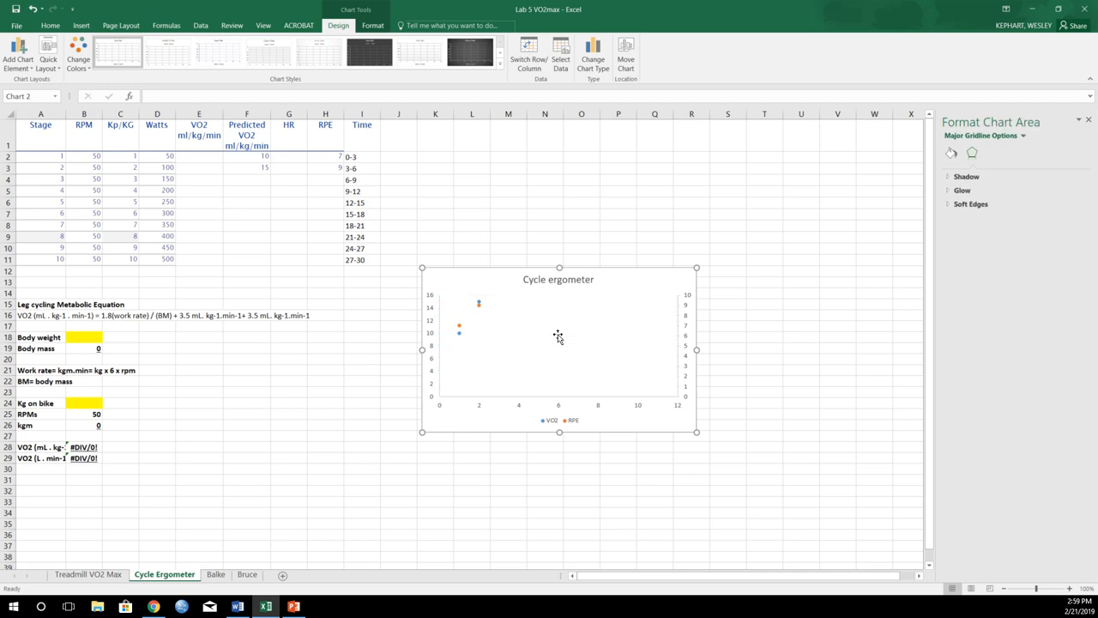
{"action": "left_click", "coordinate": [21, 47]}
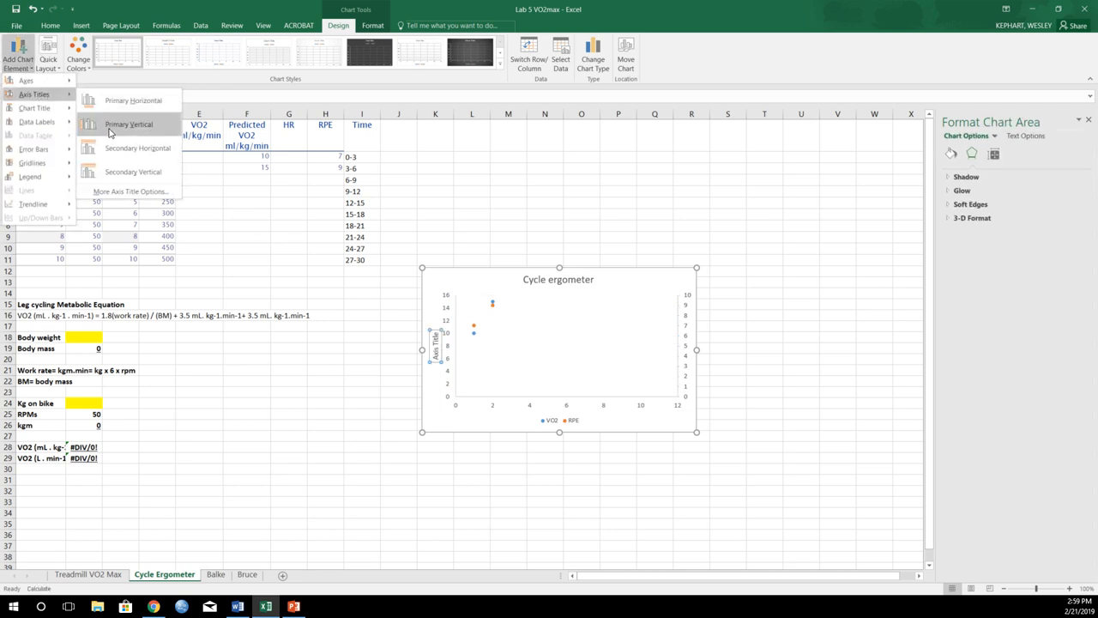
{"action": "left_click", "coordinate": [127, 124]}
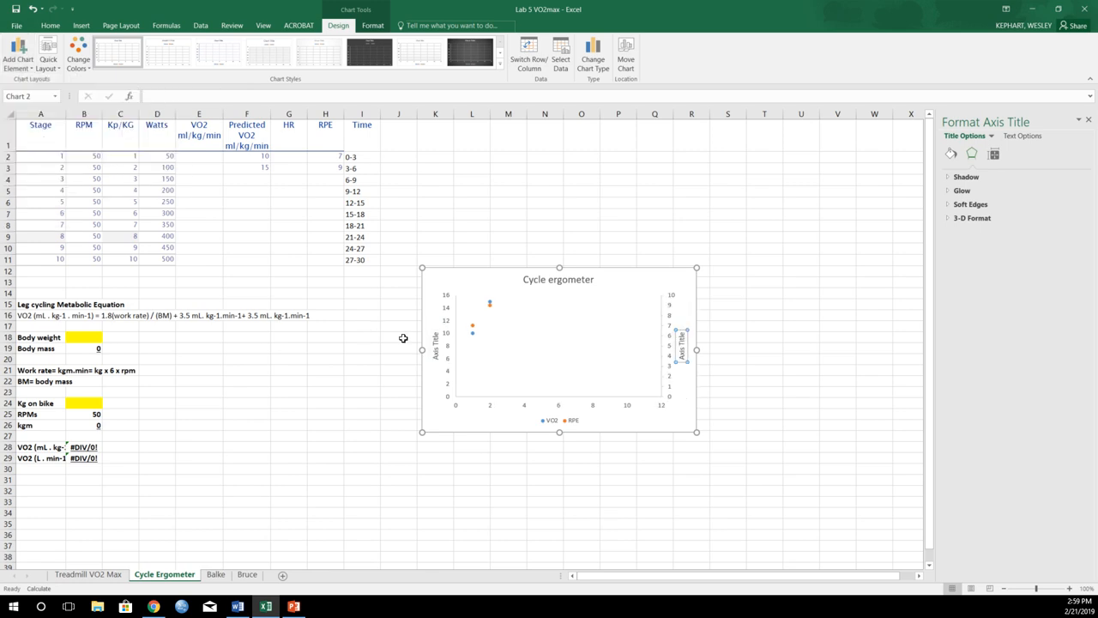
{"action": "left_click", "coordinate": [437, 340]}
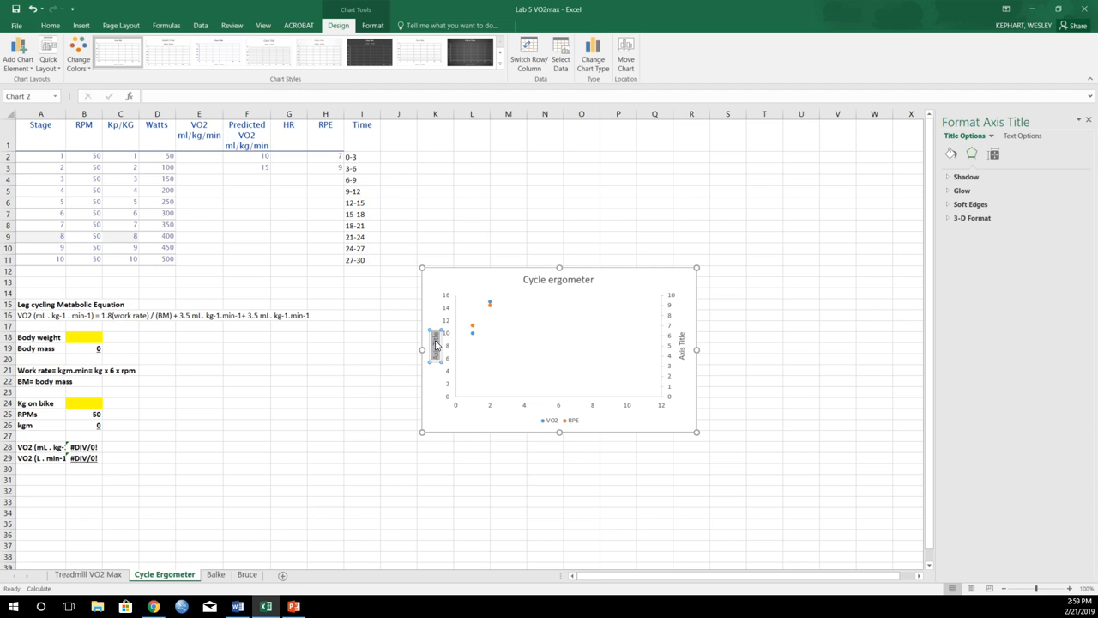
{"action": "mouse_move", "coordinate": [434, 342]}
{"action": "type", "text": "VO2 ml/kg/min"}
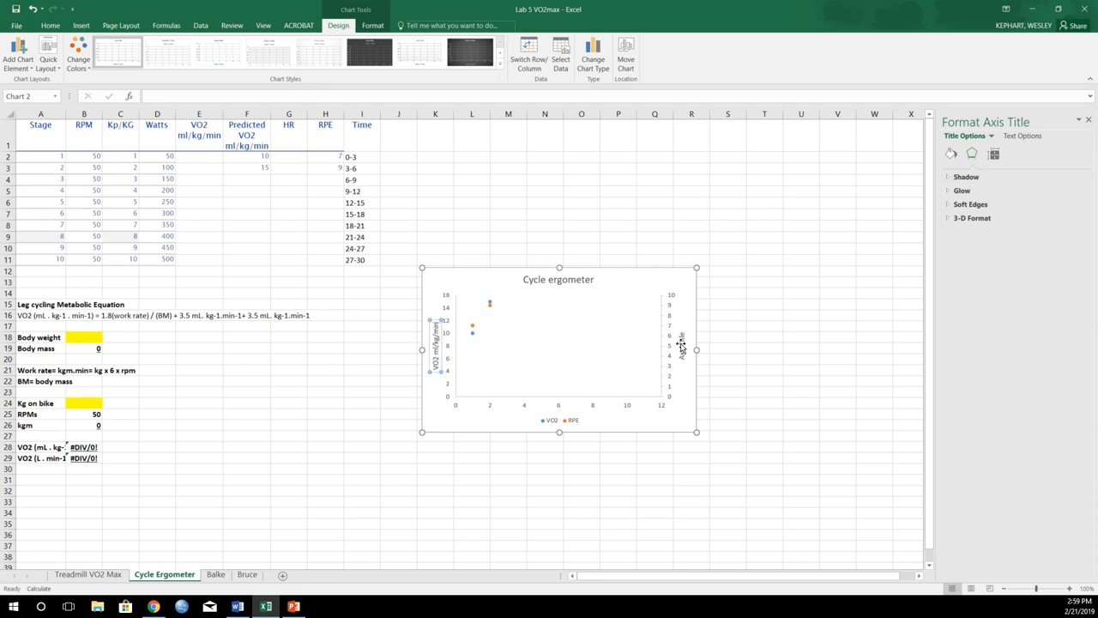
{"action": "left_click", "coordinate": [683, 348]}
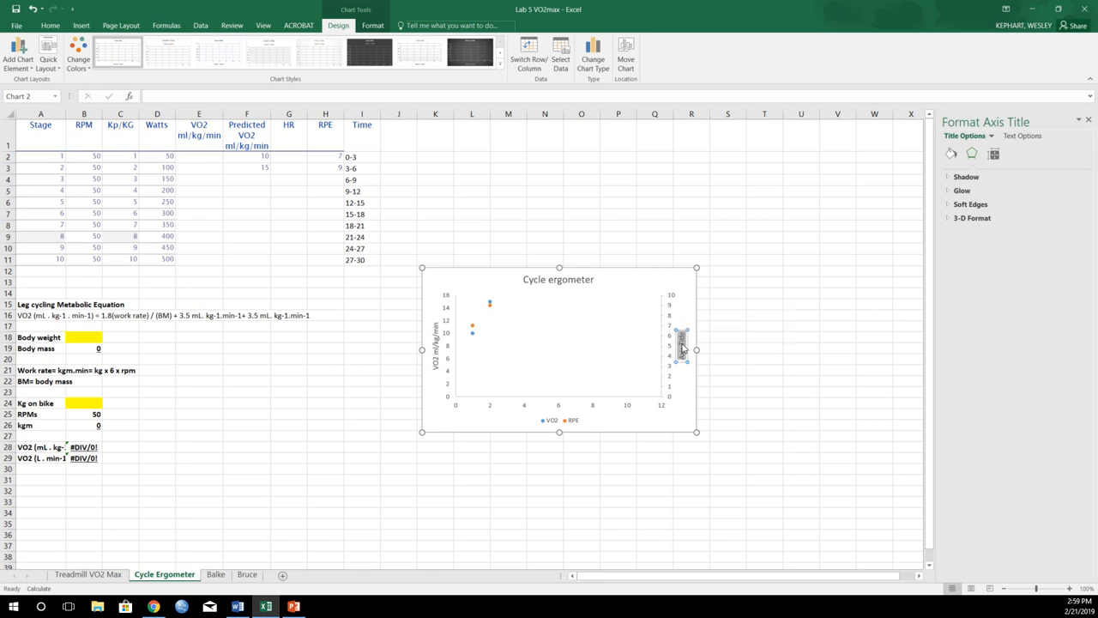
{"action": "mouse_move", "coordinate": [464, 411]}
{"action": "type", "text": "RPE"}
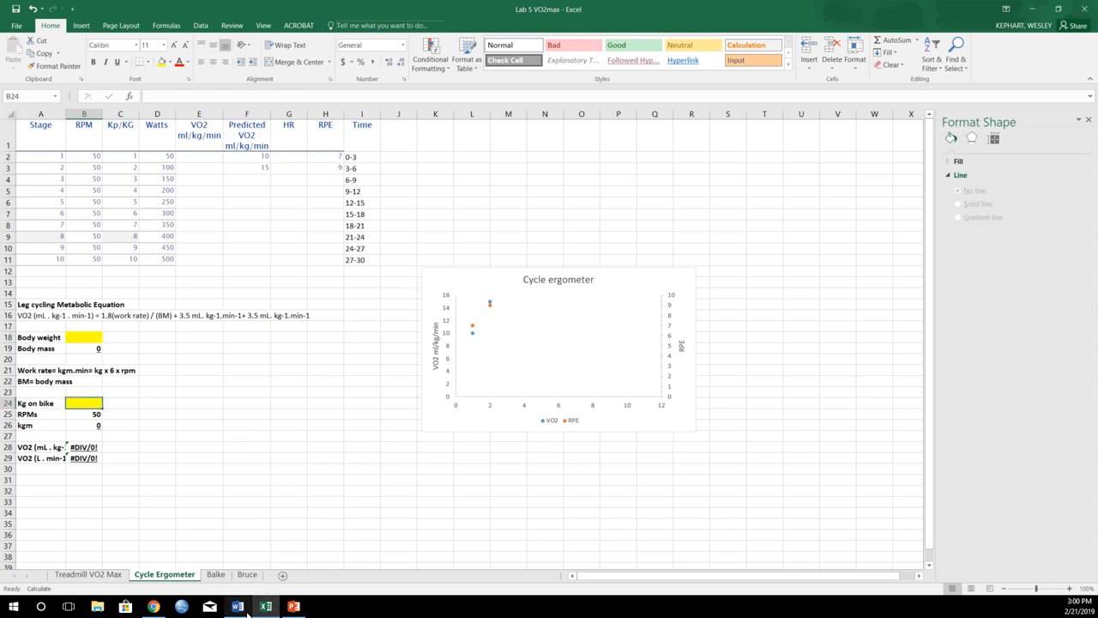
- Switch to the Word handout and scroll down to the Balke Protocol page
{"action": "left_click", "coordinate": [233, 605]}
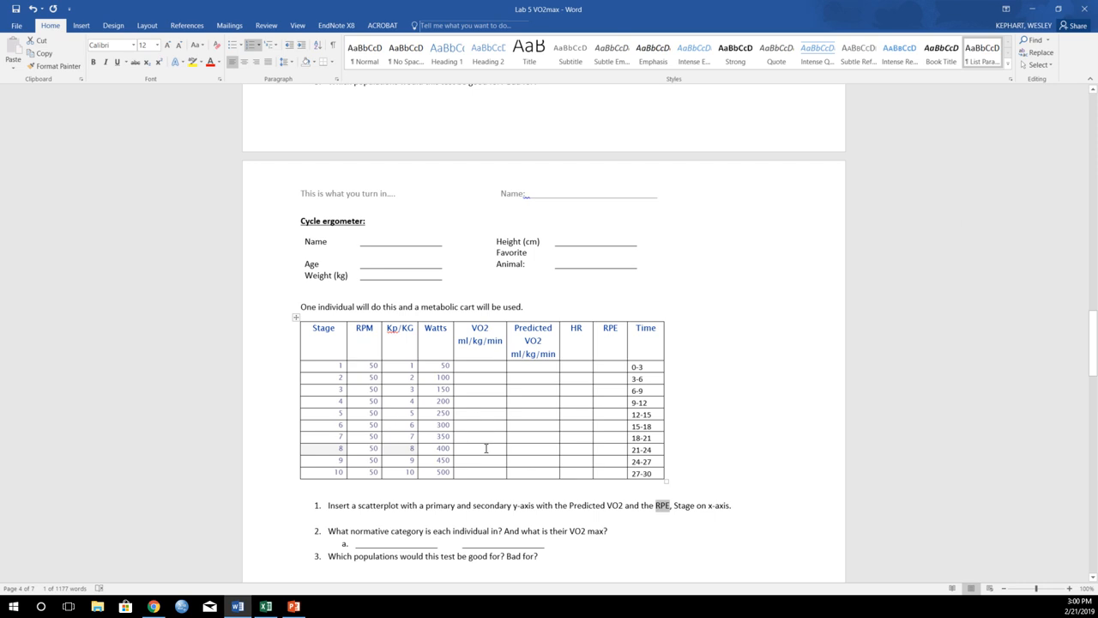
{"action": "scroll", "scroll_direction": "down", "scroll_amount": 3}
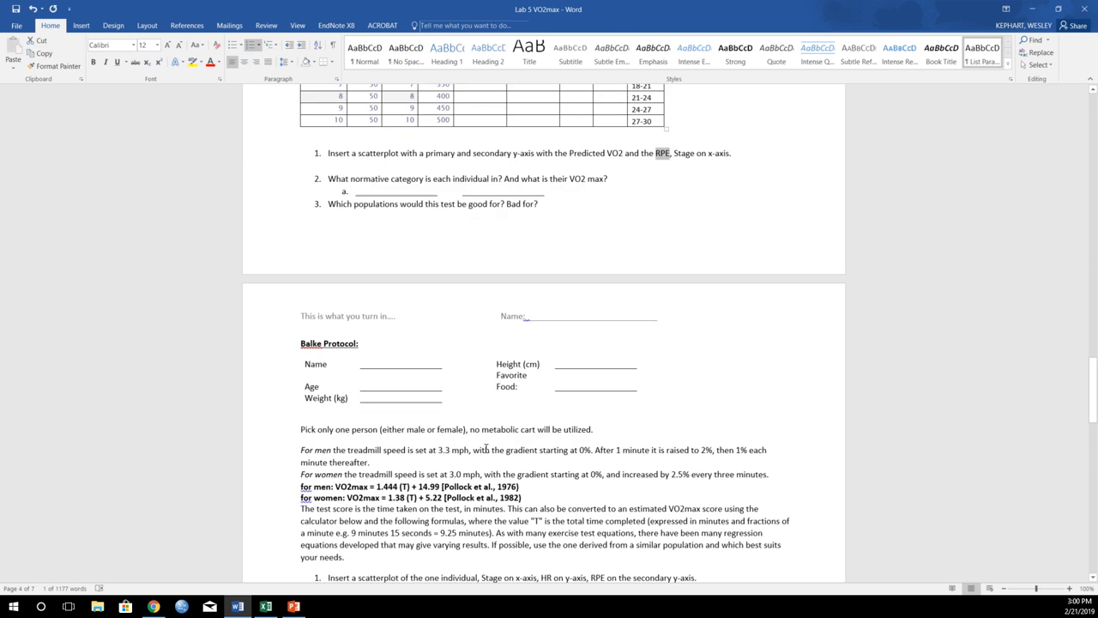
{"action": "scroll", "scroll_direction": "down", "scroll_amount": 3}
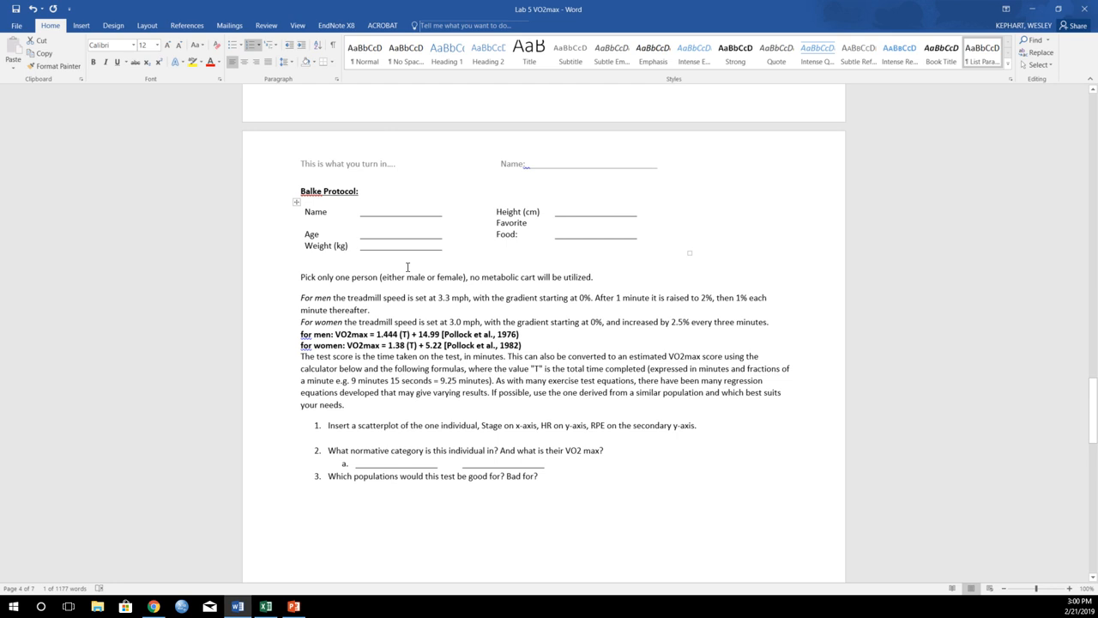
{"action": "mouse_move", "coordinate": [457, 311]}
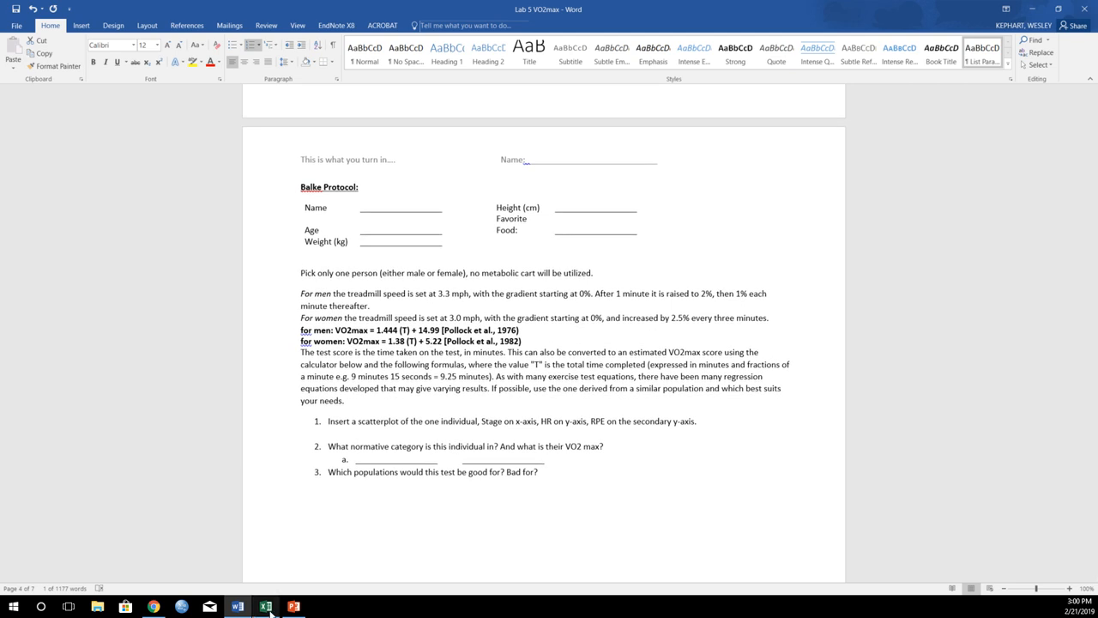
- Open the Balke sheet, widen the Gradient column, then return to the Word handout
{"action": "left_click", "coordinate": [266, 607]}
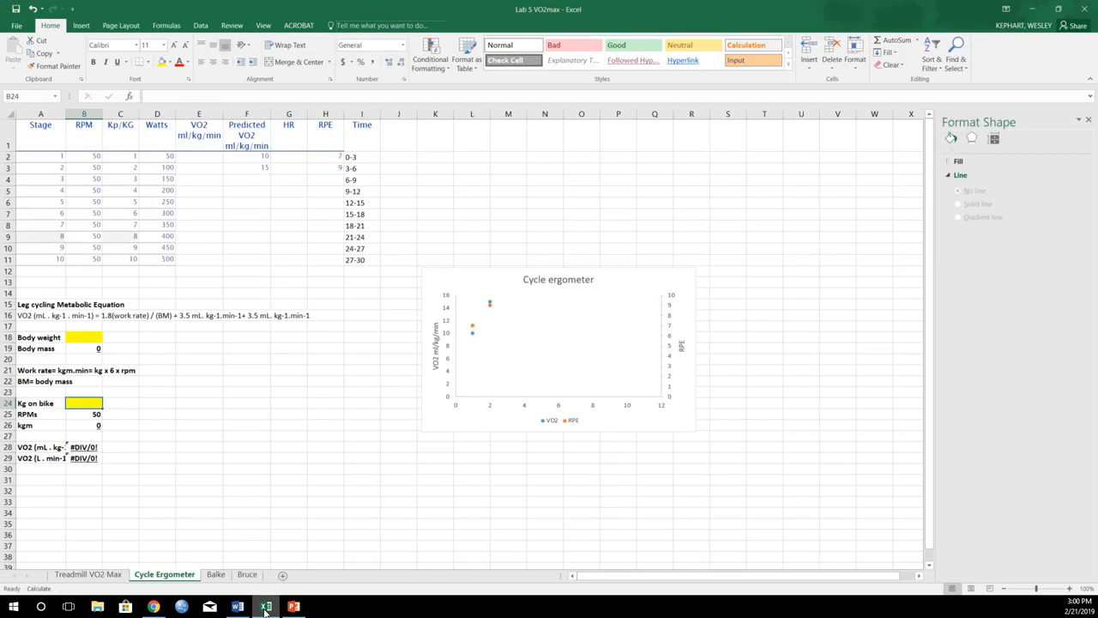
{"action": "left_click", "coordinate": [216, 574]}
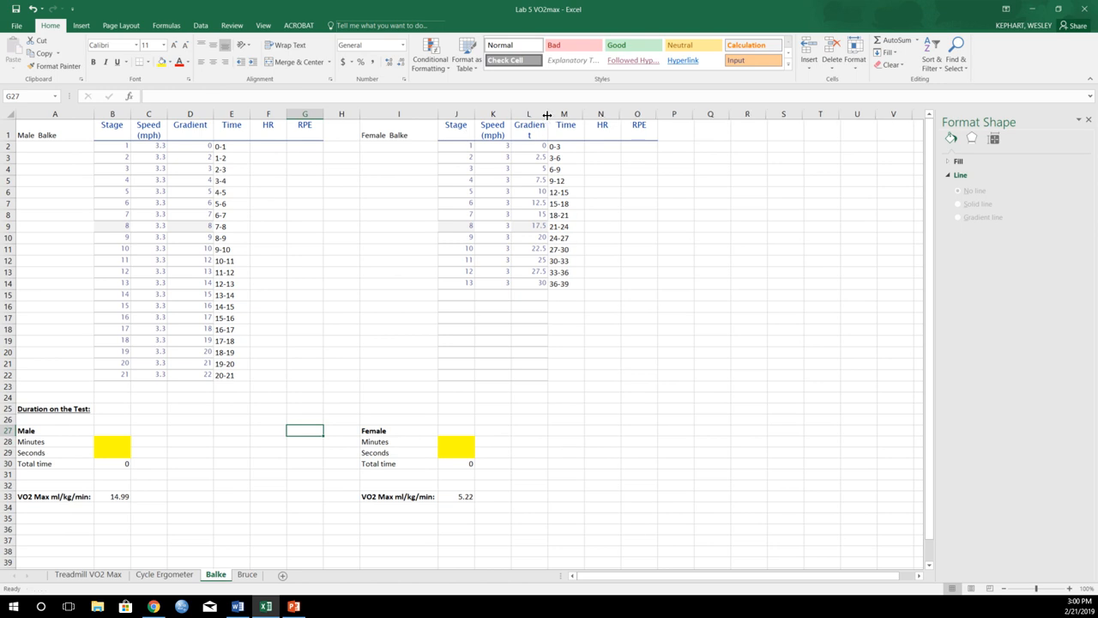
{"action": "left_click_drag", "start_coordinate": [546, 113], "coordinate": [563, 113]}
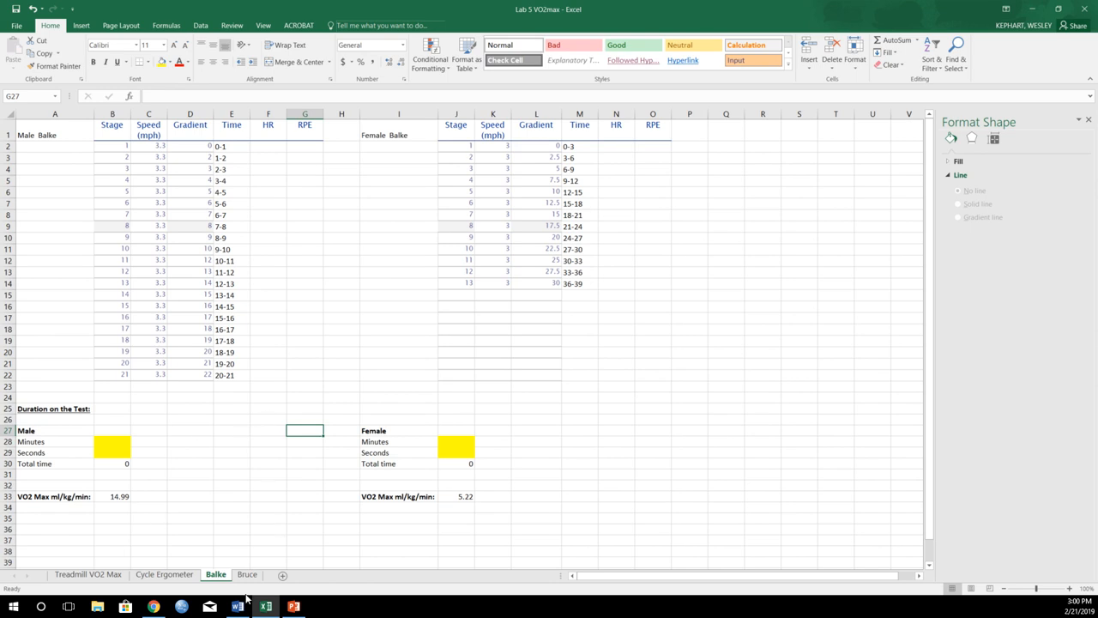
{"action": "left_click", "coordinate": [232, 602]}
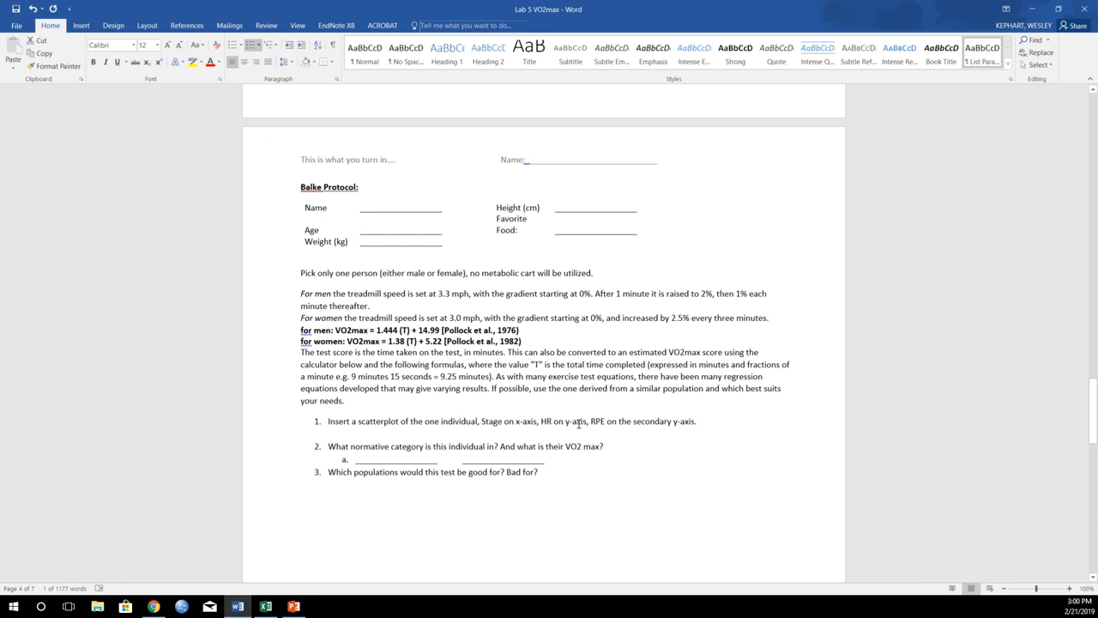
{"action": "mouse_move", "coordinate": [628, 421]}
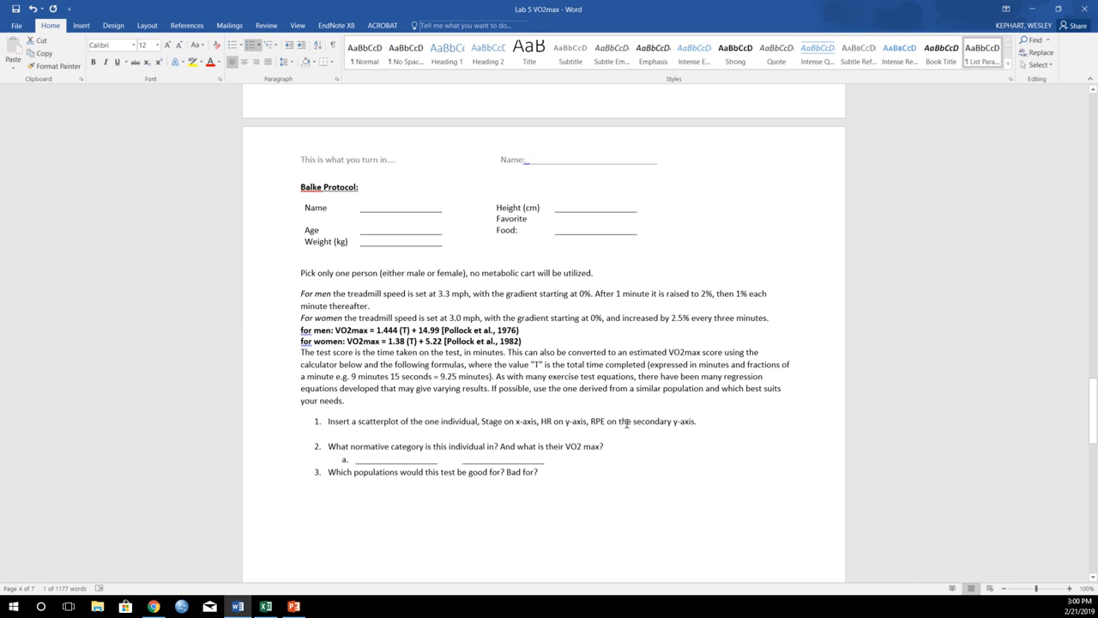
- Insert a scatter chart of female Stage J2:J14 against HR and RPE N2:O14
{"action": "left_click", "coordinate": [266, 604]}
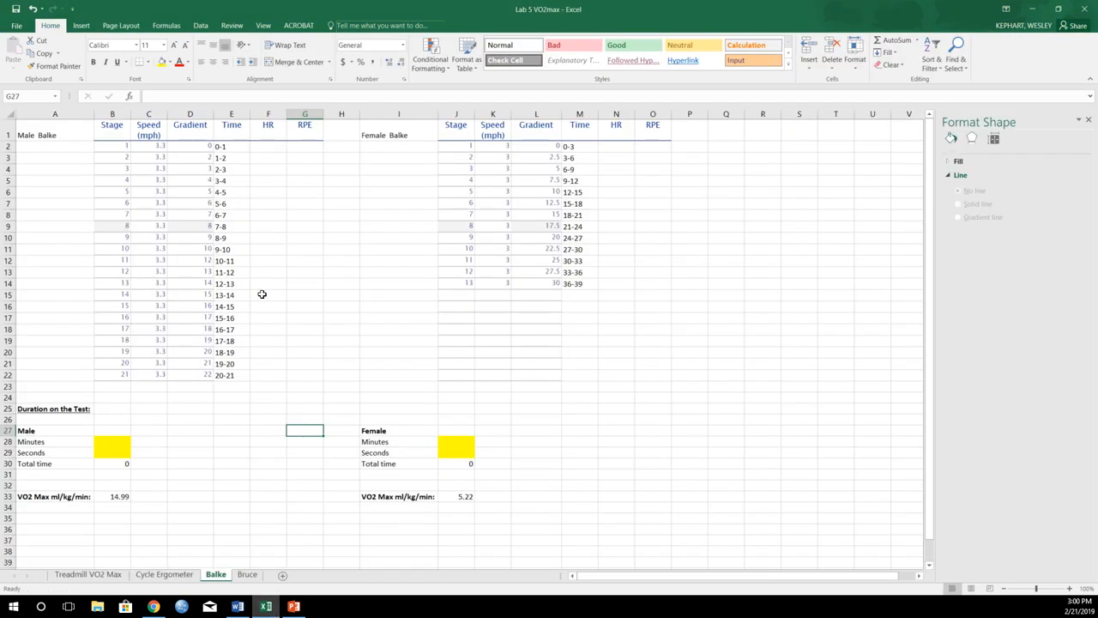
{"action": "mouse_move", "coordinate": [614, 145]}
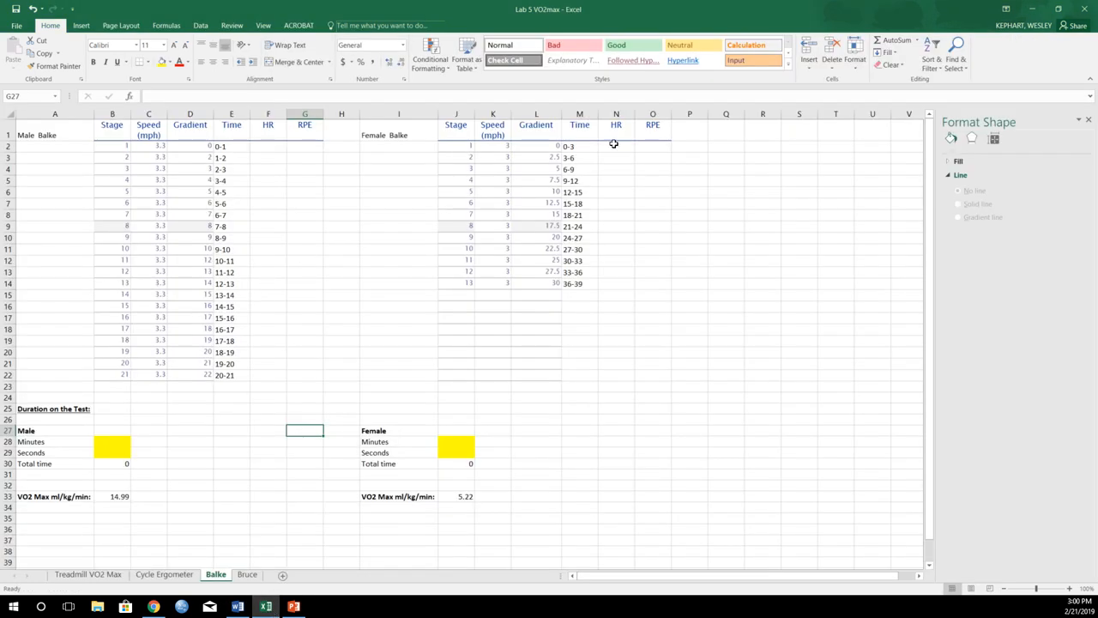
{"action": "mouse_move", "coordinate": [619, 145]}
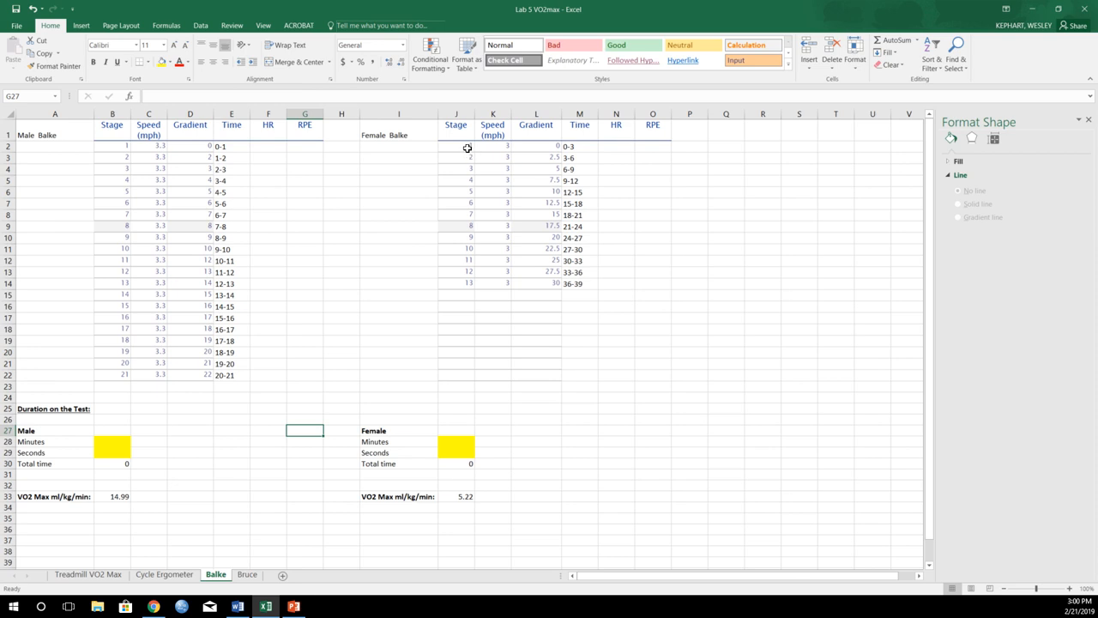
{"action": "left_click_drag", "start_coordinate": [455, 146], "coordinate": [455, 281]}
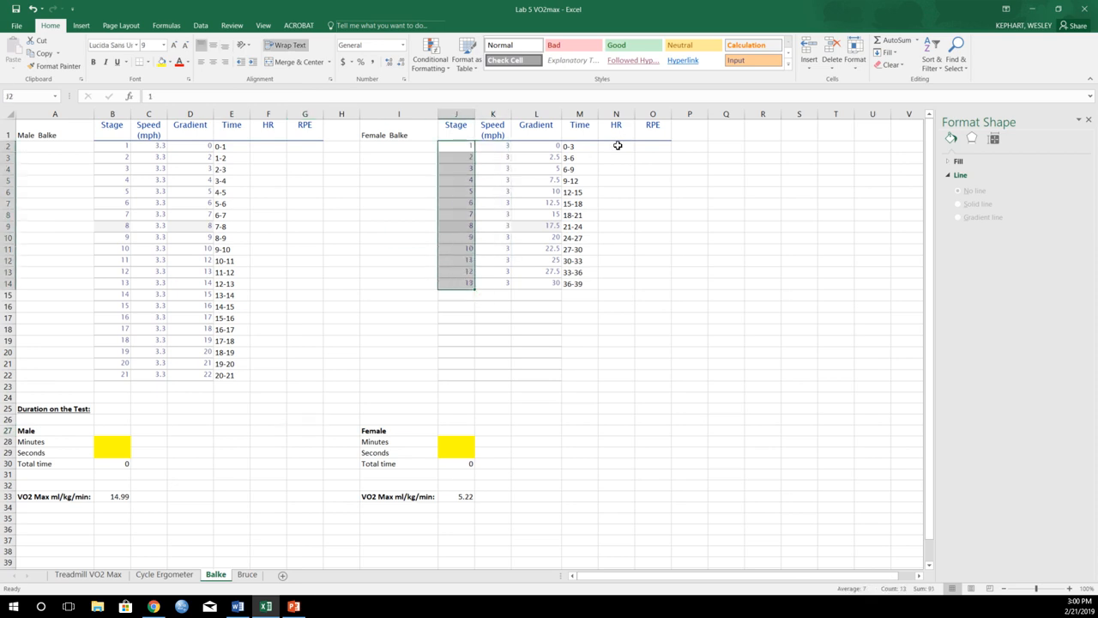
{"action": "left_click_drag", "start_coordinate": [616, 146], "coordinate": [652, 283]}
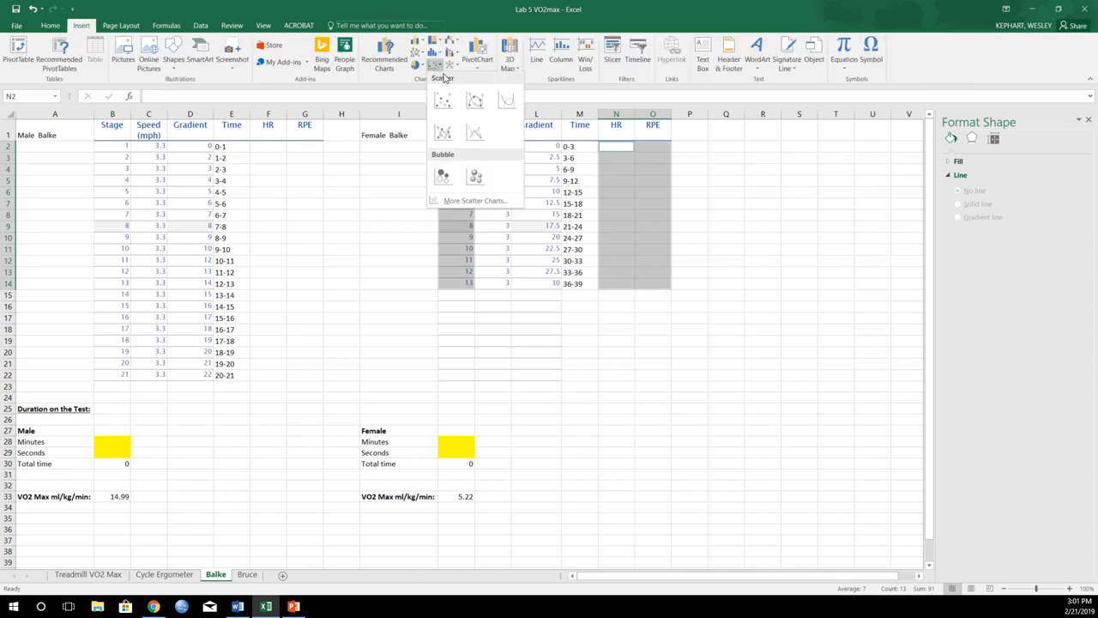
{"action": "left_click", "coordinate": [444, 101]}
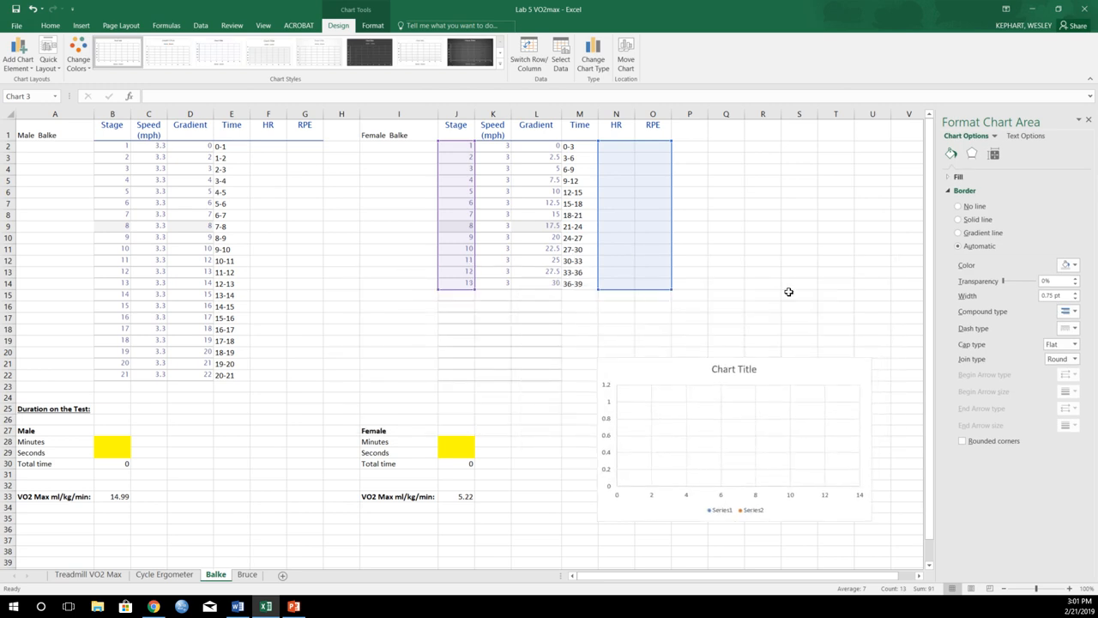
- Enter heart rates 95 and 105 and RPE values 7 and 10
{"action": "left_click", "coordinate": [616, 146]}
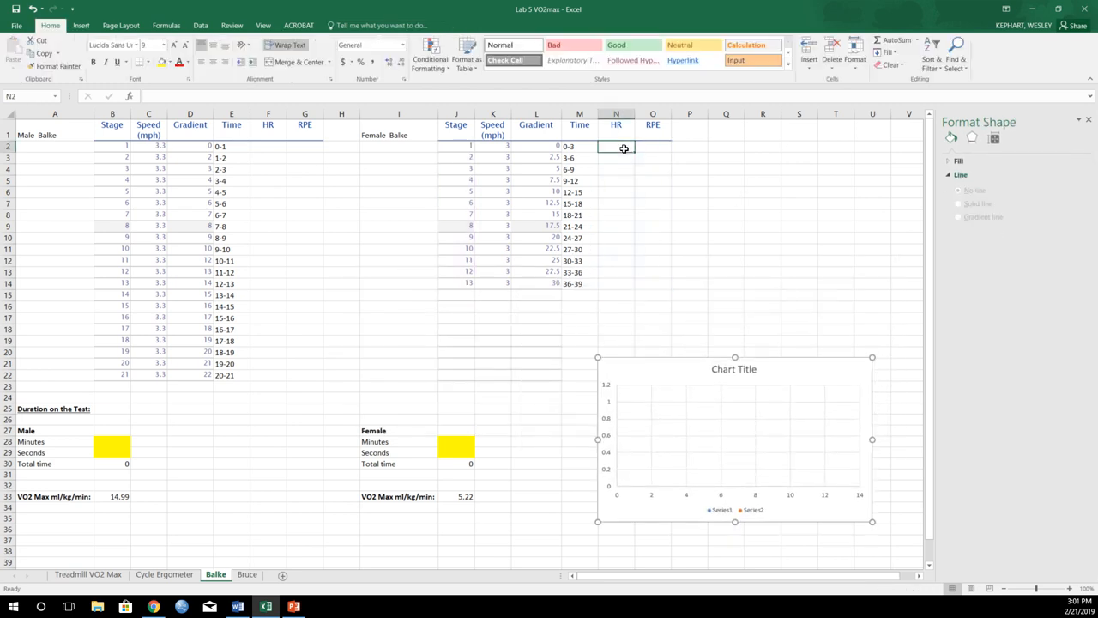
{"action": "type", "text": "95"}
{"action": "left_click", "coordinate": [616, 157]}
{"action": "type", "text": "105"}
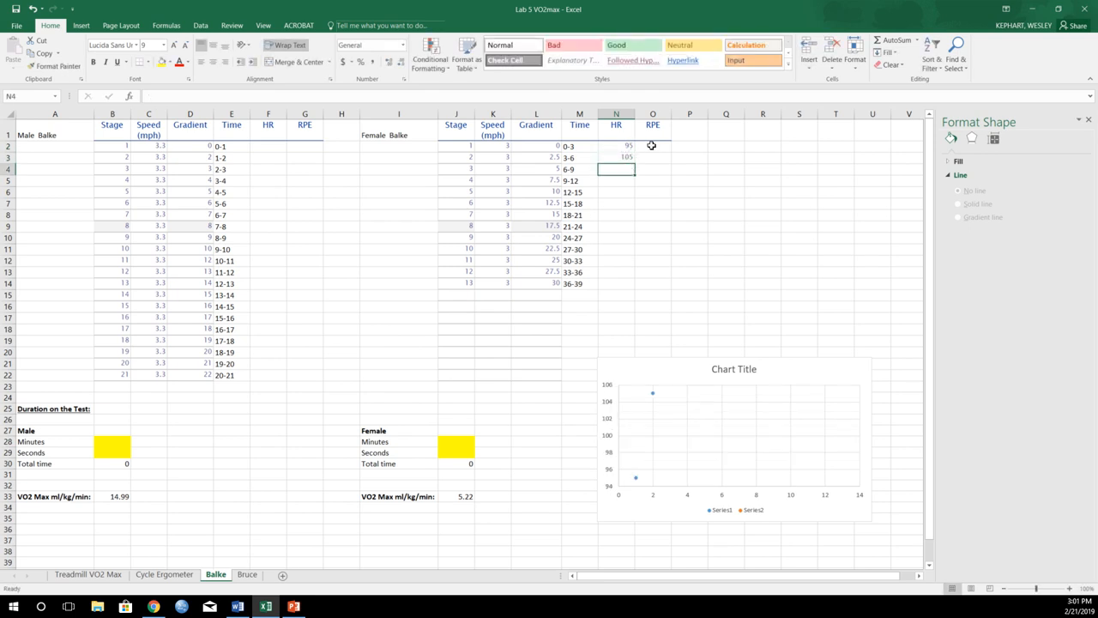
{"action": "left_click", "coordinate": [652, 146]}
{"action": "type", "text": "7"}
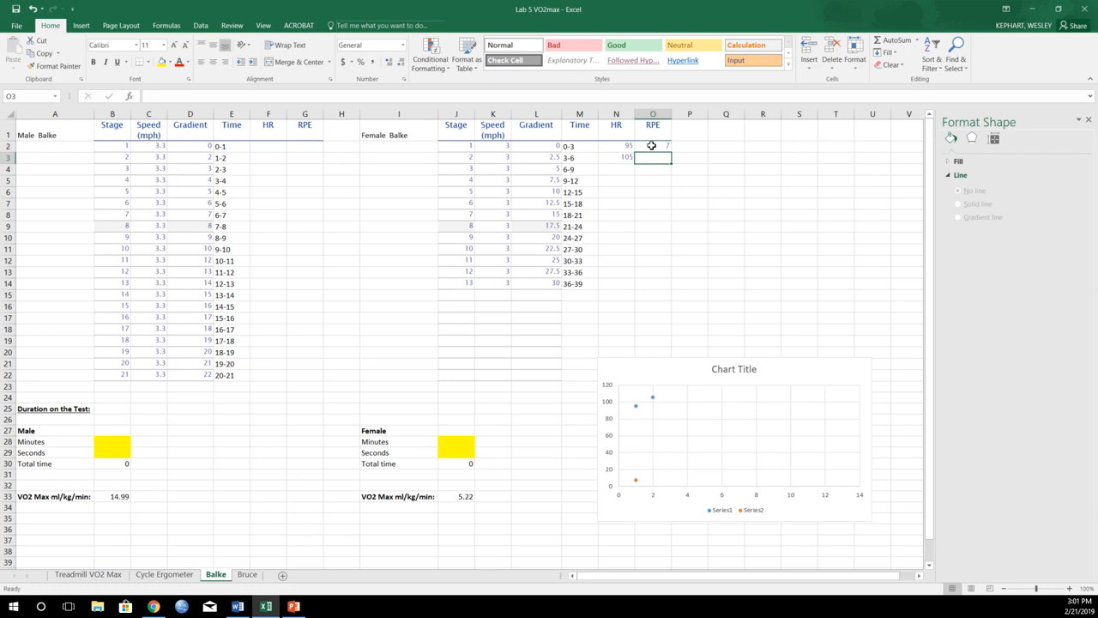
{"action": "type", "text": "1"}
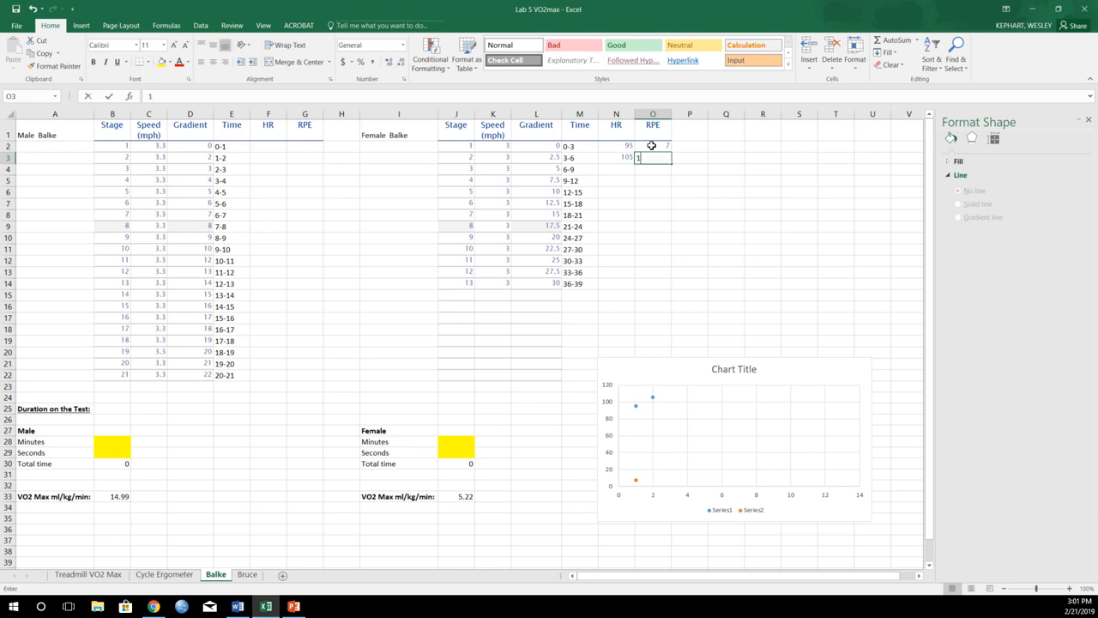
{"action": "type", "text": "10"}
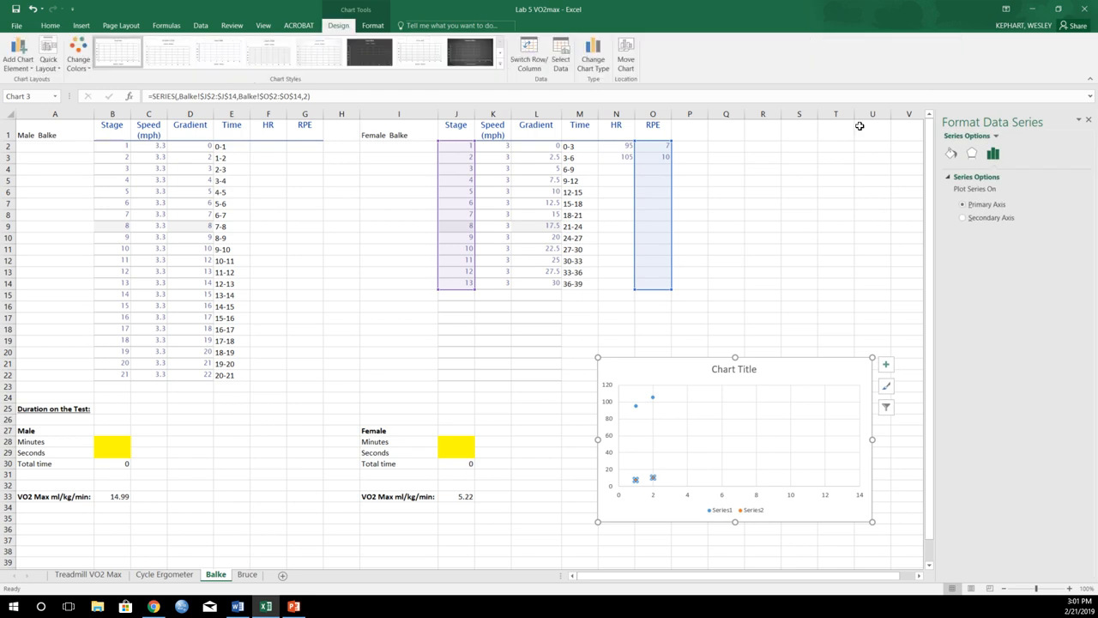
{"action": "mouse_move", "coordinate": [895, 285]}
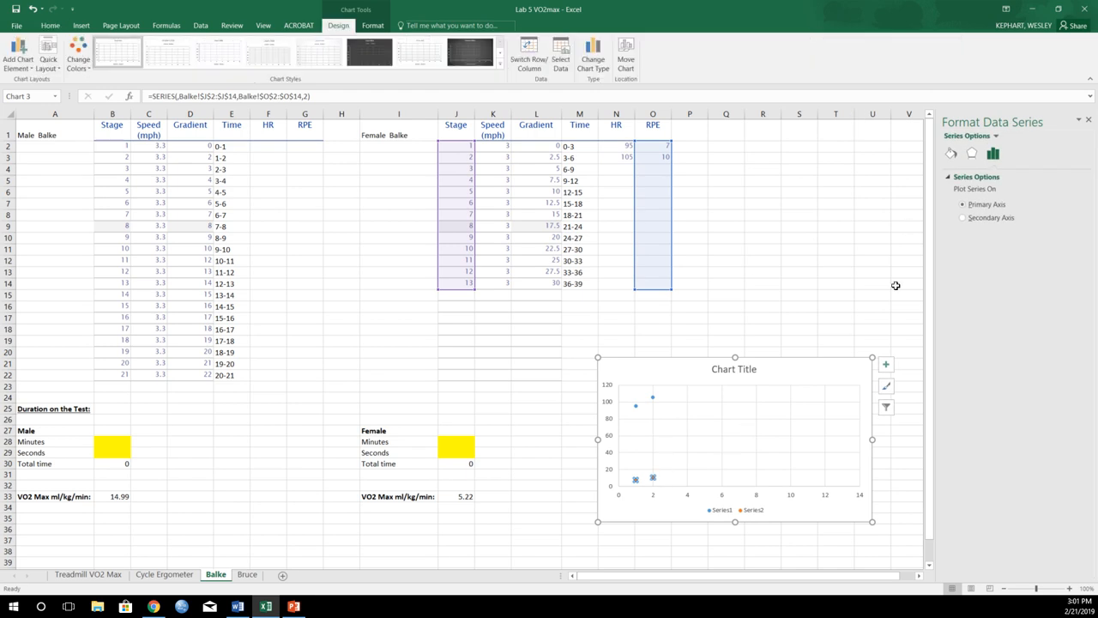
- Move the RPE series to the secondary axis and rename the series HR and RPE
{"action": "left_click", "coordinate": [961, 217]}
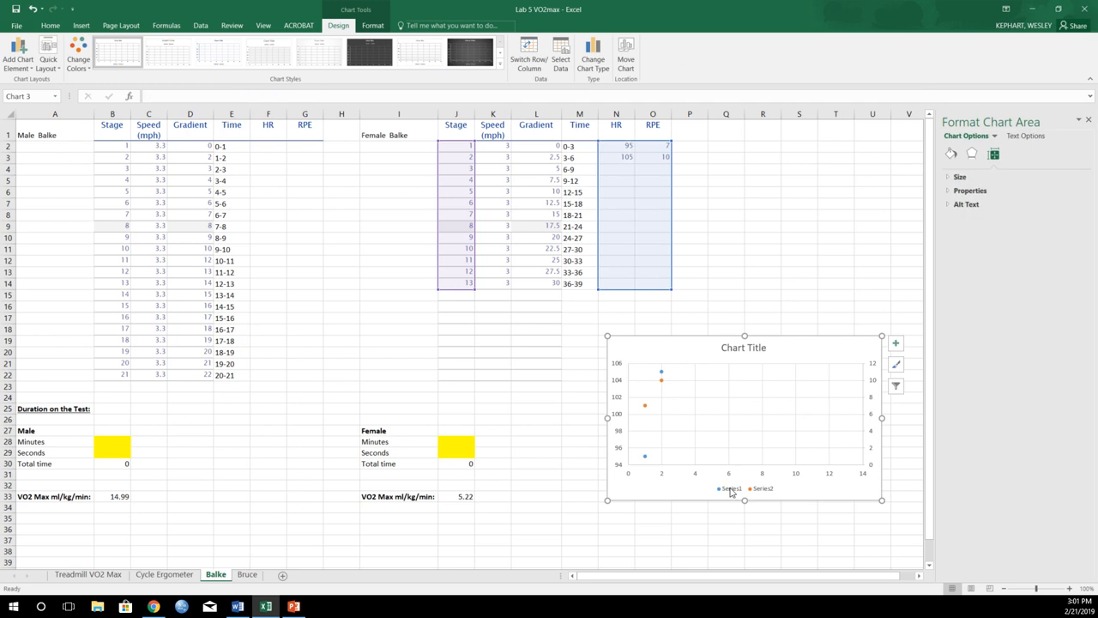
{"action": "left_click", "coordinate": [730, 488]}
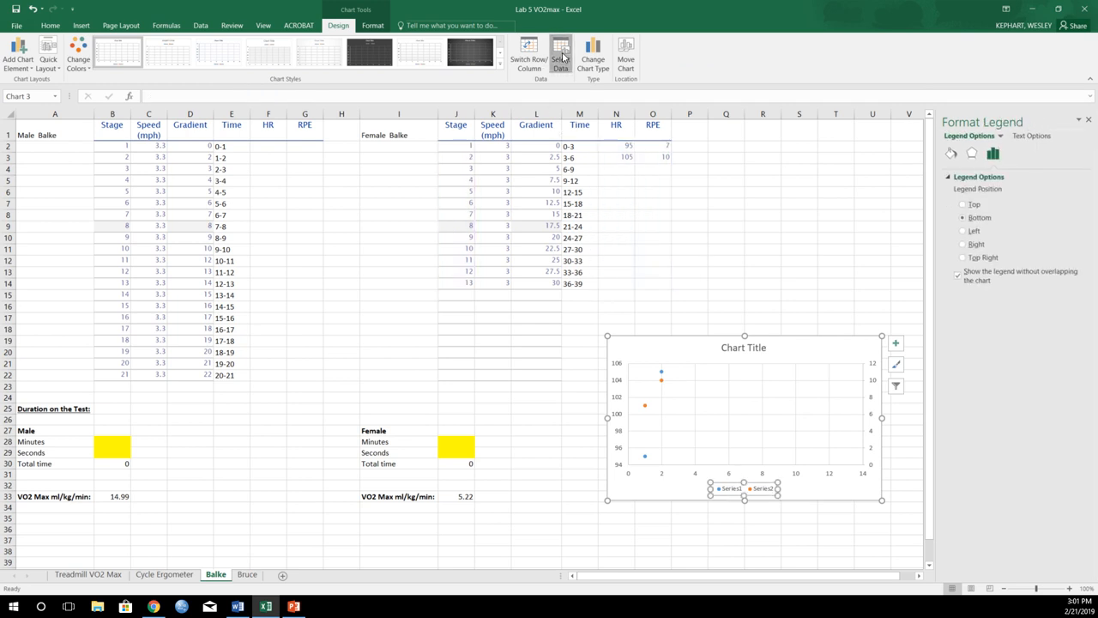
{"action": "left_click", "coordinate": [562, 53]}
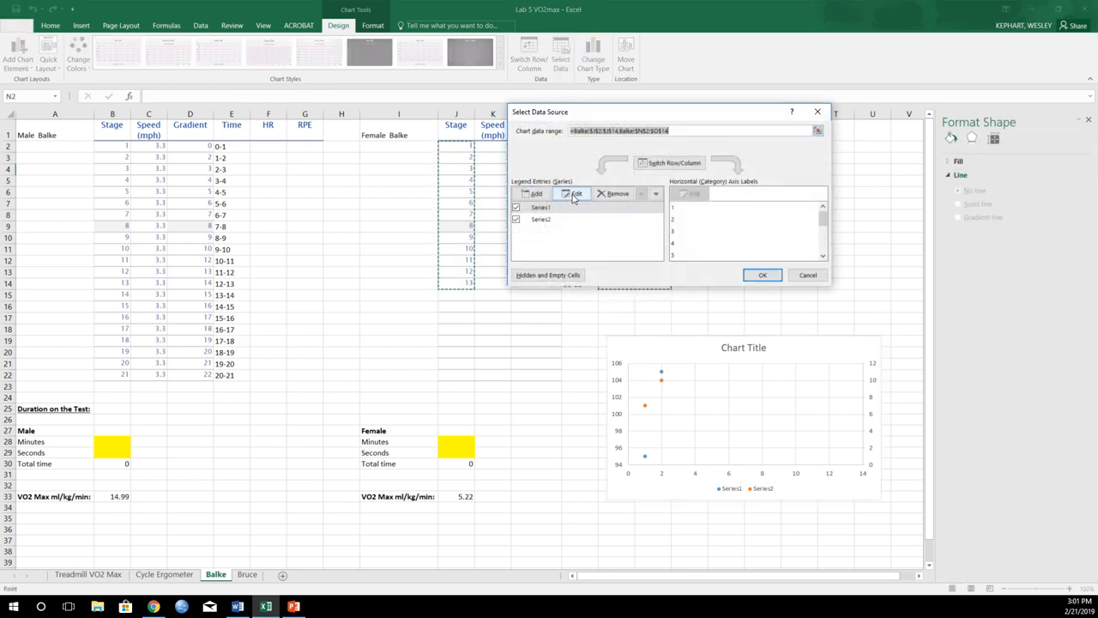
{"action": "left_click", "coordinate": [569, 193]}
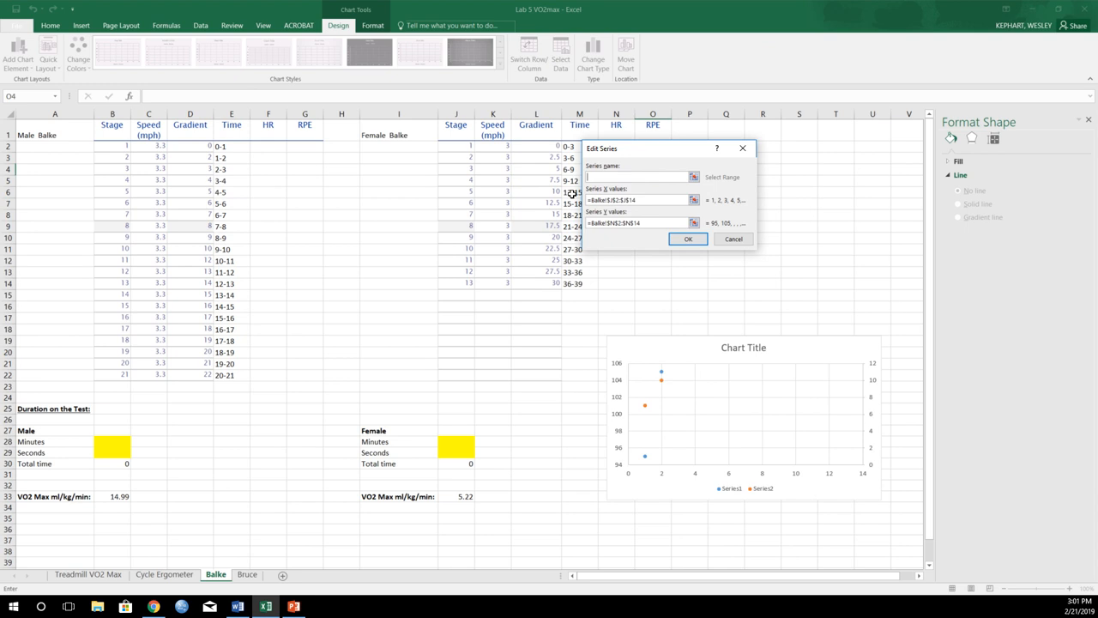
{"action": "type", "text": "HR"}
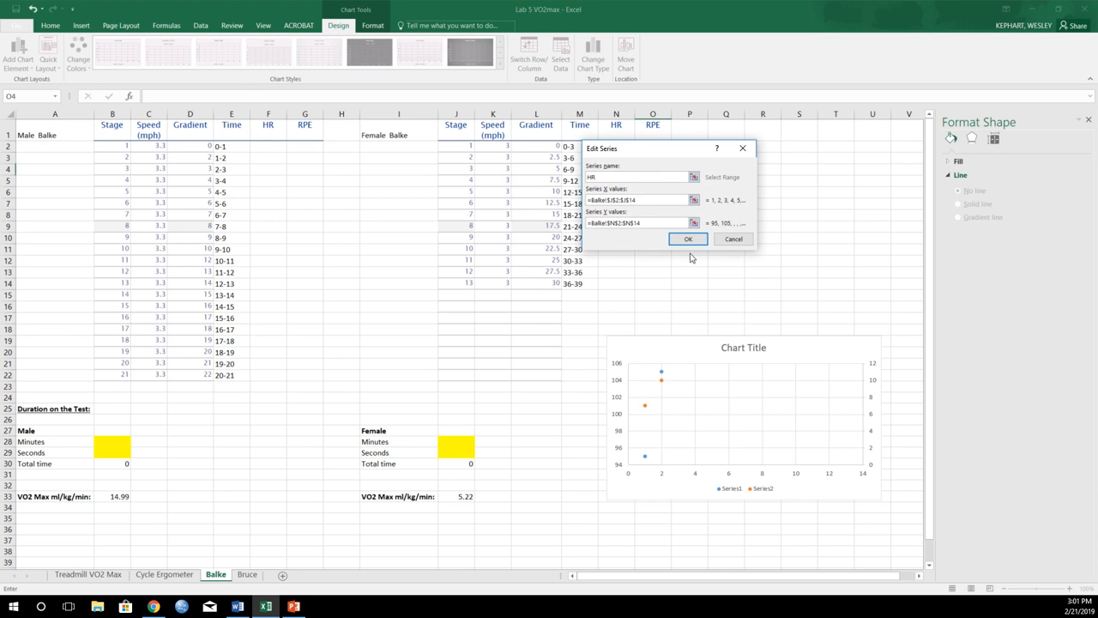
{"action": "left_click", "coordinate": [688, 238]}
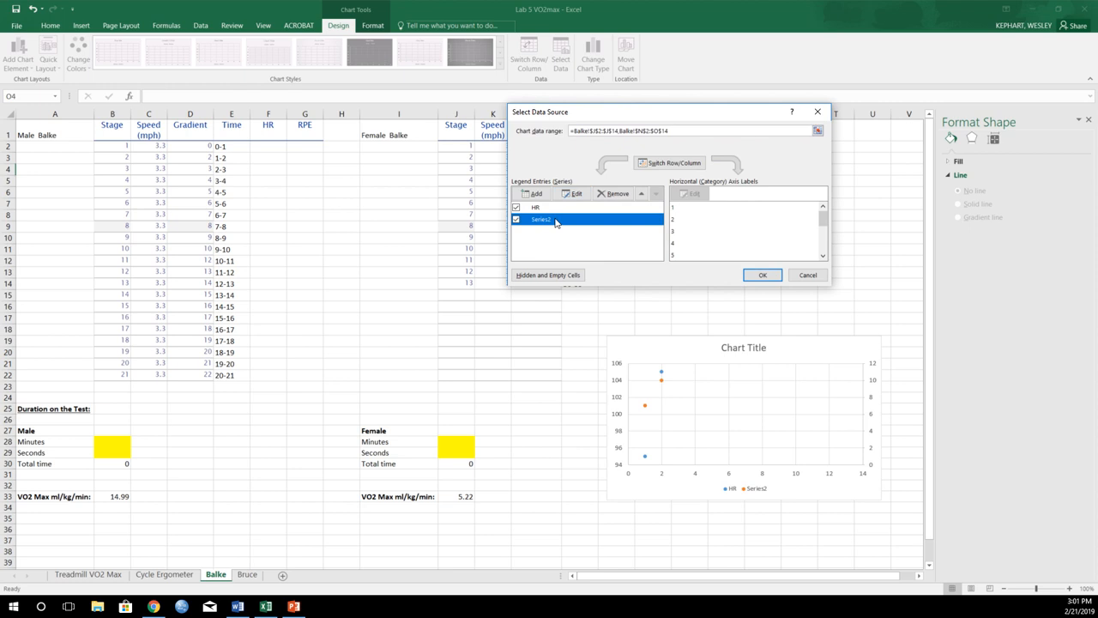
{"action": "left_click", "coordinate": [573, 193]}
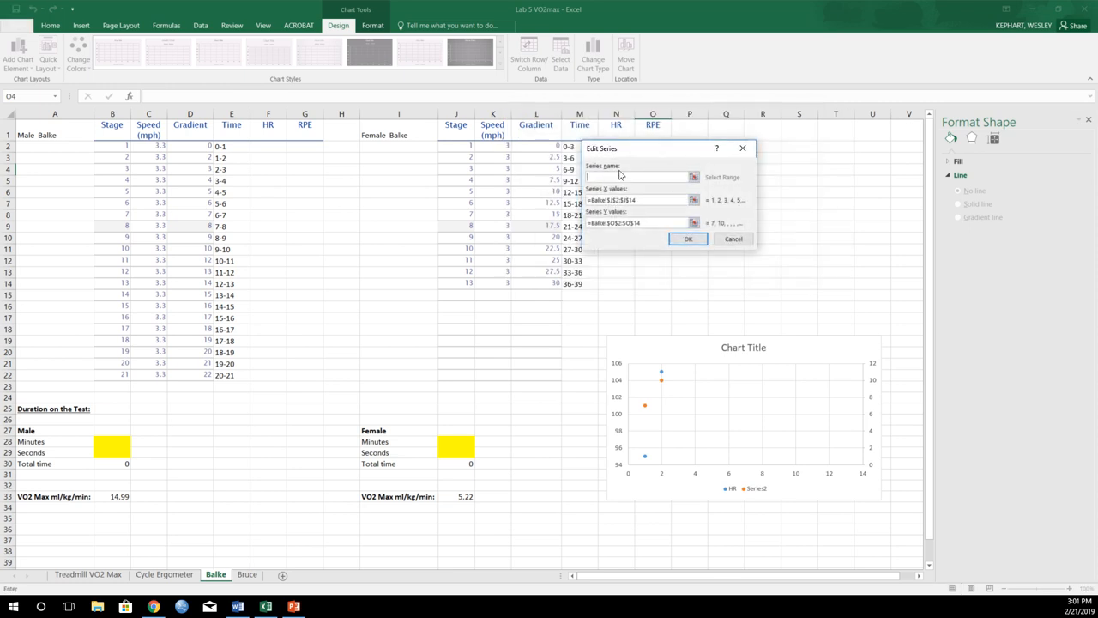
{"action": "left_click", "coordinate": [688, 239]}
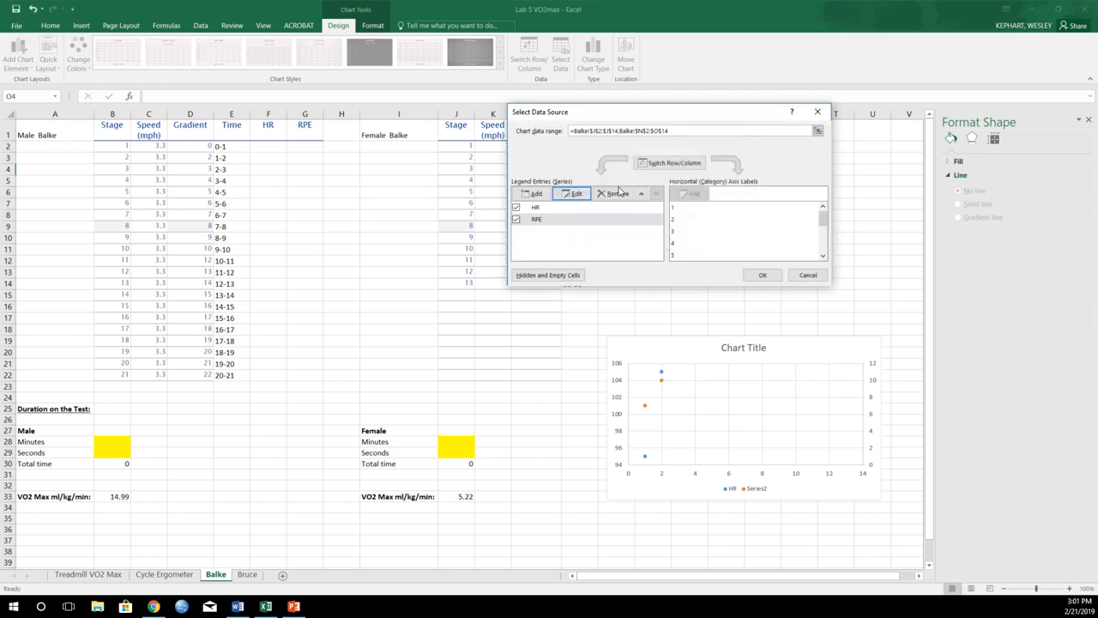
{"action": "left_click", "coordinate": [763, 275]}
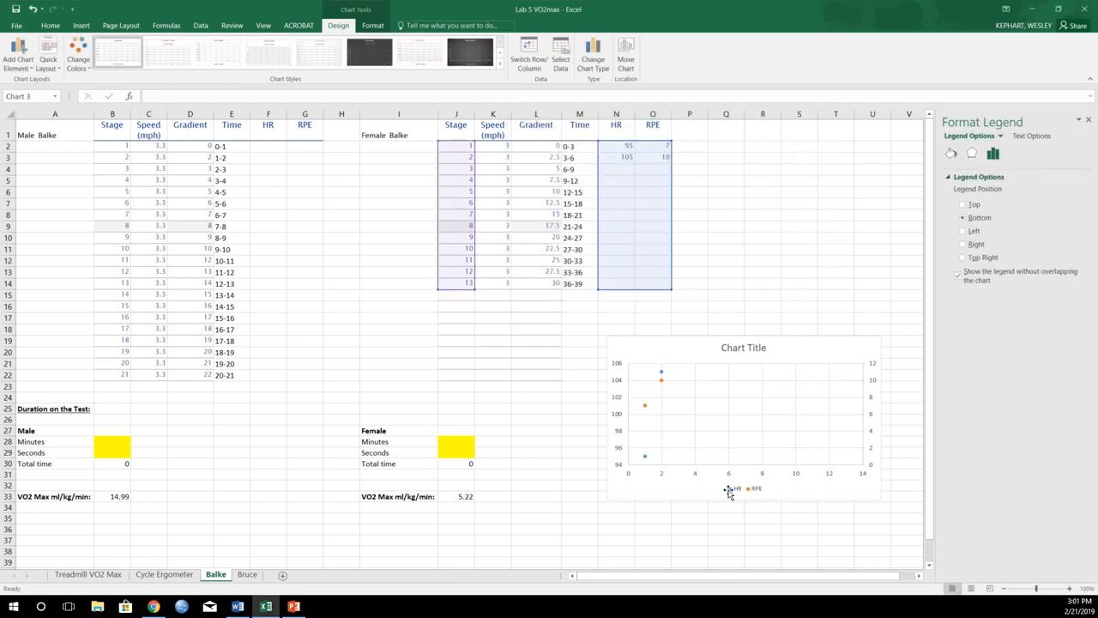
- Title the chart 'Balke' and add primary and secondary vertical axis titles
{"action": "left_click", "coordinate": [742, 489]}
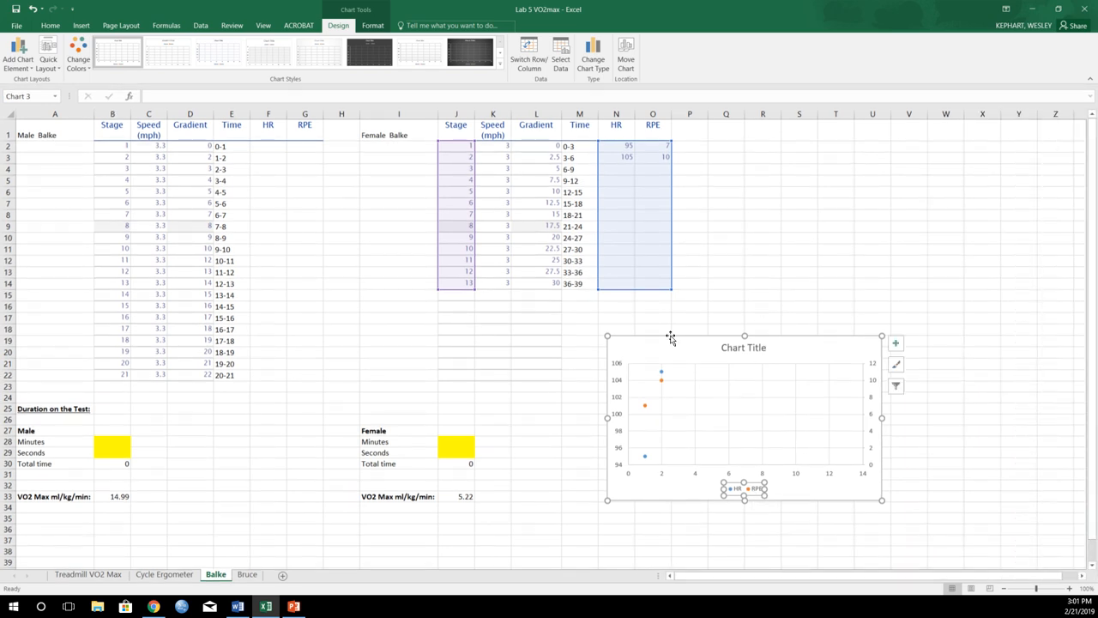
{"action": "left_click", "coordinate": [743, 348]}
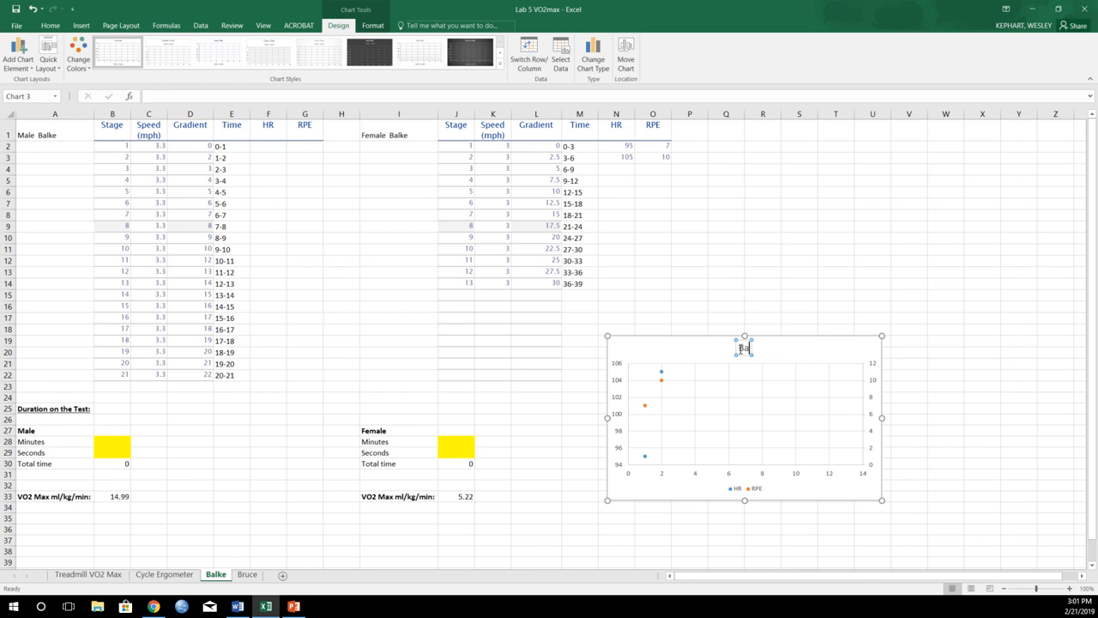
{"action": "type", "text": "Balke"}
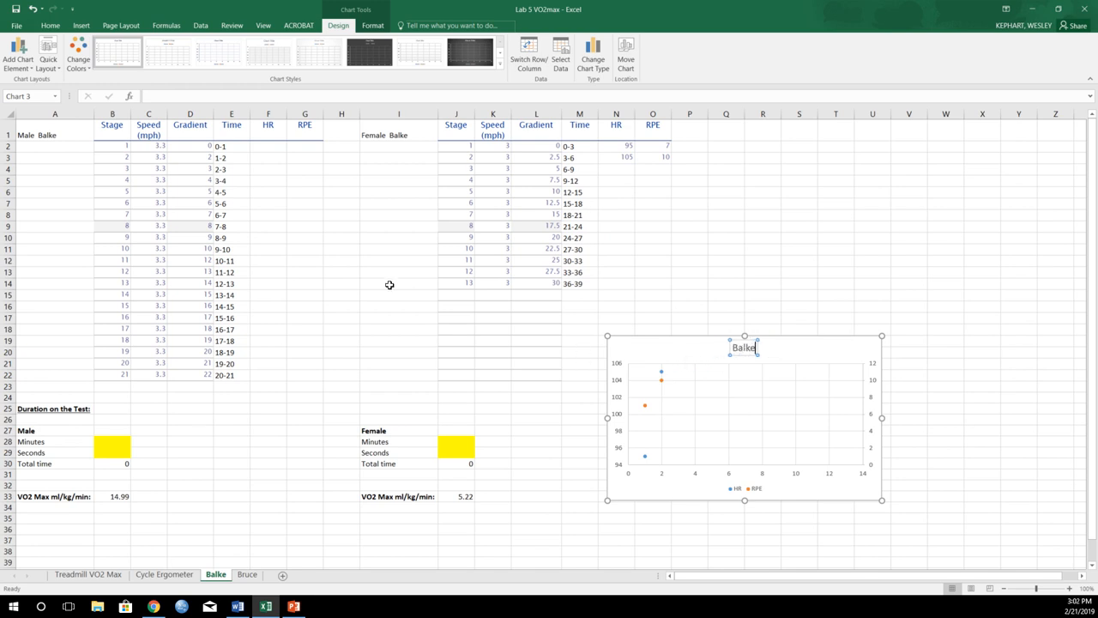
{"action": "left_click", "coordinate": [17, 53]}
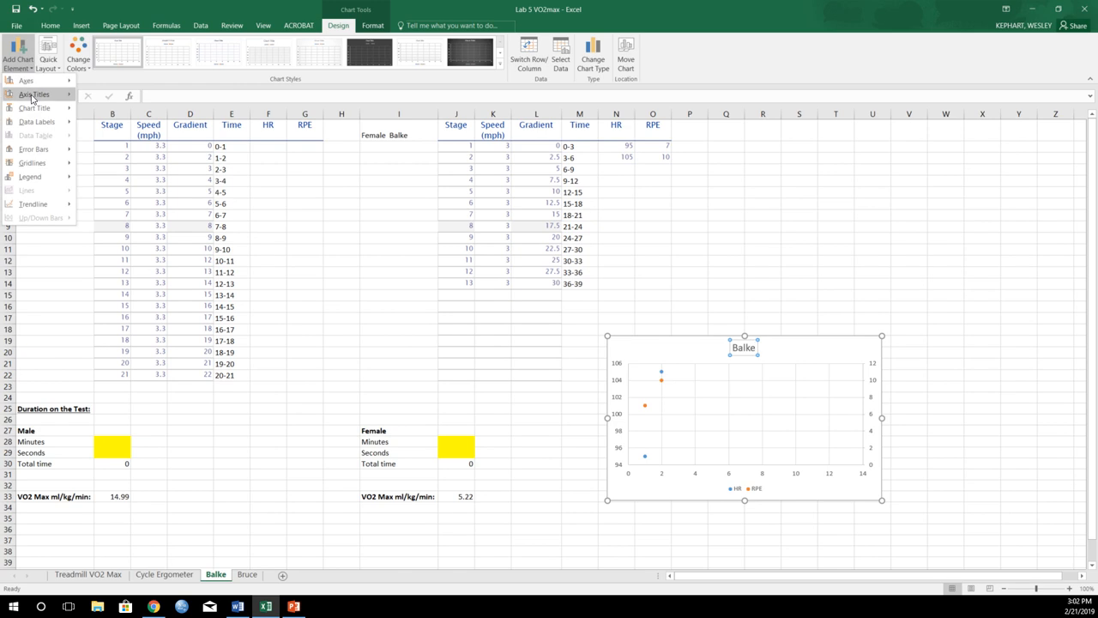
{"action": "left_click", "coordinate": [40, 87]}
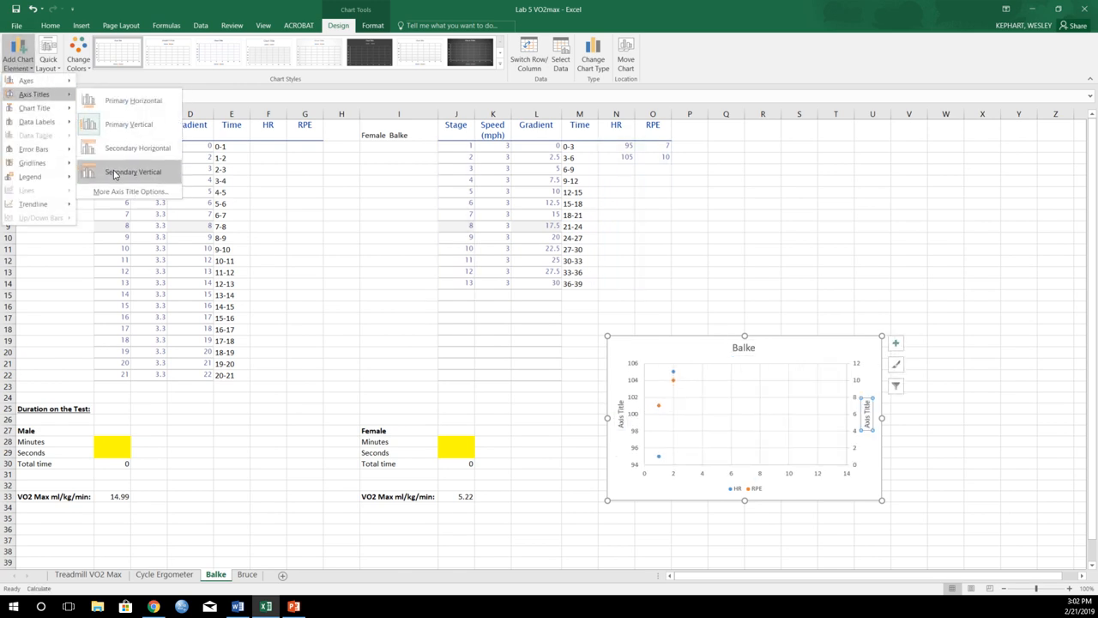
{"action": "left_click", "coordinate": [133, 171]}
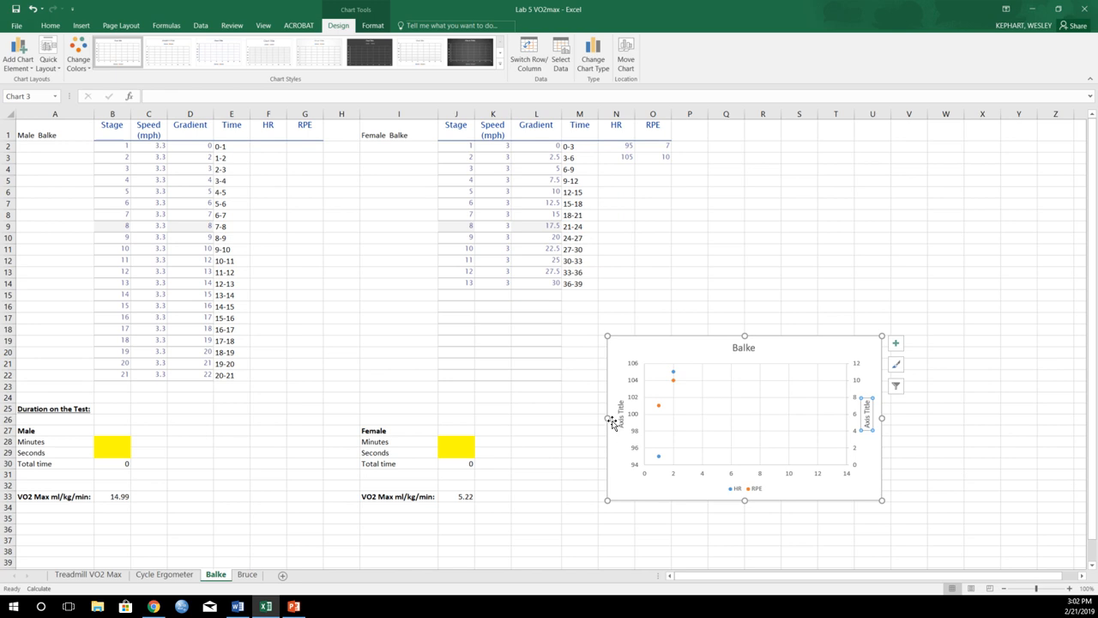
{"action": "mouse_move", "coordinate": [867, 384]}
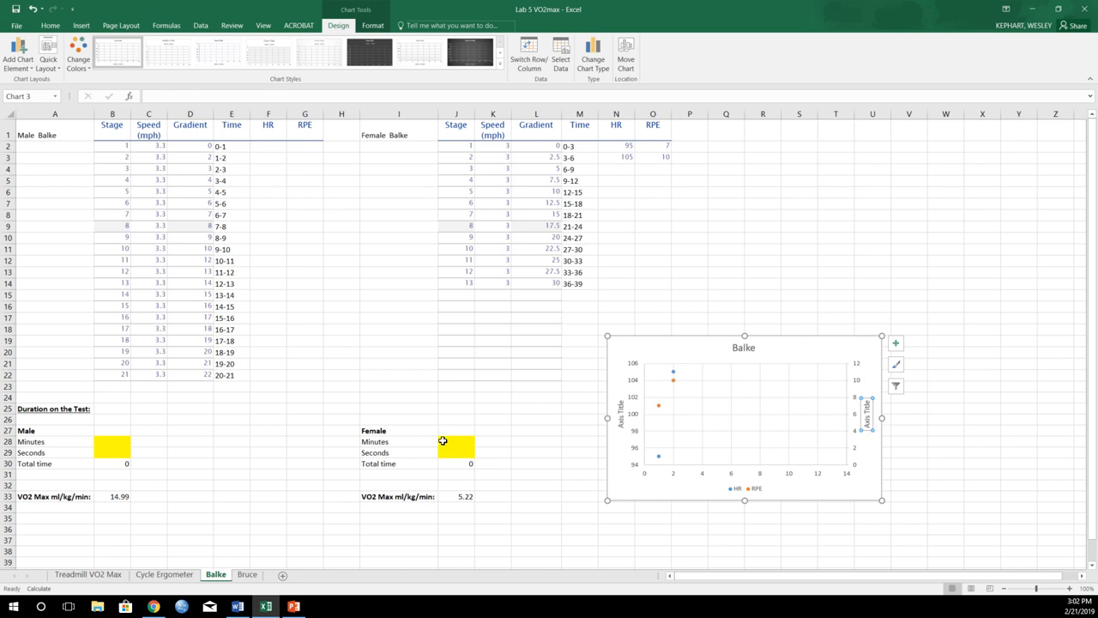
- Enter the female Balke time of 25 min 36 s, check VO2max 40.548, then select the male Minutes cell
{"action": "left_click", "coordinate": [455, 447]}
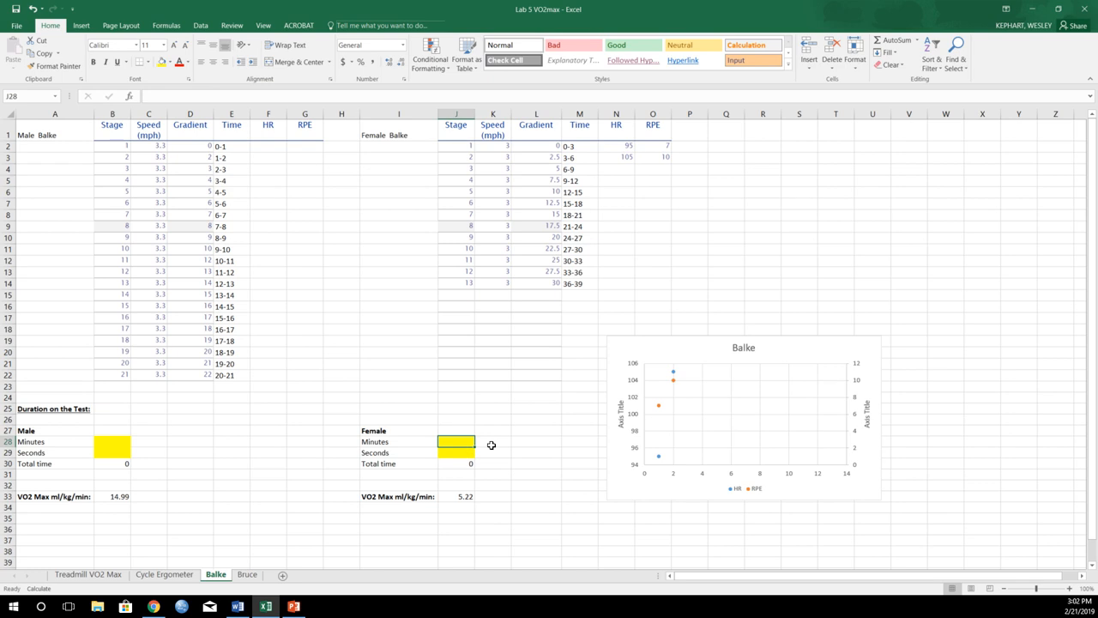
{"action": "type", "text": "25"}
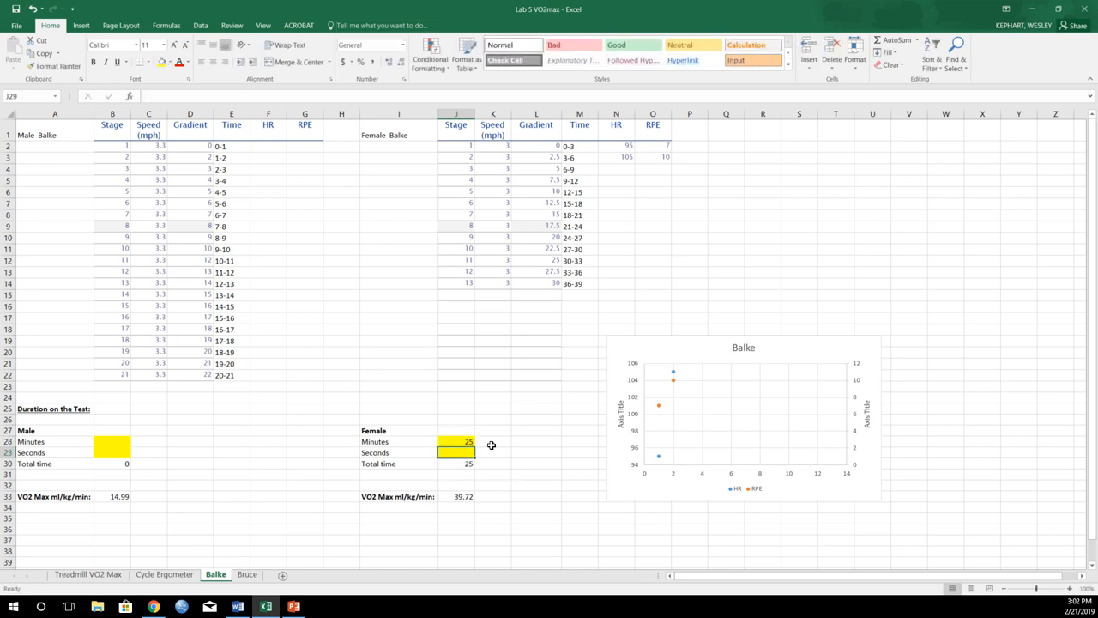
{"action": "type", "text": "36"}
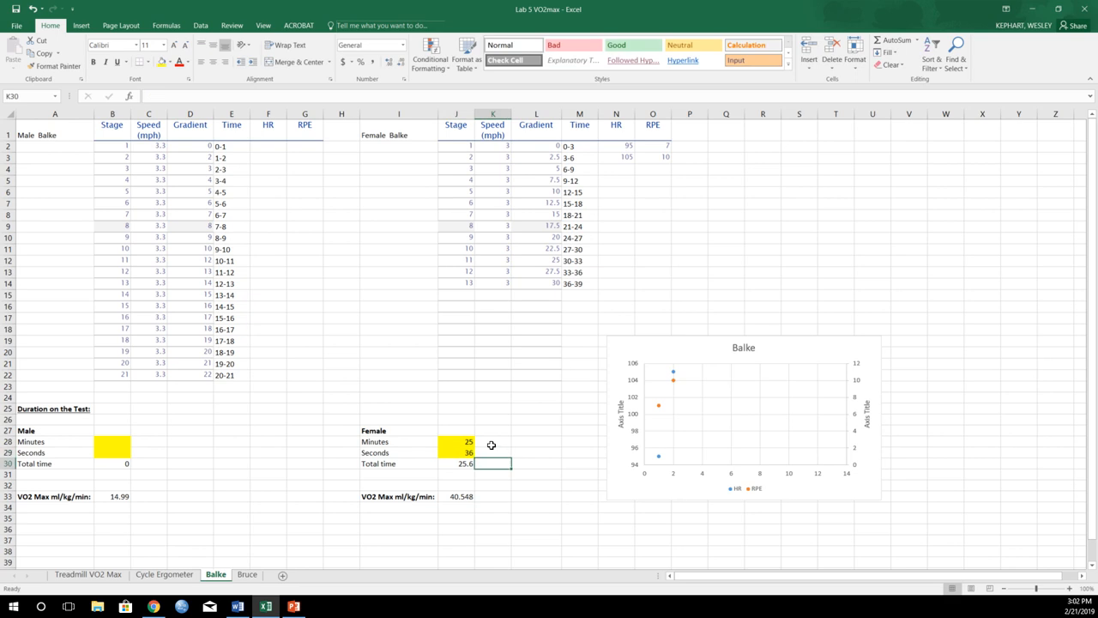
{"action": "left_click", "coordinate": [492, 475]}
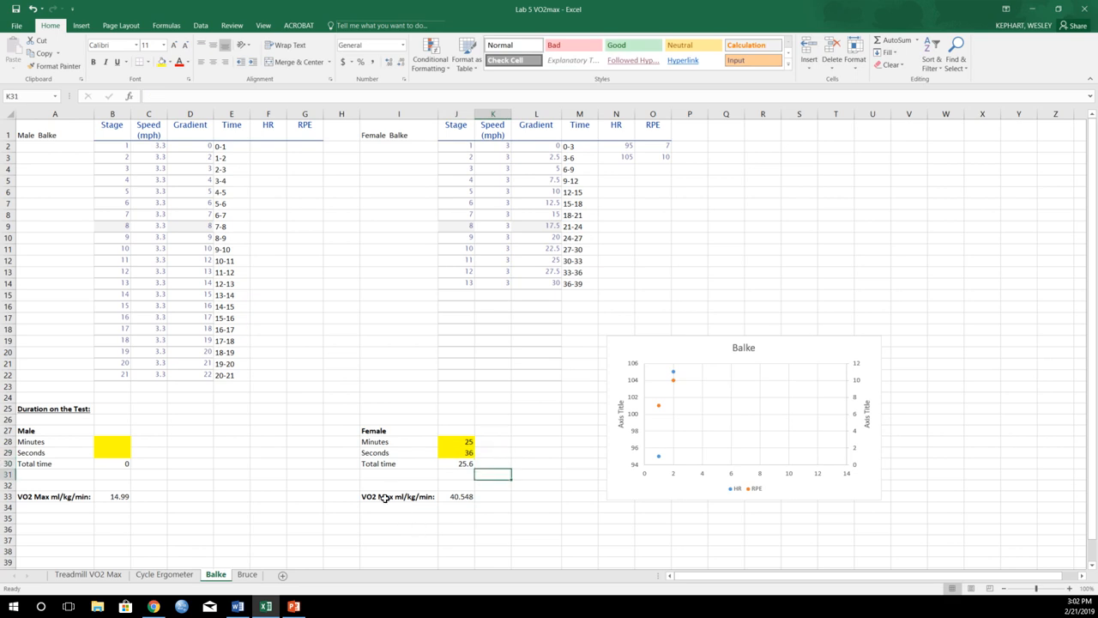
{"action": "left_click", "coordinate": [457, 497]}
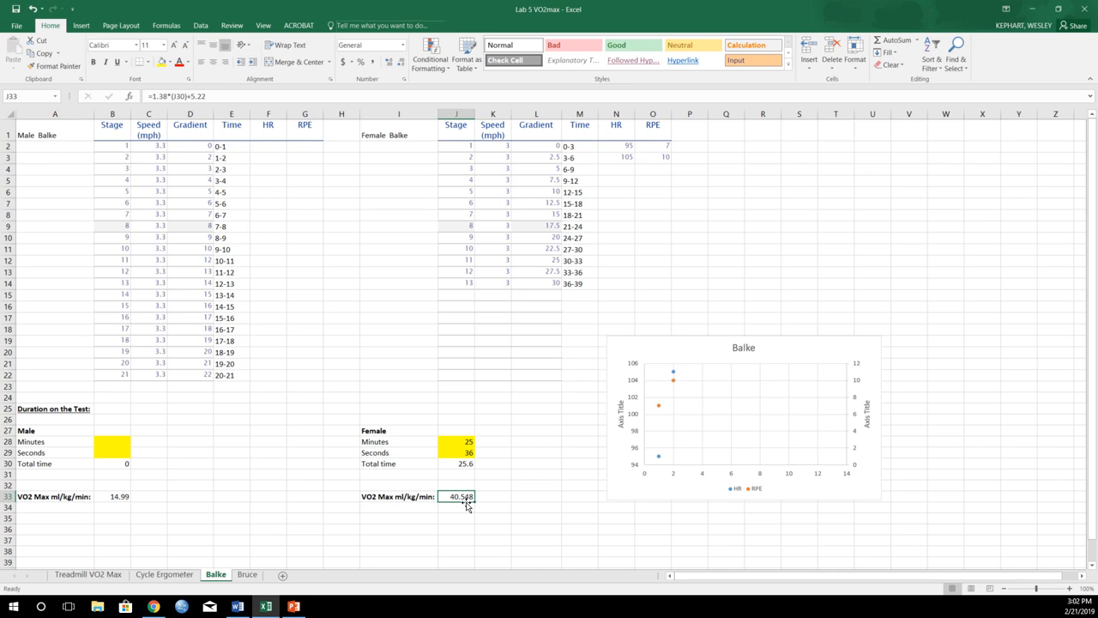
{"action": "mouse_move", "coordinate": [483, 499]}
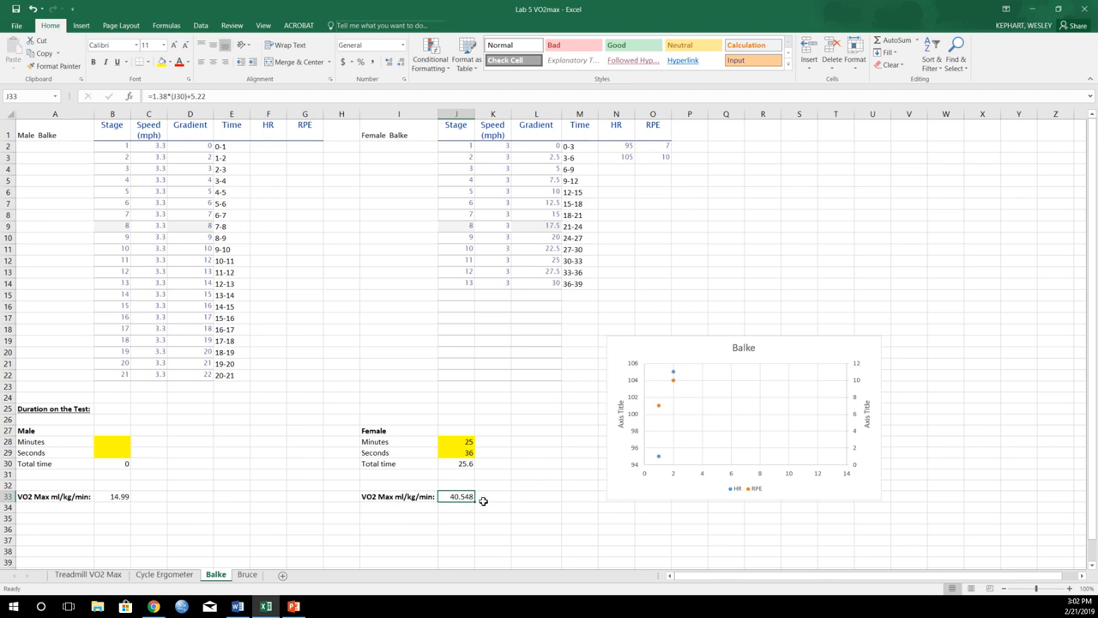
{"action": "mouse_move", "coordinate": [456, 516]}
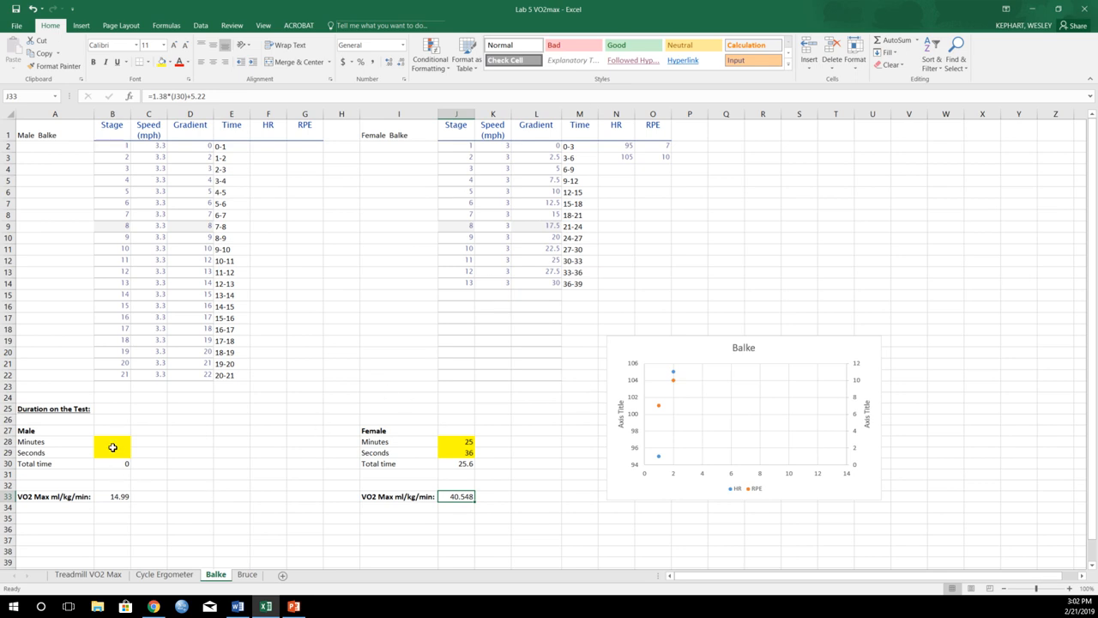
{"action": "left_click", "coordinate": [112, 442]}
{"action": "type", "text": "15"}
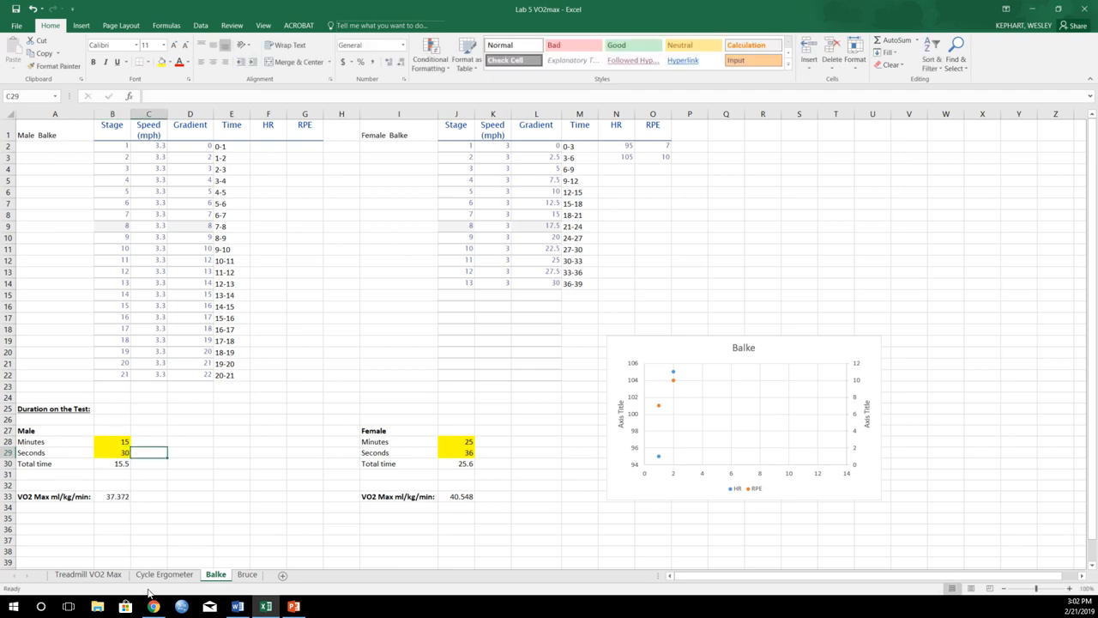
- Scroll the Word handout to the Bruce Protocol turn-in sheet, stage table and scatterplot questions
{"action": "left_click", "coordinate": [233, 603]}
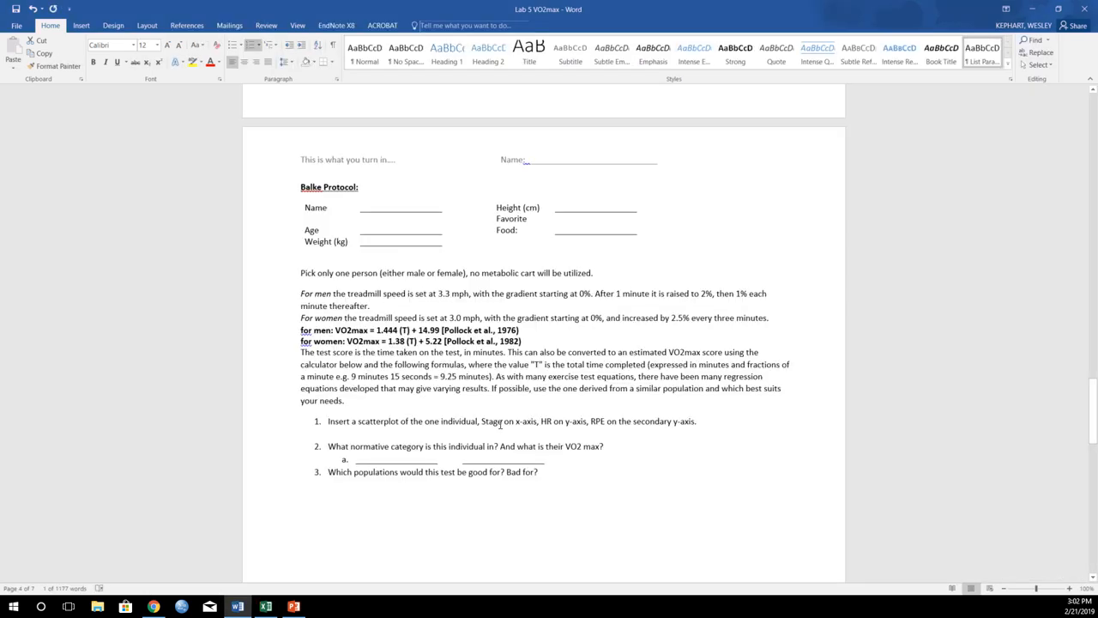
{"action": "mouse_move", "coordinate": [532, 501]}
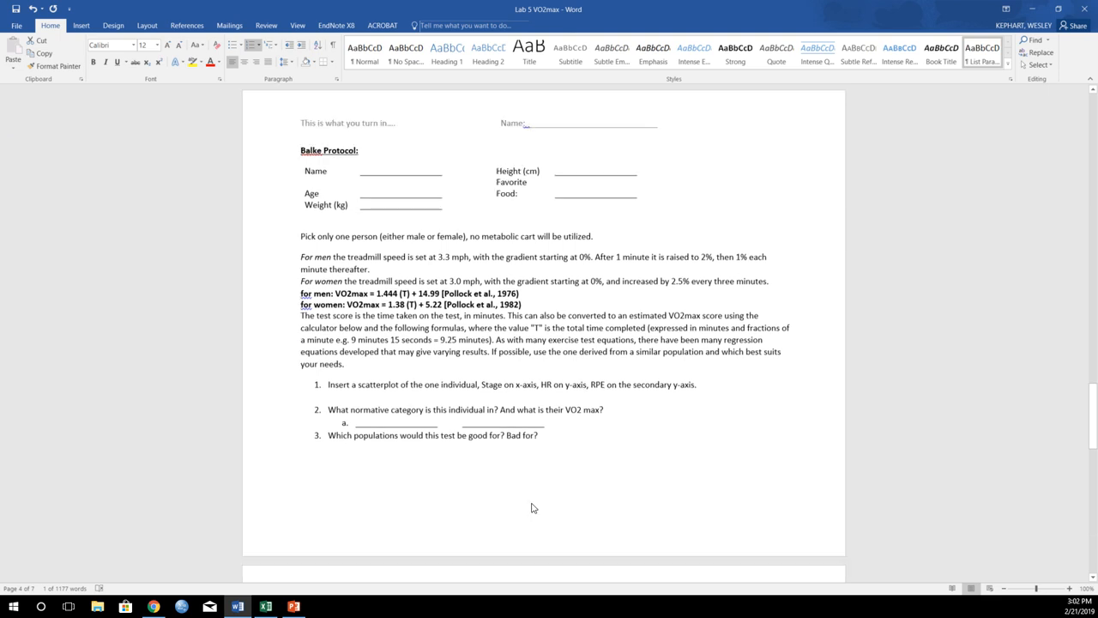
{"action": "scroll", "scroll_direction": "down", "scroll_amount": 3}
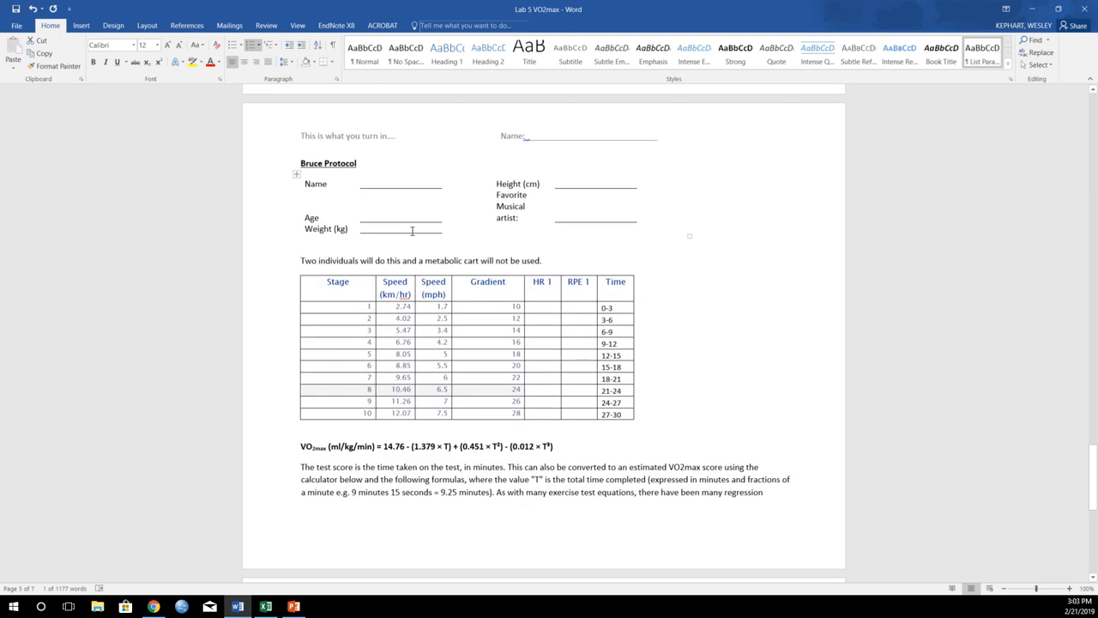
{"action": "double_click", "coordinate": [328, 163]}
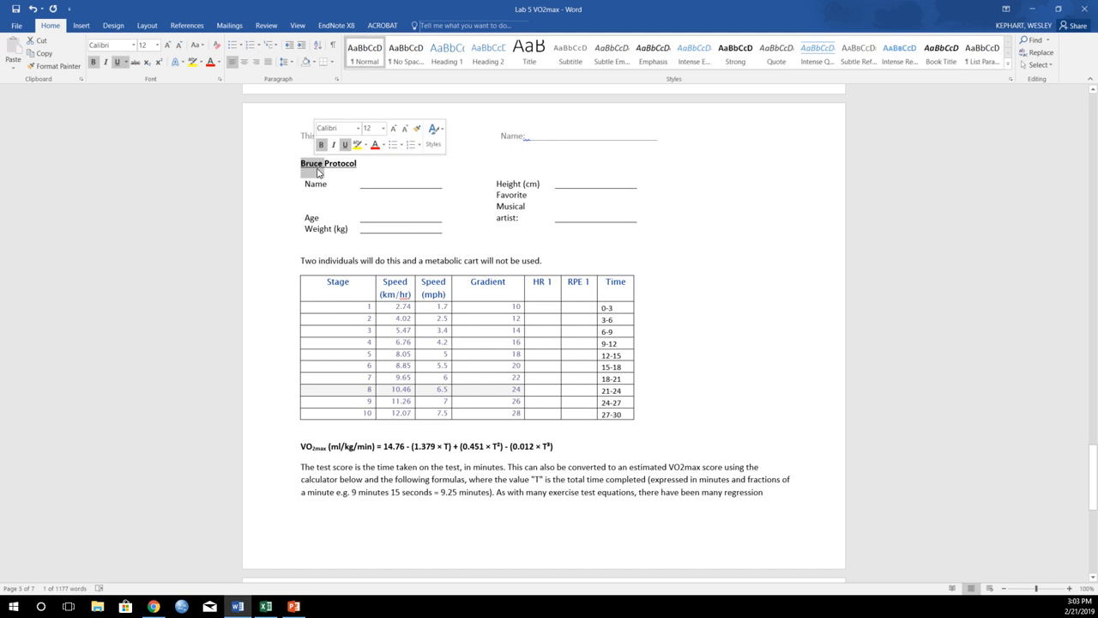
{"action": "scroll", "scroll_direction": "down", "scroll_amount": 3}
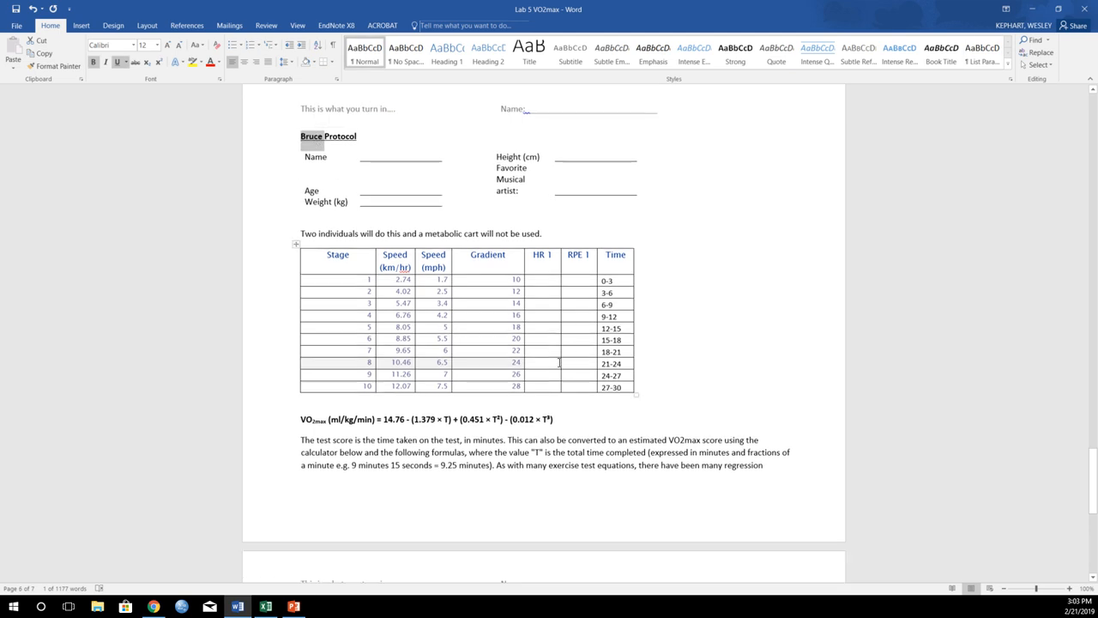
{"action": "scroll", "scroll_direction": "down", "scroll_amount": 3}
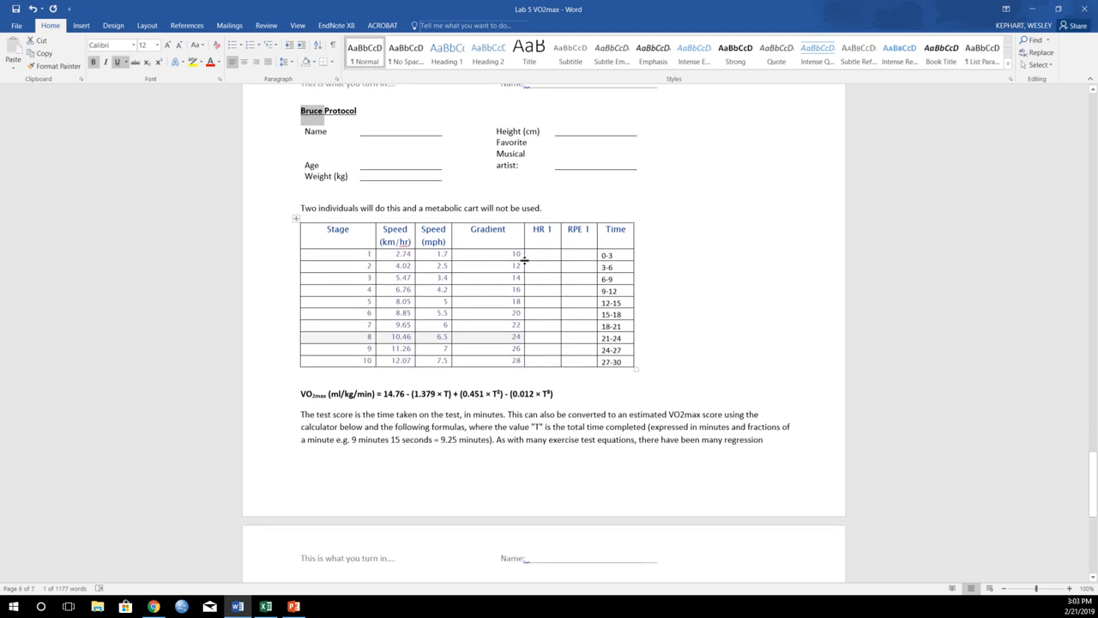
{"action": "mouse_move", "coordinate": [567, 267]}
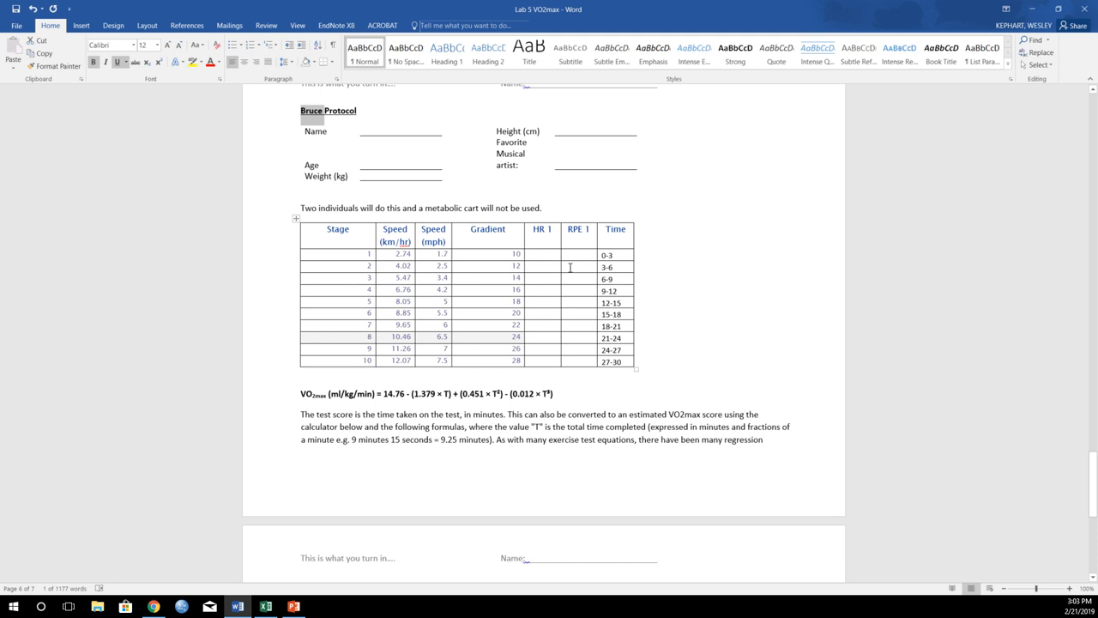
{"action": "mouse_move", "coordinate": [415, 276]}
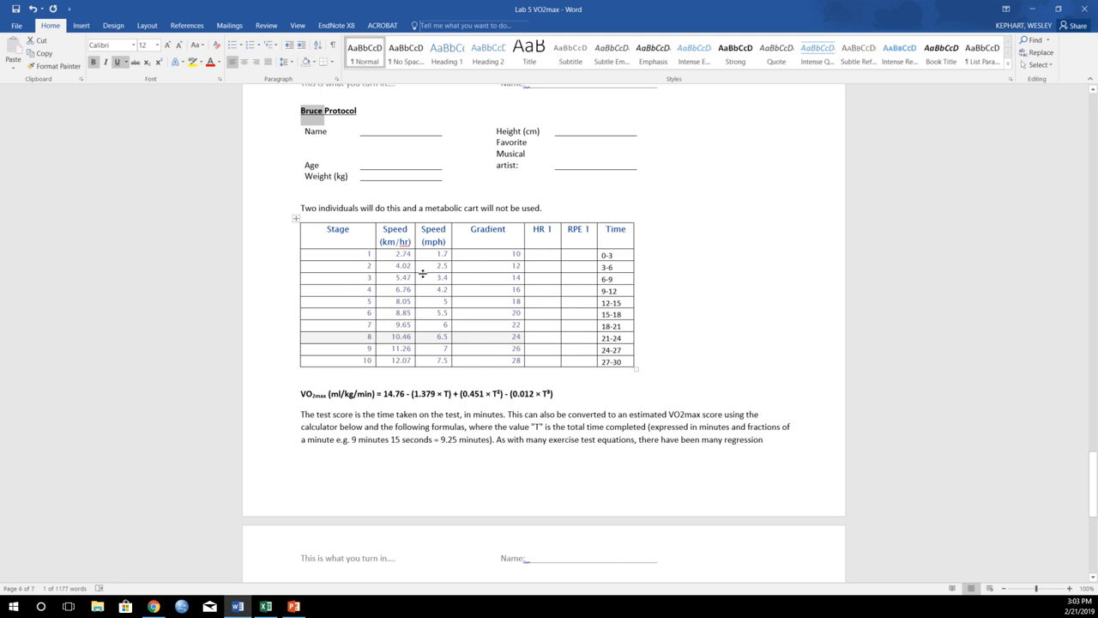
{"action": "mouse_move", "coordinate": [423, 254]}
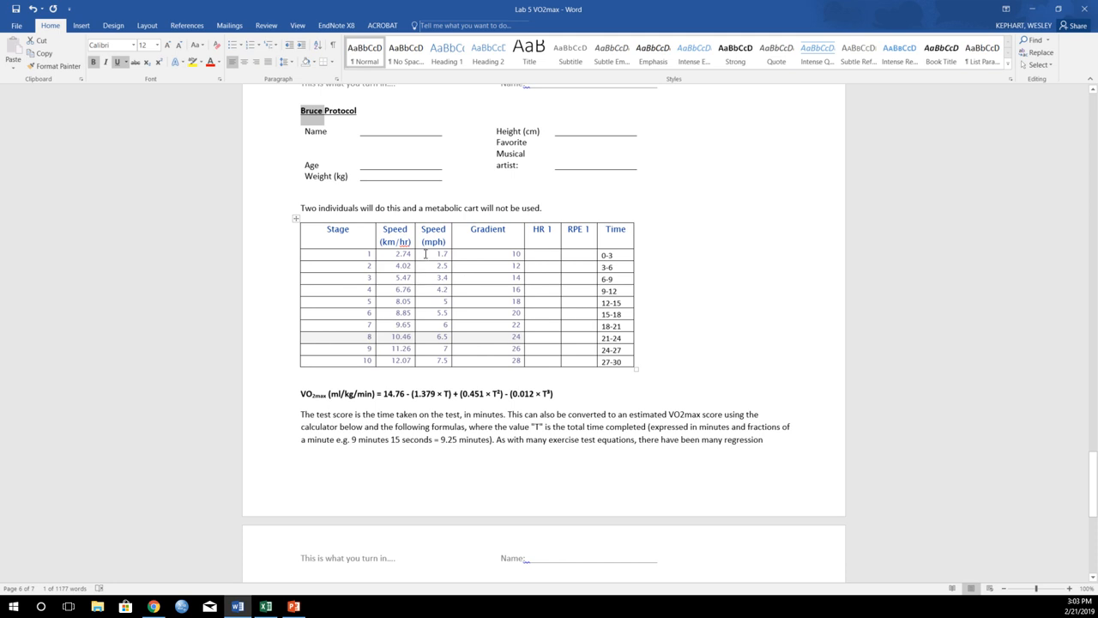
{"action": "left_click", "coordinate": [438, 265]}
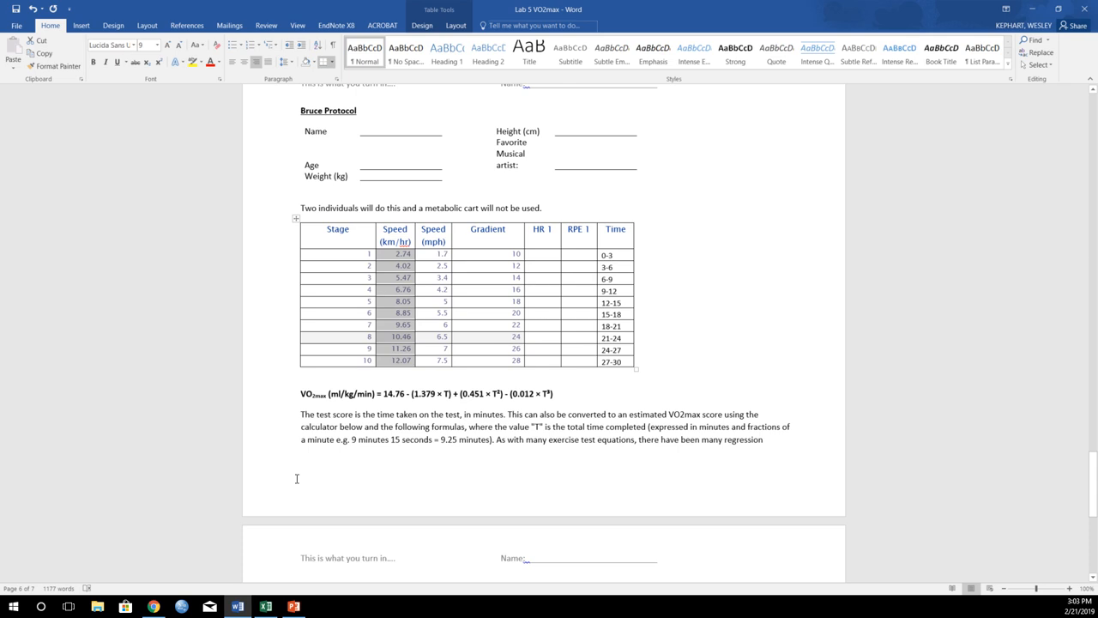
{"action": "scroll", "scroll_direction": "down", "scroll_amount": 3}
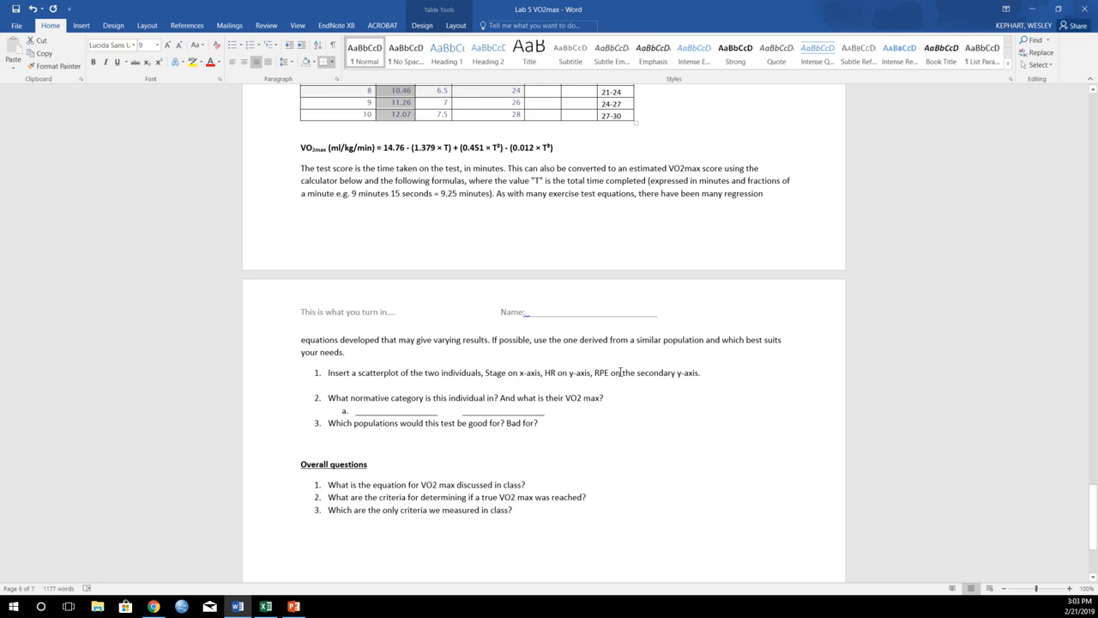
{"action": "mouse_move", "coordinate": [265, 606]}
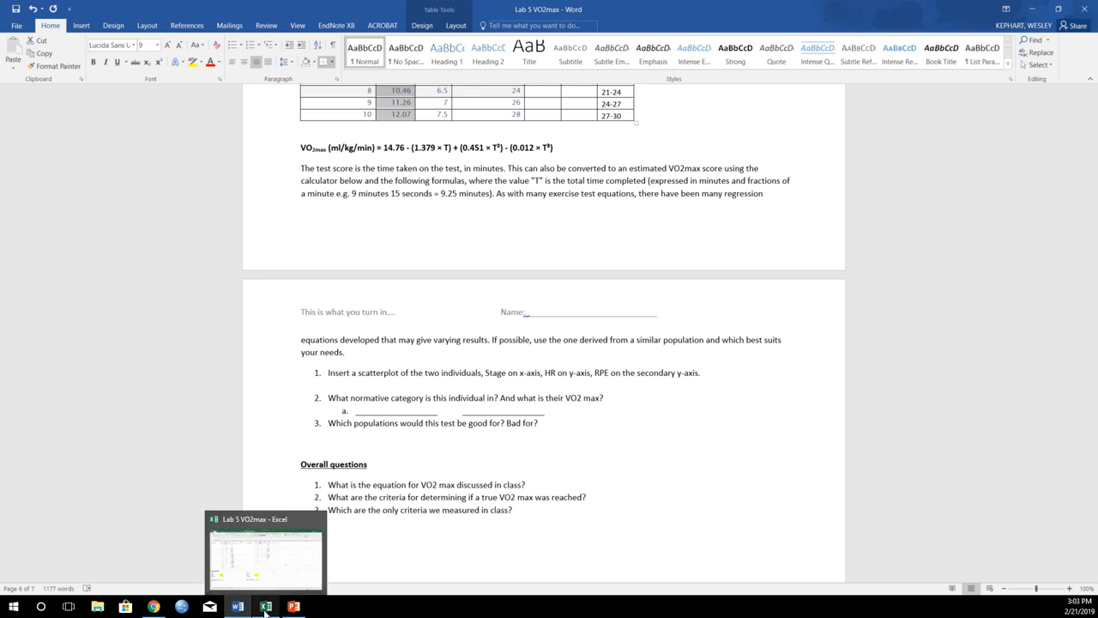
- Insert a plain scatter chart of Stage, HR 1 and RPE 1 on Excel's Bruce sheet
{"action": "left_click", "coordinate": [262, 605]}
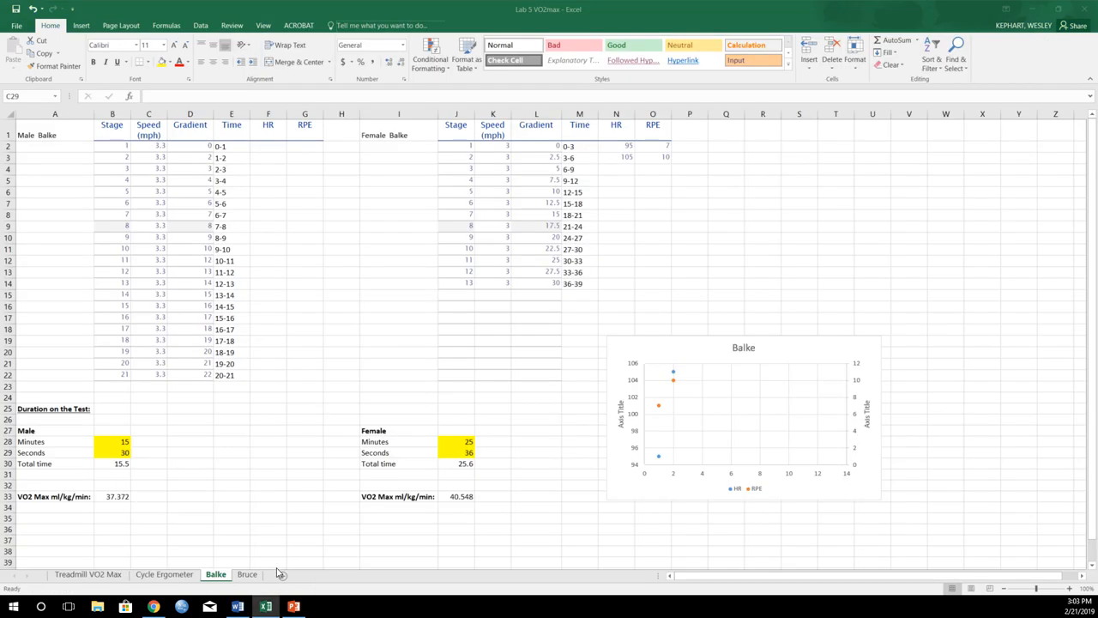
{"action": "left_click", "coordinate": [247, 574]}
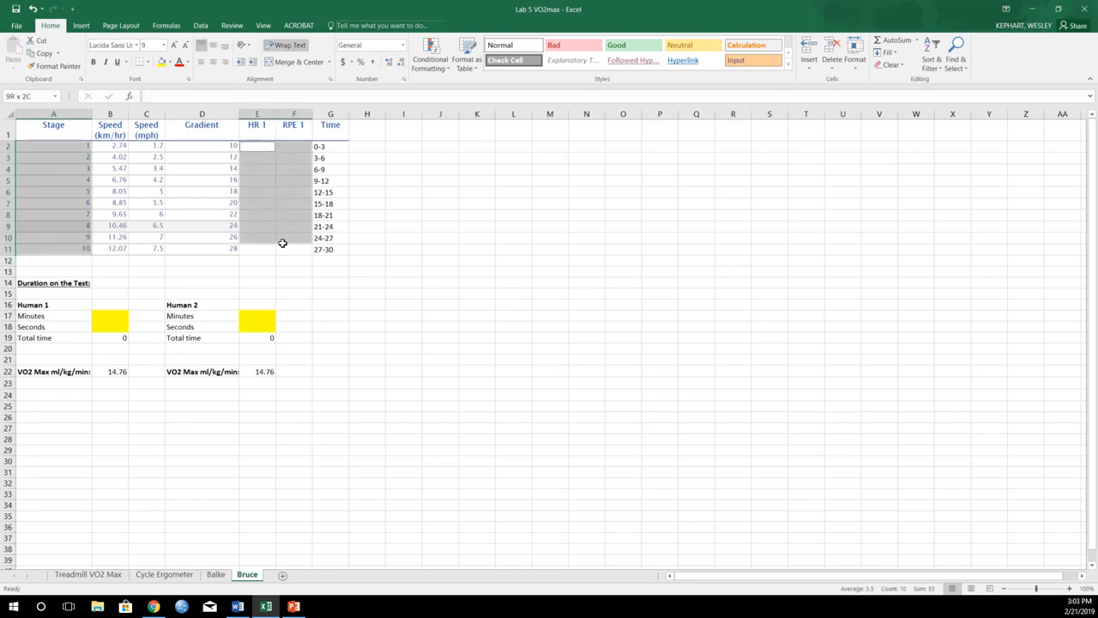
{"action": "left_click", "coordinate": [83, 24]}
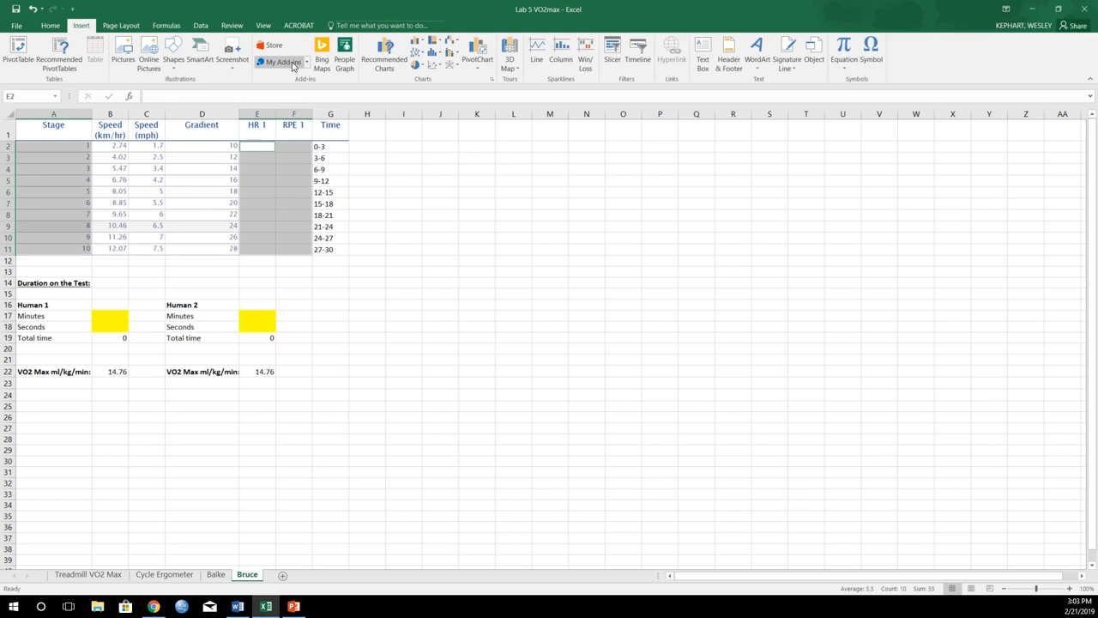
{"action": "left_click", "coordinate": [465, 49]}
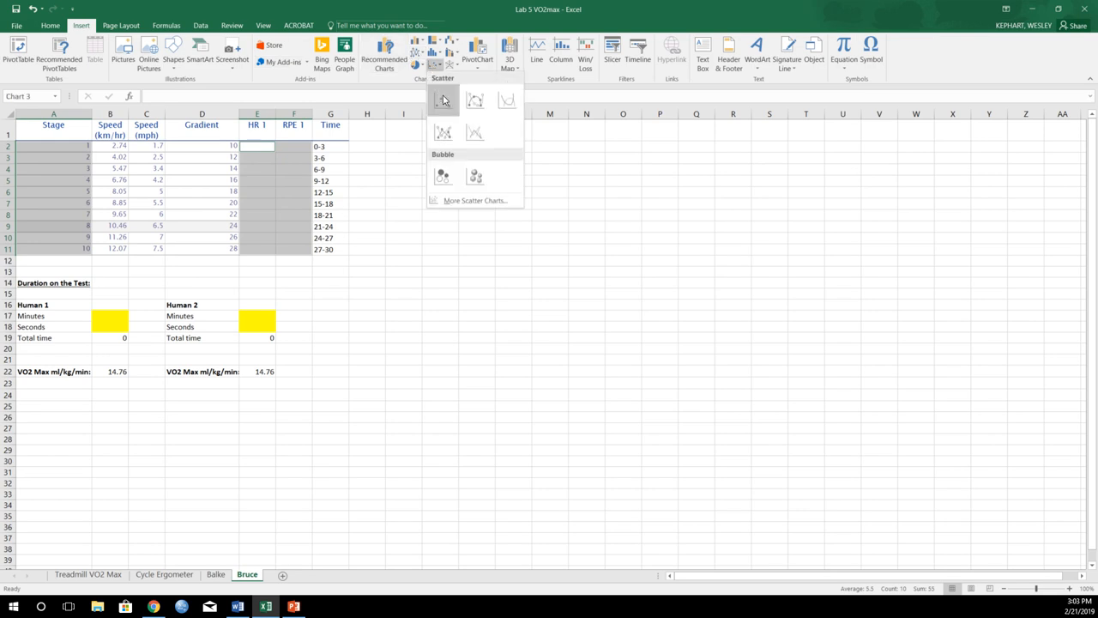
{"action": "left_click", "coordinate": [443, 100]}
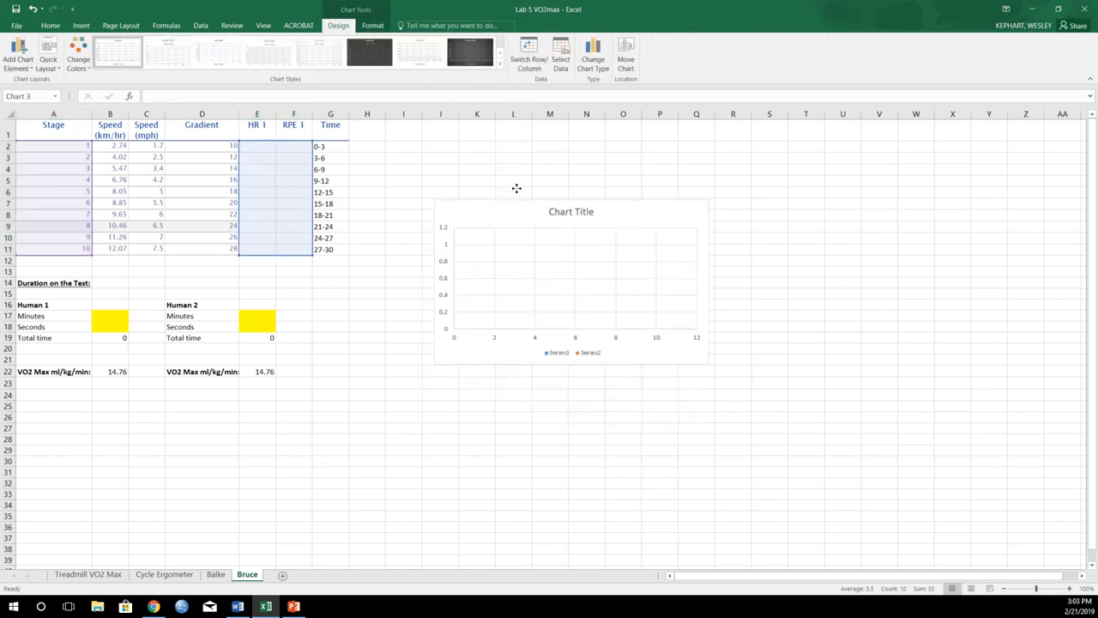
{"action": "left_click", "coordinate": [256, 146]}
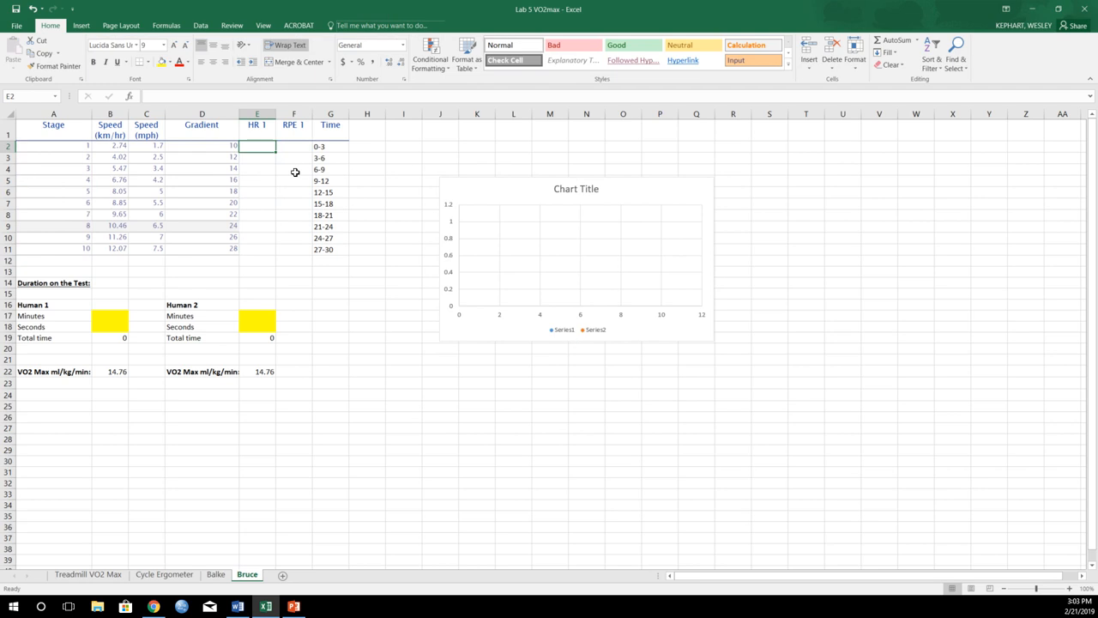
- Enter the first heart rate and RPE readings (10, 15), plotting RPE on a secondary axis
{"action": "type", "text": "120"}
{"action": "left_click", "coordinate": [257, 157]}
{"action": "type", "text": "140"}
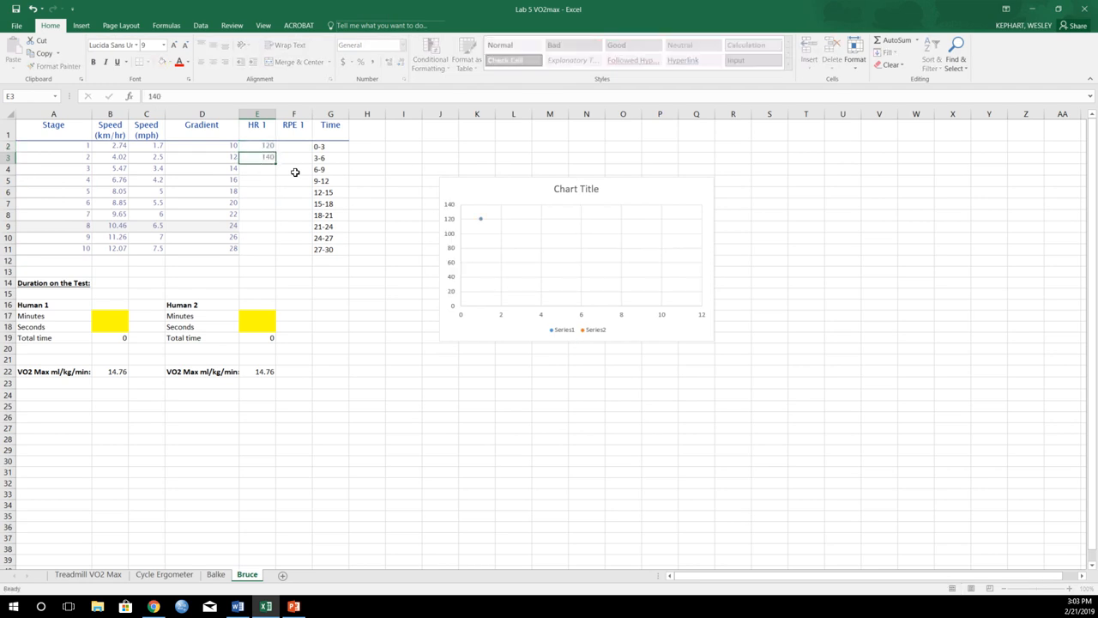
{"action": "left_click", "coordinate": [293, 145]}
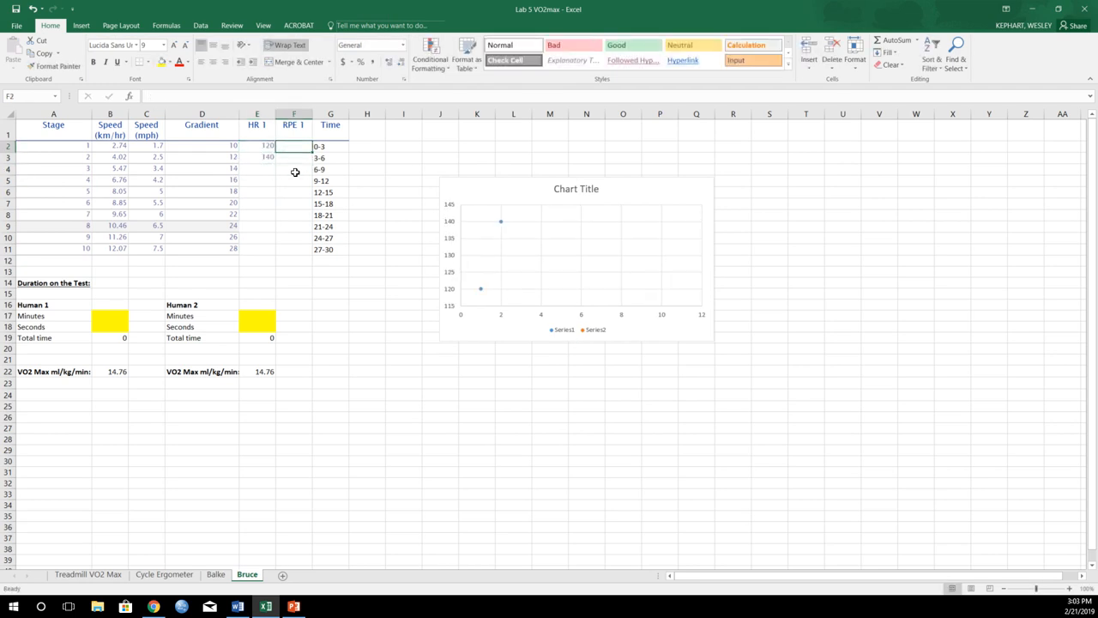
{"action": "type", "text": "10"}
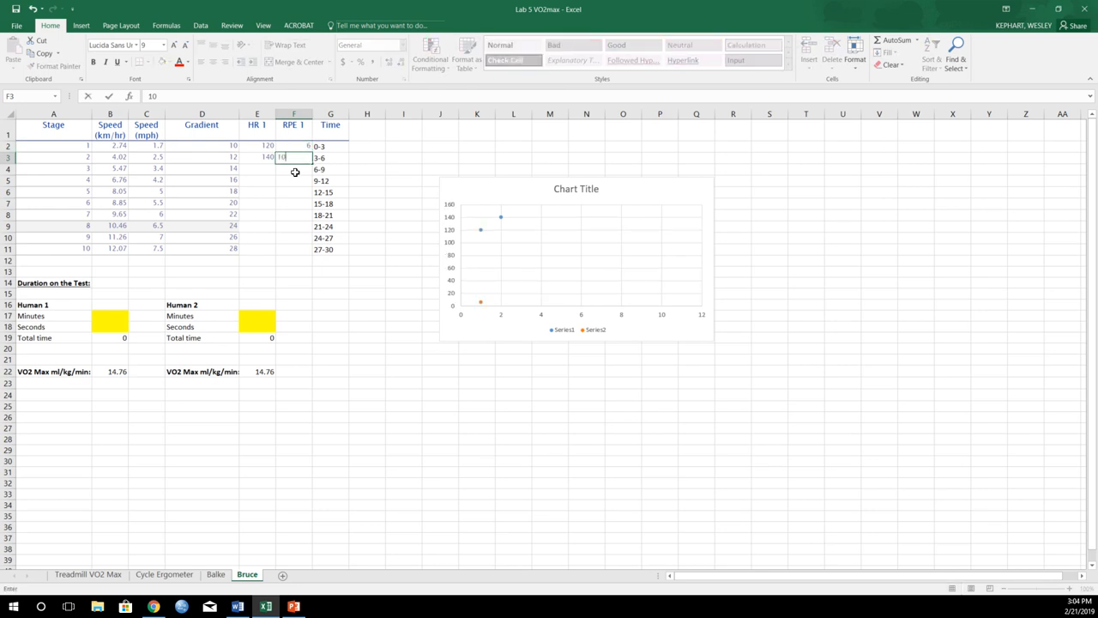
{"action": "type", "text": "15"}
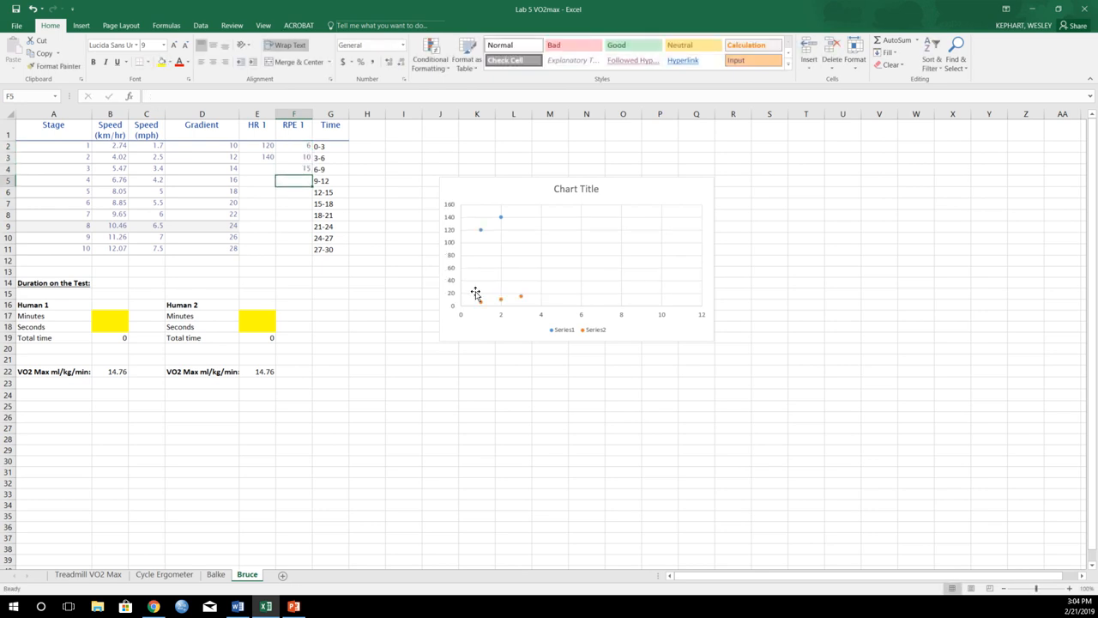
{"action": "mouse_move", "coordinate": [501, 302]}
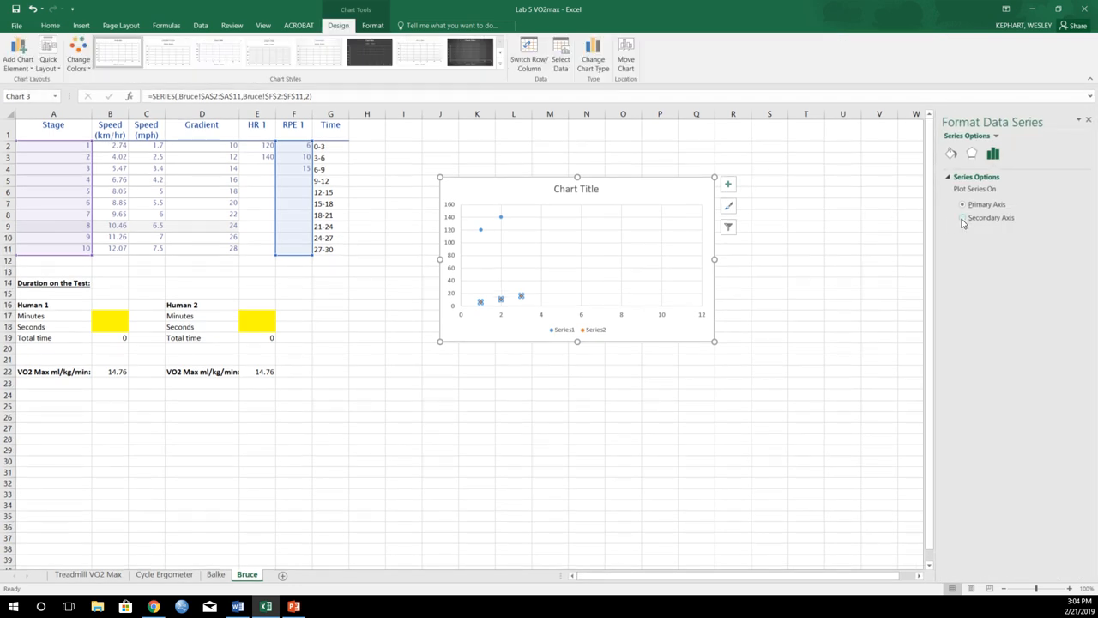
{"action": "left_click", "coordinate": [963, 217]}
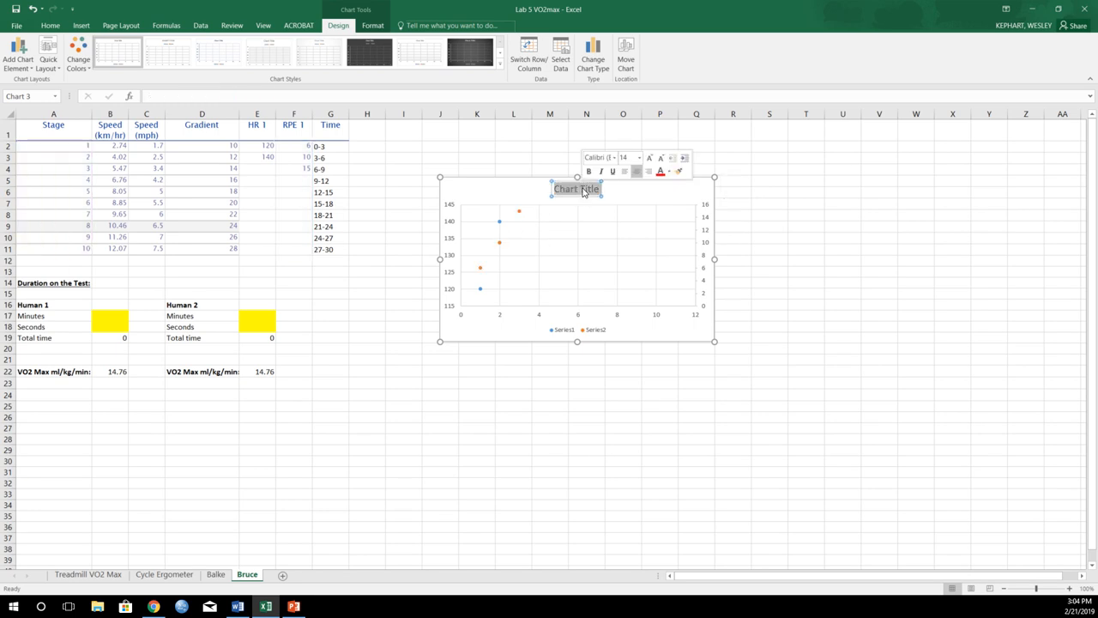
- Title the chart Bruce and add primary and secondary vertical axis titles
{"action": "type", "text": "Bruce"}
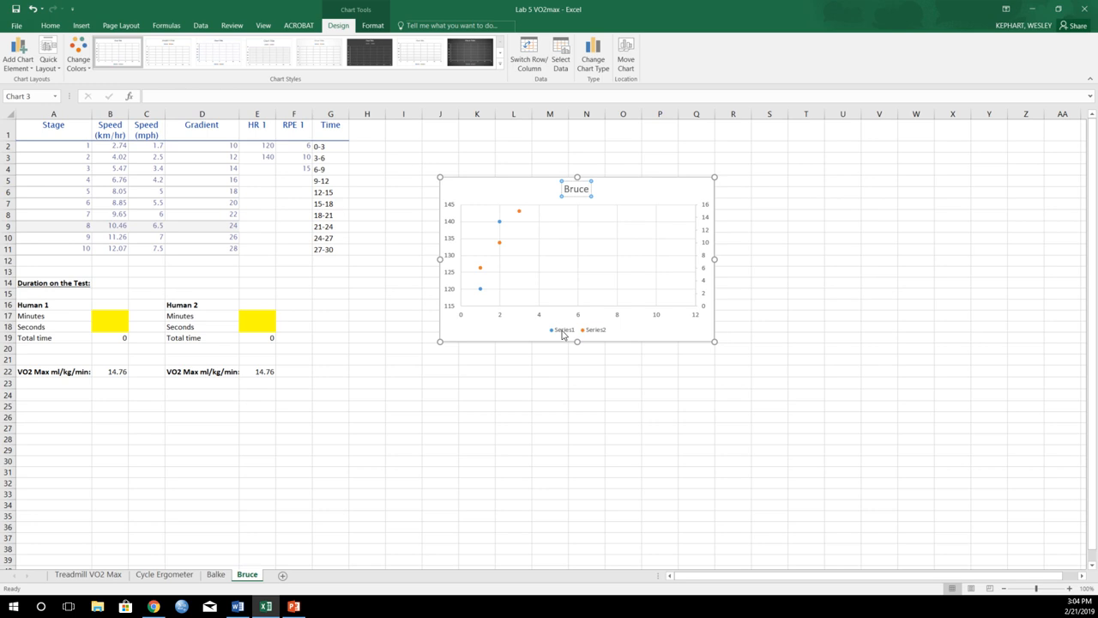
{"action": "left_click", "coordinate": [569, 330]}
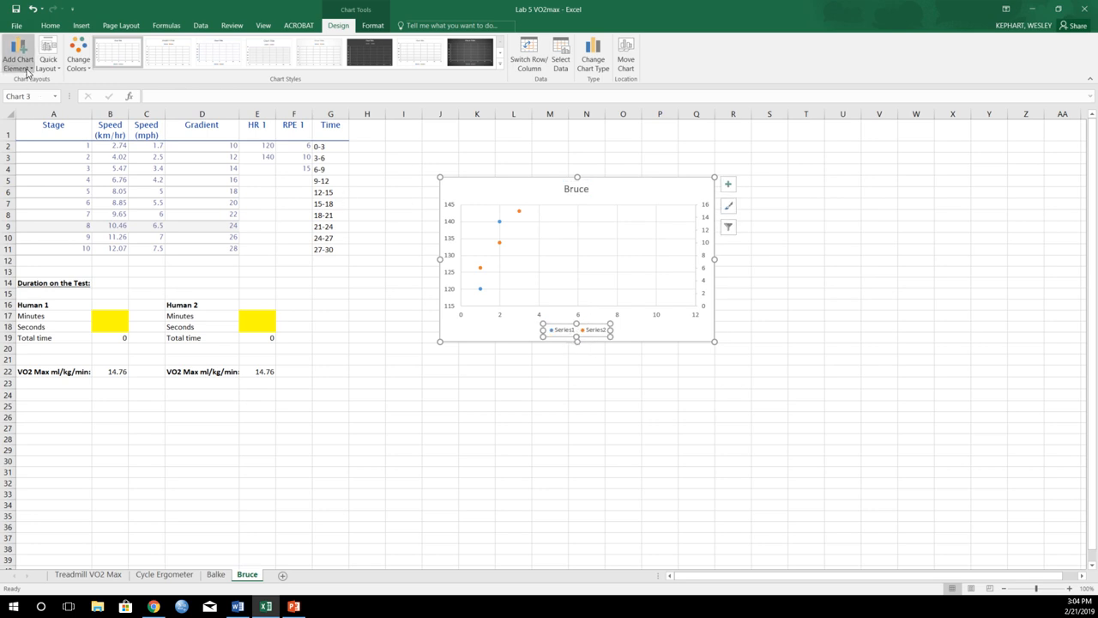
{"action": "left_click", "coordinate": [19, 53]}
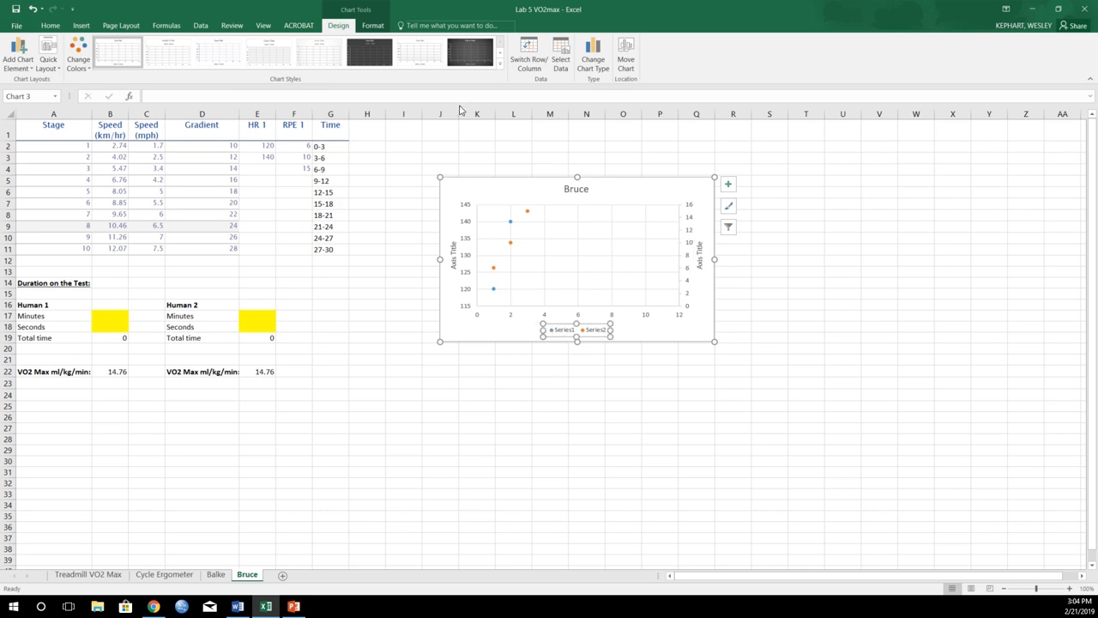
- In Select Data, rename Series1 to HR and Series2 to RPE
{"action": "left_click", "coordinate": [560, 47]}
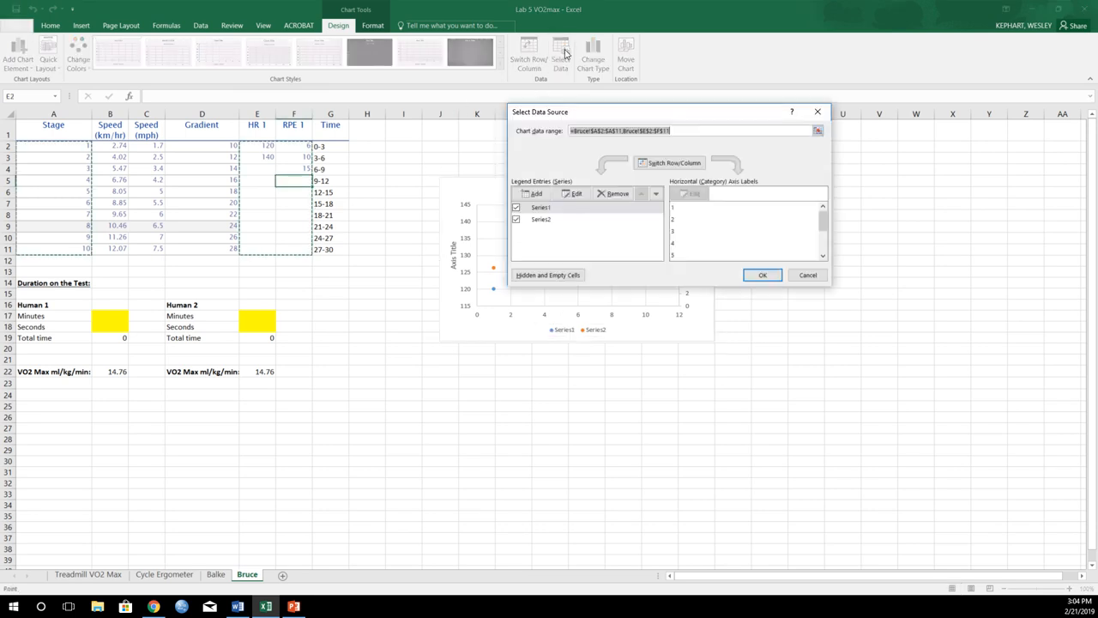
{"action": "mouse_move", "coordinate": [586, 211]}
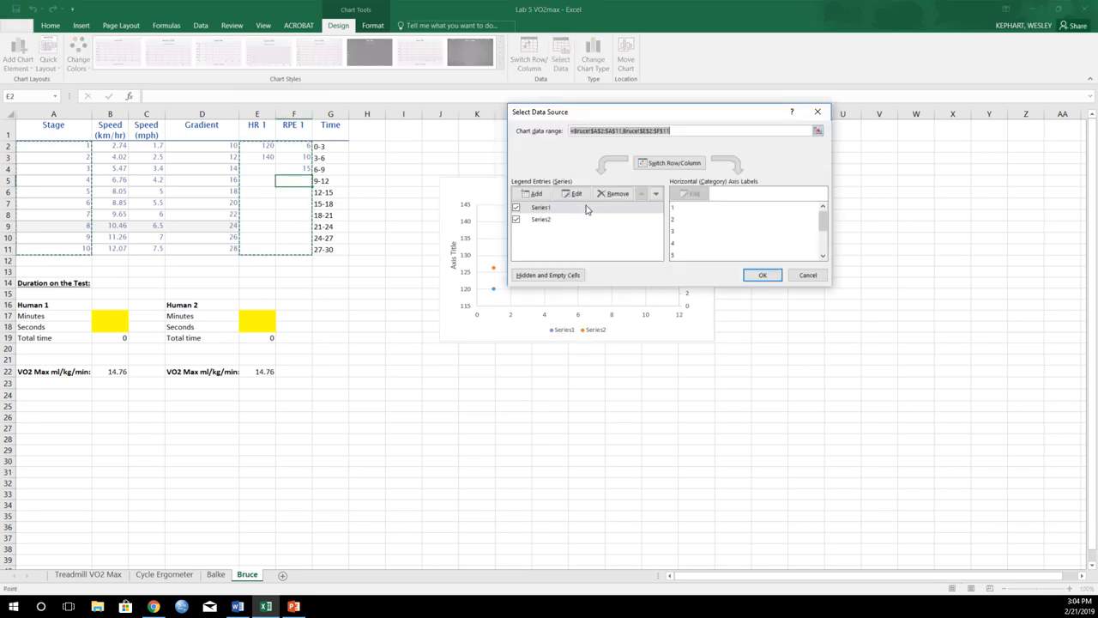
{"action": "left_click", "coordinate": [574, 193]}
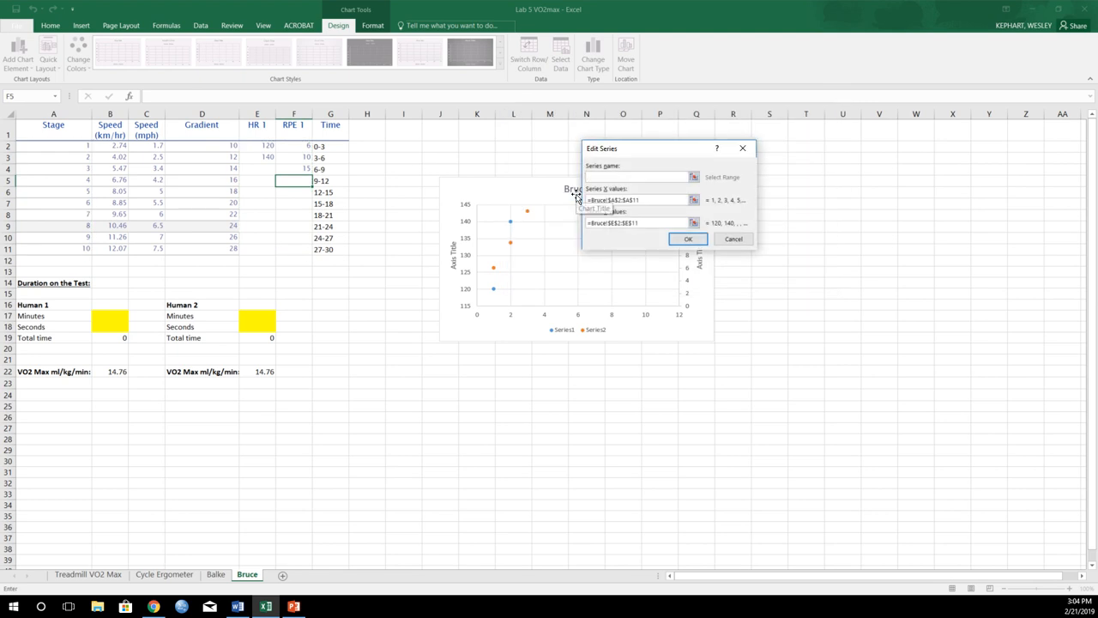
{"action": "type", "text": "HR"}
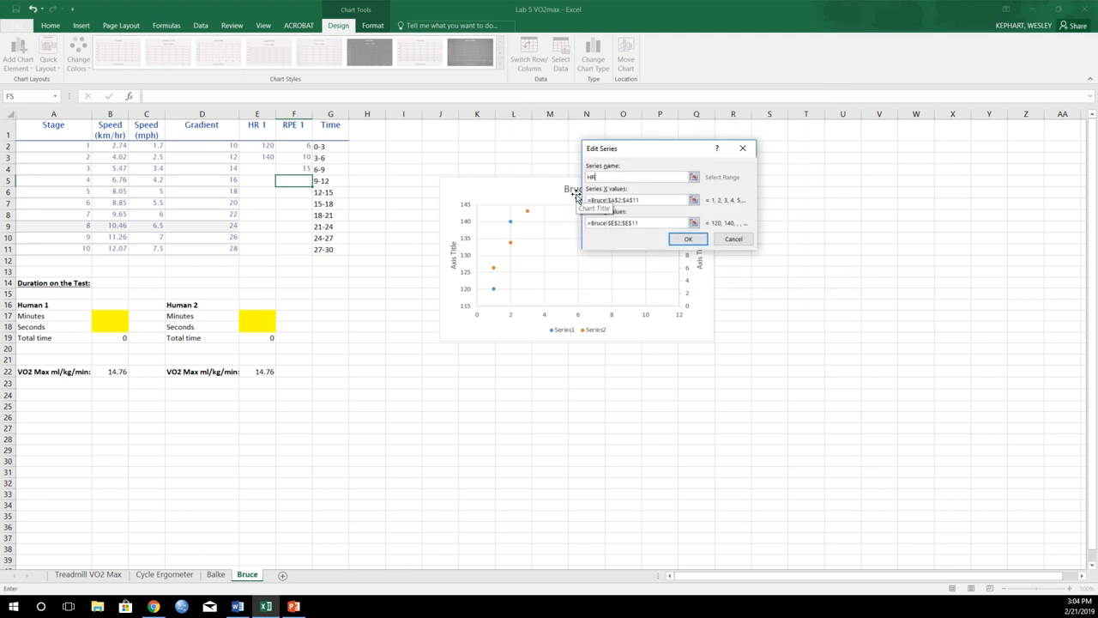
{"action": "left_click", "coordinate": [689, 239]}
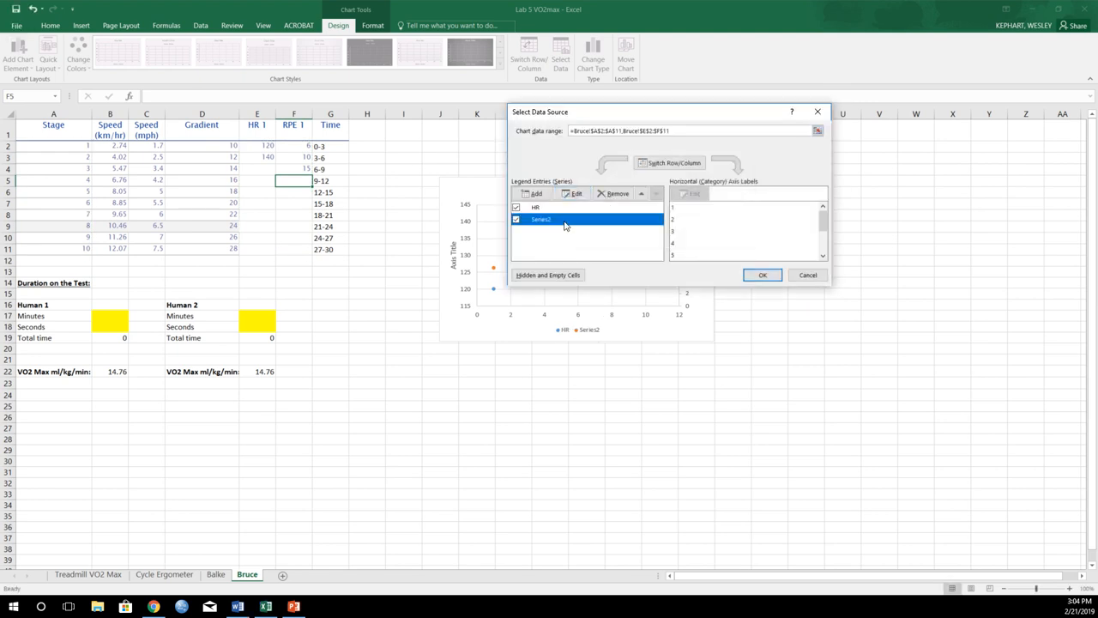
{"action": "left_click", "coordinate": [573, 193]}
{"action": "type", "text": "RPE"}
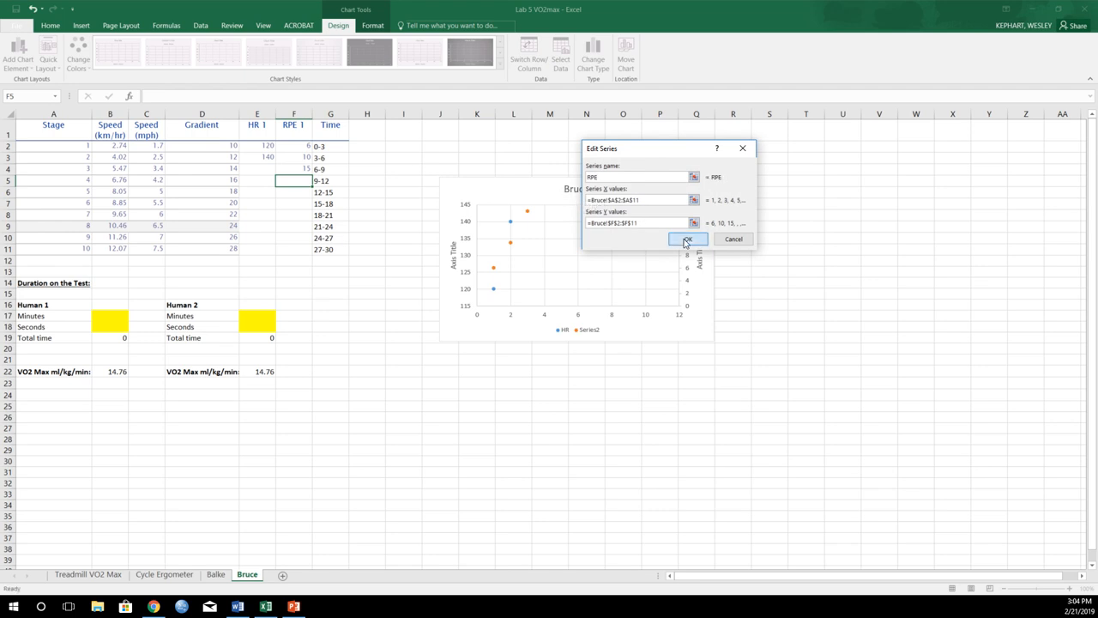
{"action": "left_click", "coordinate": [688, 238]}
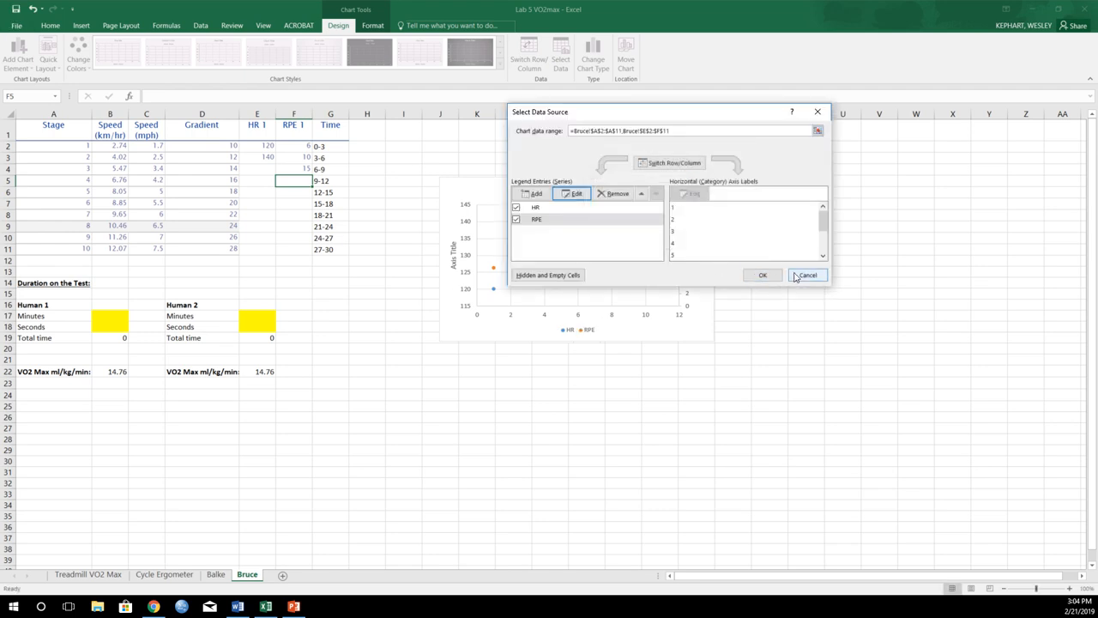
{"action": "left_click", "coordinate": [807, 275]}
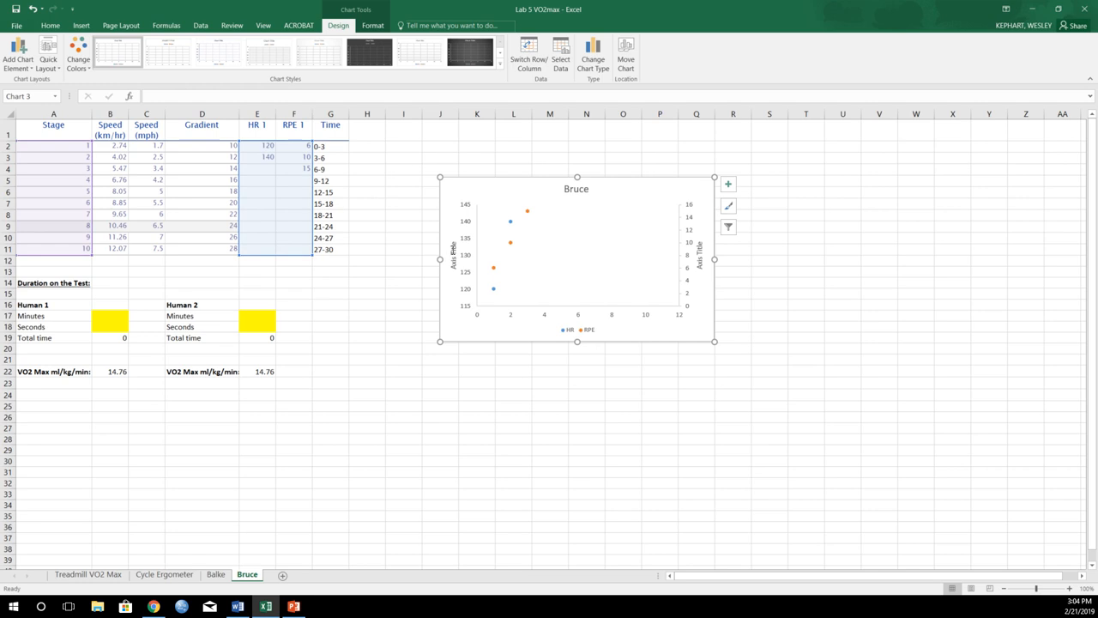
- Label the left vertical axis HR (bpm) and the right one RPE
{"action": "left_click", "coordinate": [452, 258]}
{"action": "type", "text": "HR (bpm)"}
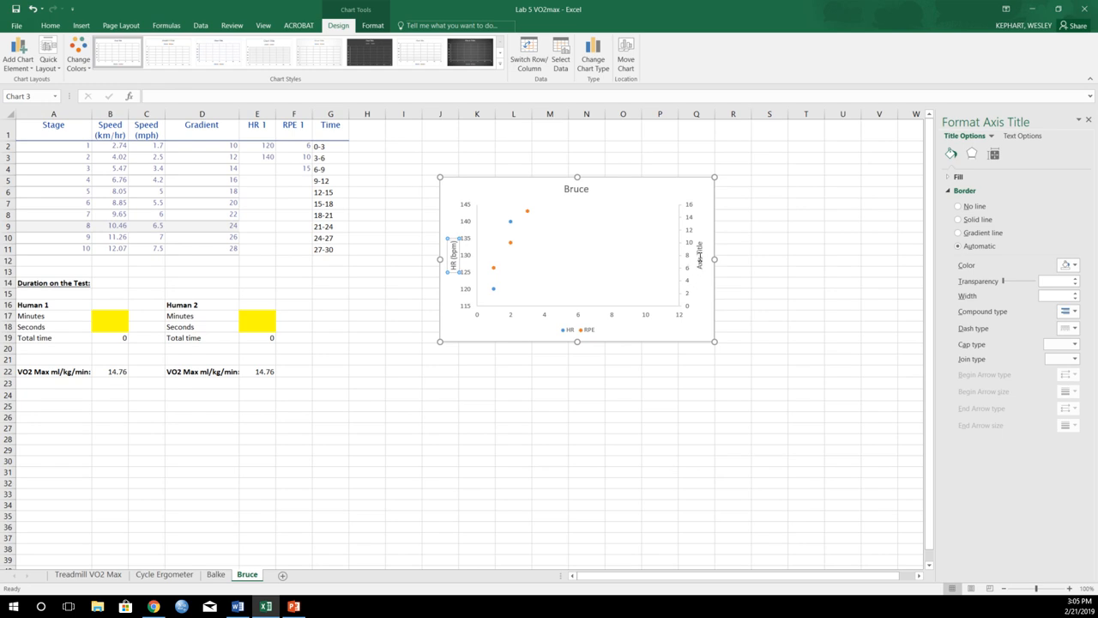
{"action": "left_click", "coordinate": [703, 259]}
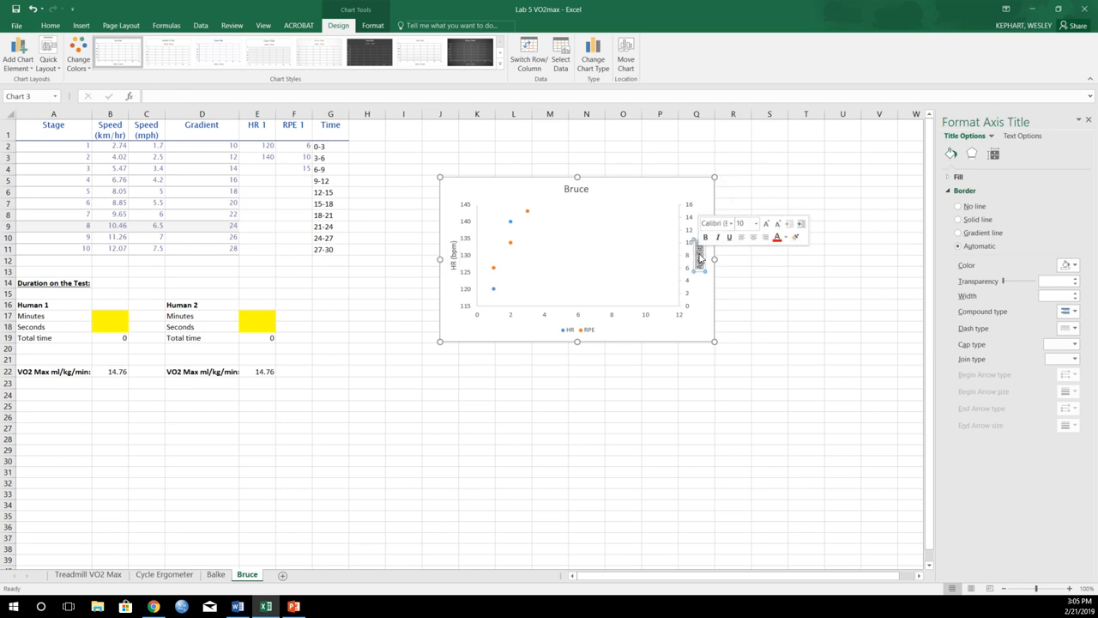
{"action": "left_click", "coordinate": [697, 255]}
{"action": "type", "text": "RPE"}
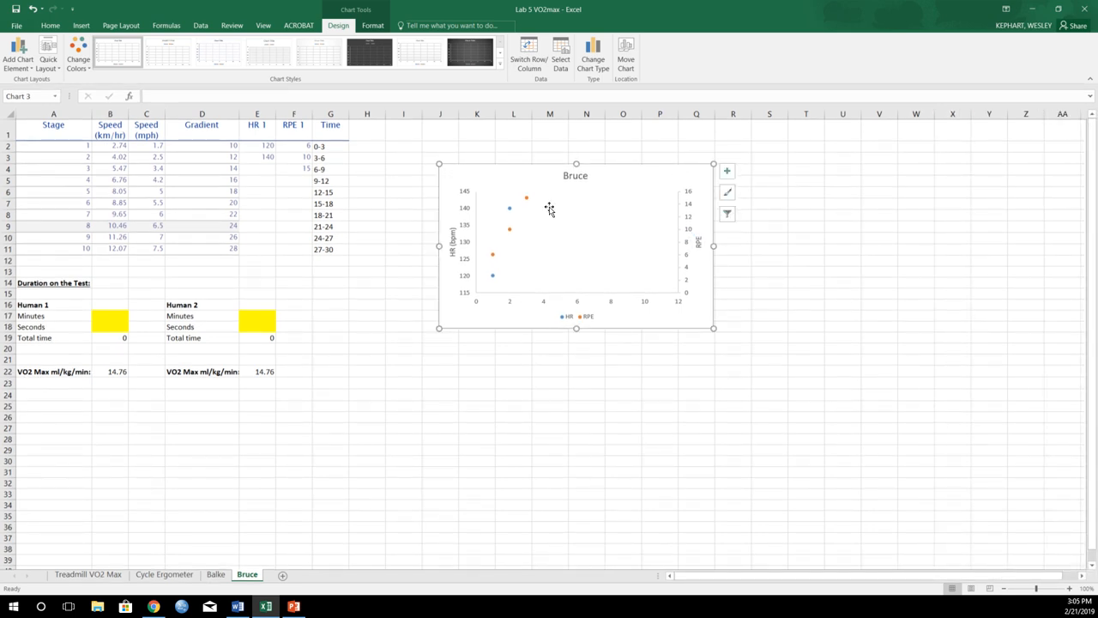
- Enter heart rate and RPE readings for stages 3–5 (HR up to 170, RPE 17)
{"action": "left_click", "coordinate": [257, 170]}
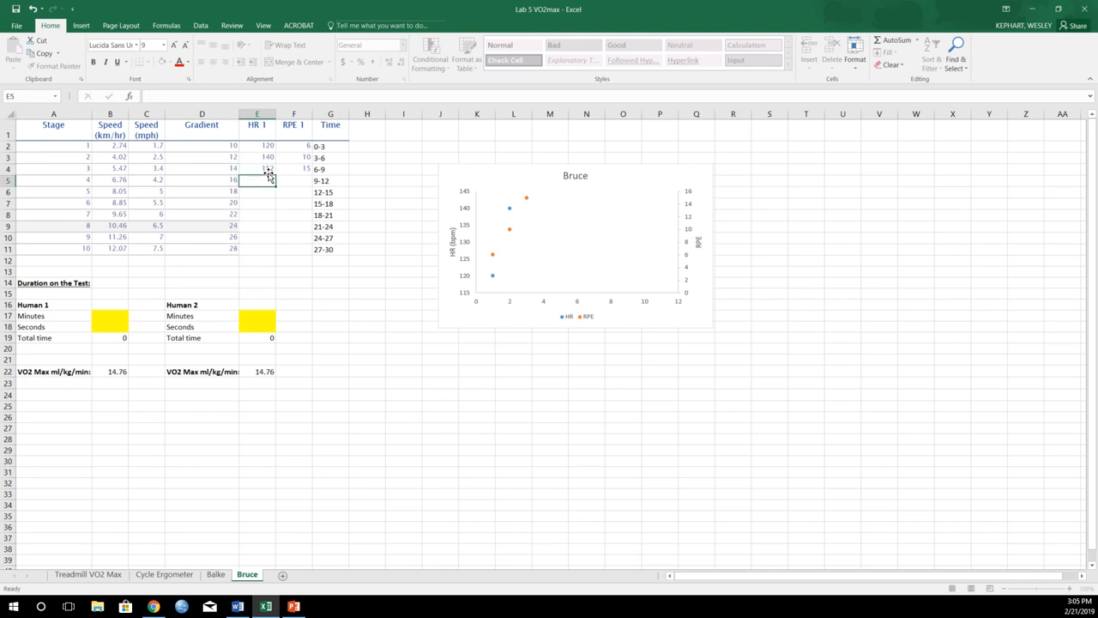
{"action": "type", "text": "16"}
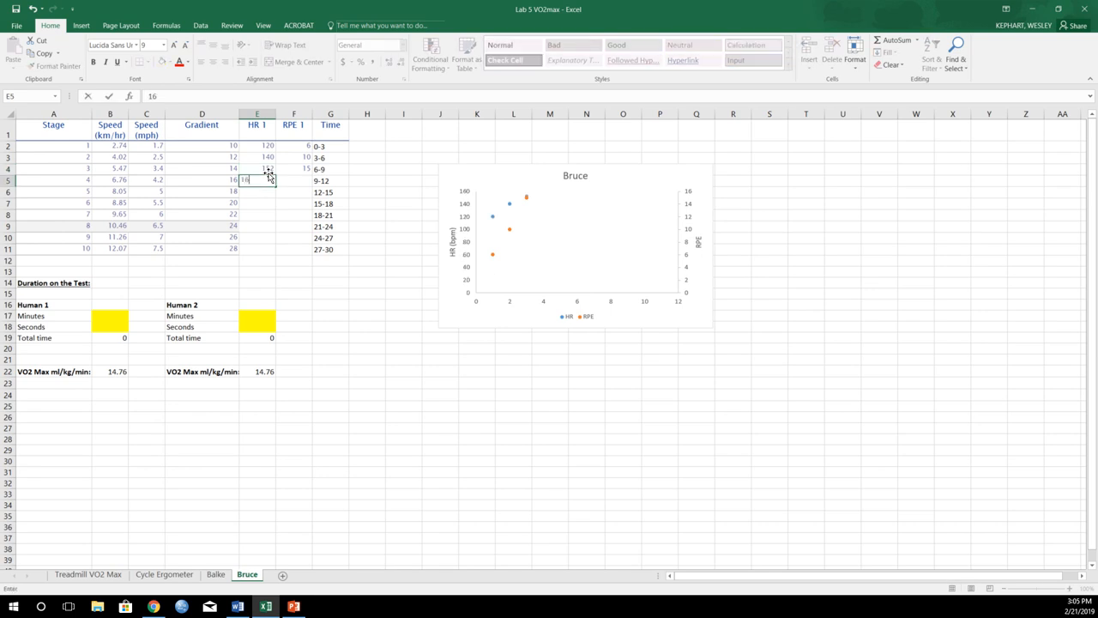
{"action": "key", "text": "Enter"}
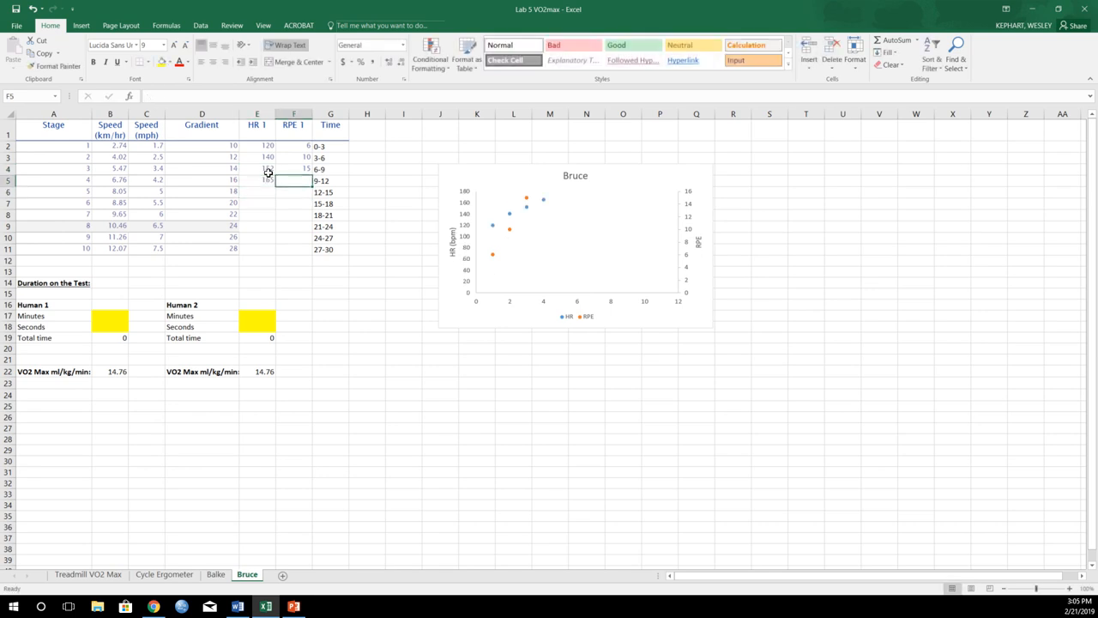
{"action": "type", "text": "17"}
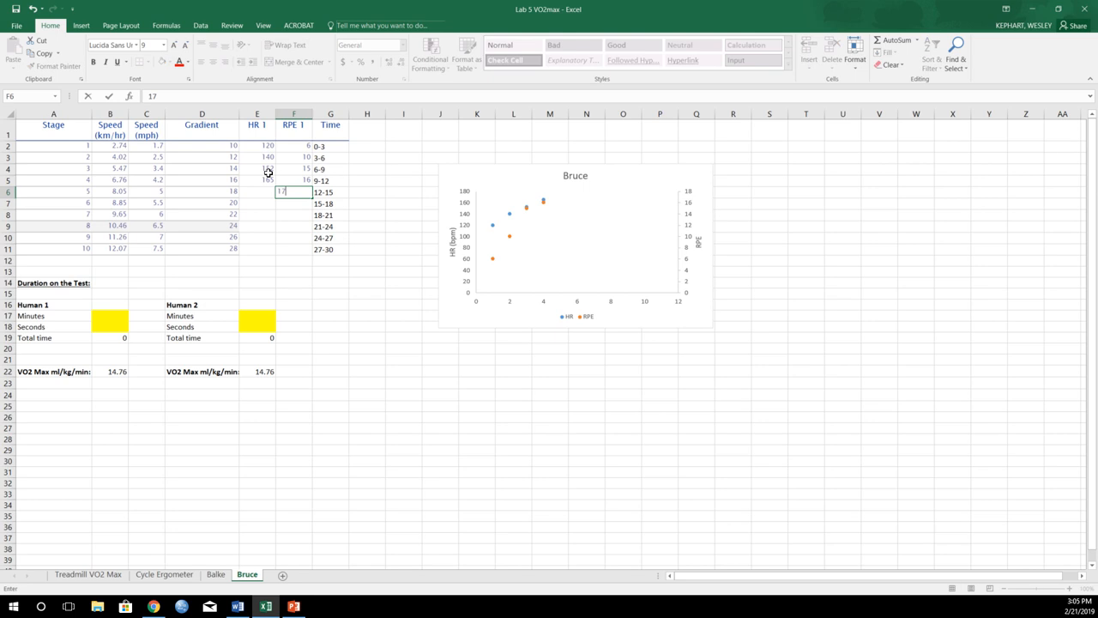
{"action": "type", "text": "170"}
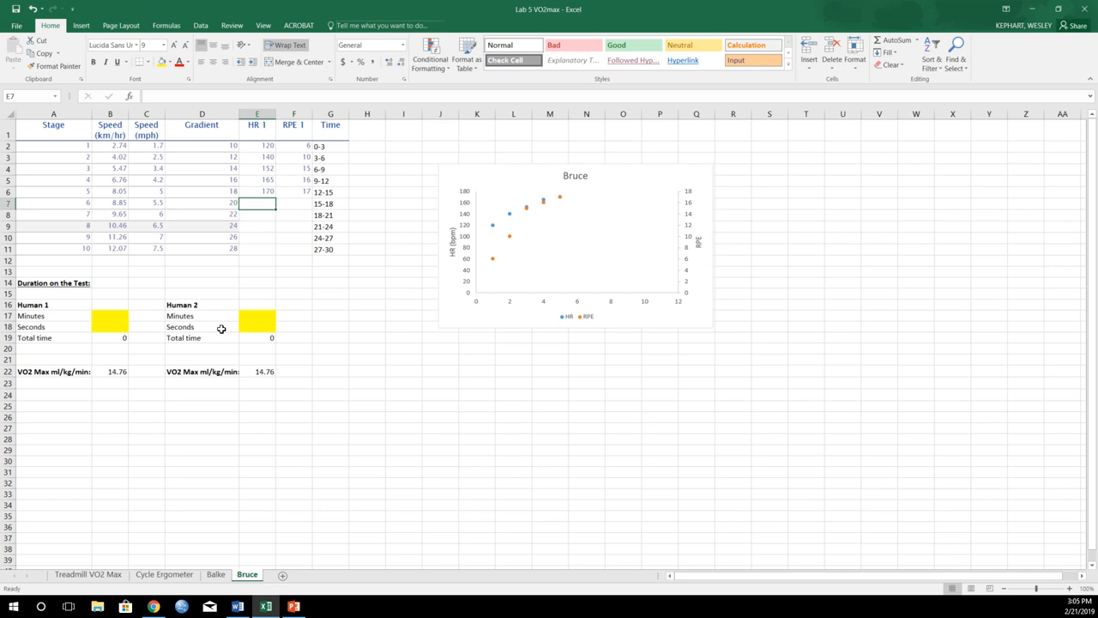
- Clear the Human 2 data block from D16:E22
{"action": "left_click", "coordinate": [180, 315]}
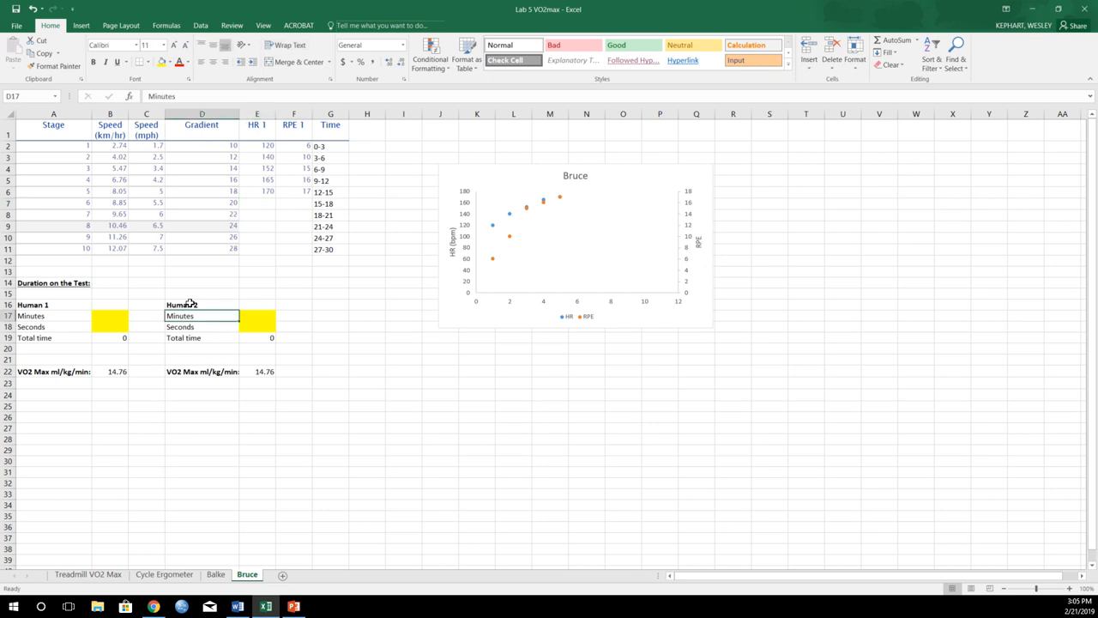
{"action": "left_click_drag", "start_coordinate": [202, 304], "coordinate": [257, 371]}
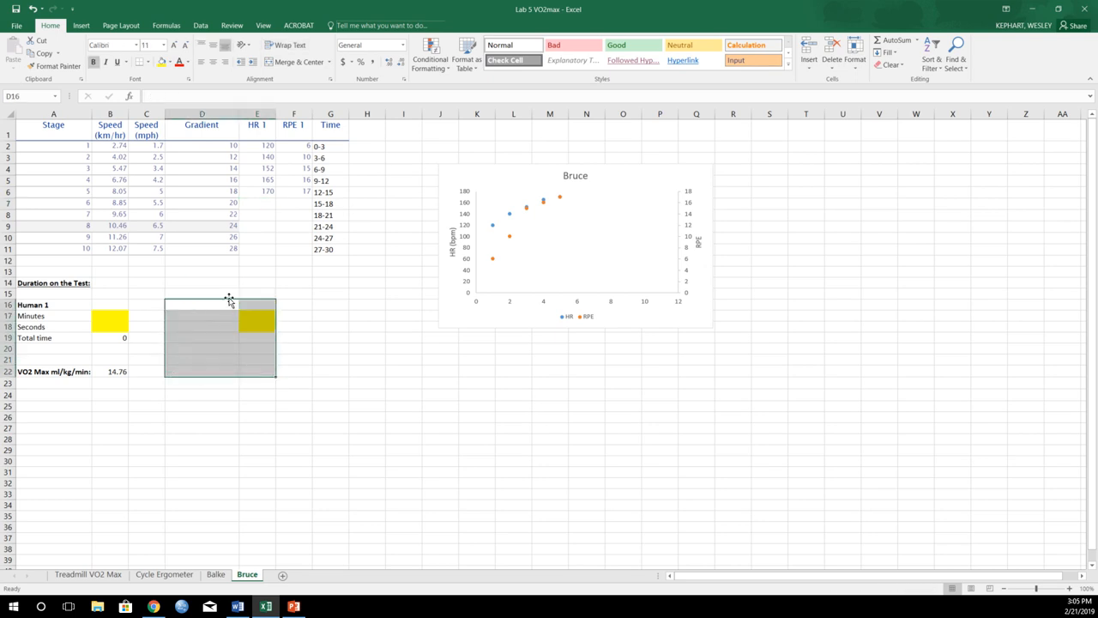
{"action": "left_click", "coordinate": [201, 315]}
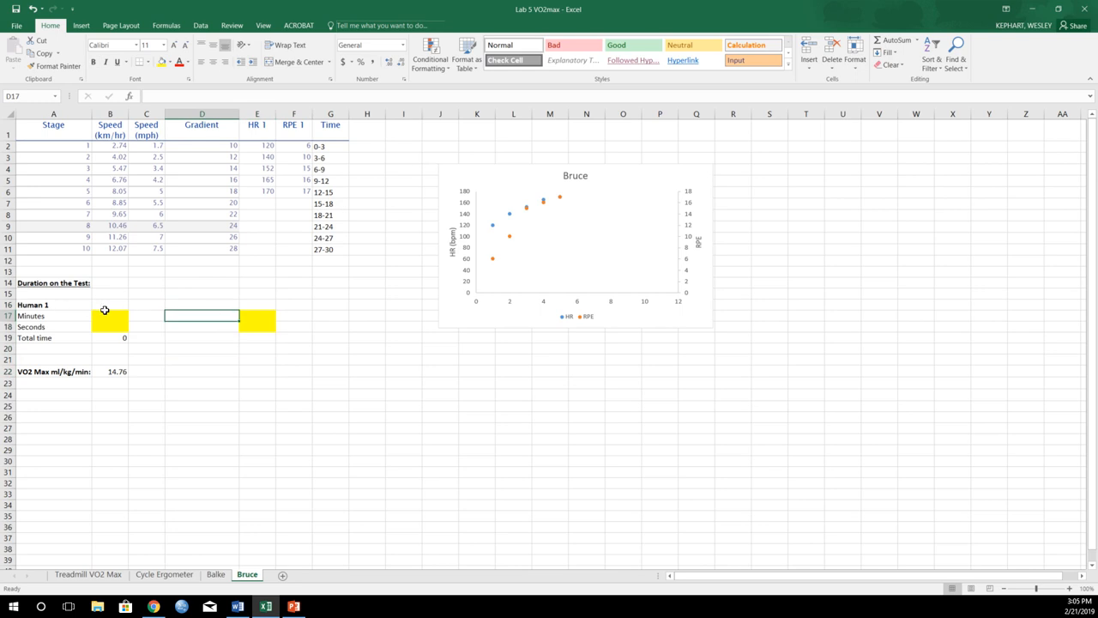
- Give Human 1 a 14 min 30 s test duration, yielding VO2max 53.00375
{"action": "left_click", "coordinate": [110, 316]}
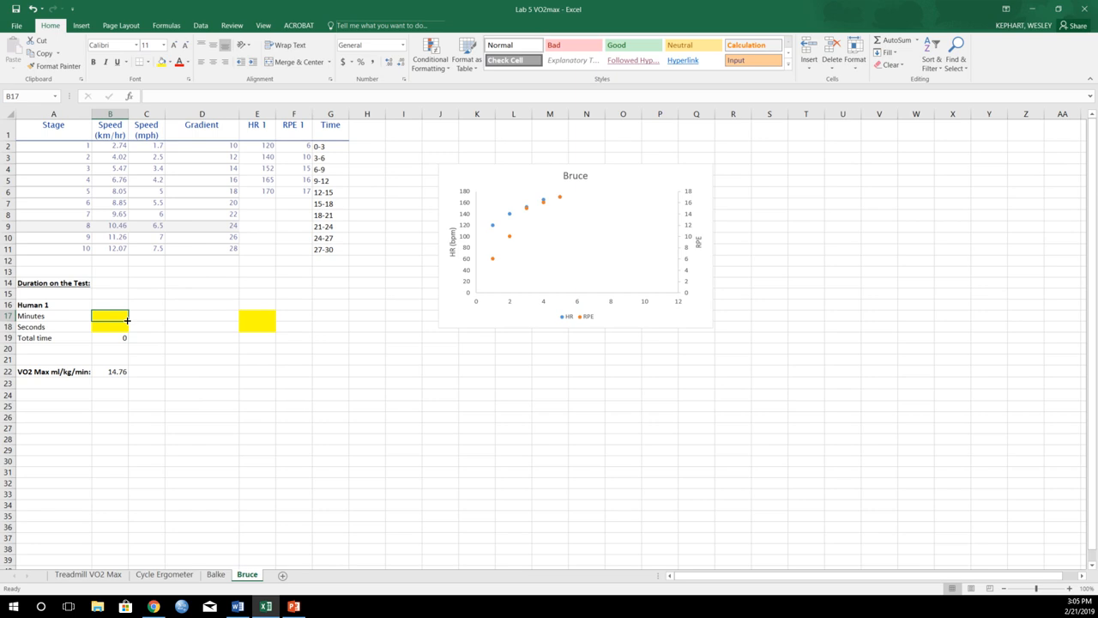
{"action": "type", "text": "14"}
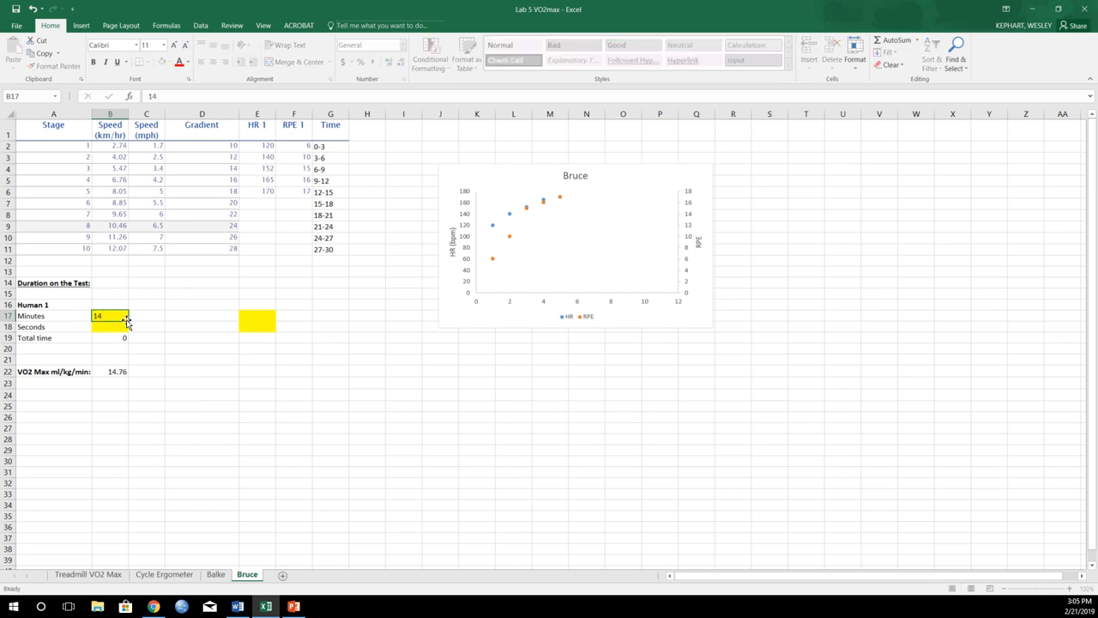
{"action": "type", "text": "30"}
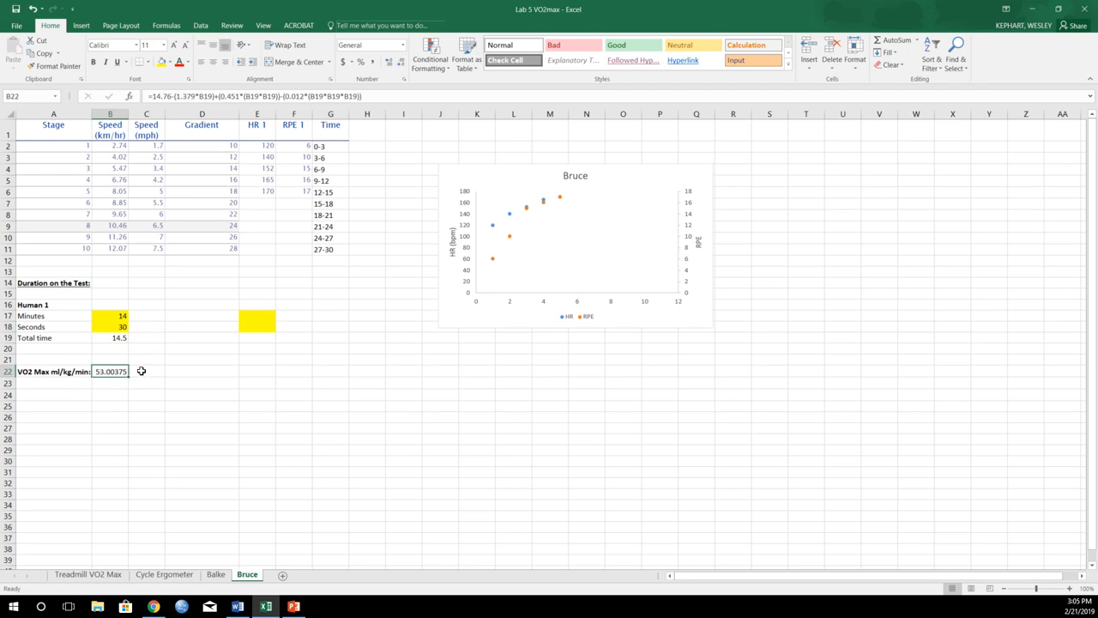
{"action": "mouse_move", "coordinate": [158, 518]}
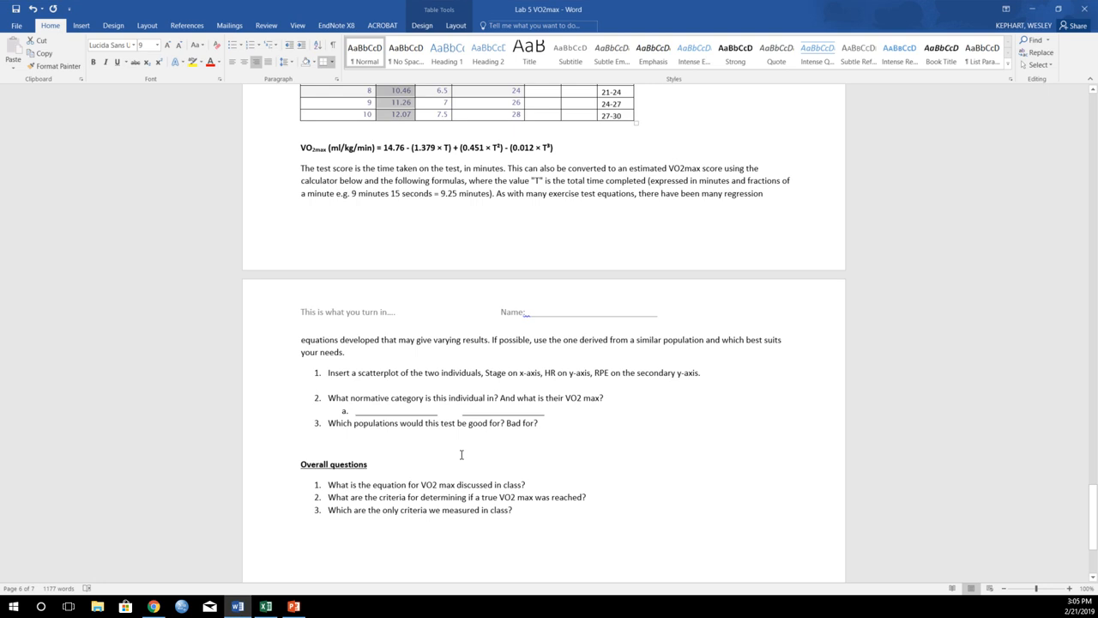
{"action": "scroll", "scroll_direction": "down", "scroll_amount": 3}
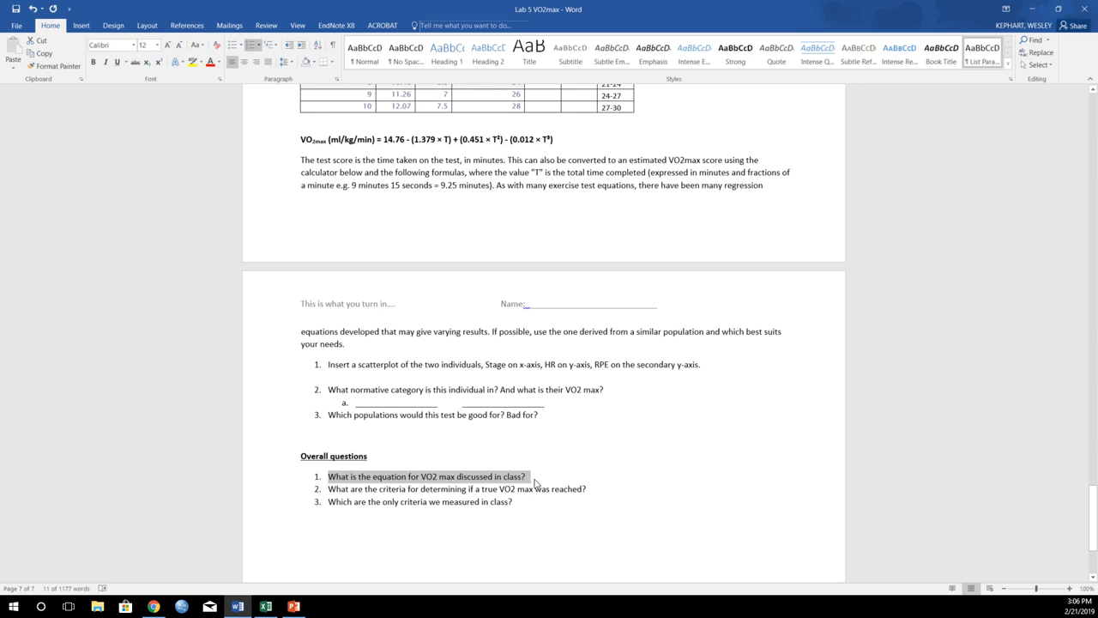
{"action": "mouse_move", "coordinate": [511, 489]}
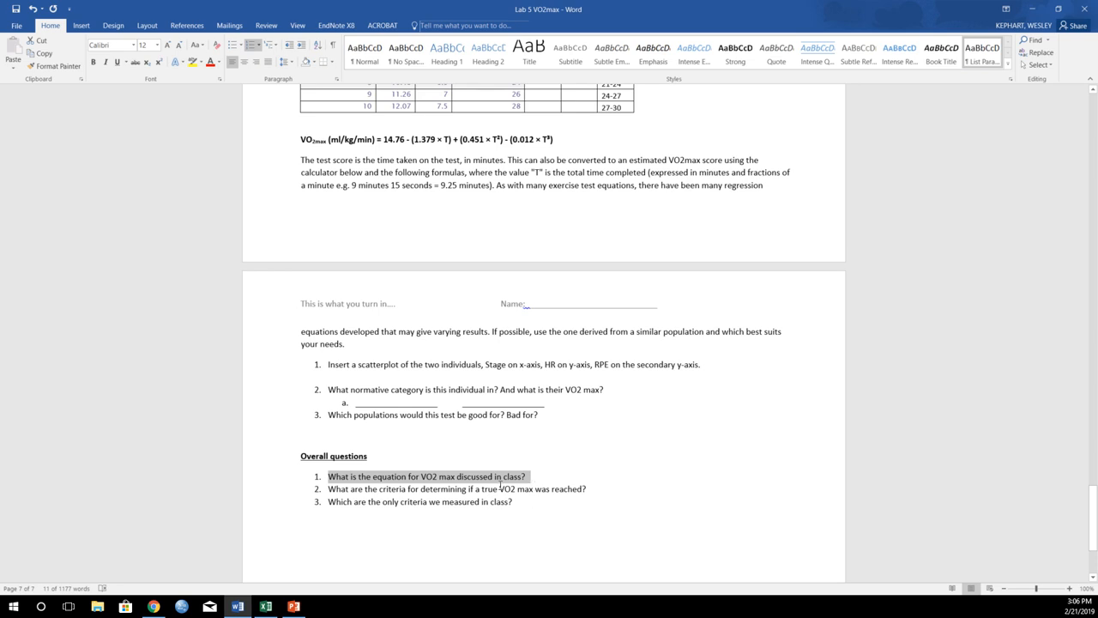